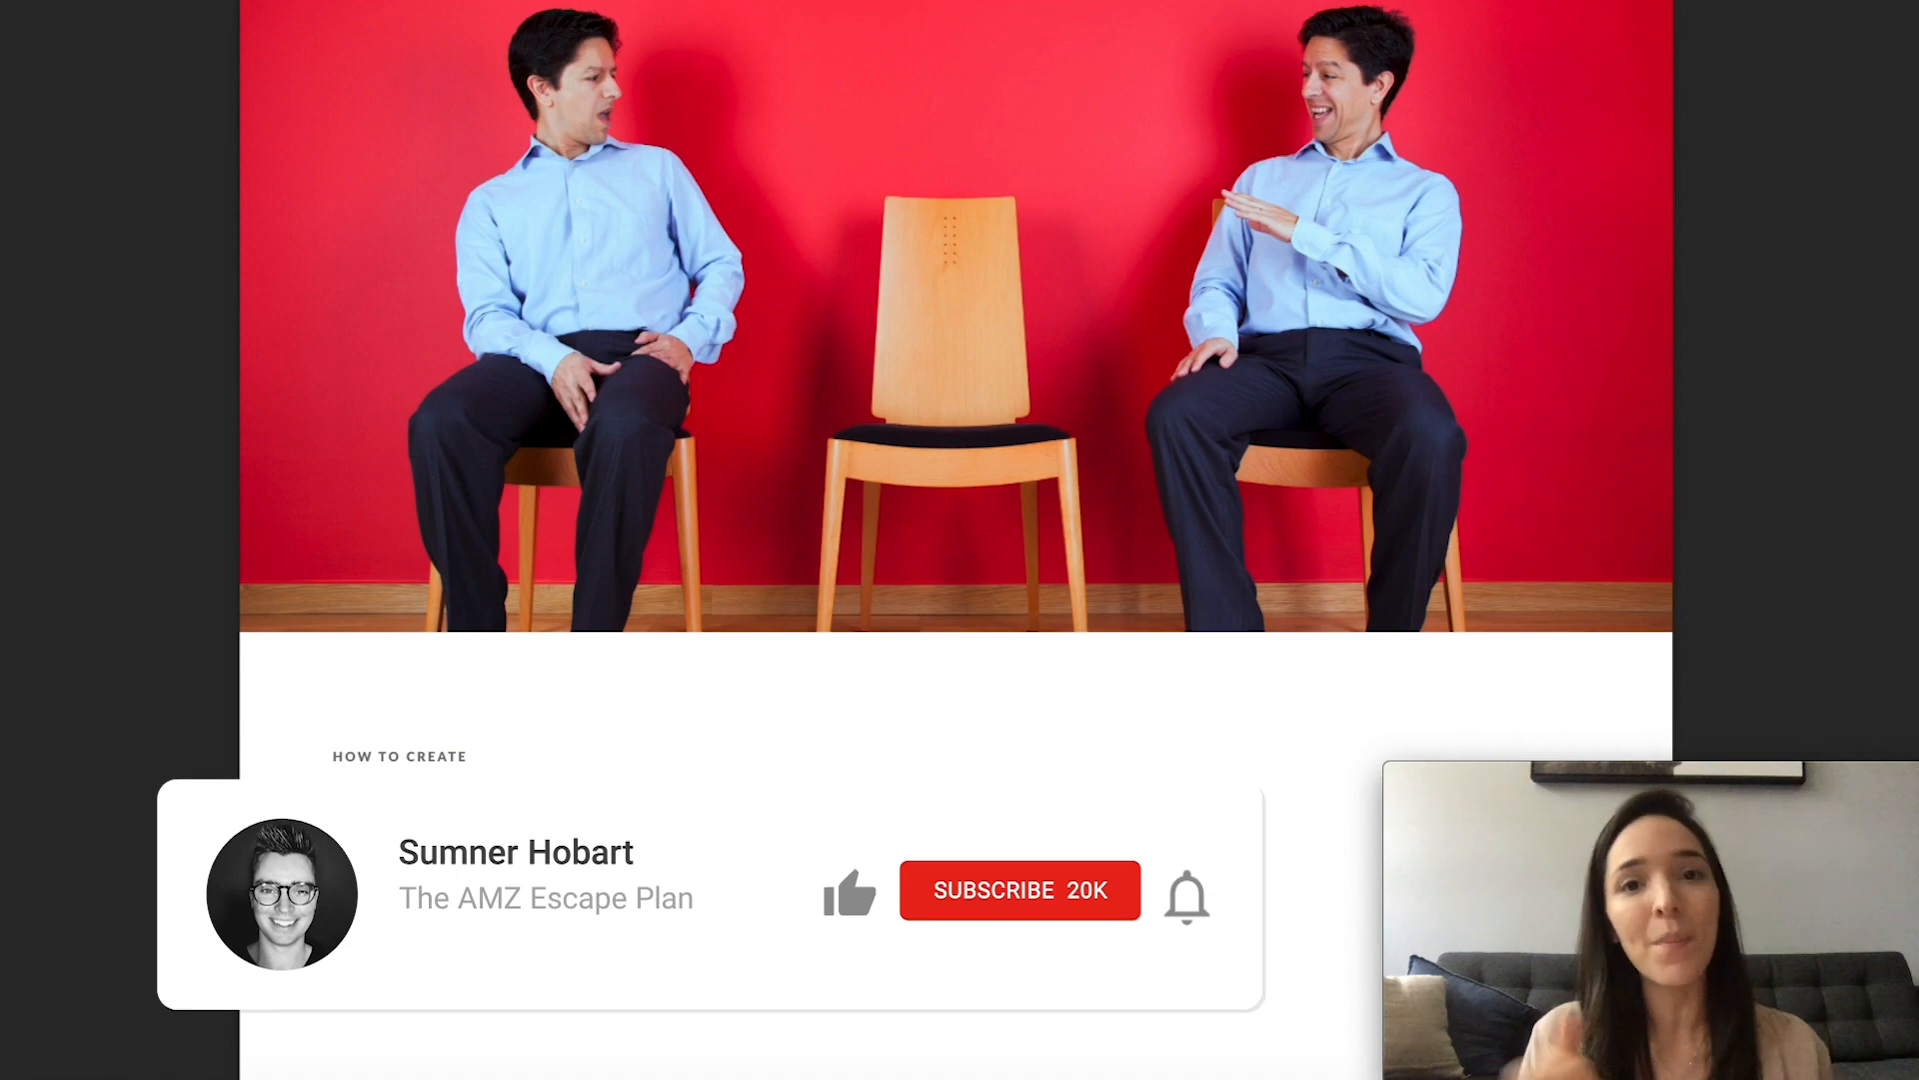
Step: From Manage Inventory, add a new product not yet sold on Amazon
{"action": "left_click", "coordinate": [849, 890]}
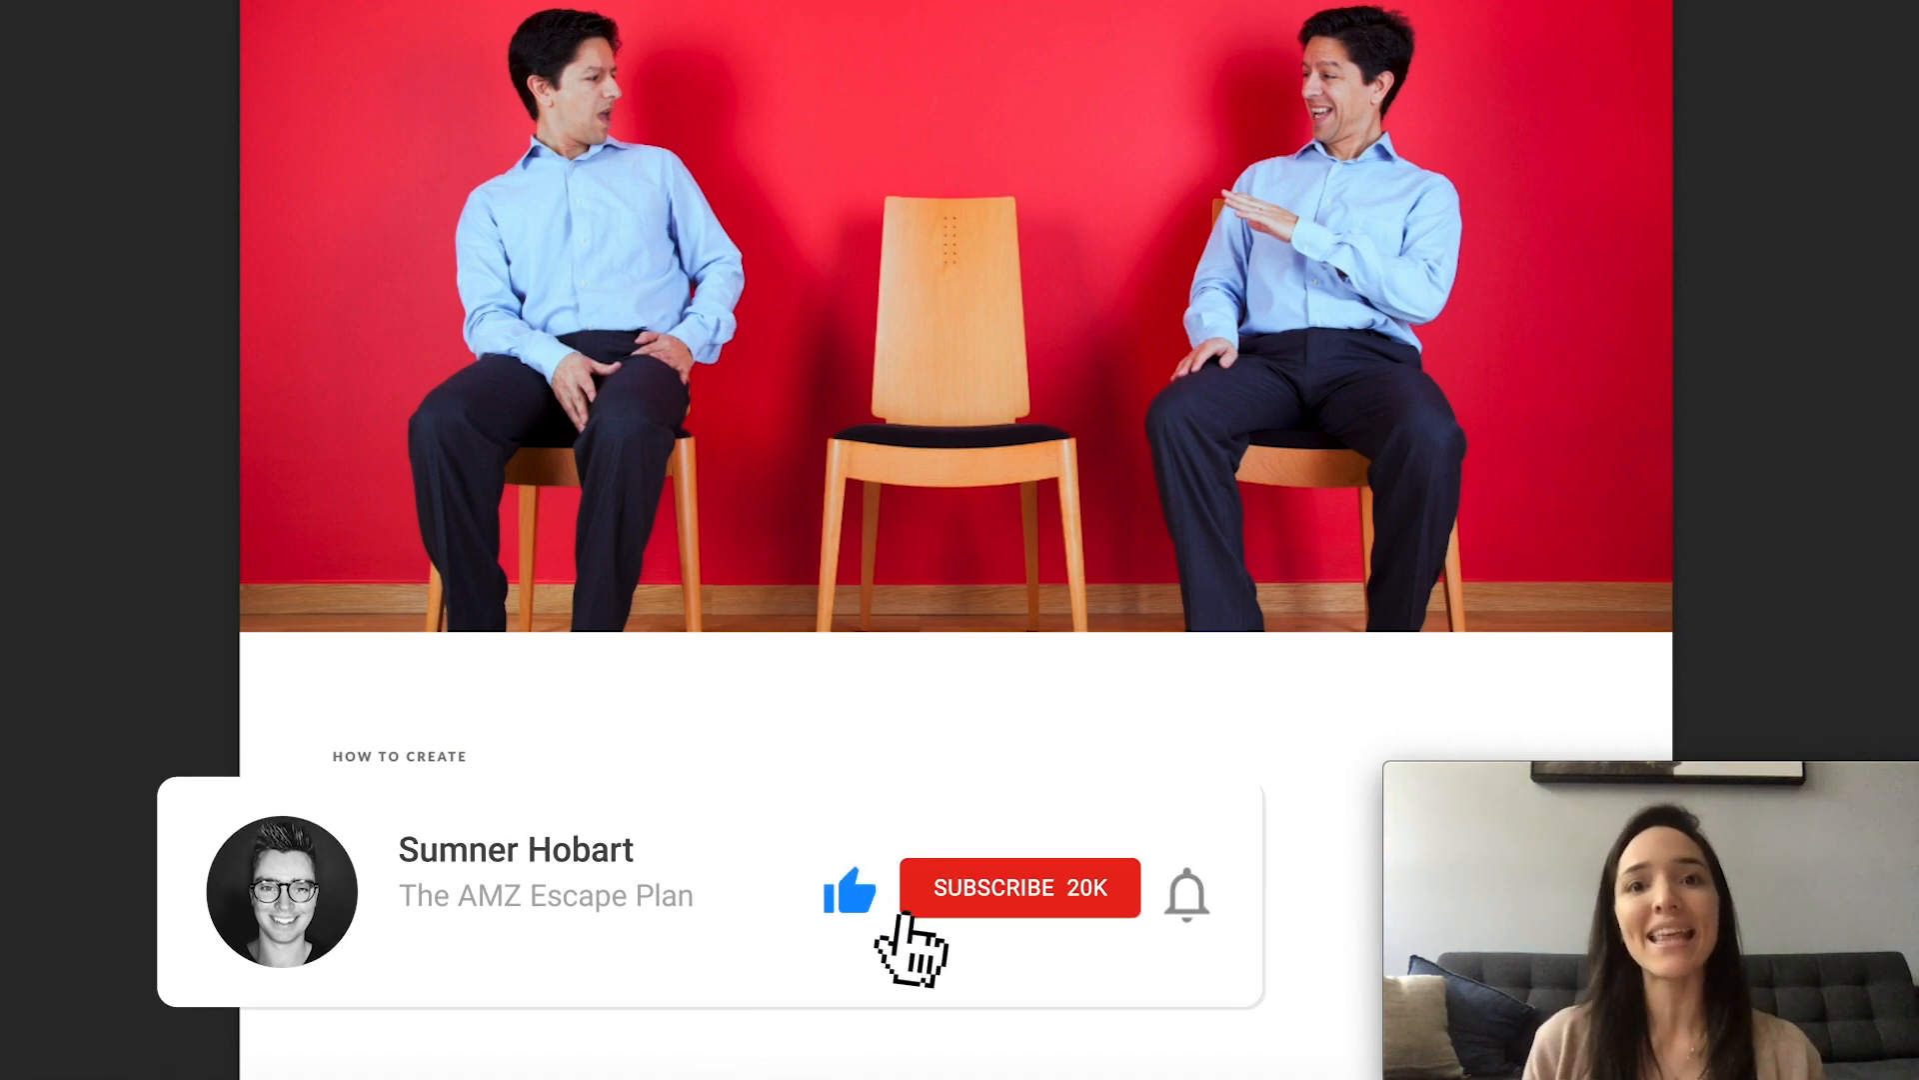
{"action": "left_click", "coordinate": [1019, 887]}
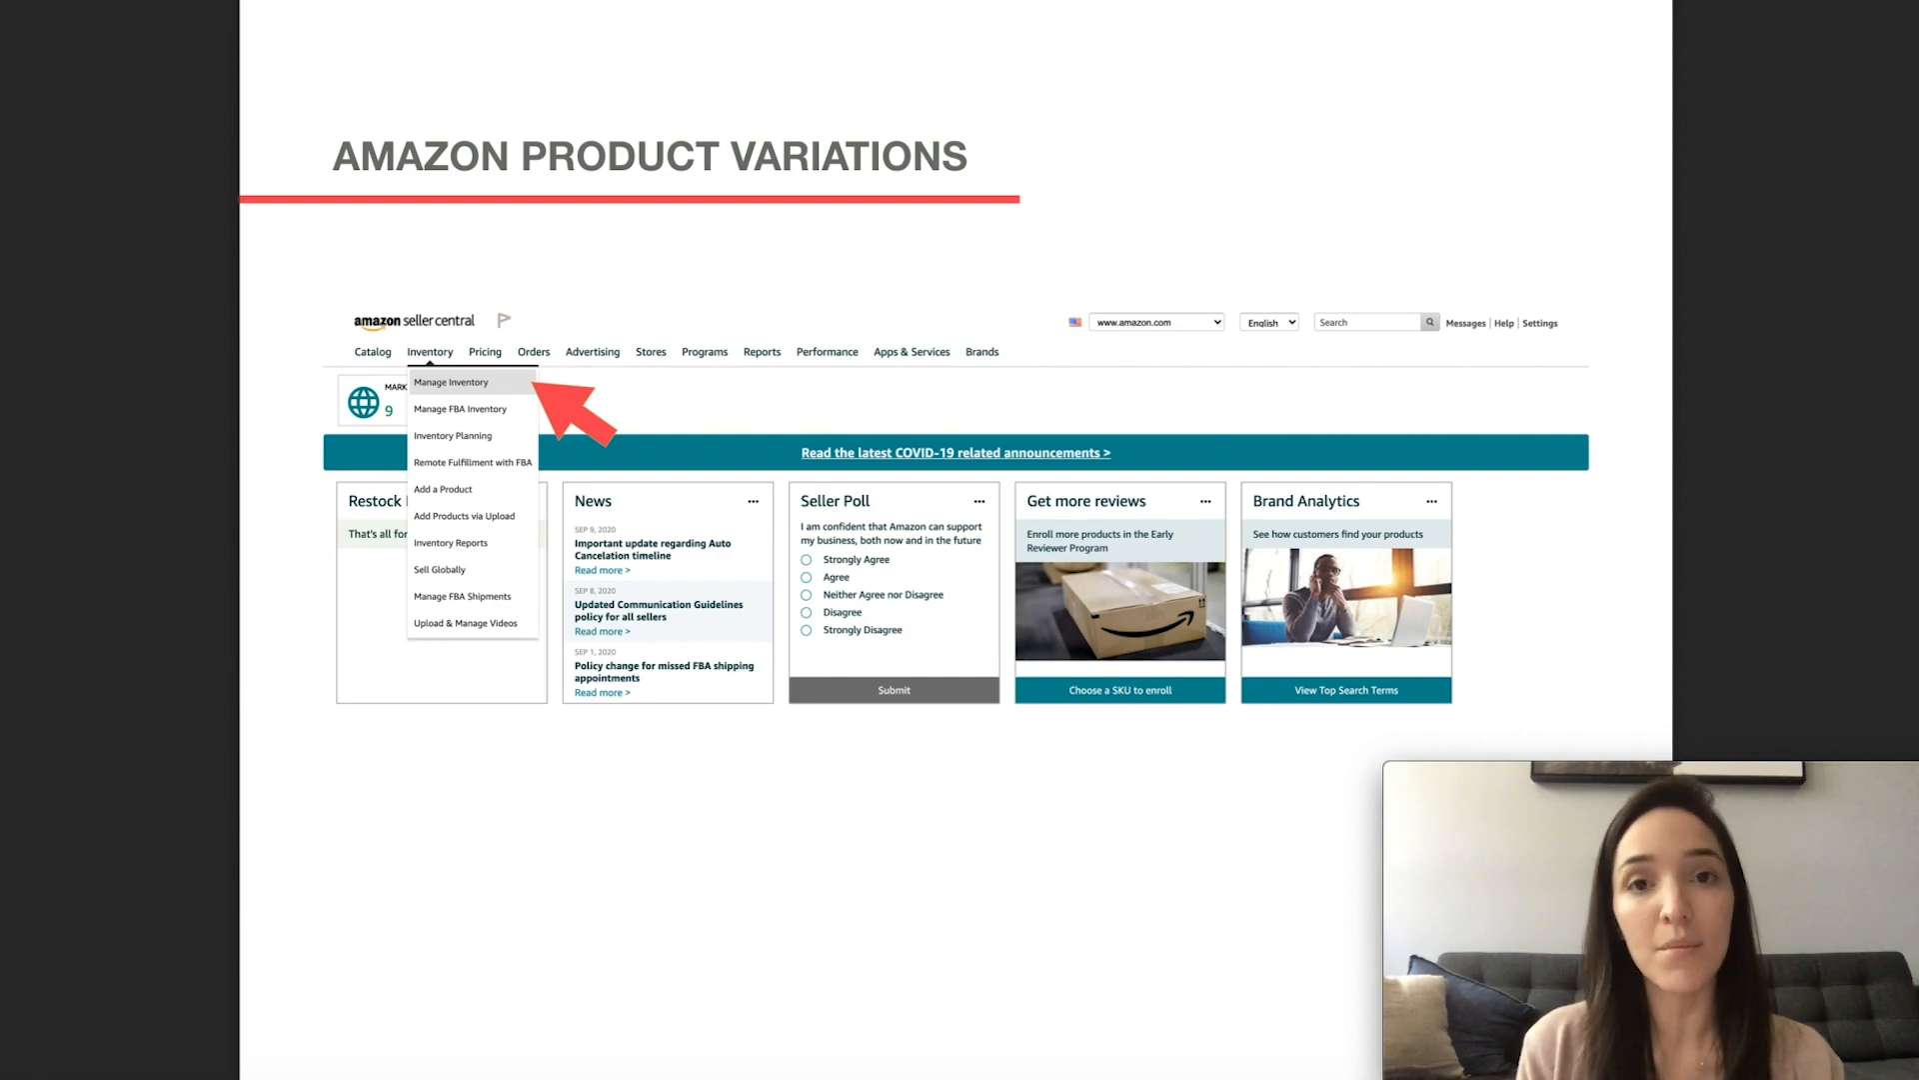
{"action": "left_click", "coordinate": [452, 381]}
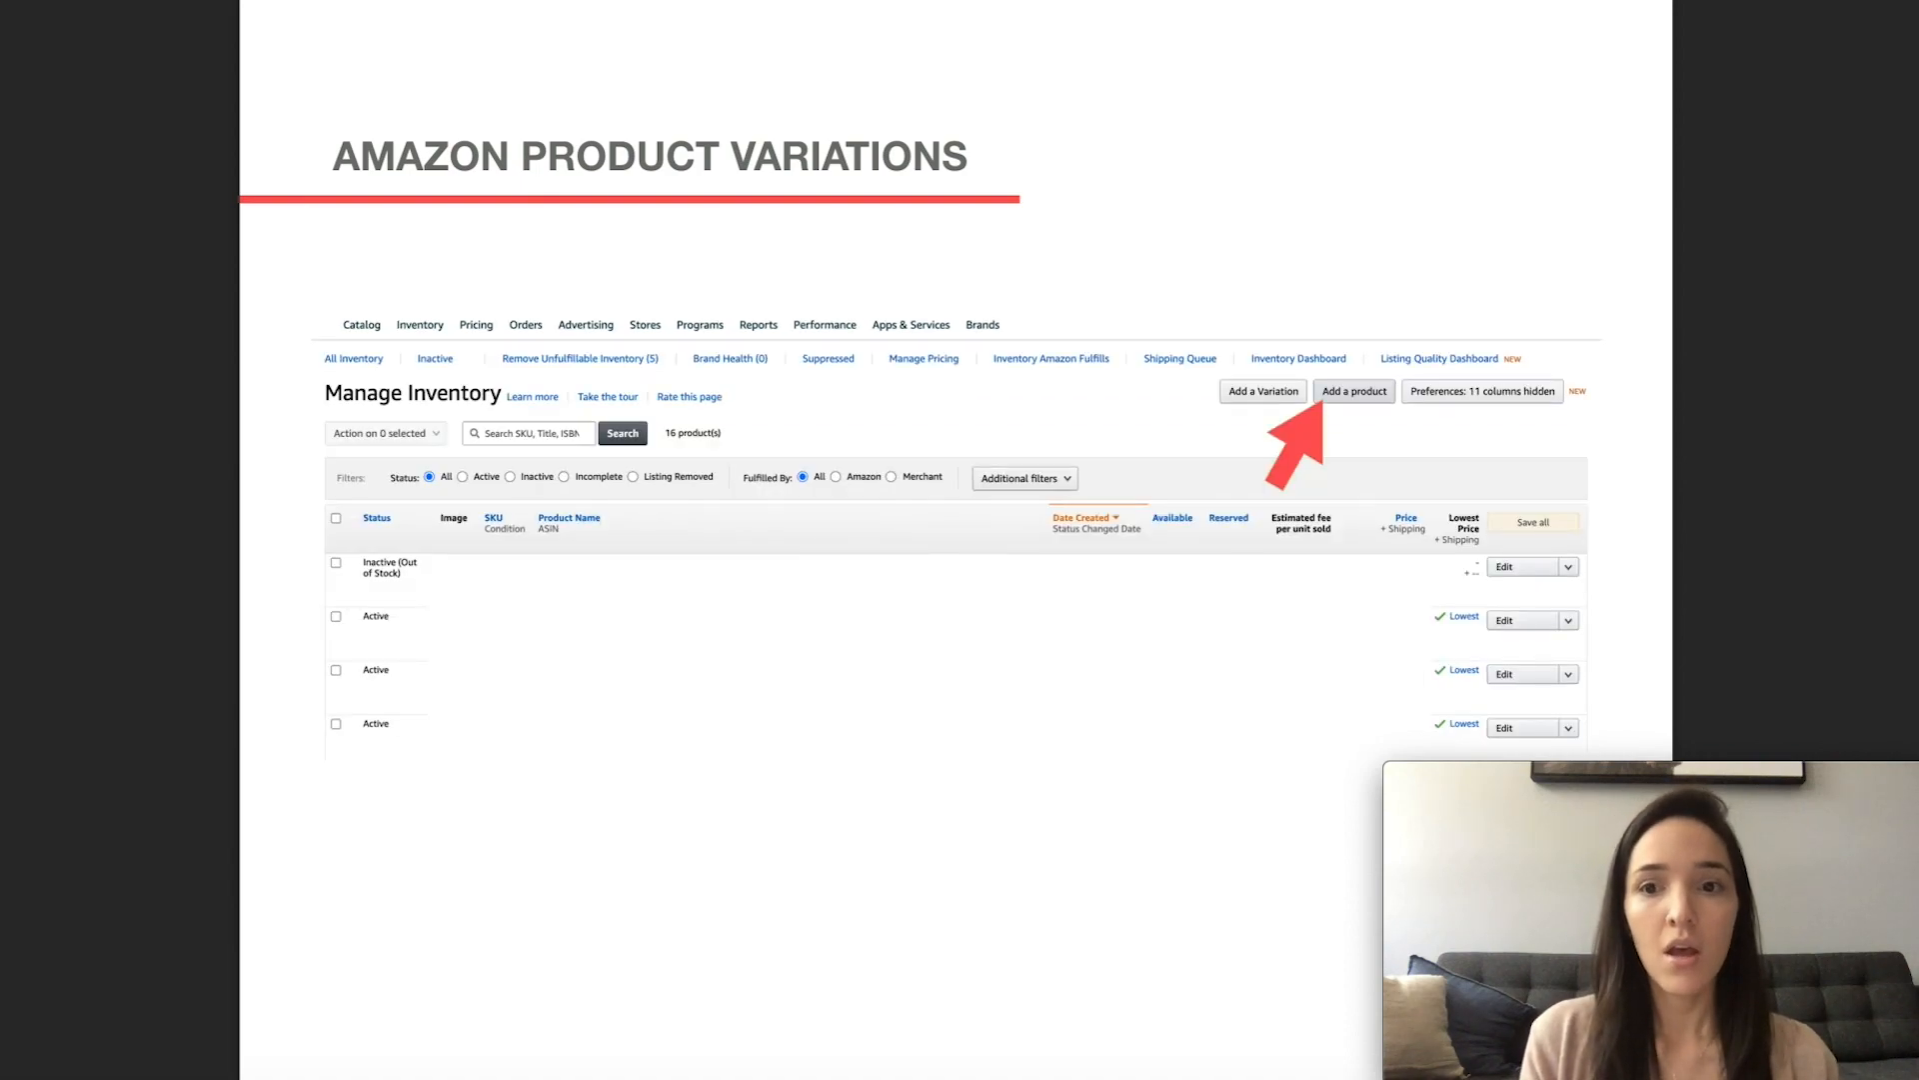
{"action": "mouse_move", "coordinate": [1211, 225]}
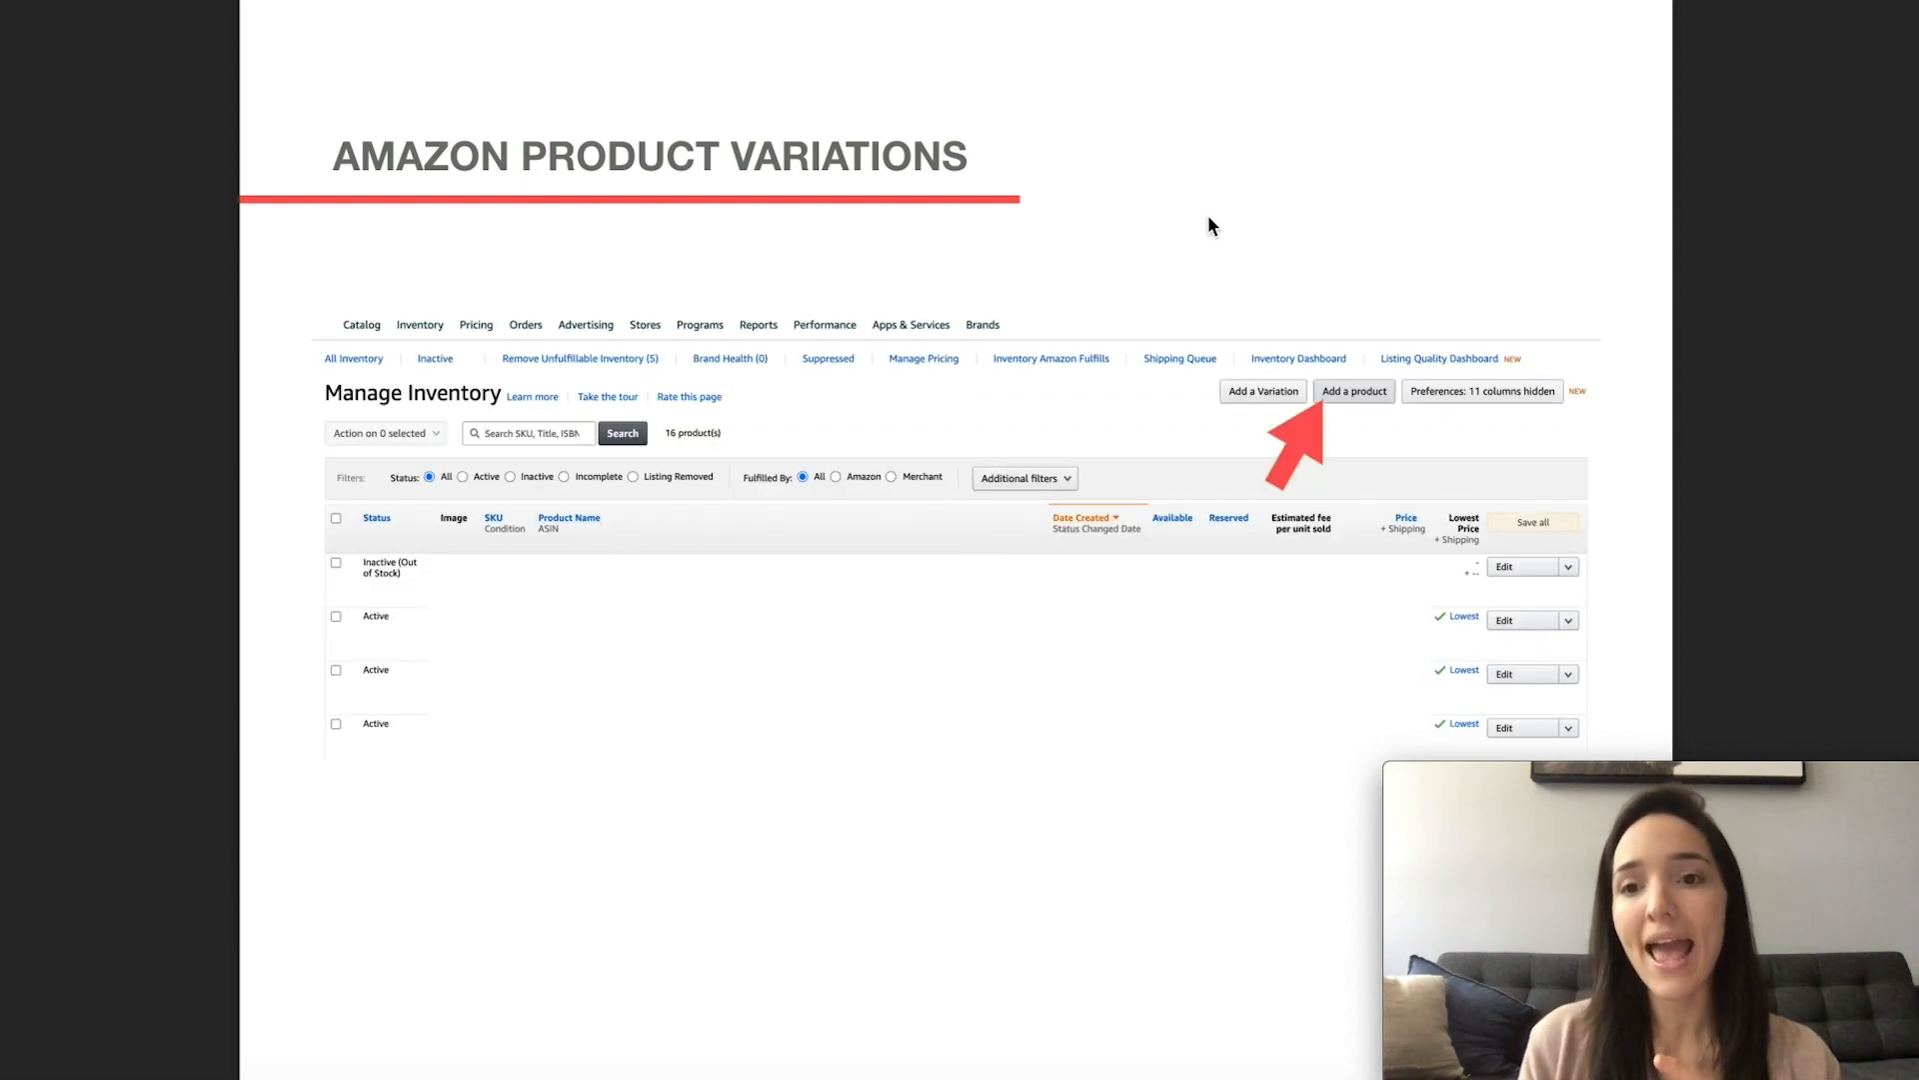
{"action": "left_click", "coordinate": [1353, 391]}
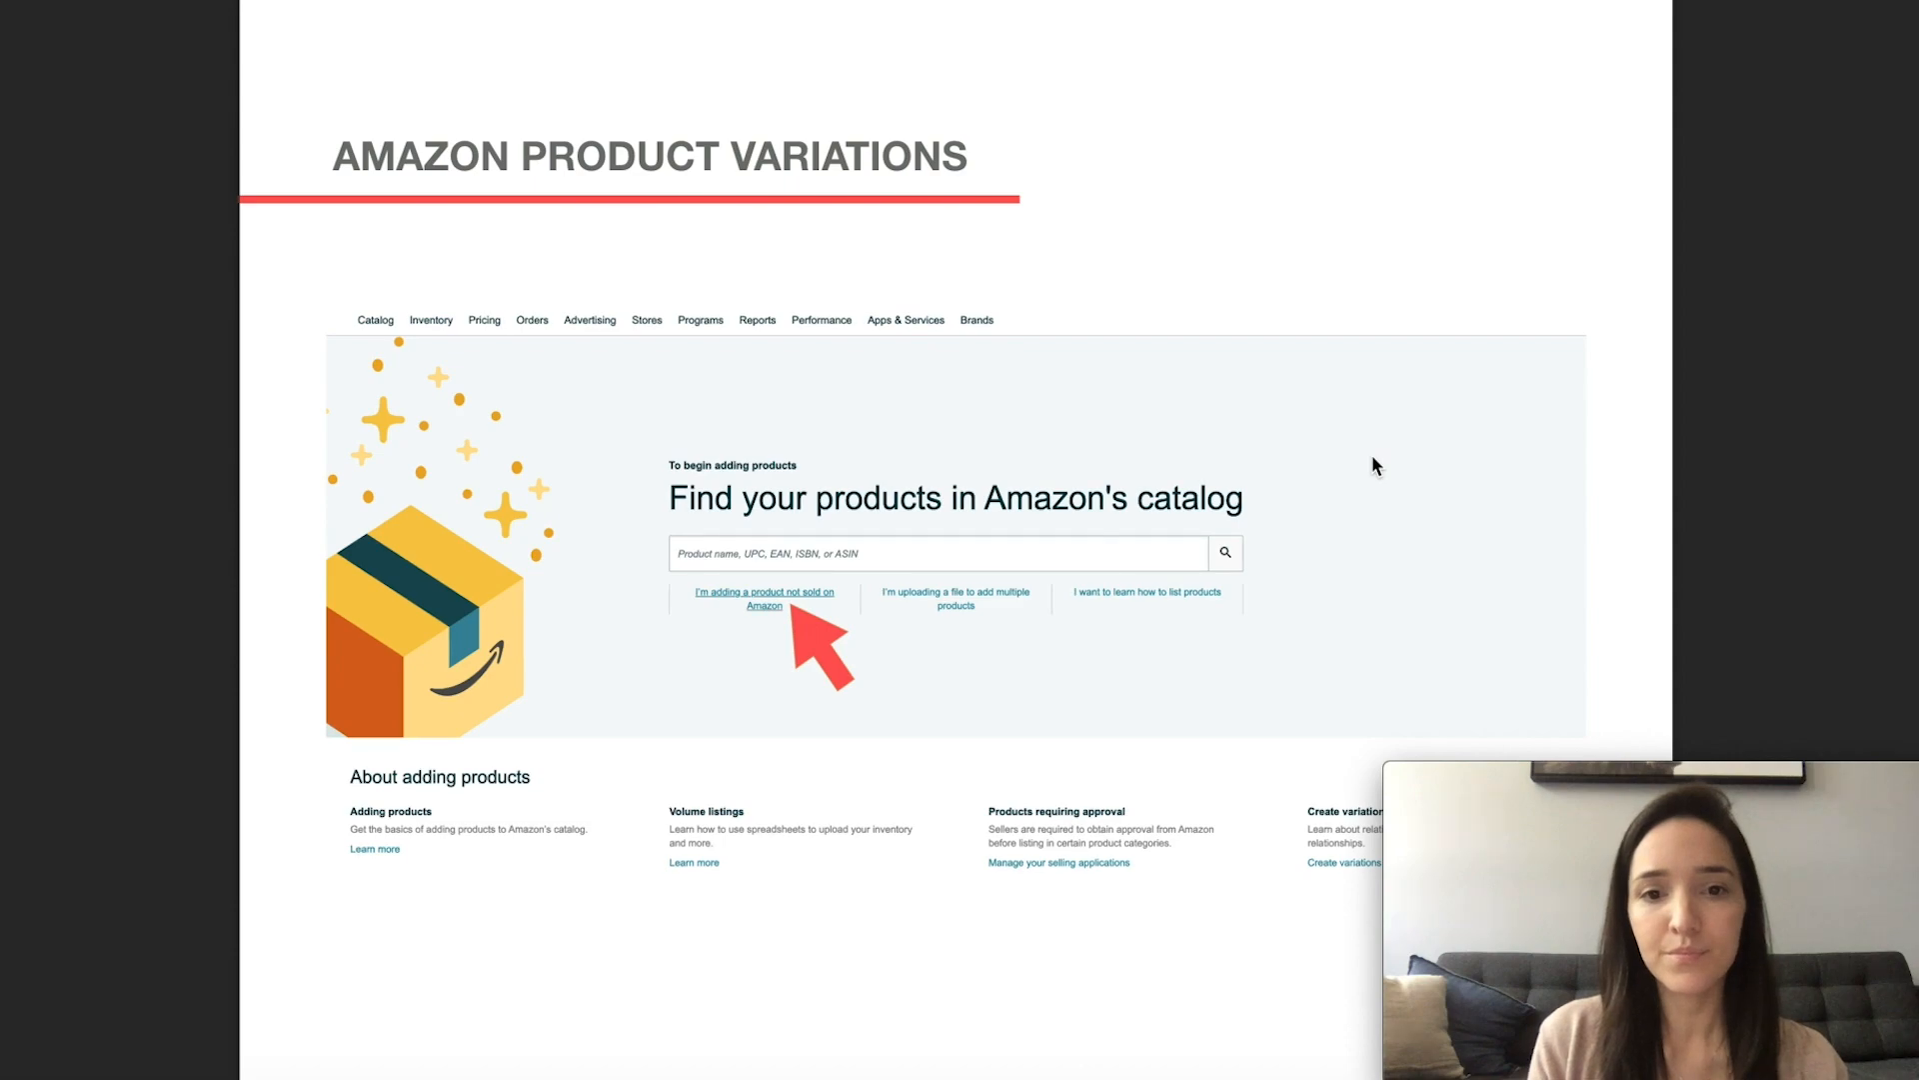
{"action": "mouse_move", "coordinate": [793, 647]}
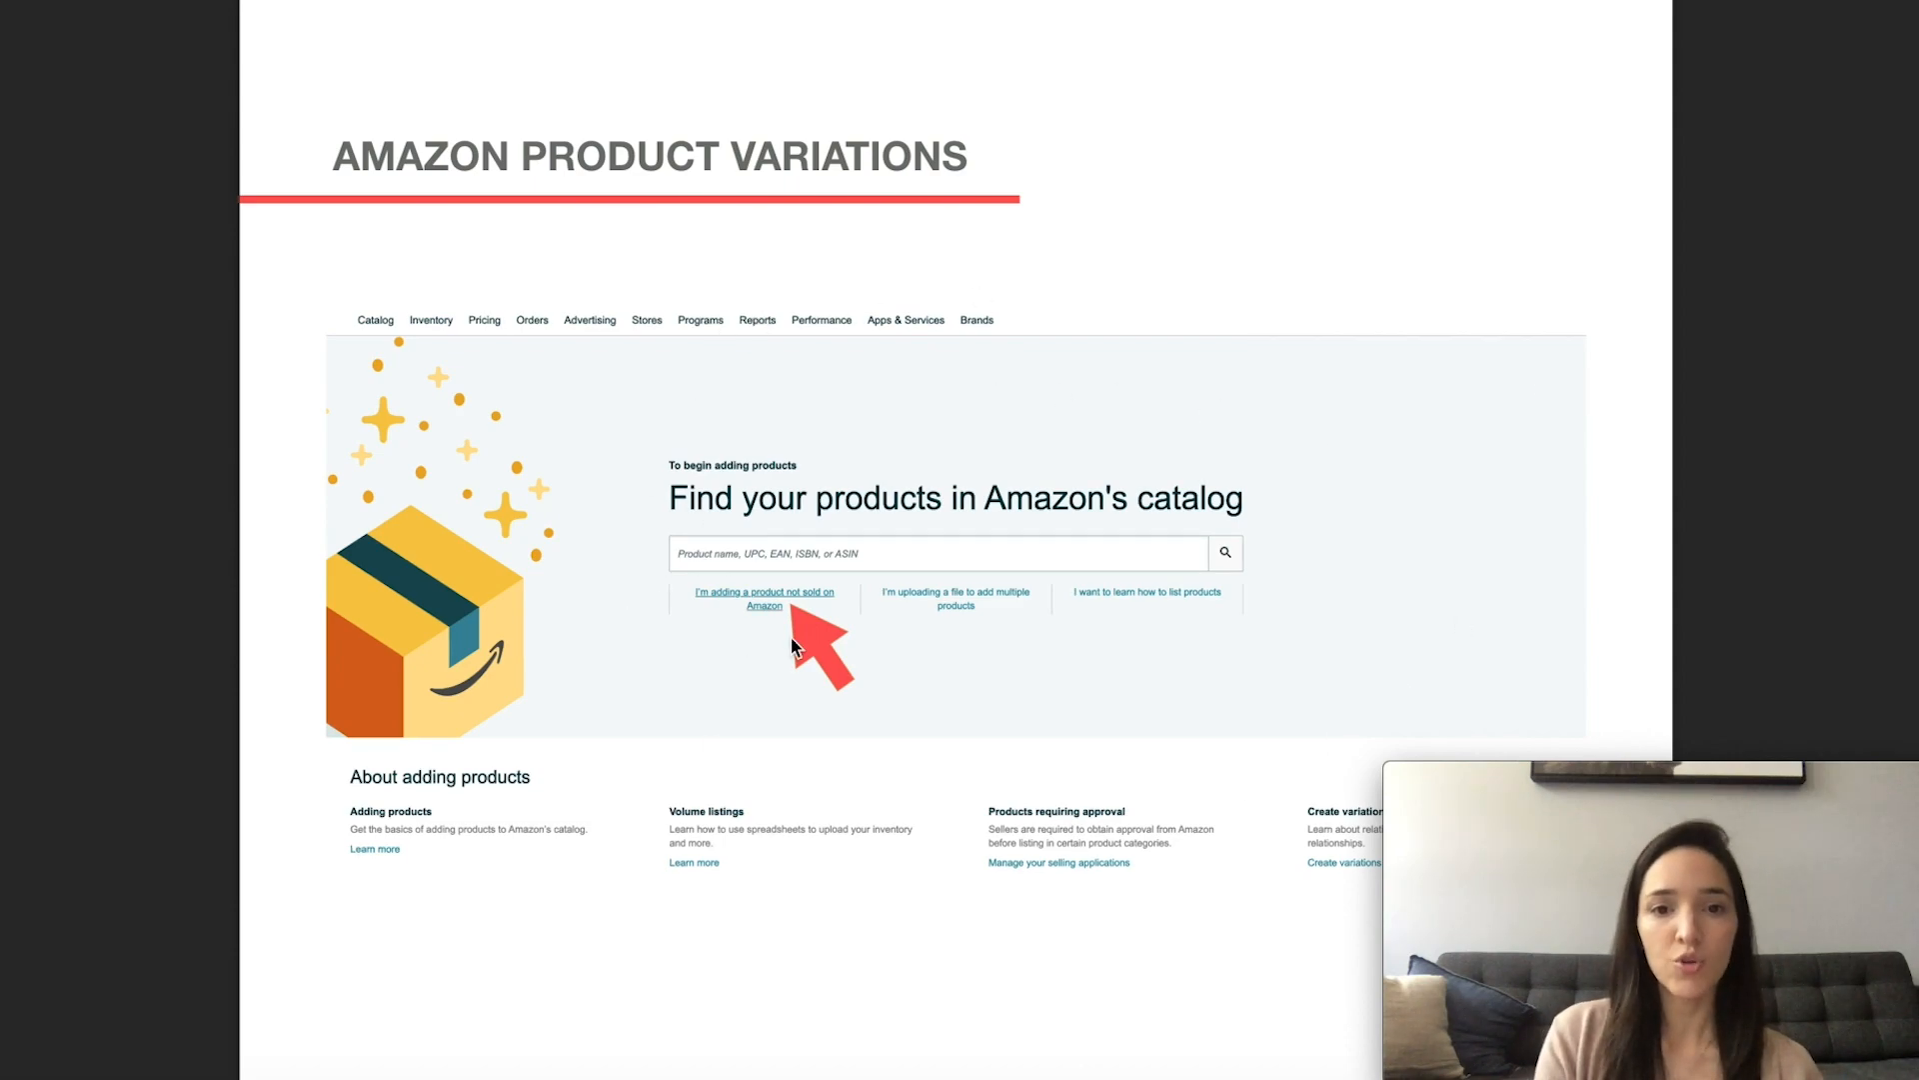
{"action": "mouse_move", "coordinate": [725, 624]}
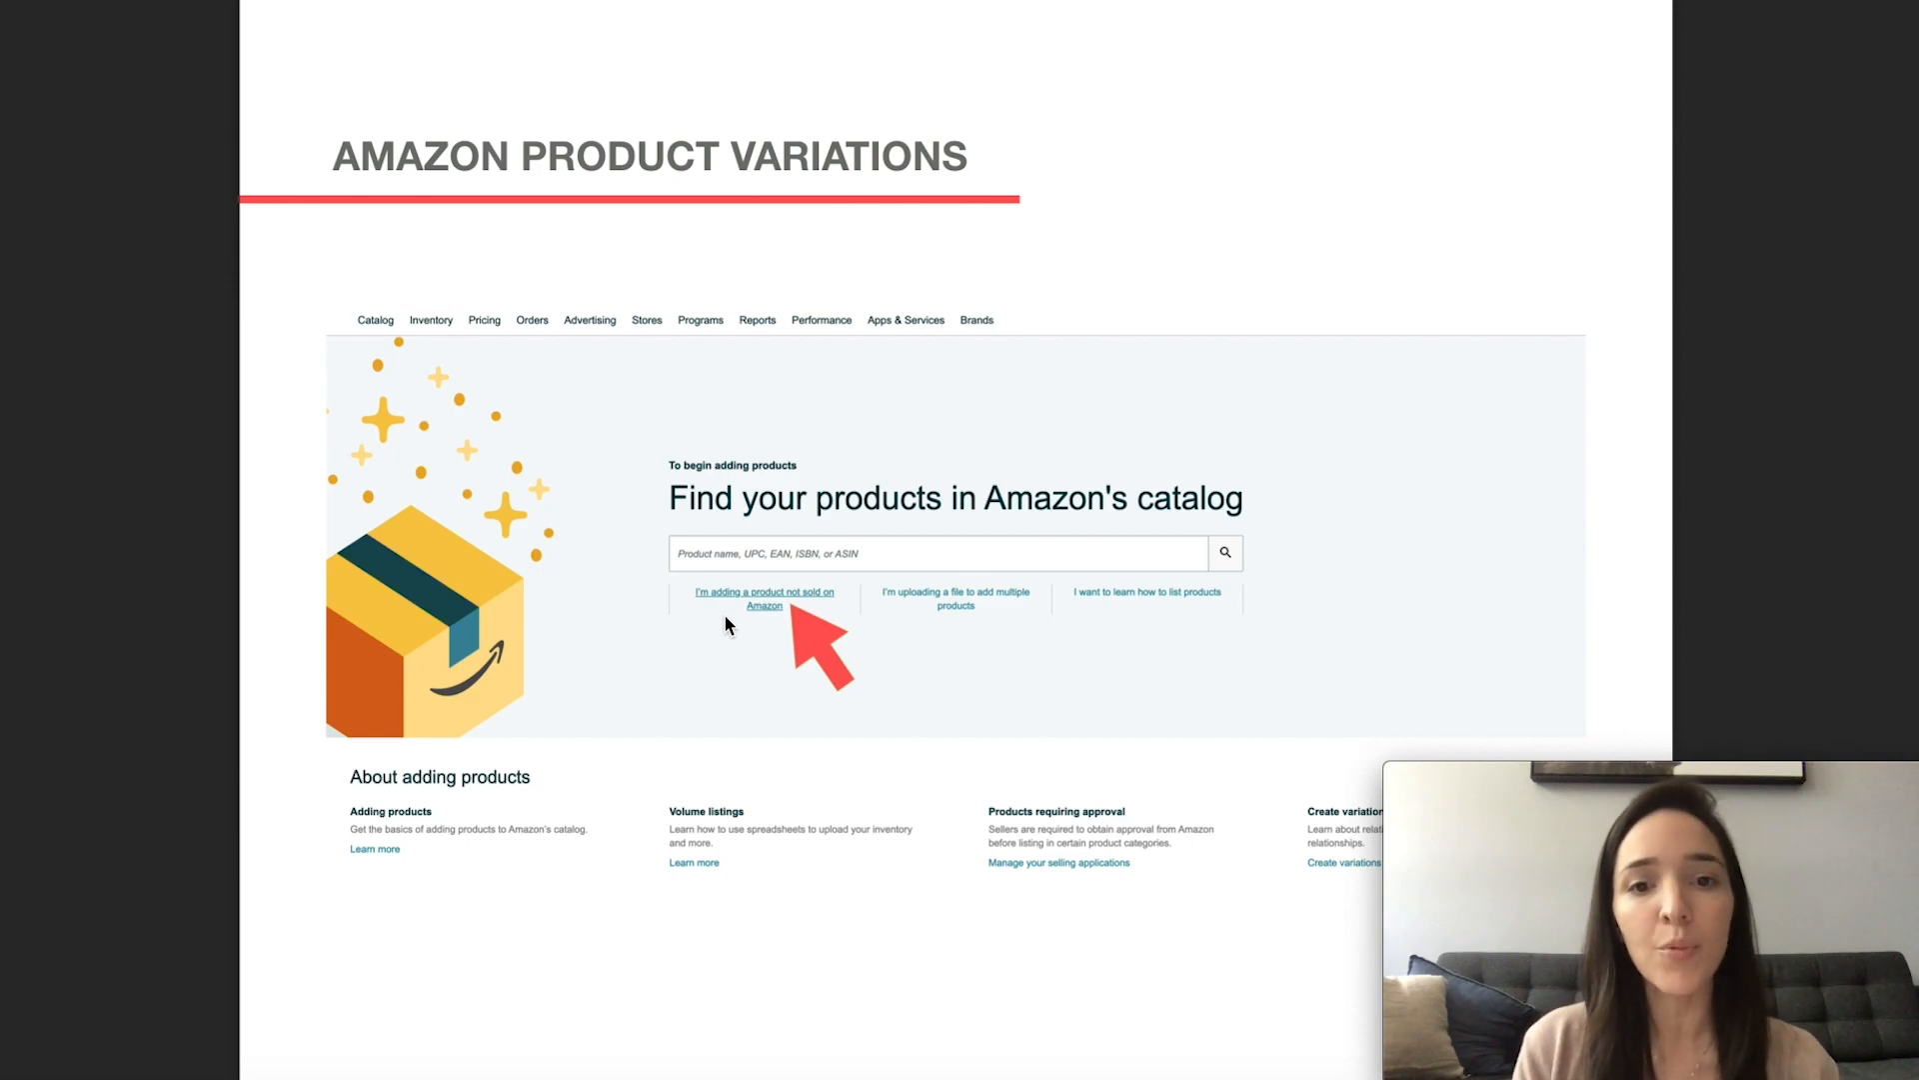
{"action": "mouse_move", "coordinate": [725, 627]}
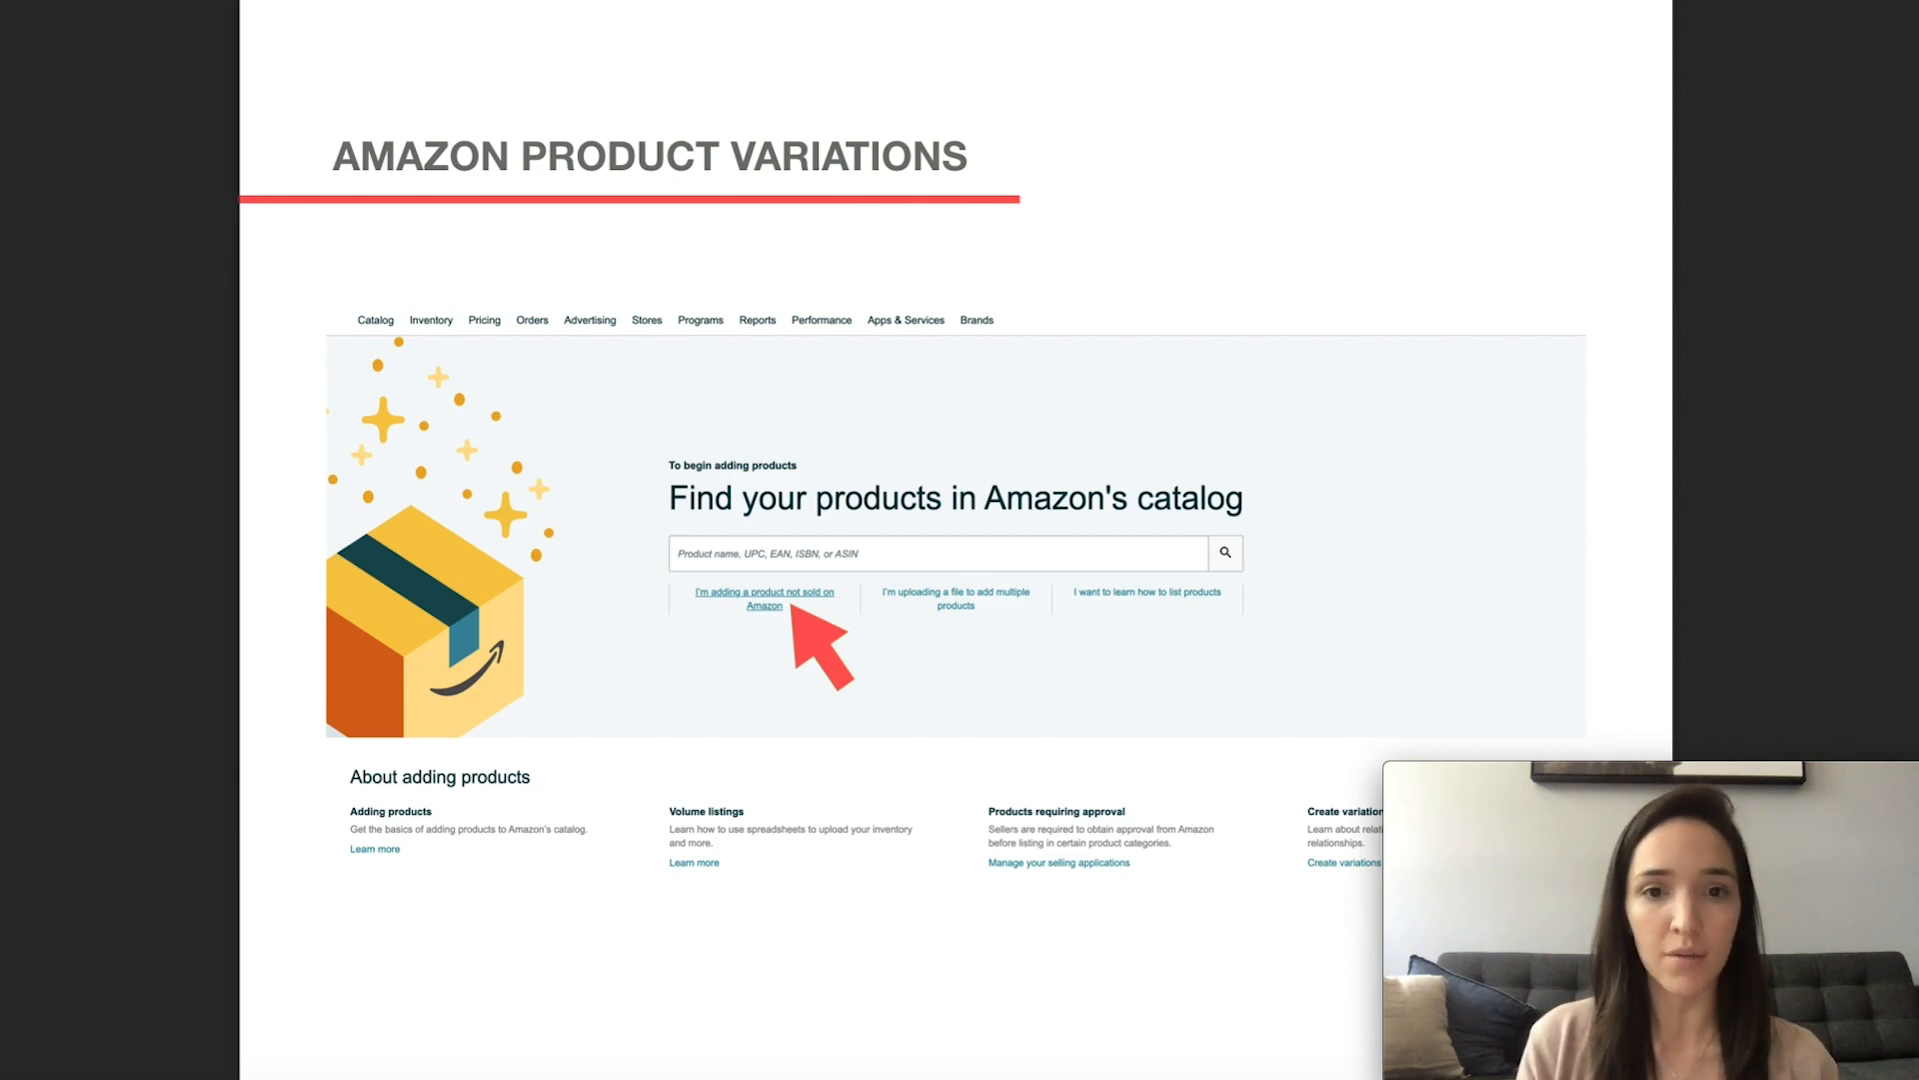
{"action": "left_click", "coordinate": [762, 598]}
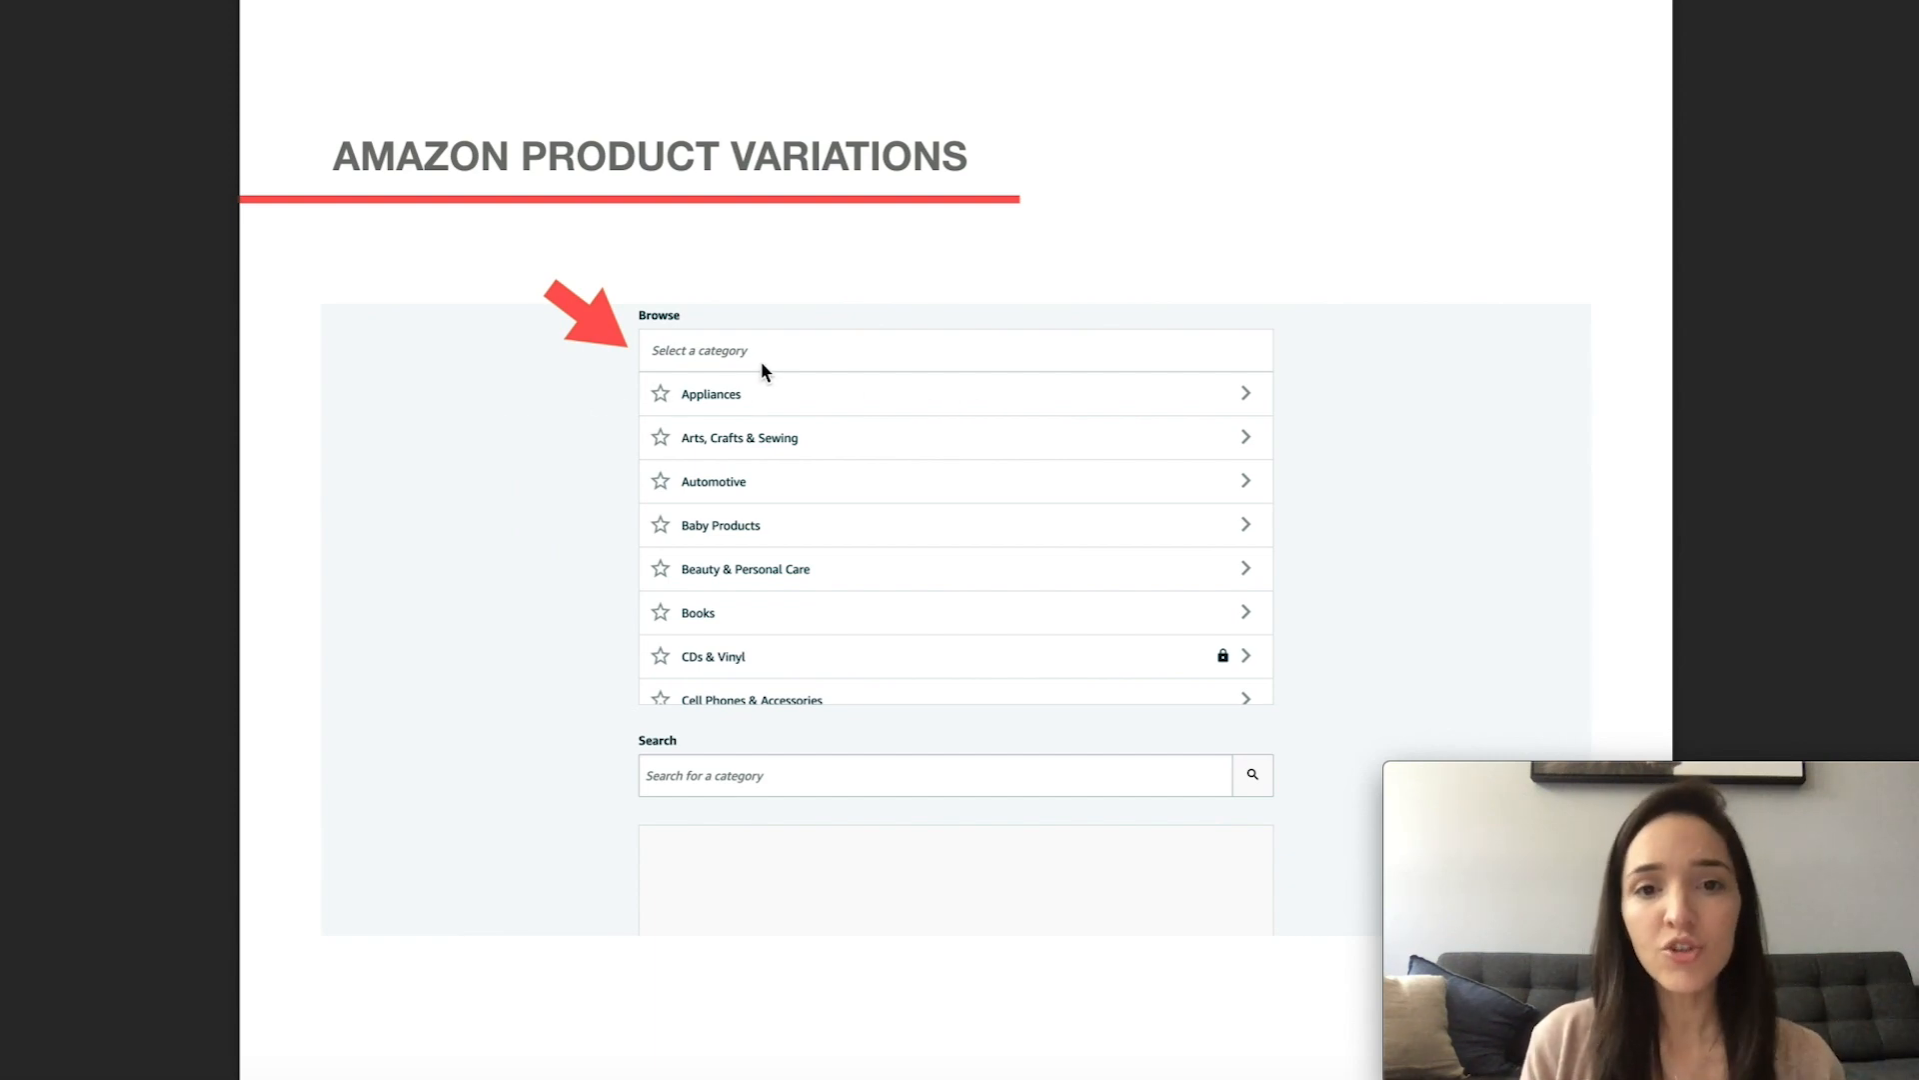
{"action": "mouse_move", "coordinate": [890, 410]}
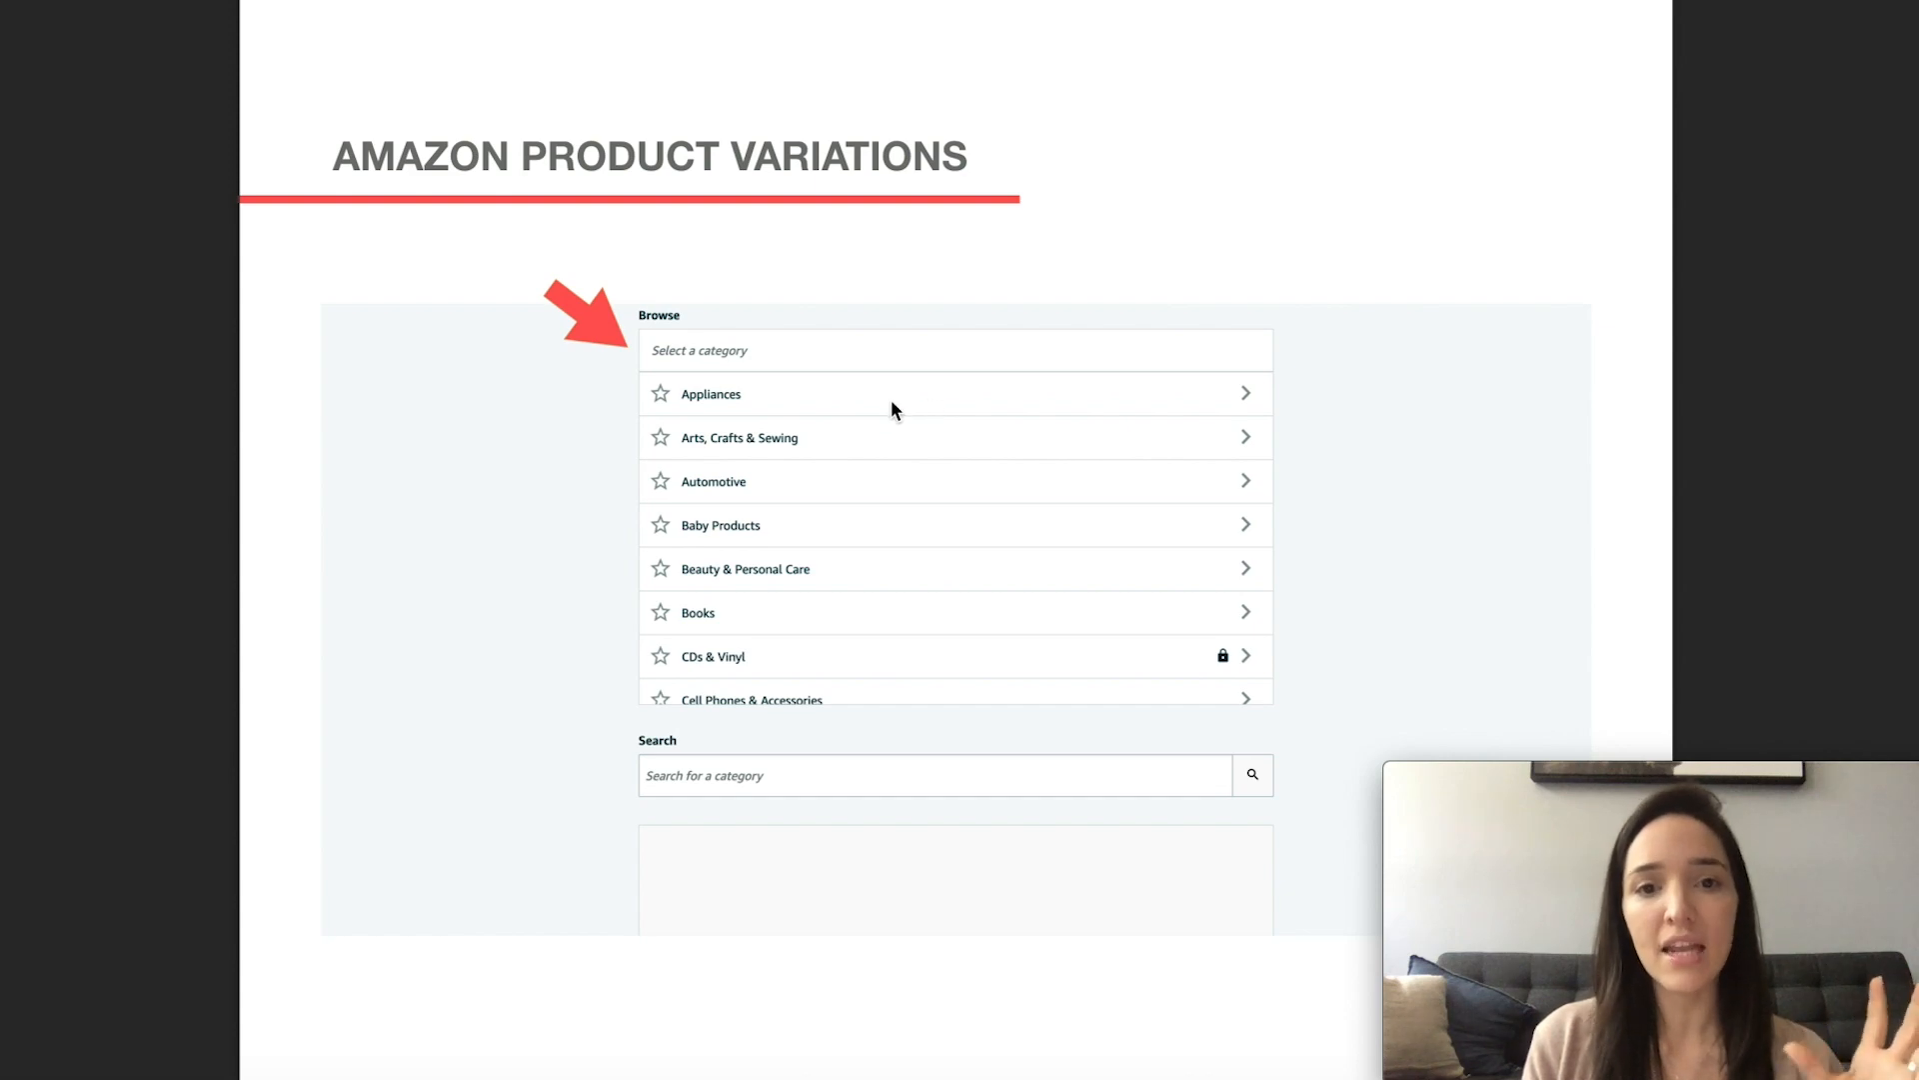
{"action": "mouse_move", "coordinate": [847, 413]}
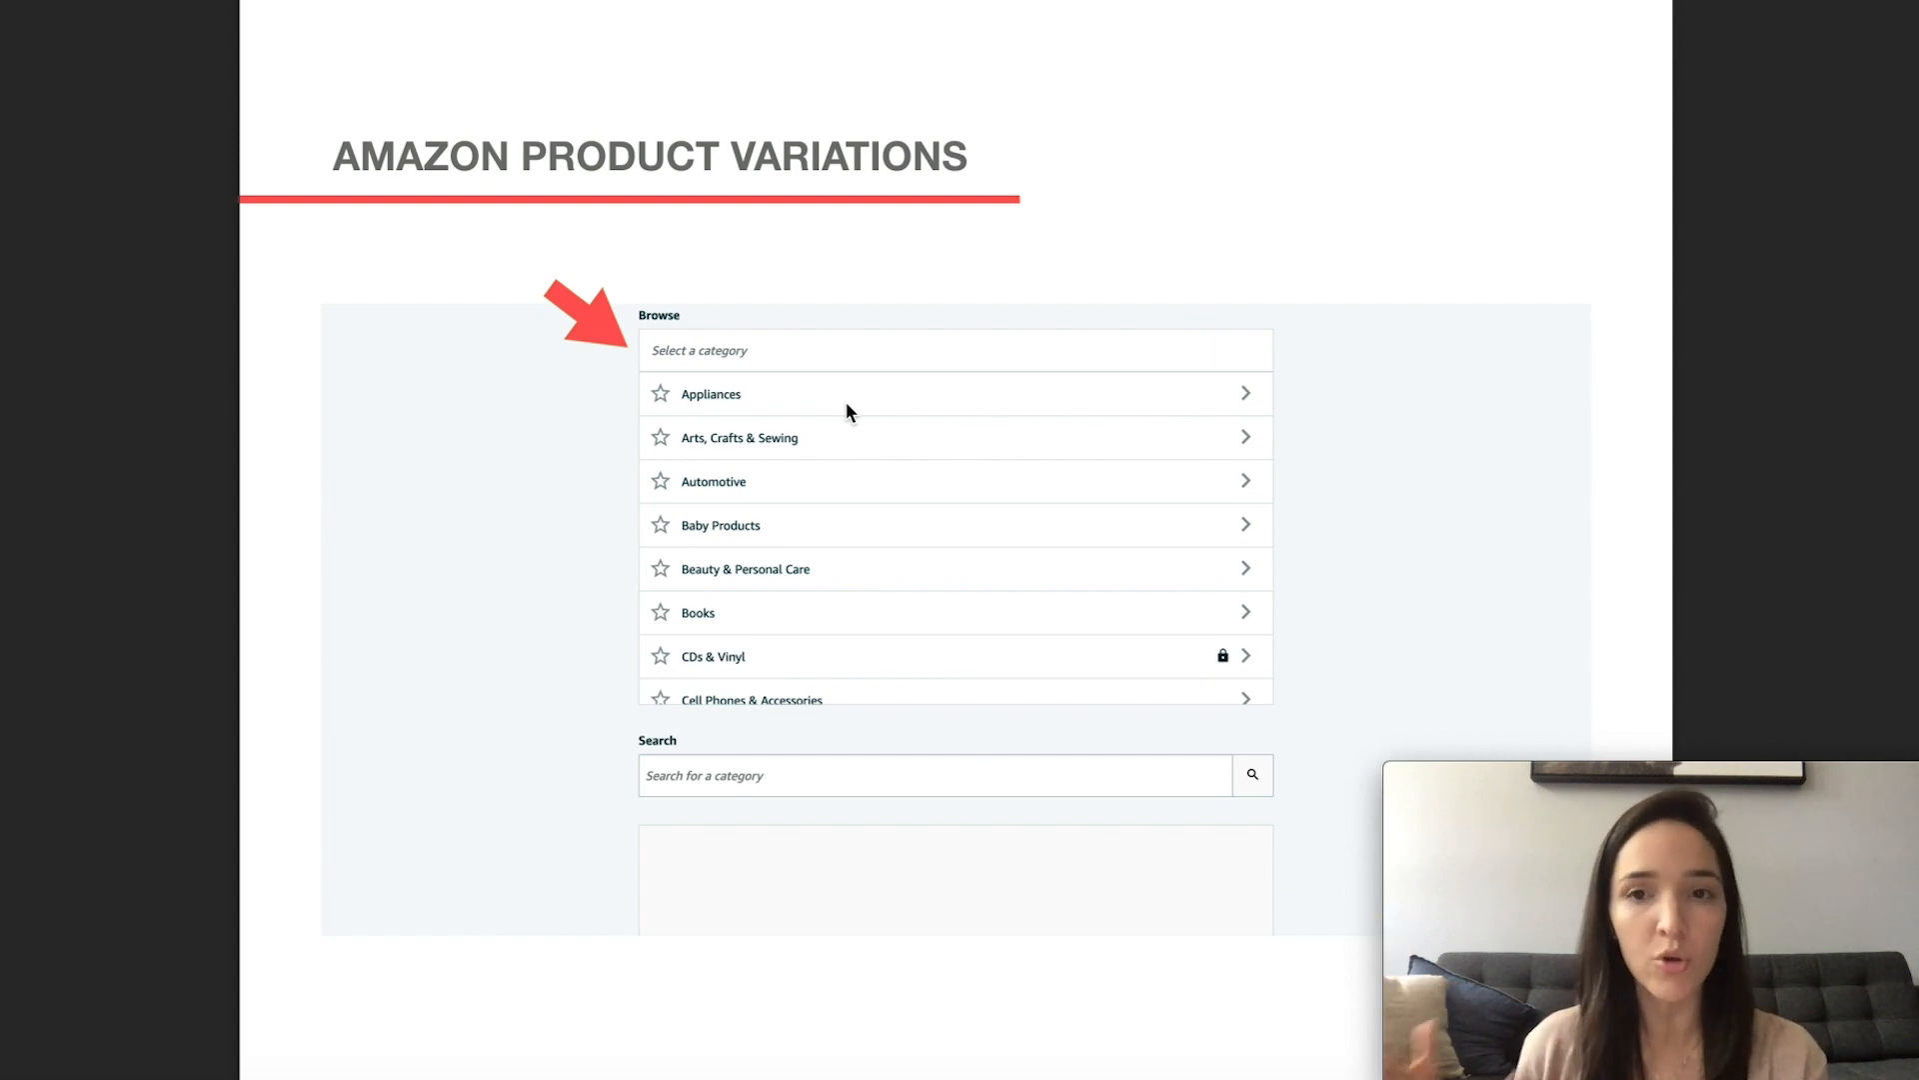
{"action": "mouse_move", "coordinate": [850, 409]}
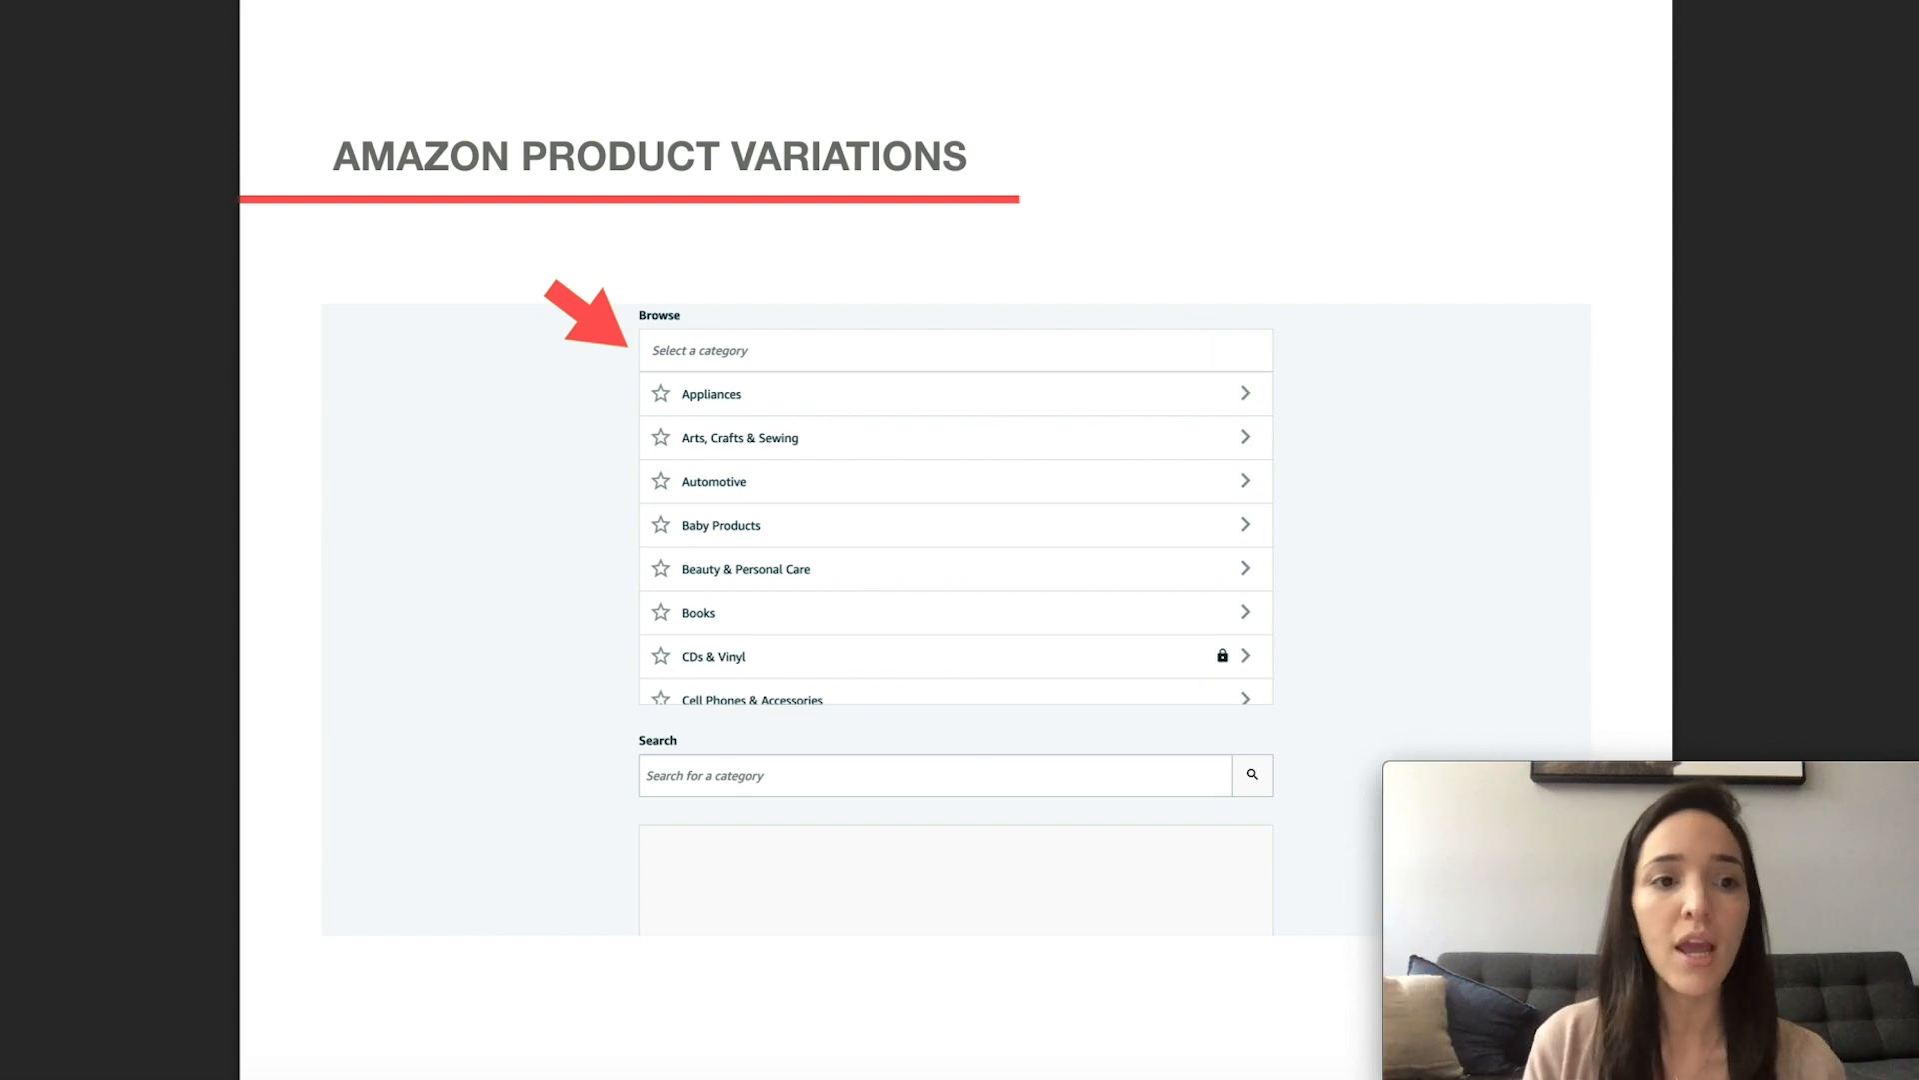
Step: Search categories for 'toiletry bag' and select Toiletry Bags under Beauty & Personal Care
{"action": "type", "text": "toiletry bag"}
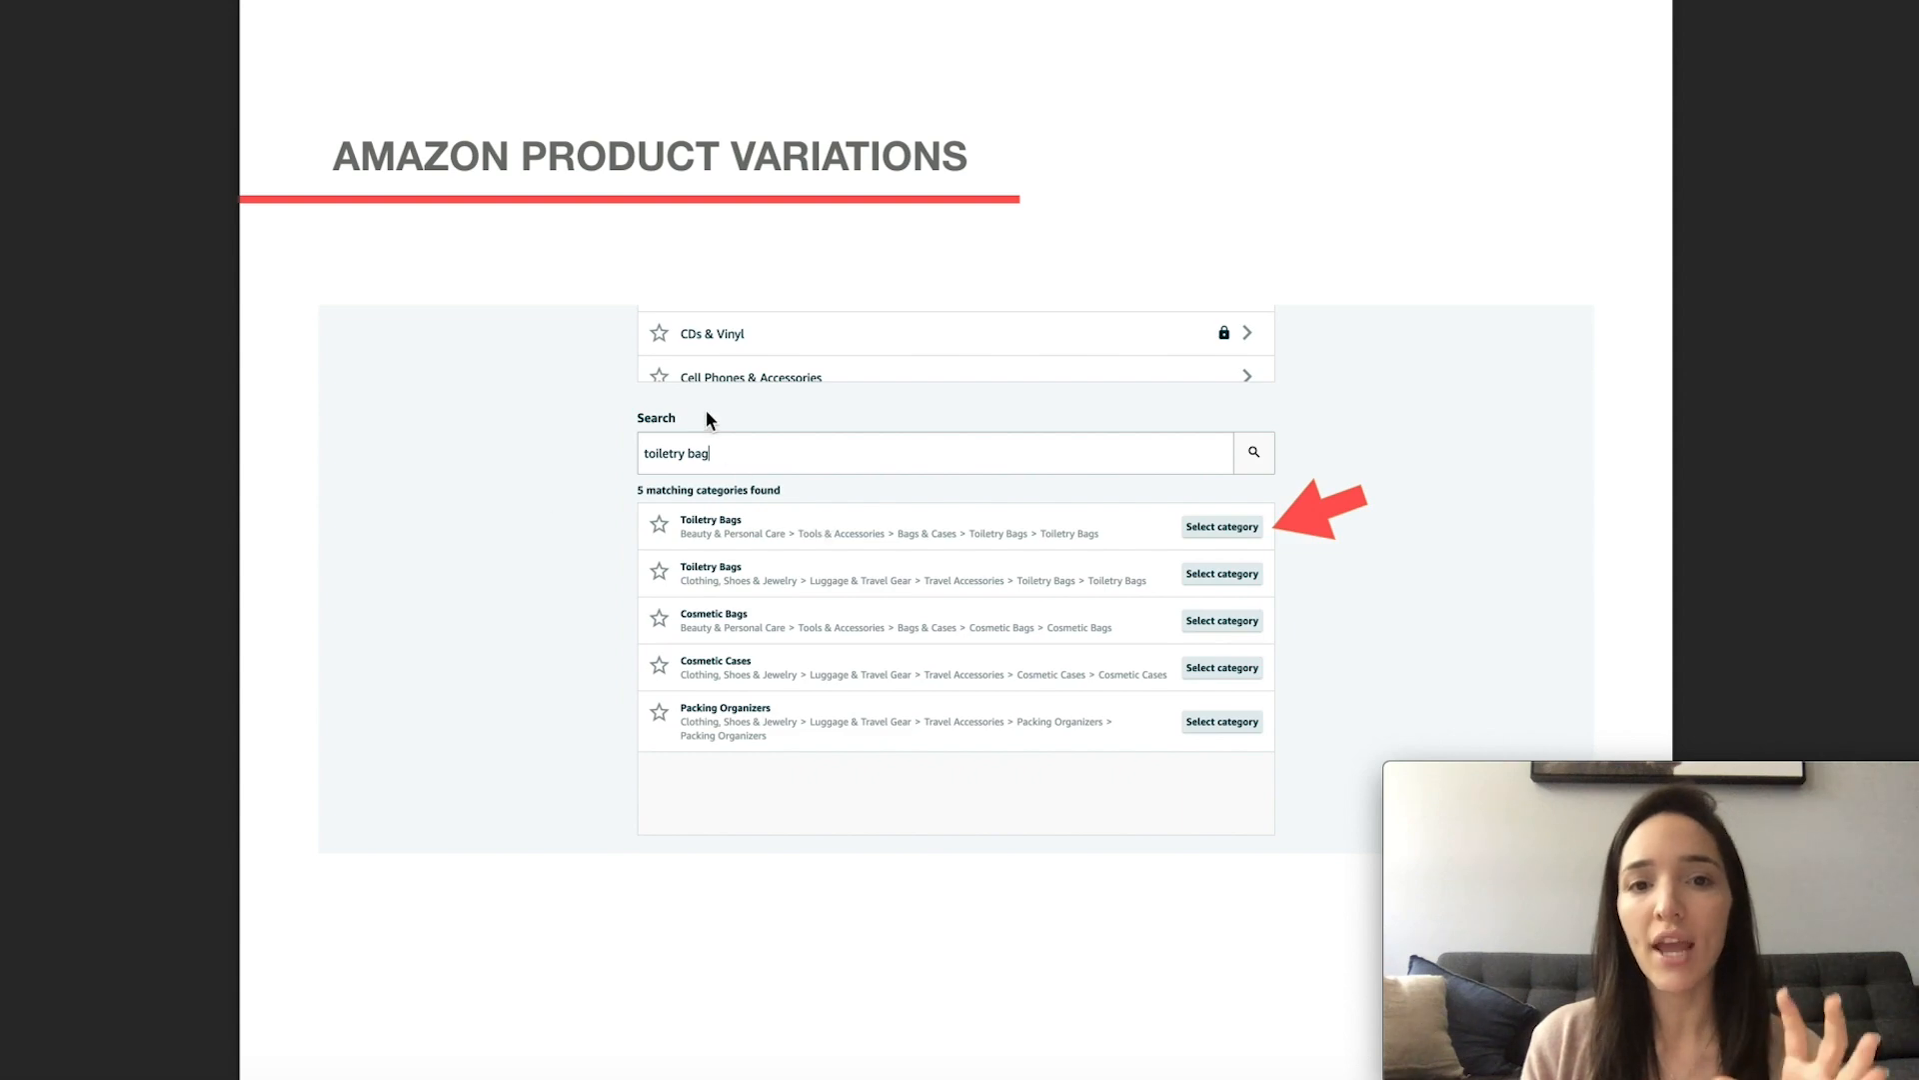
{"action": "mouse_move", "coordinate": [844, 453]}
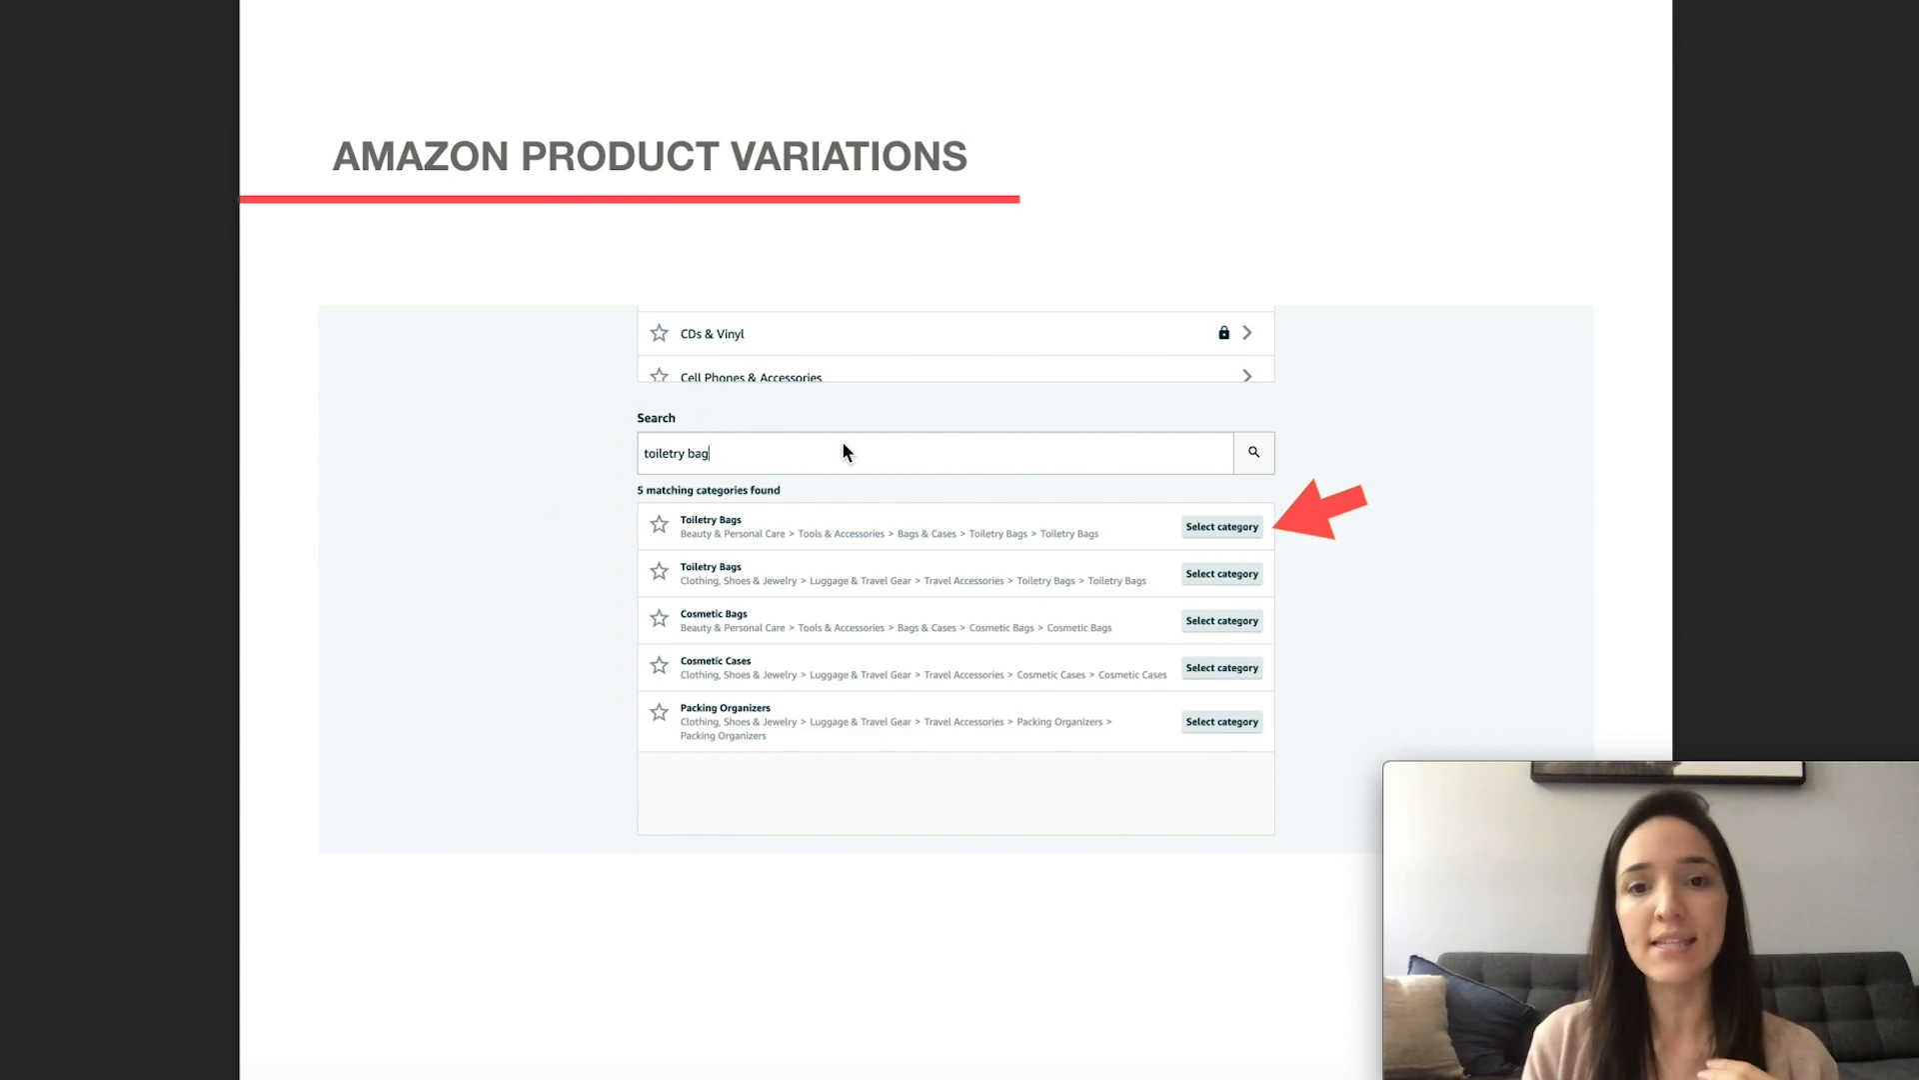
{"action": "mouse_move", "coordinate": [1102, 612]}
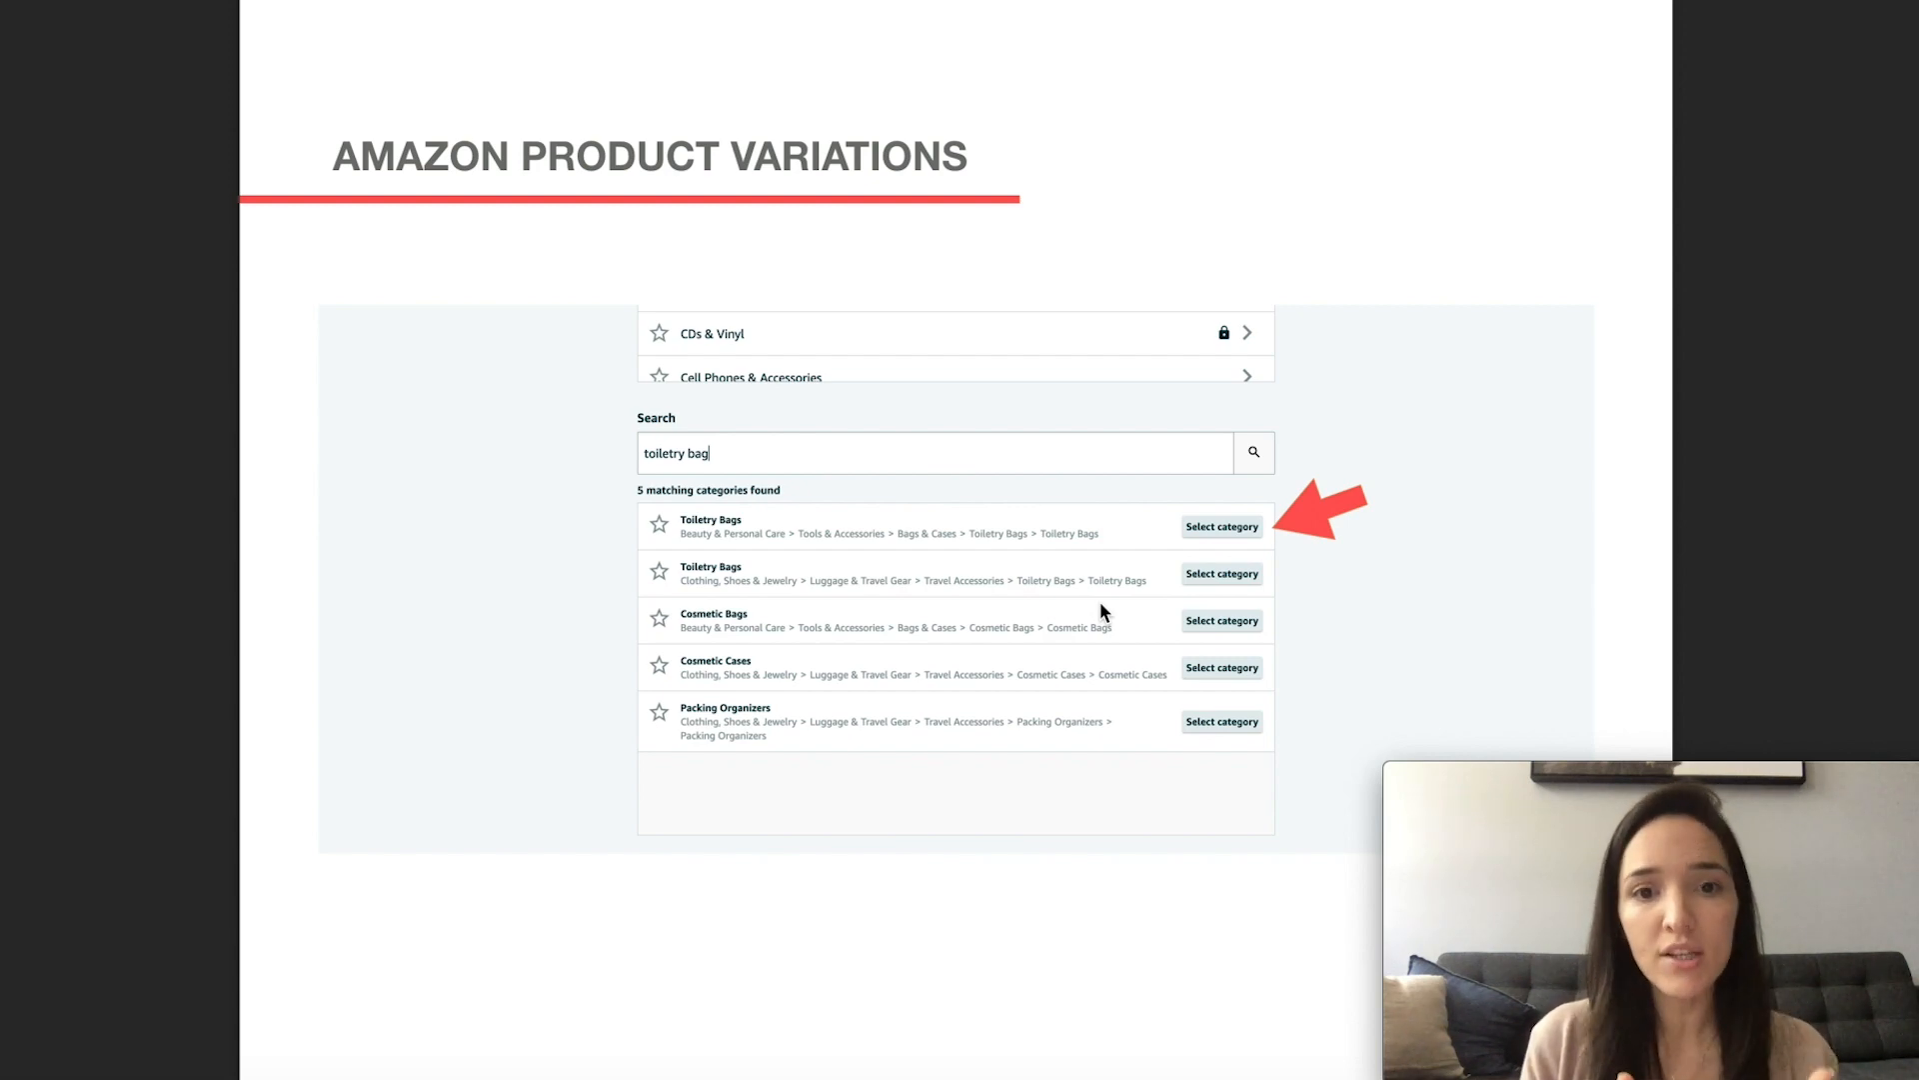
{"action": "mouse_move", "coordinate": [708, 551]}
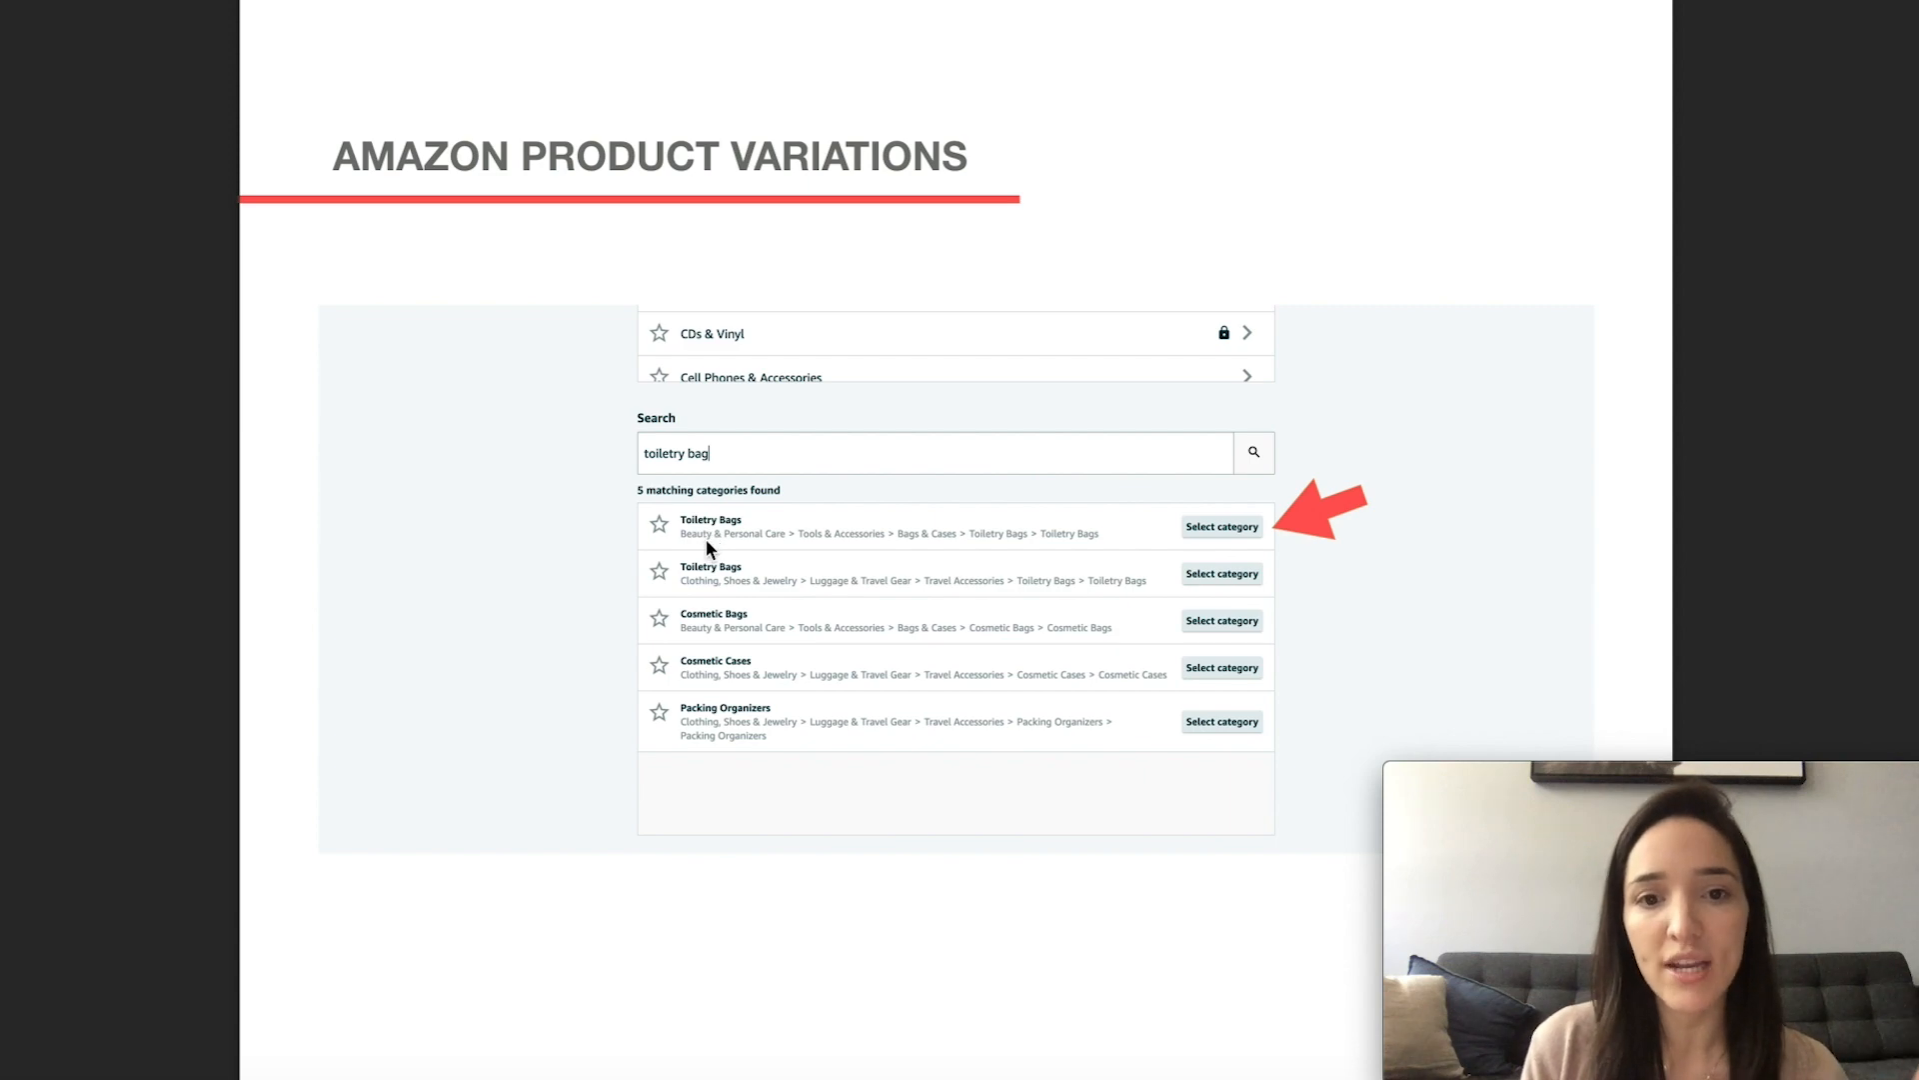
{"action": "mouse_move", "coordinate": [776, 552]}
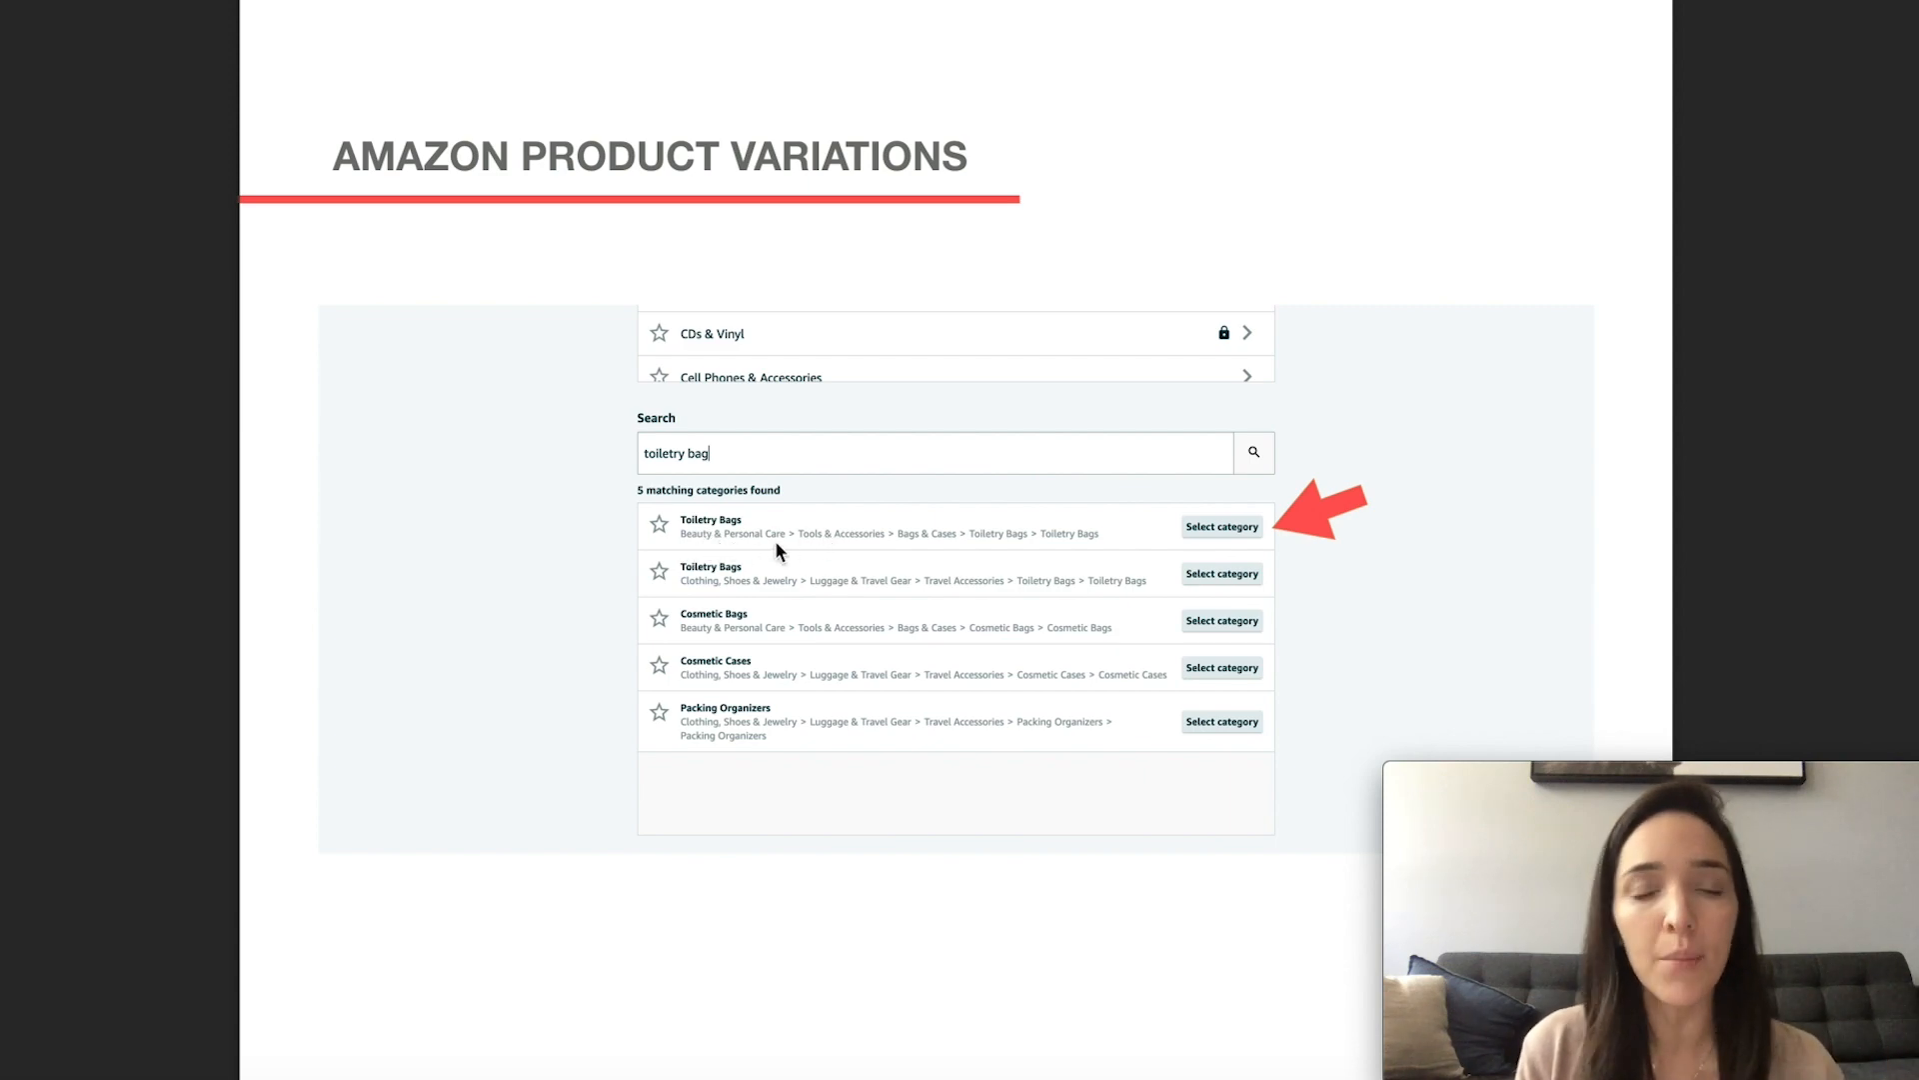
{"action": "mouse_move", "coordinate": [873, 552]}
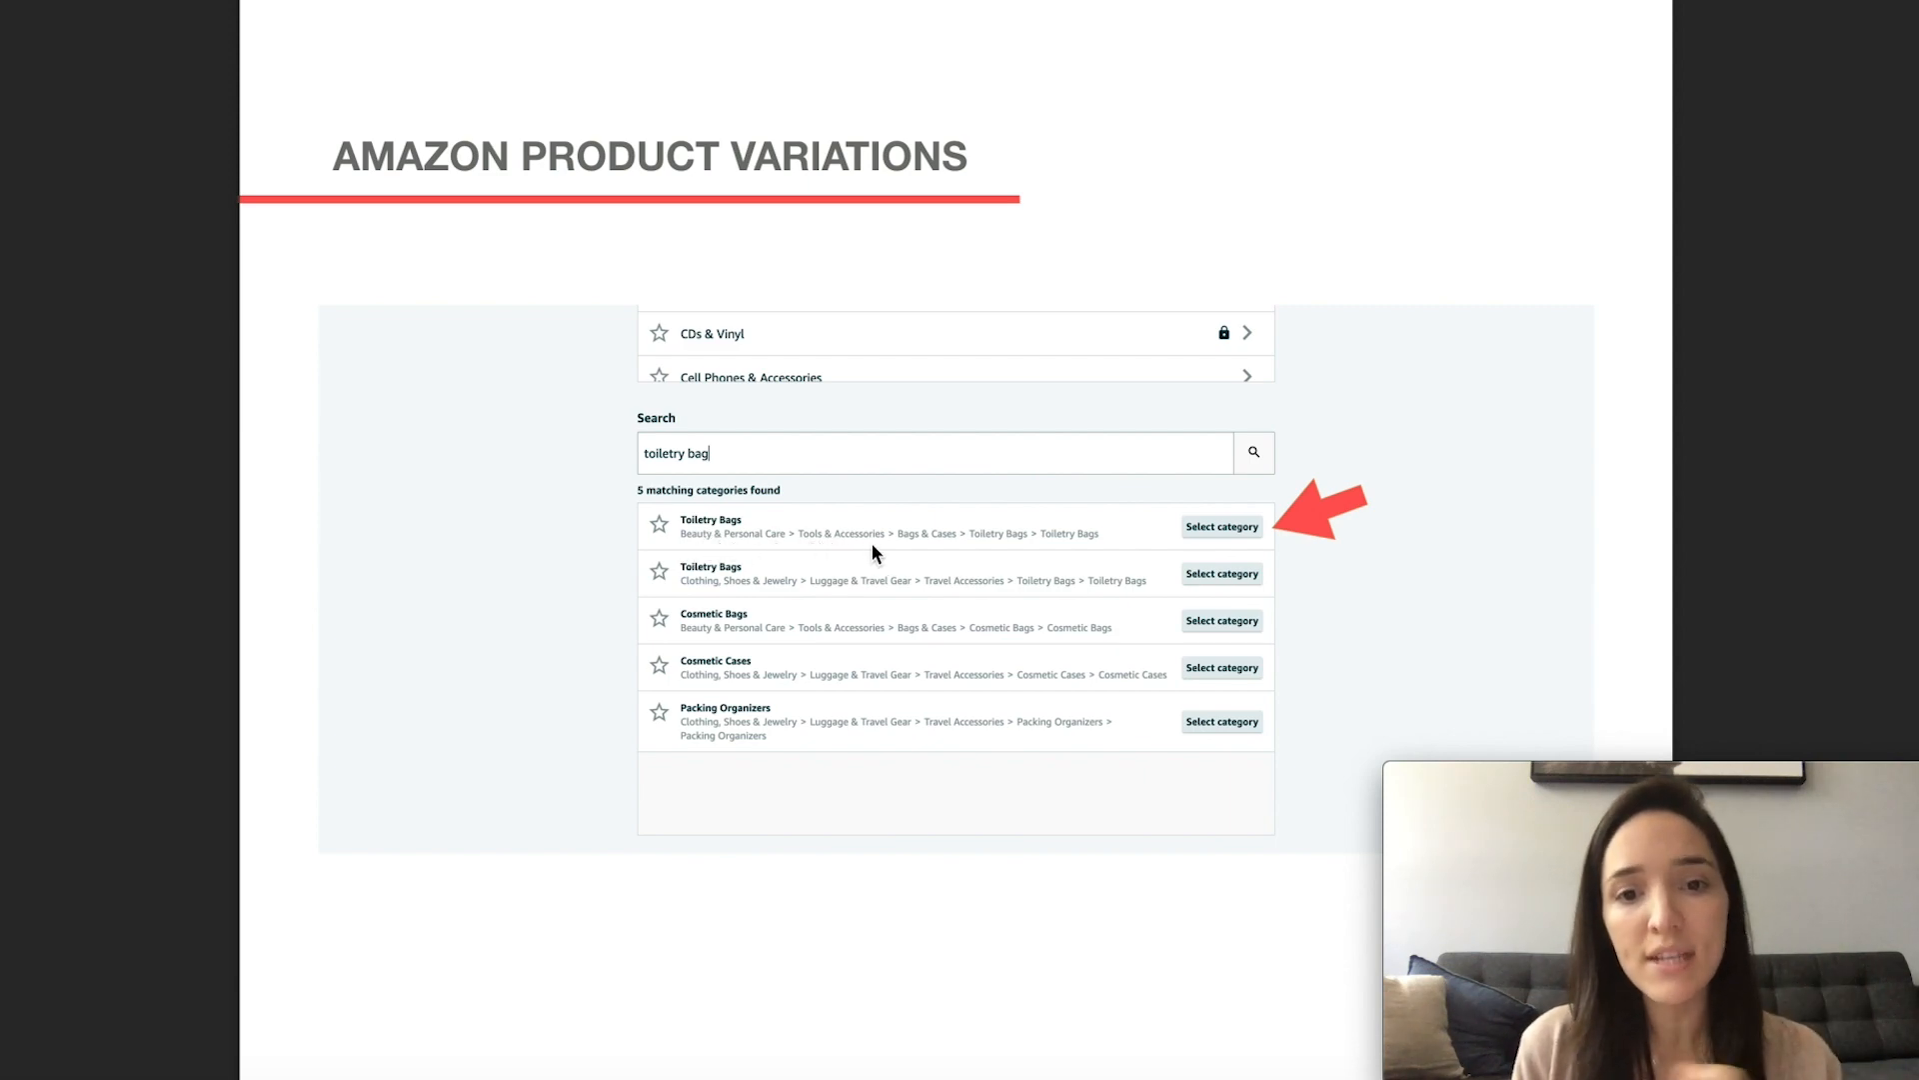
{"action": "mouse_move", "coordinate": [1037, 555]}
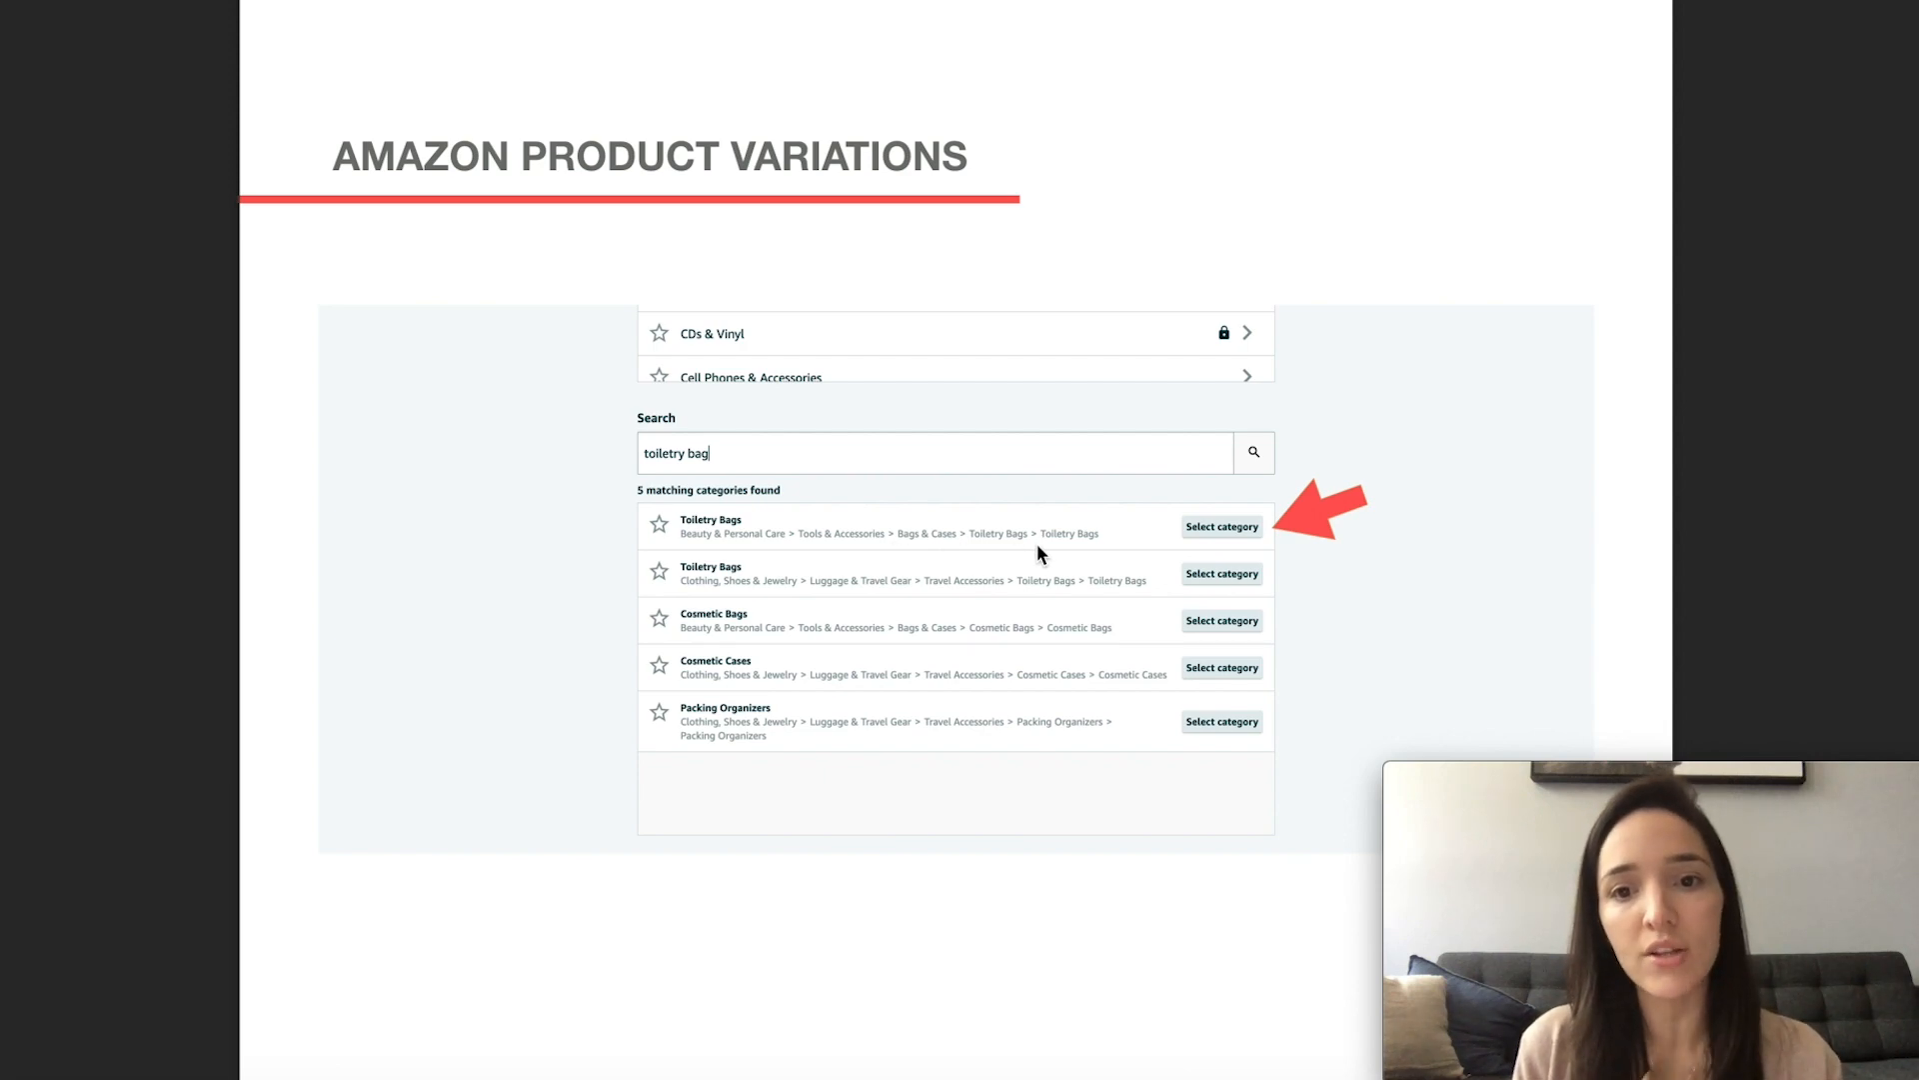
{"action": "mouse_move", "coordinate": [1217, 541]}
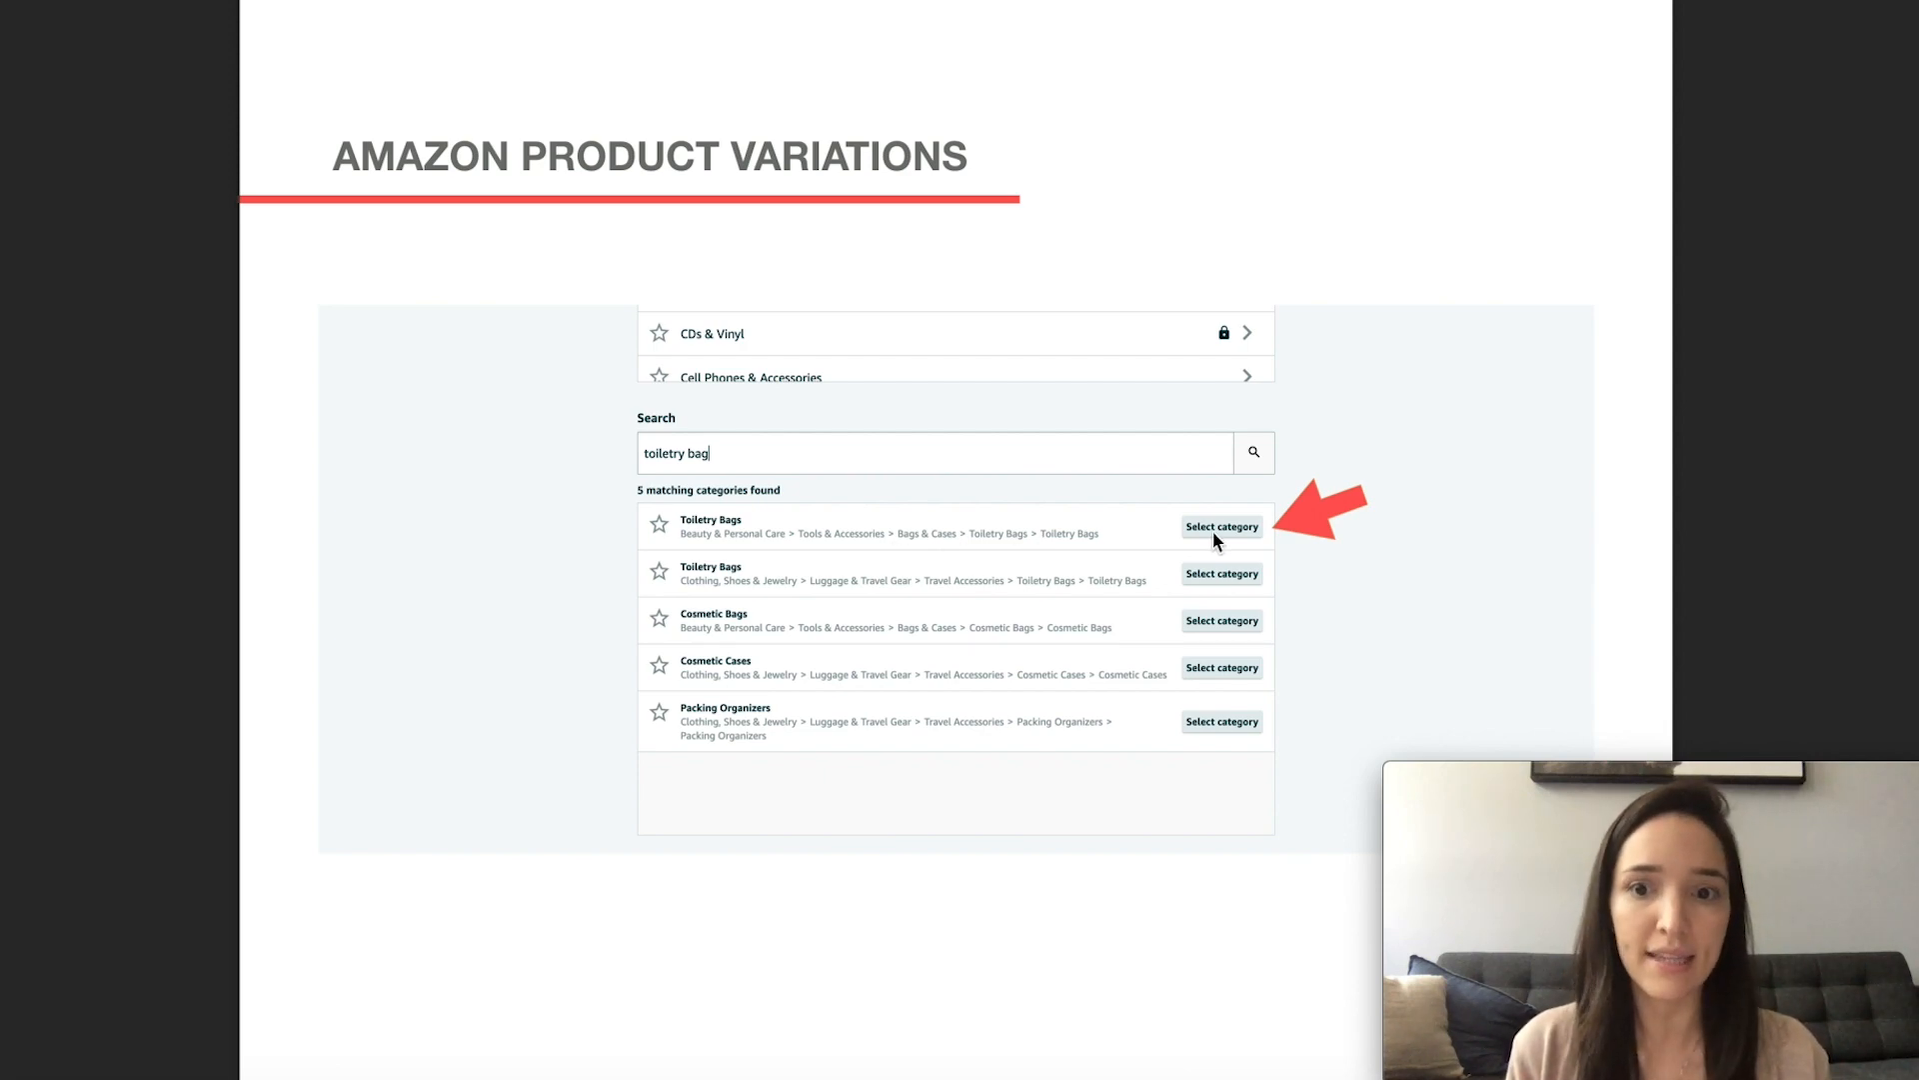
{"action": "mouse_move", "coordinate": [738, 609]}
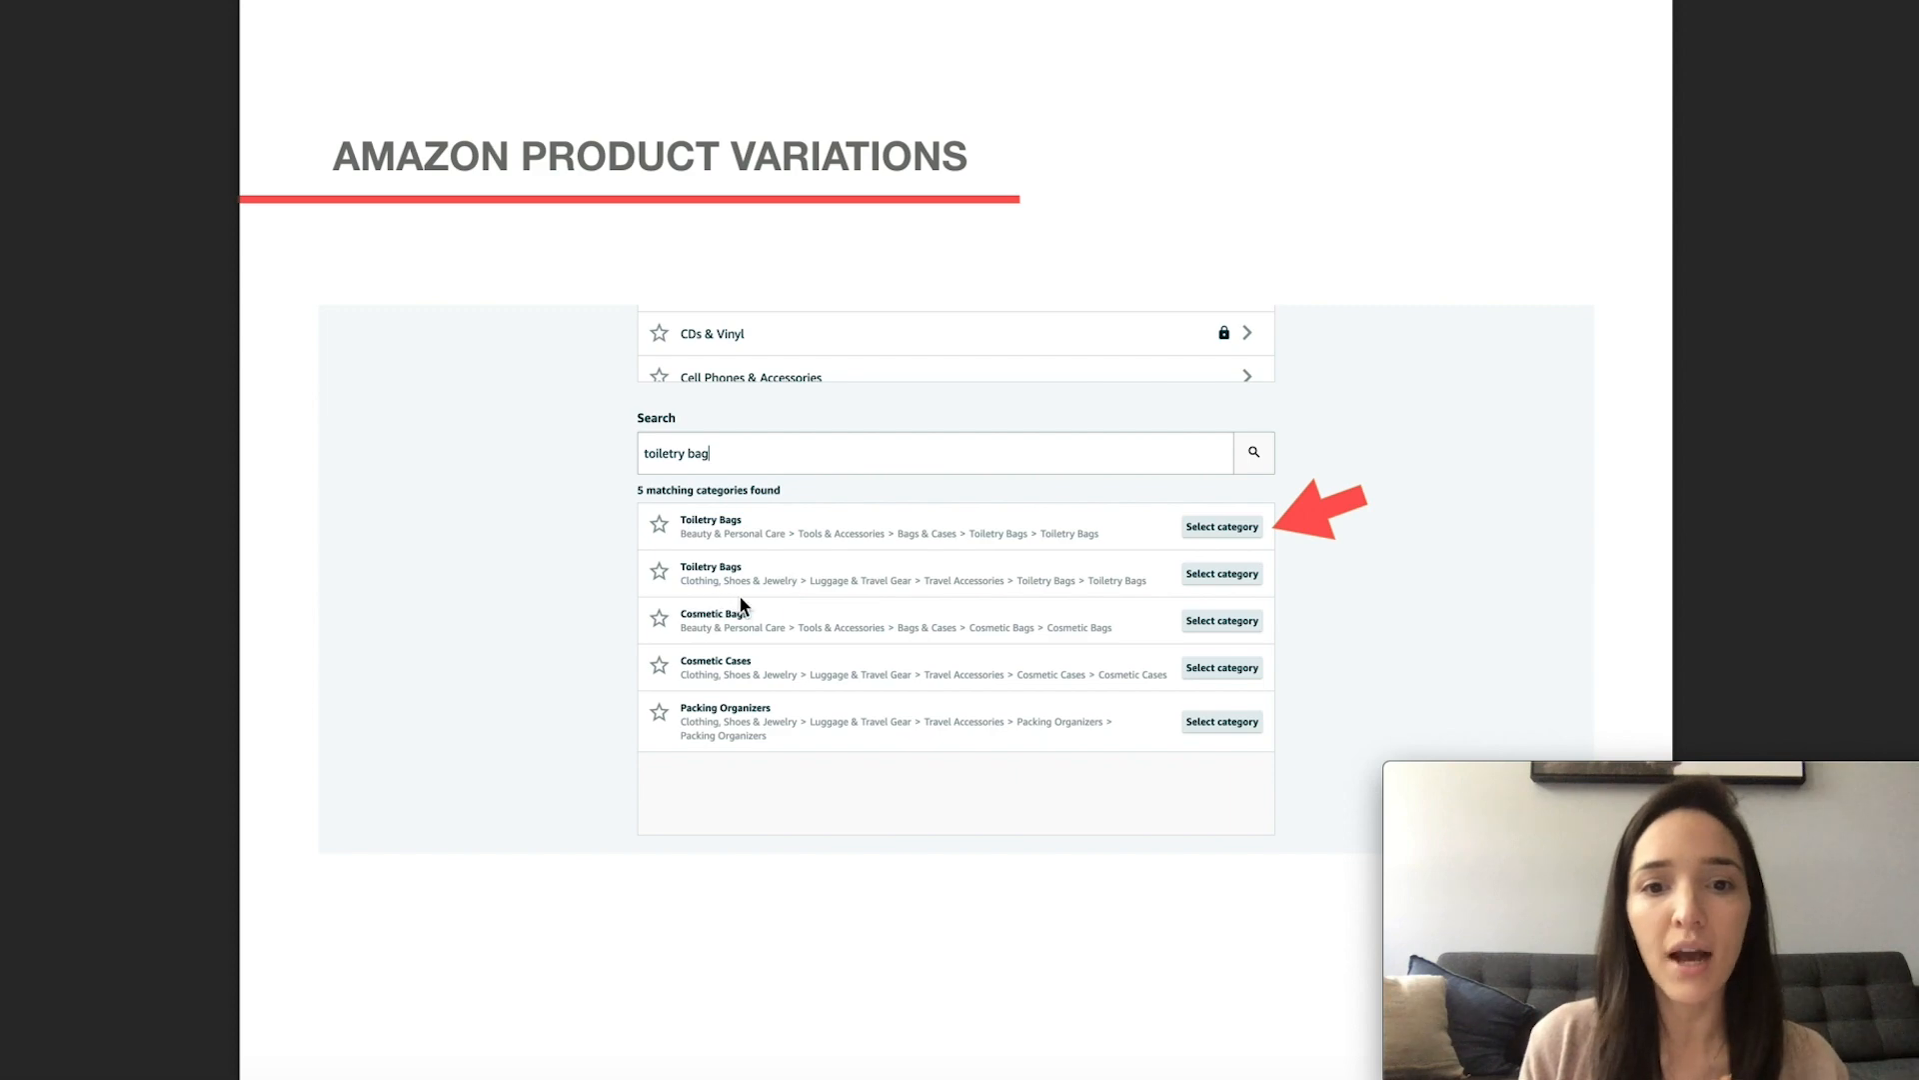
{"action": "mouse_move", "coordinate": [707, 598]}
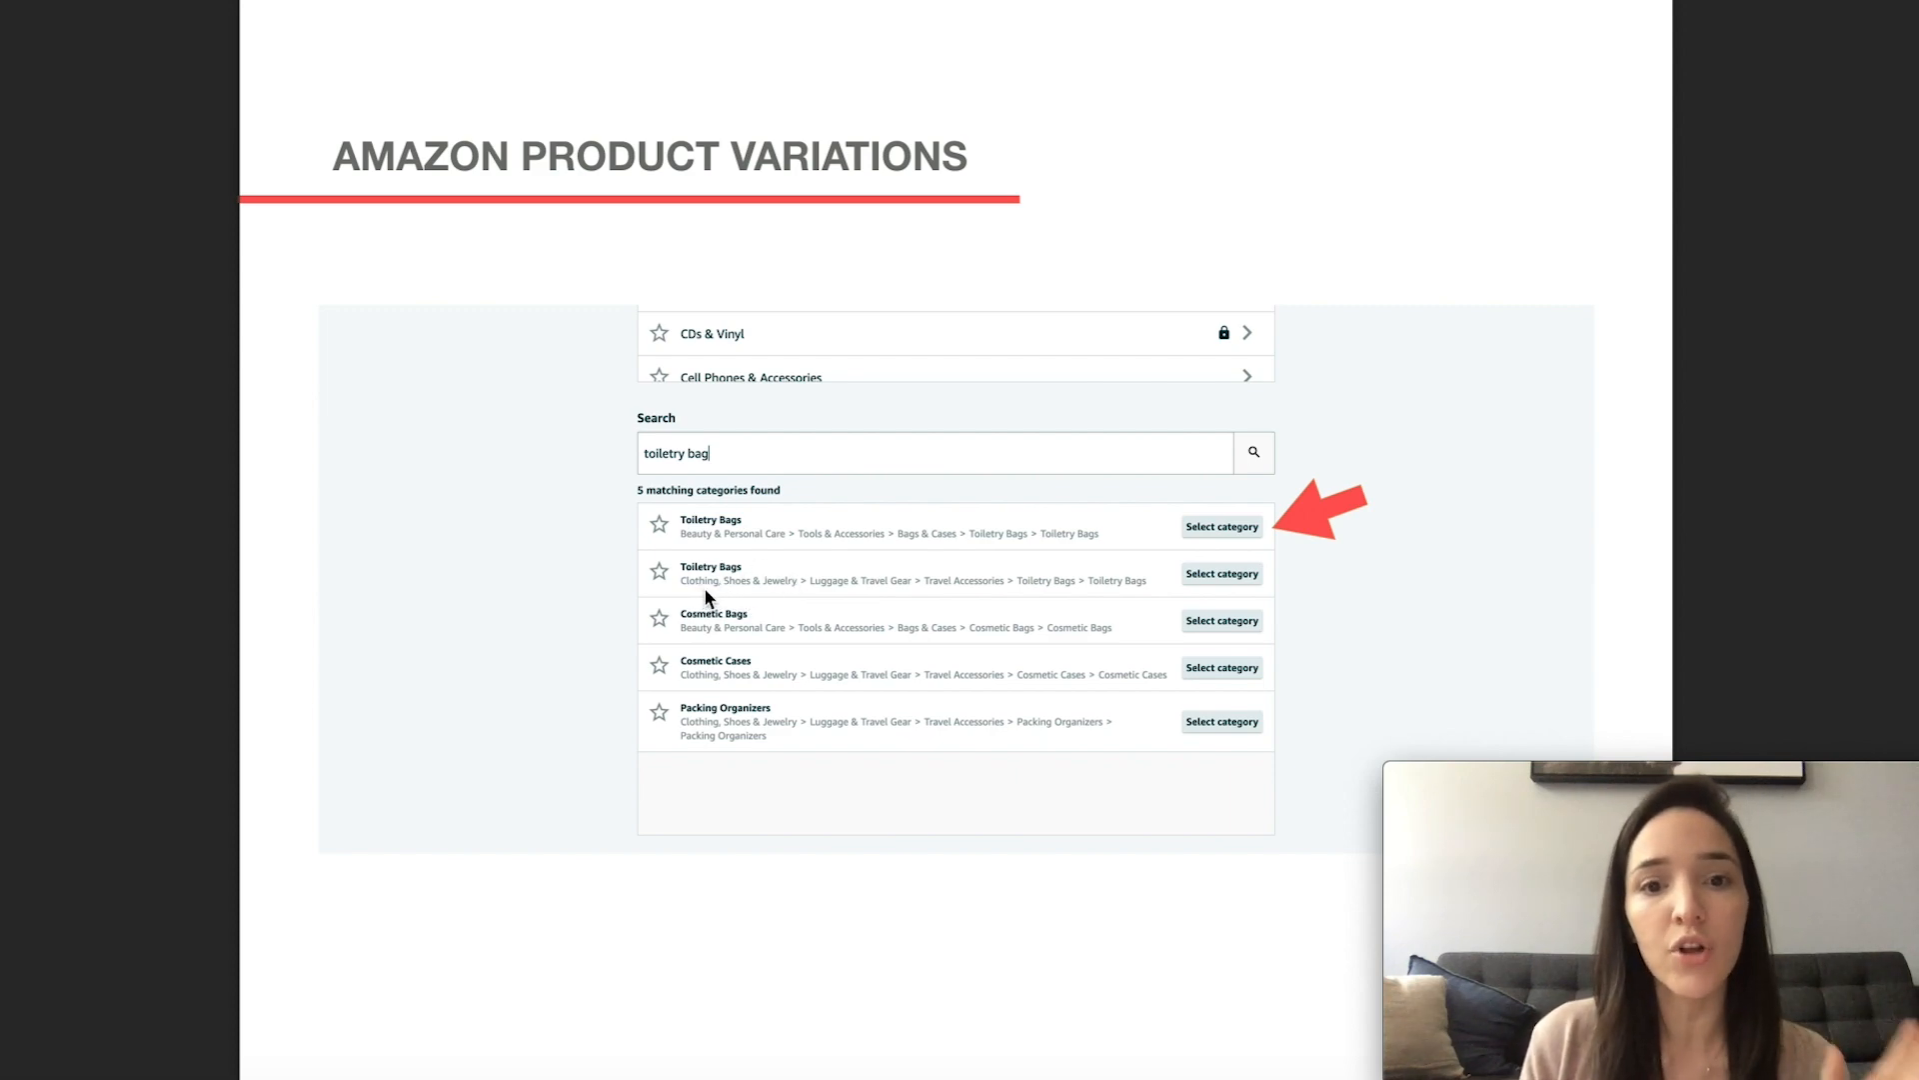
{"action": "mouse_move", "coordinate": [770, 601]}
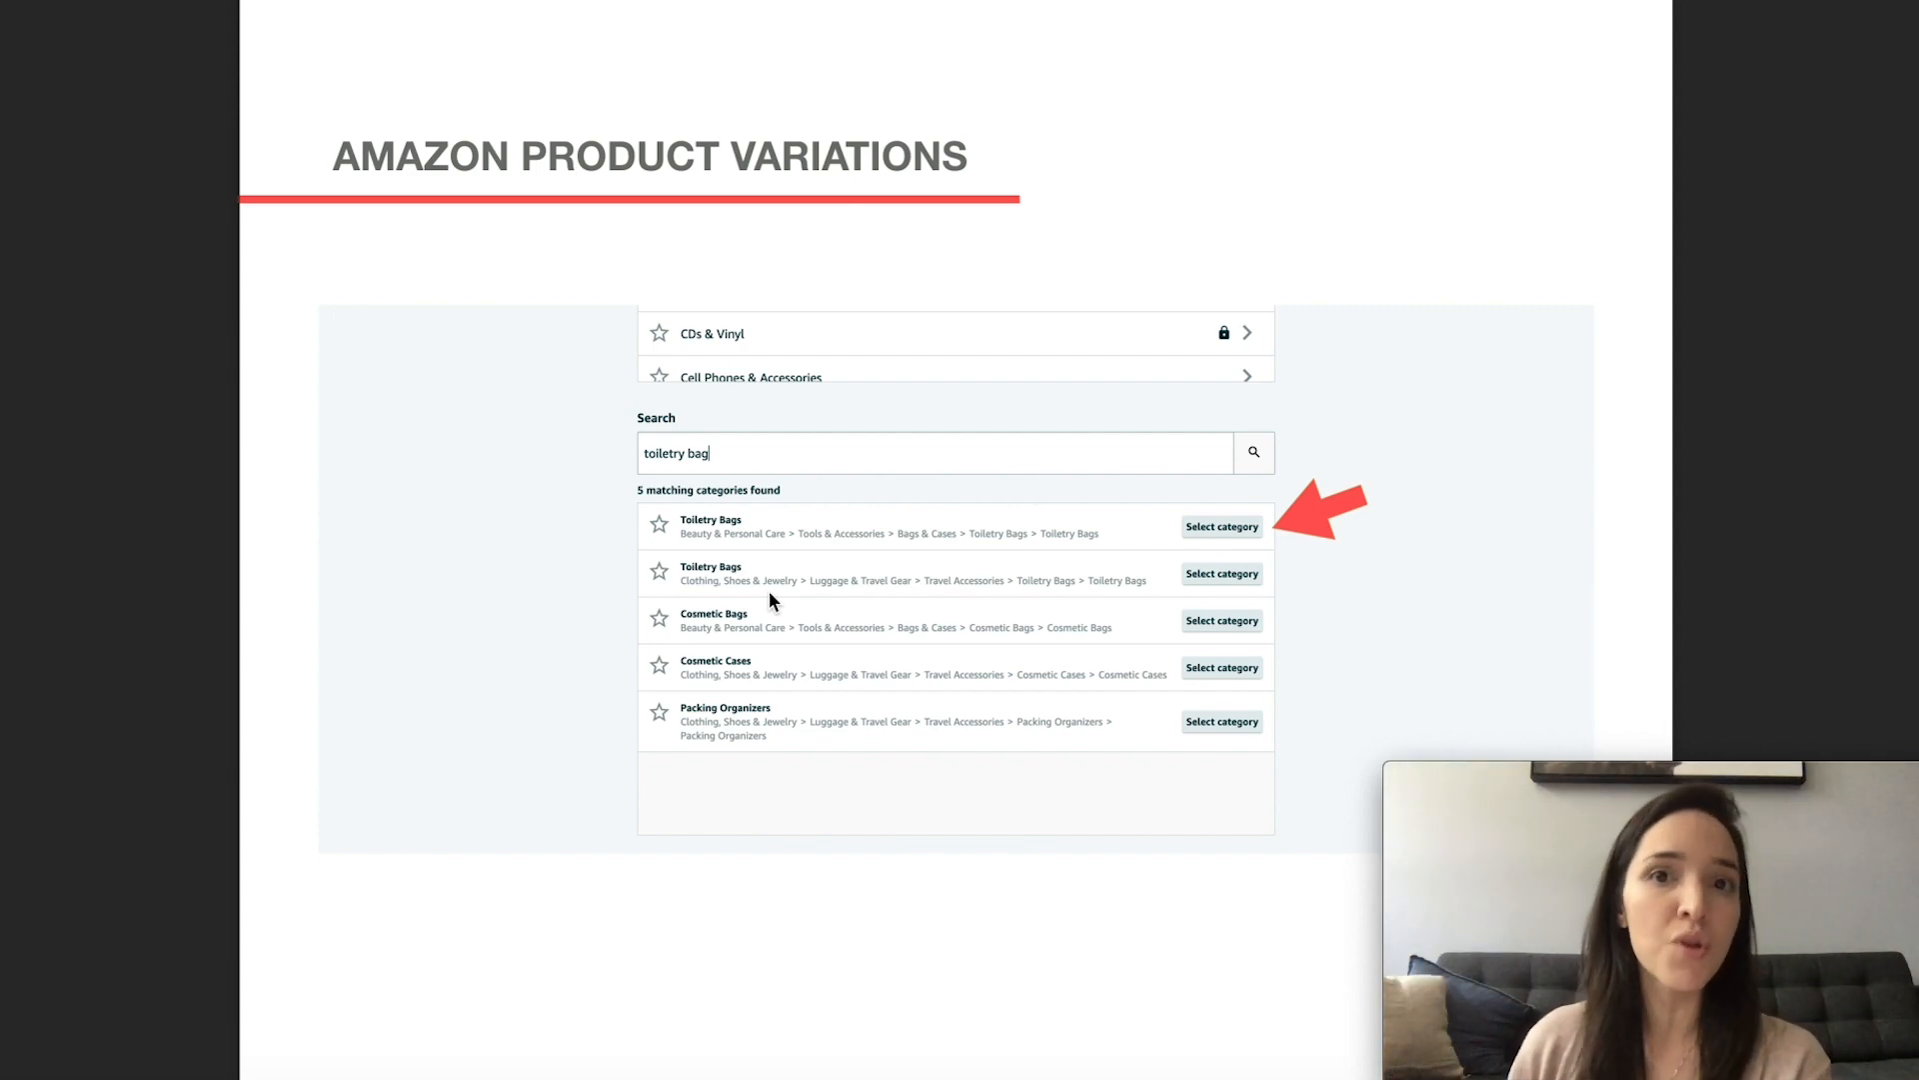
{"action": "mouse_move", "coordinate": [740, 555]}
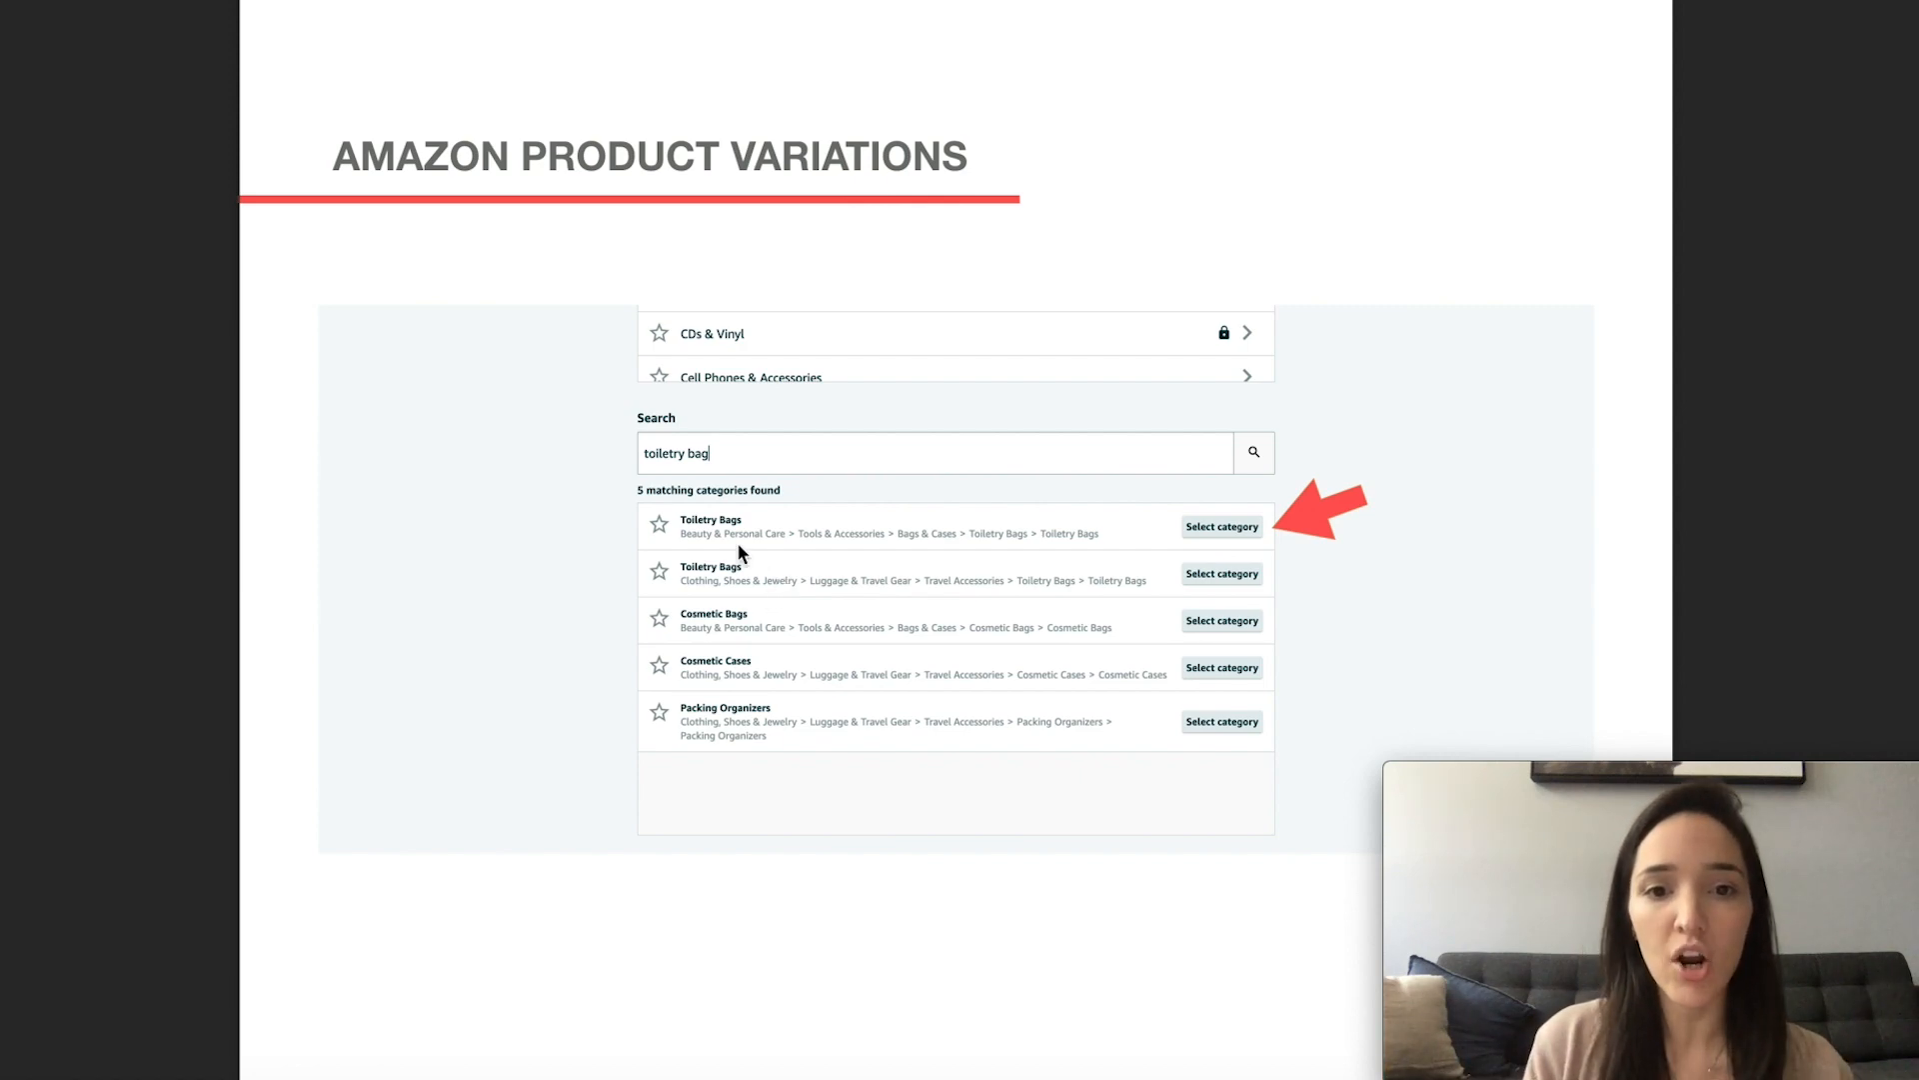
{"action": "mouse_move", "coordinate": [793, 553]}
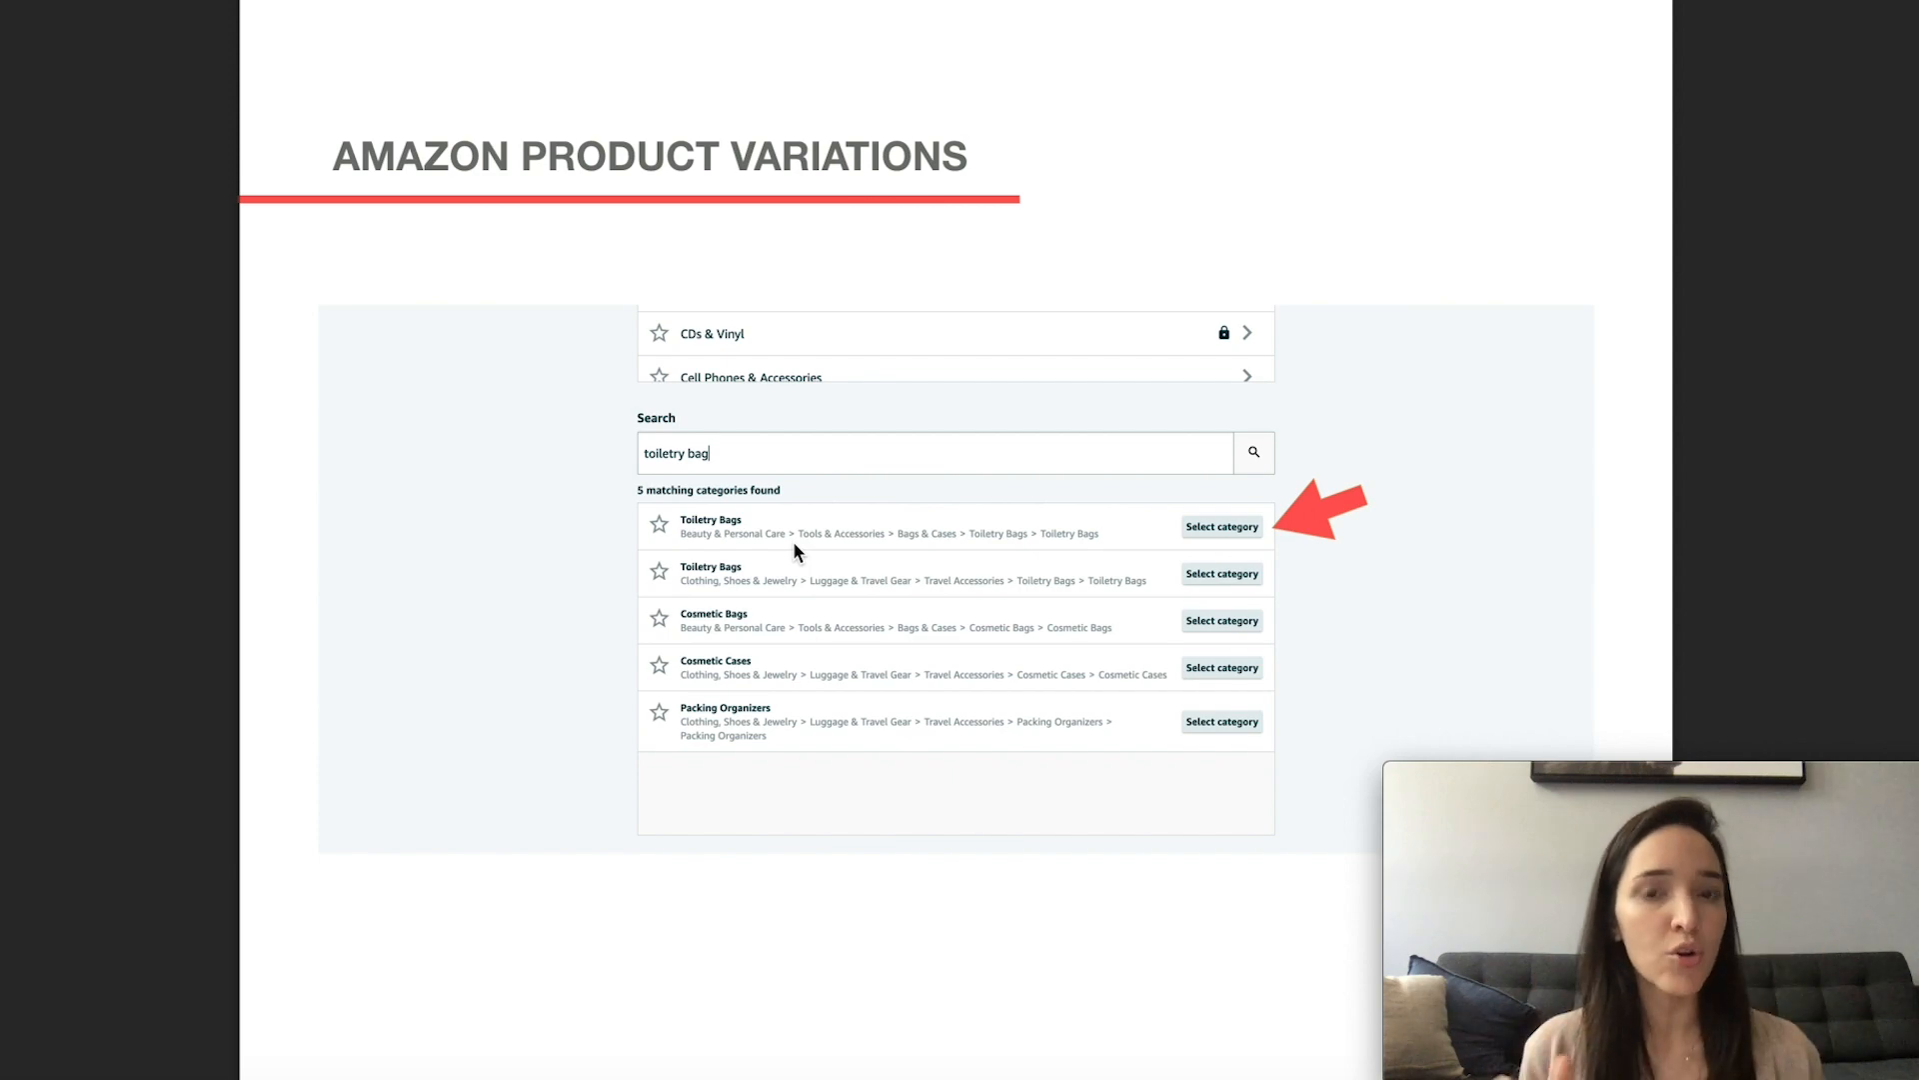
{"action": "mouse_move", "coordinate": [722, 613]}
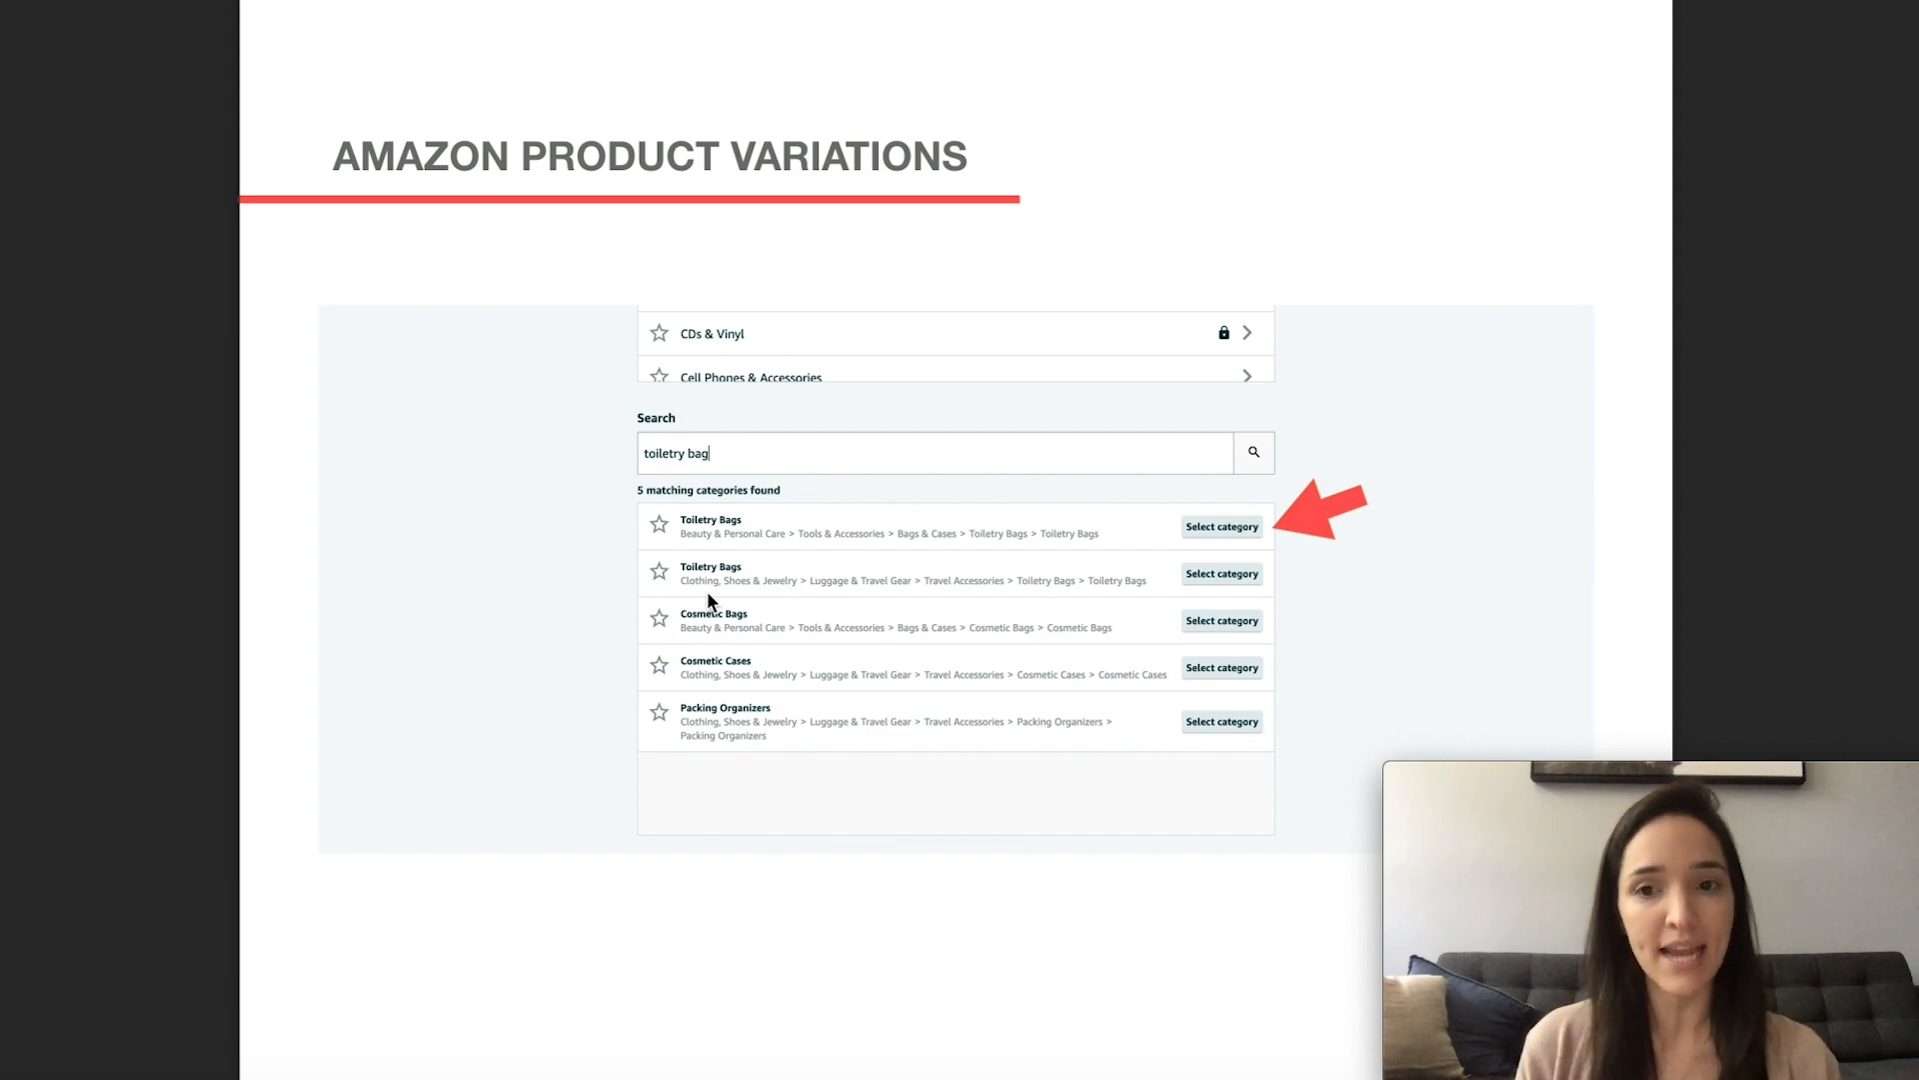
{"action": "mouse_move", "coordinate": [769, 703]}
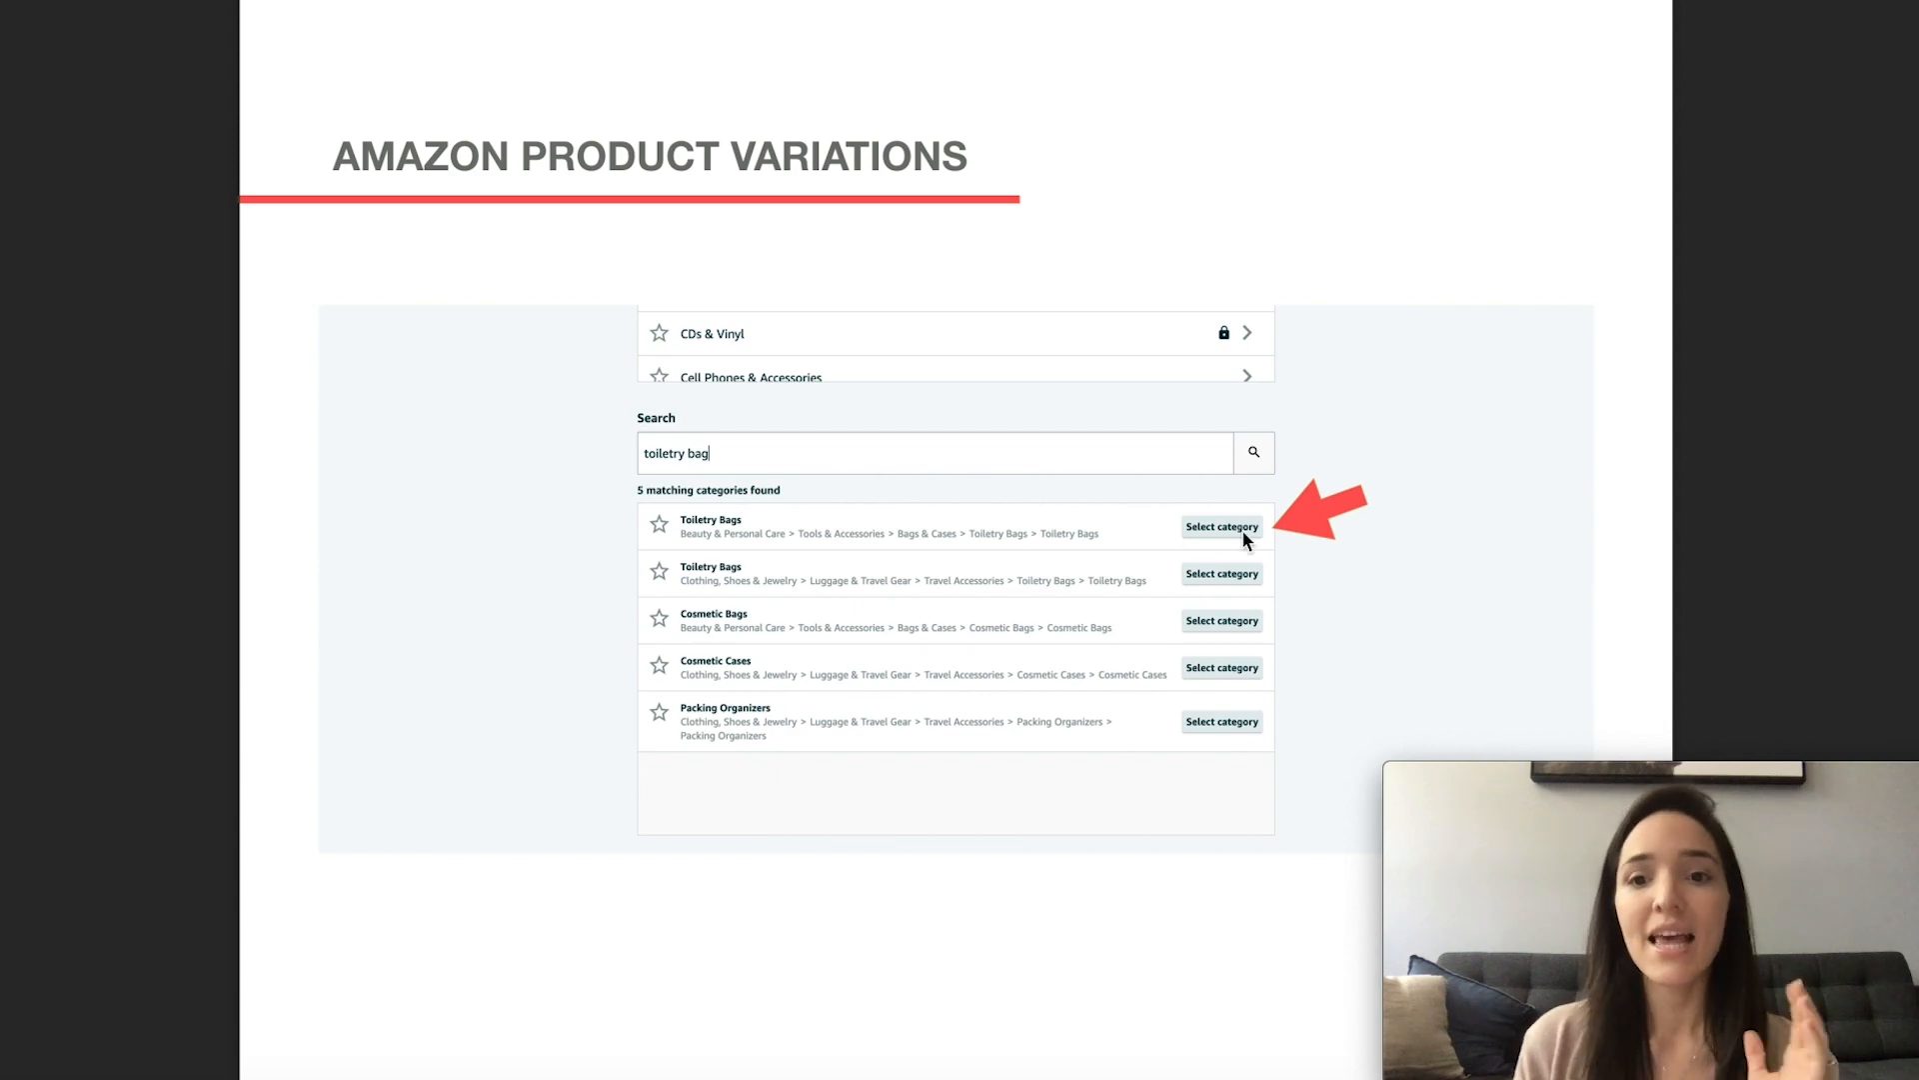
{"action": "left_click", "coordinate": [1221, 525]}
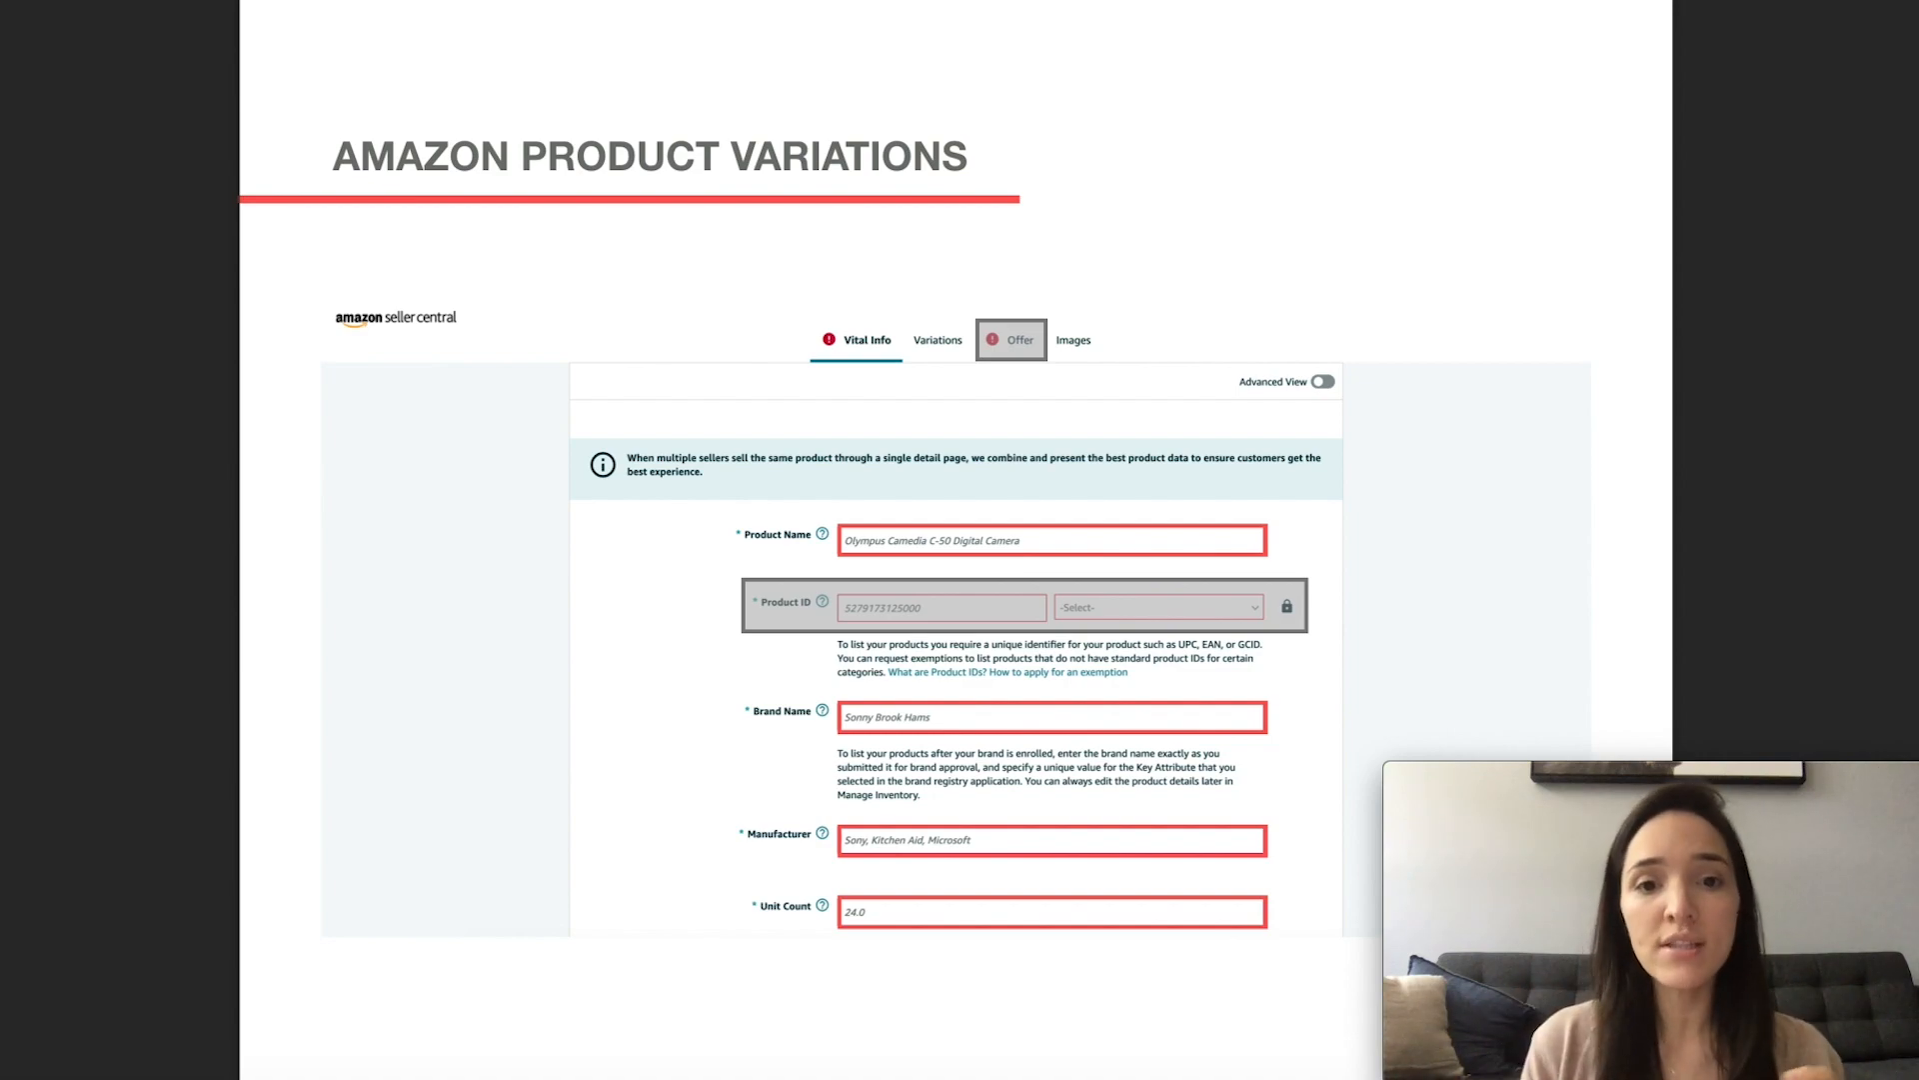
{"action": "mouse_move", "coordinate": [965, 371]}
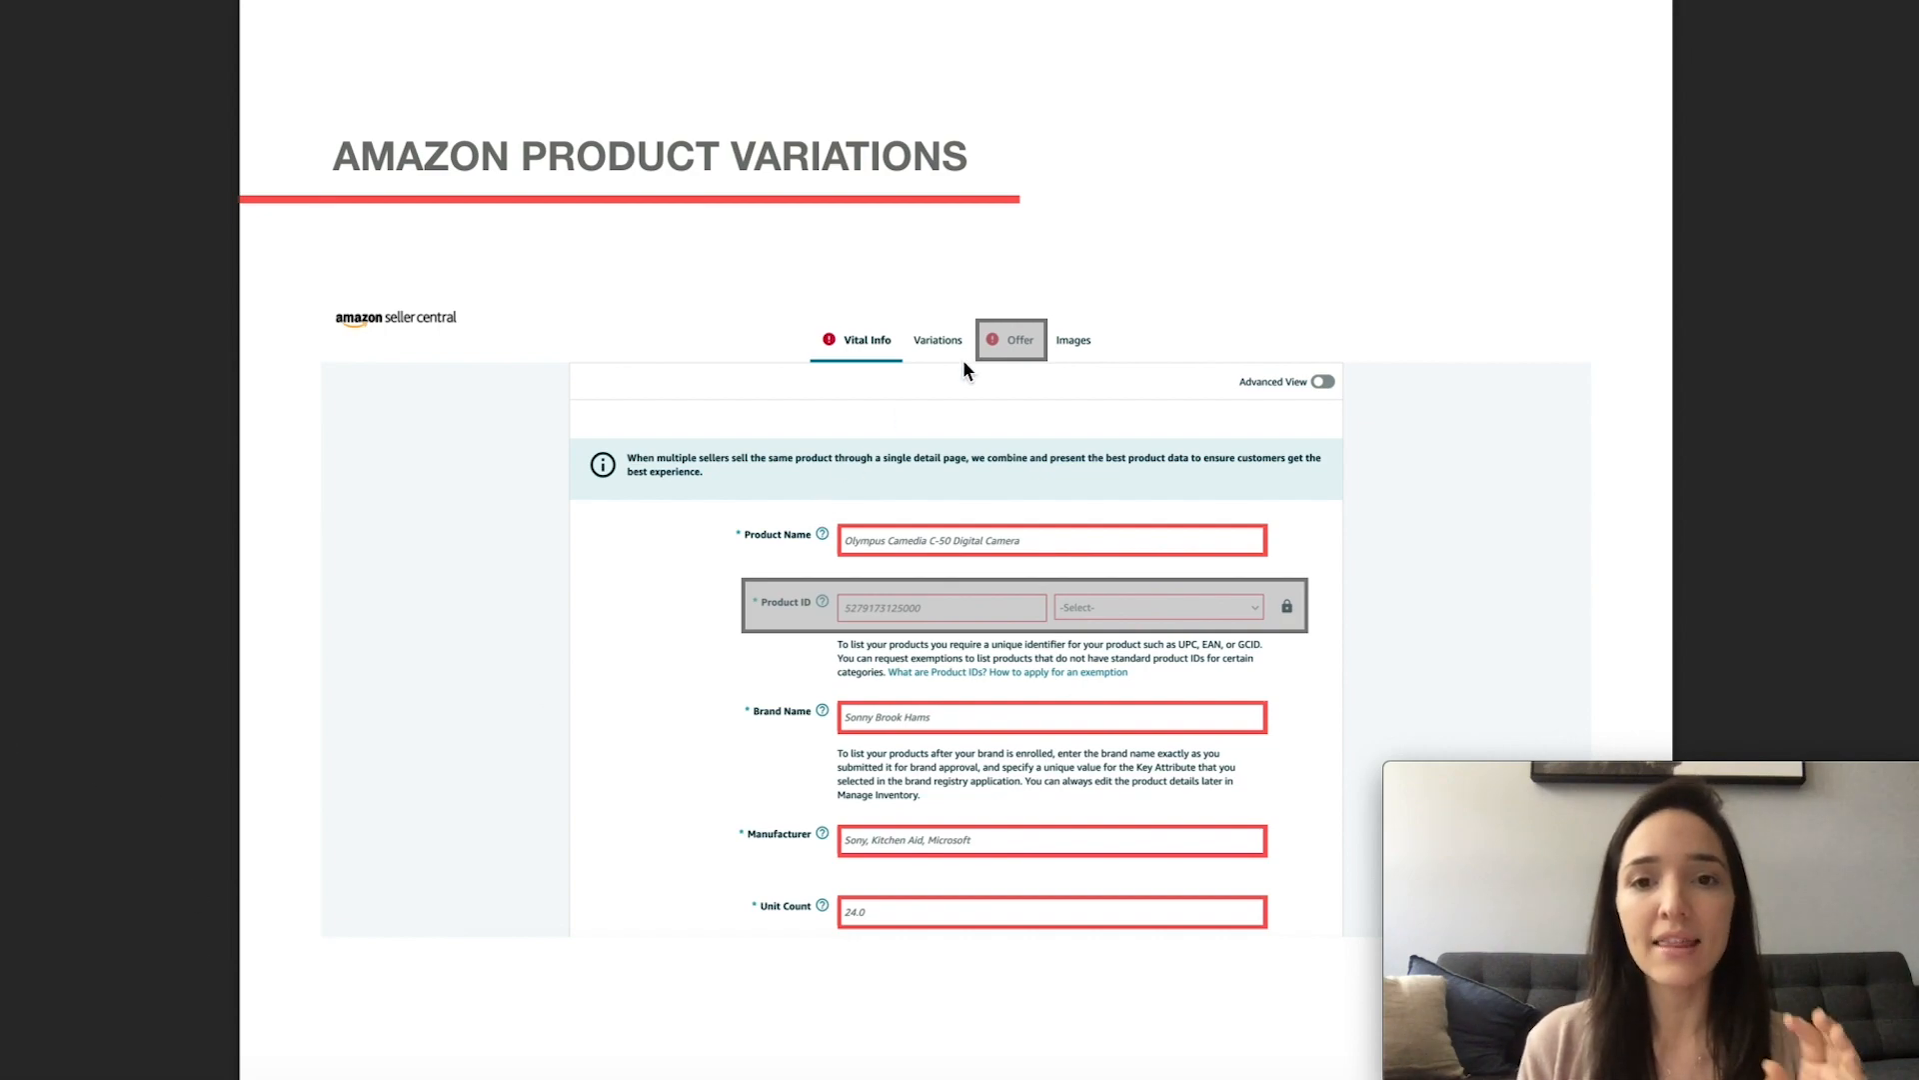
{"action": "mouse_move", "coordinate": [746, 666]}
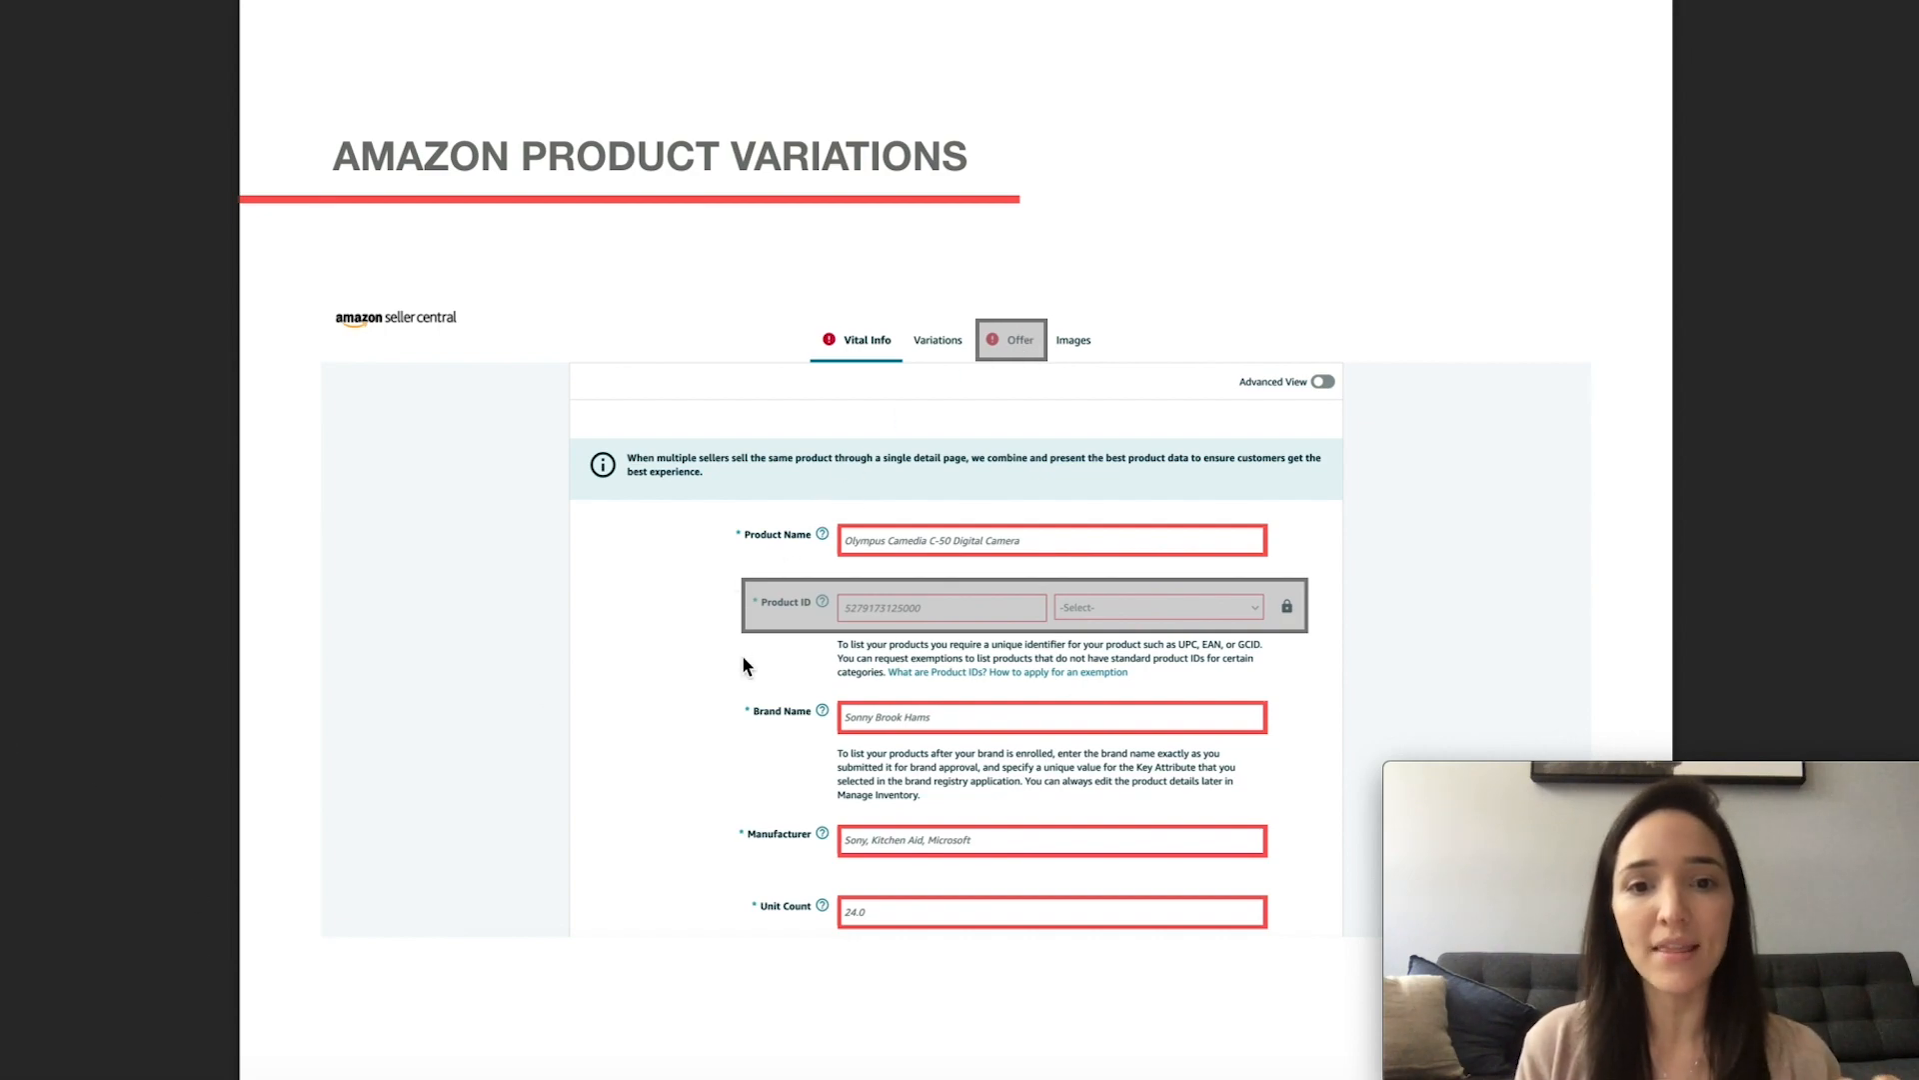
{"action": "mouse_move", "coordinate": [1010, 628]}
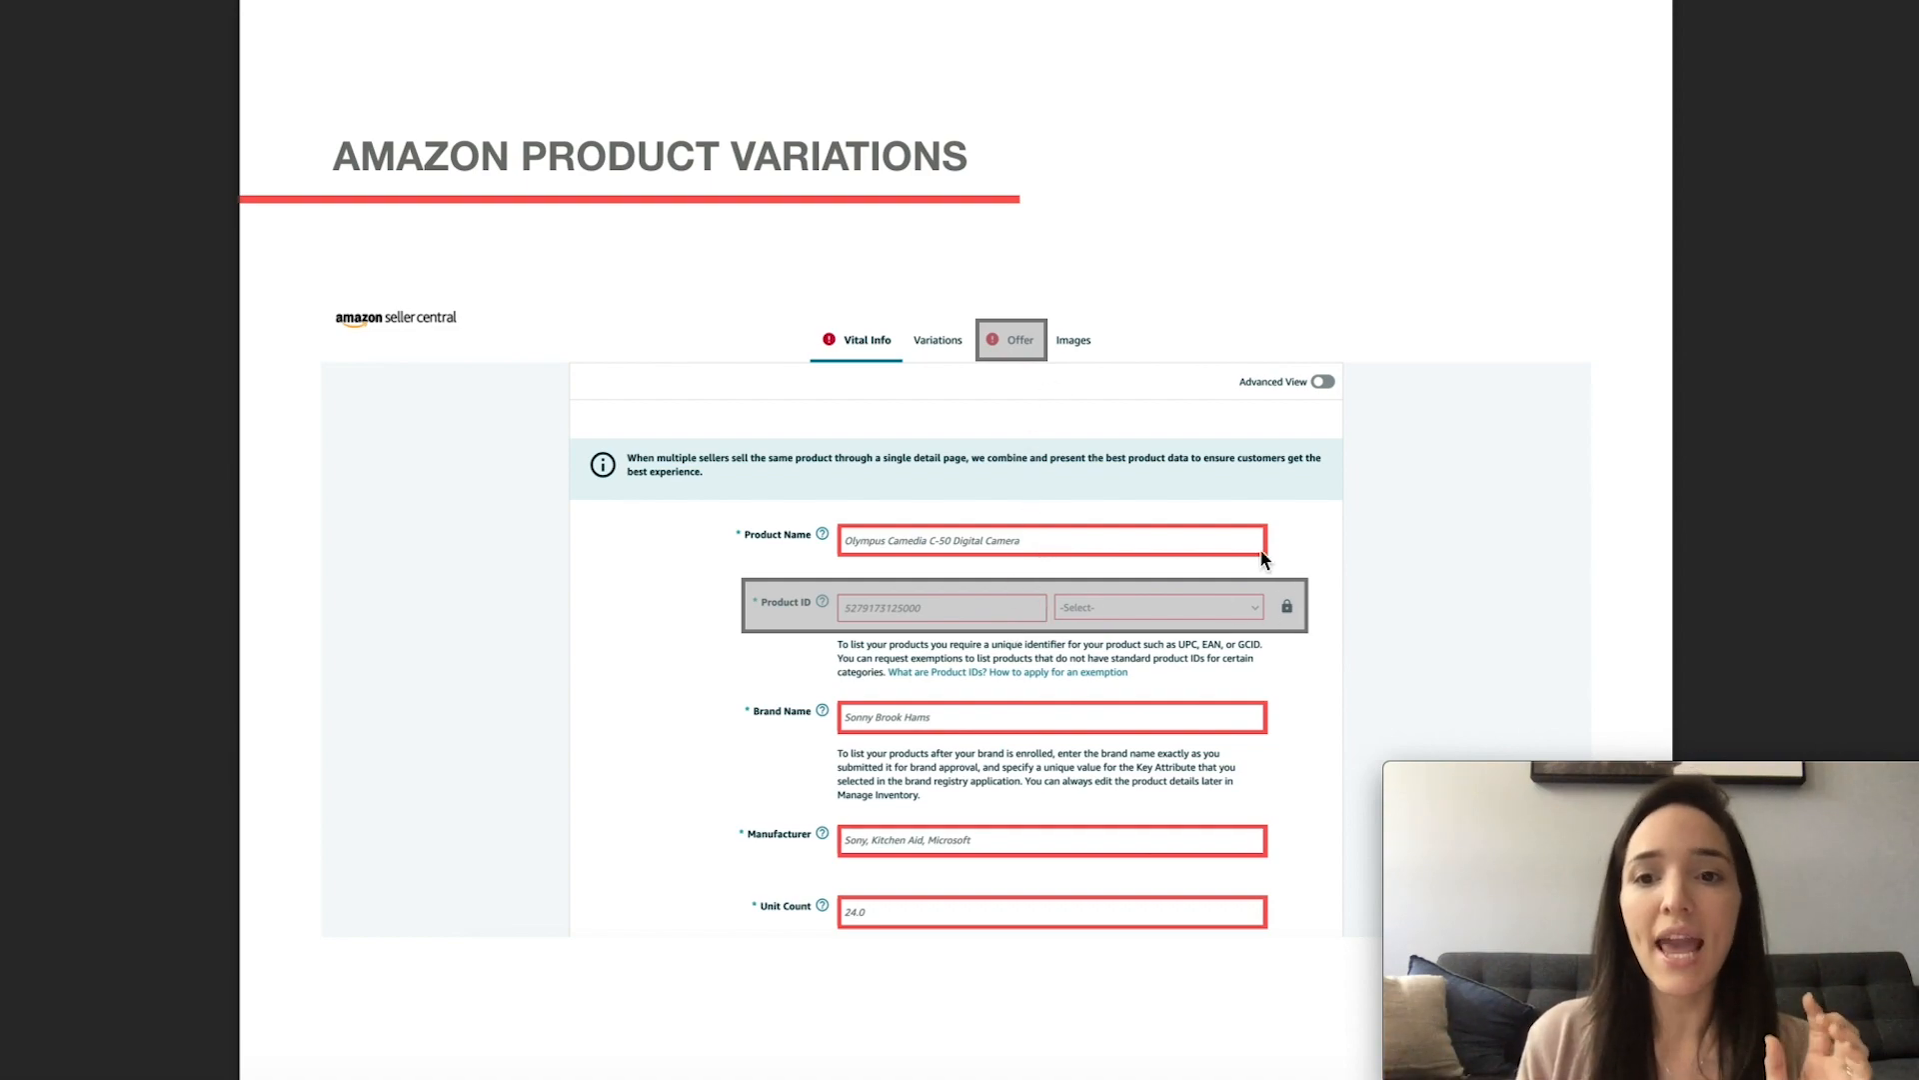
{"action": "mouse_move", "coordinate": [1265, 763]}
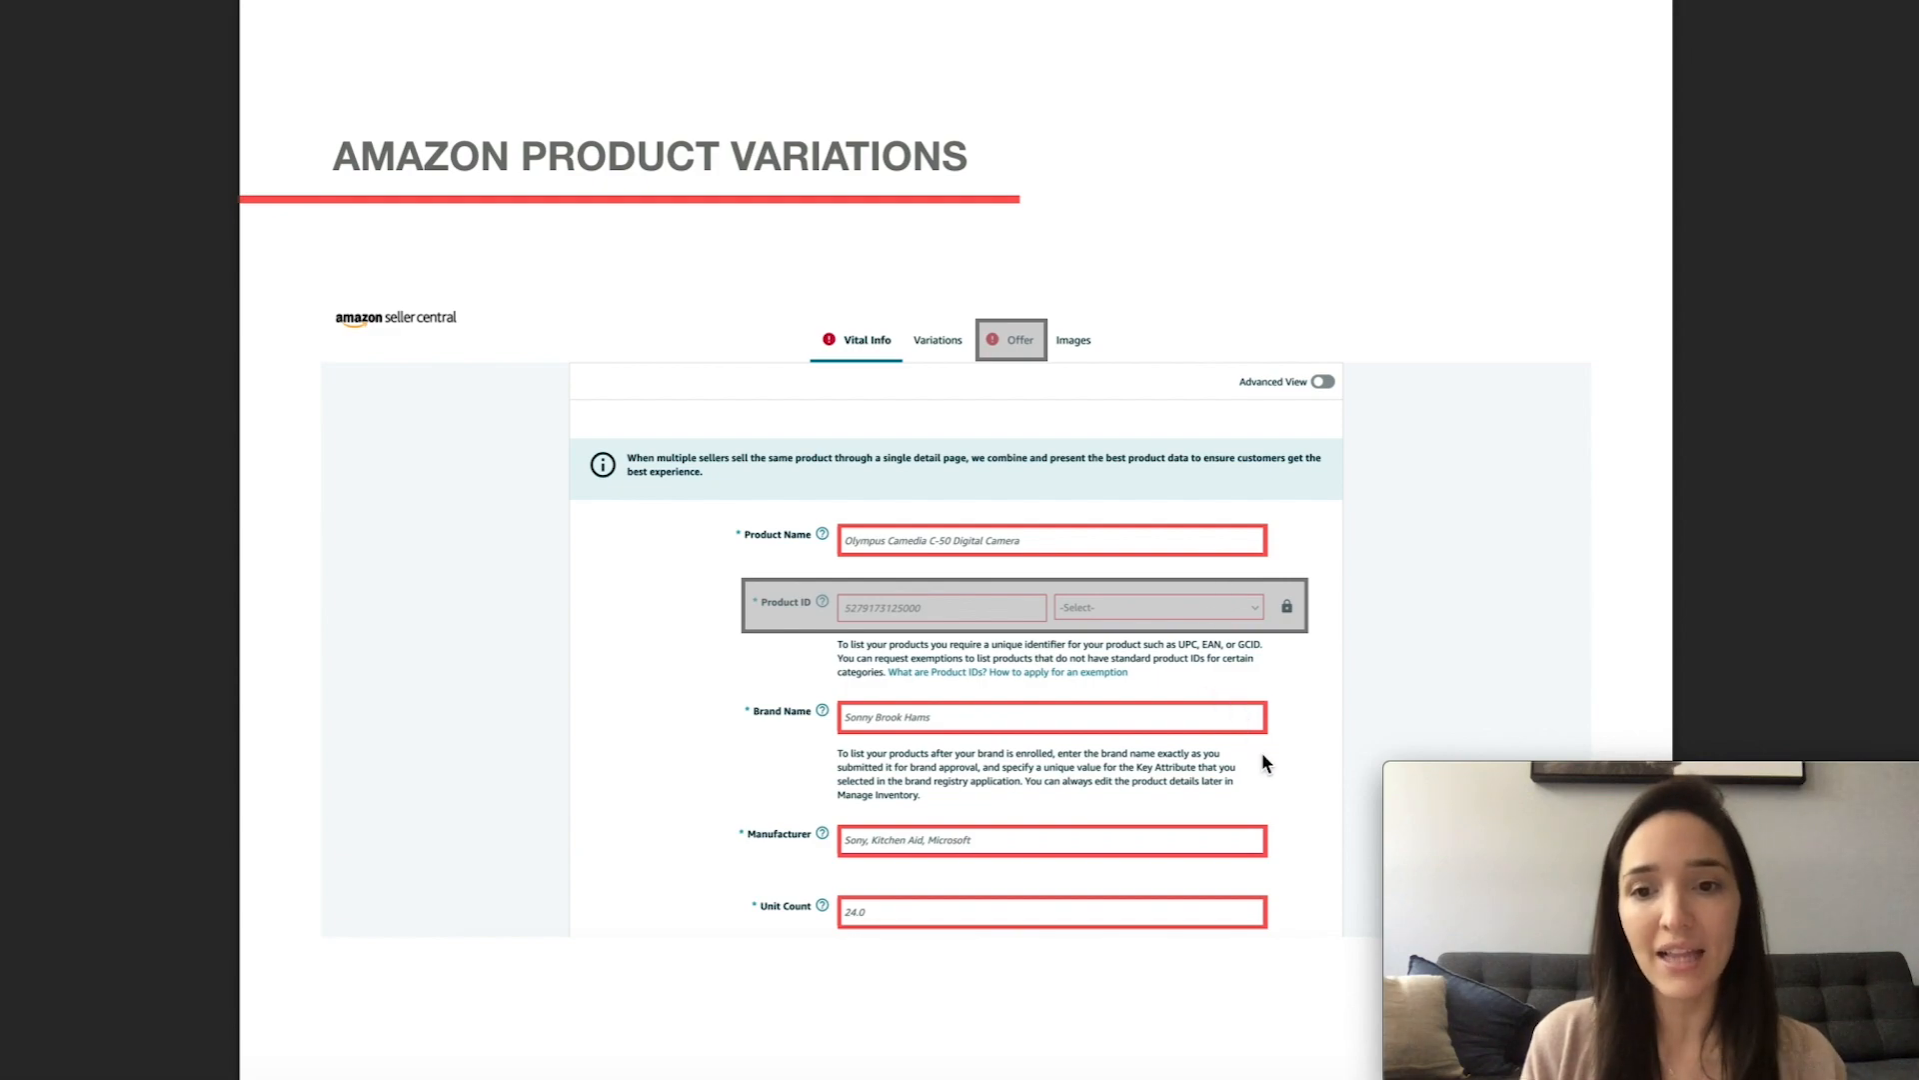
{"action": "mouse_move", "coordinate": [1303, 578]}
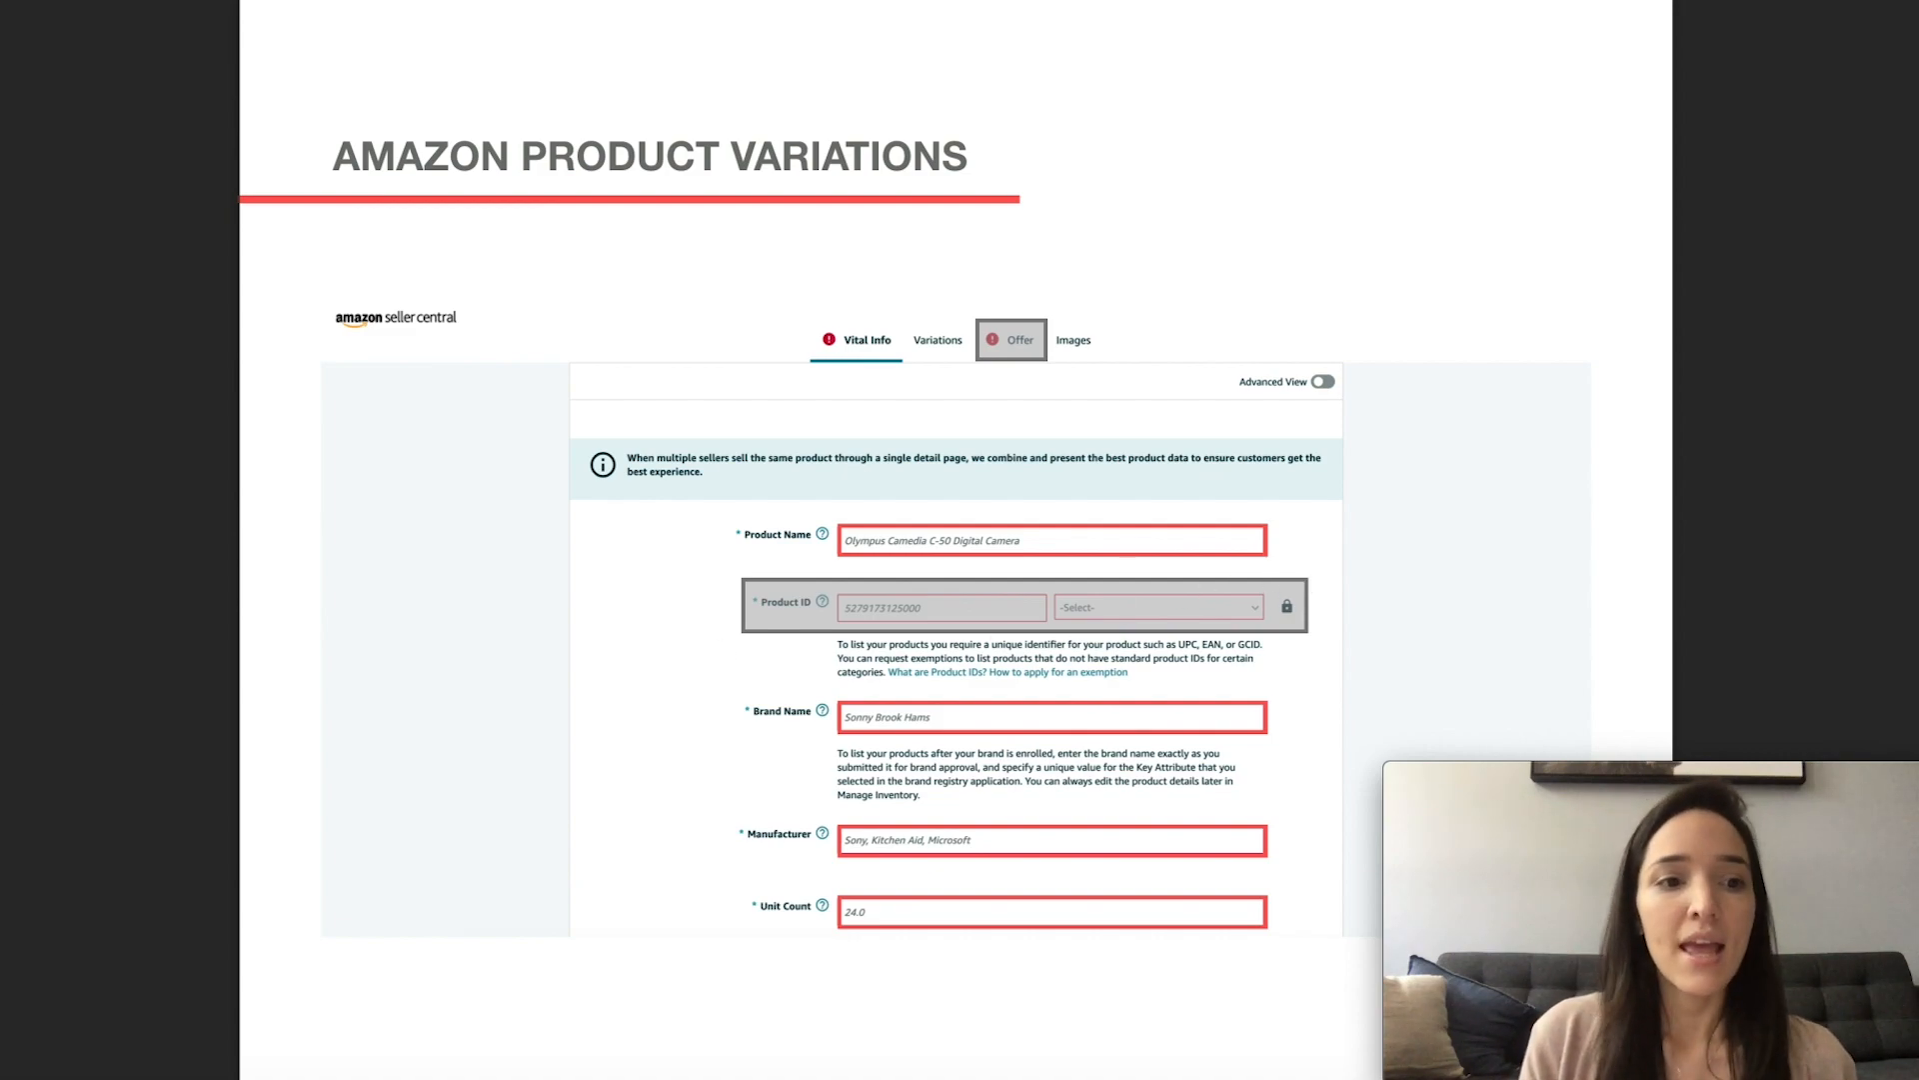
Step: Switch the Add a Product form to its Variations tab
{"action": "left_click", "coordinate": [937, 339]}
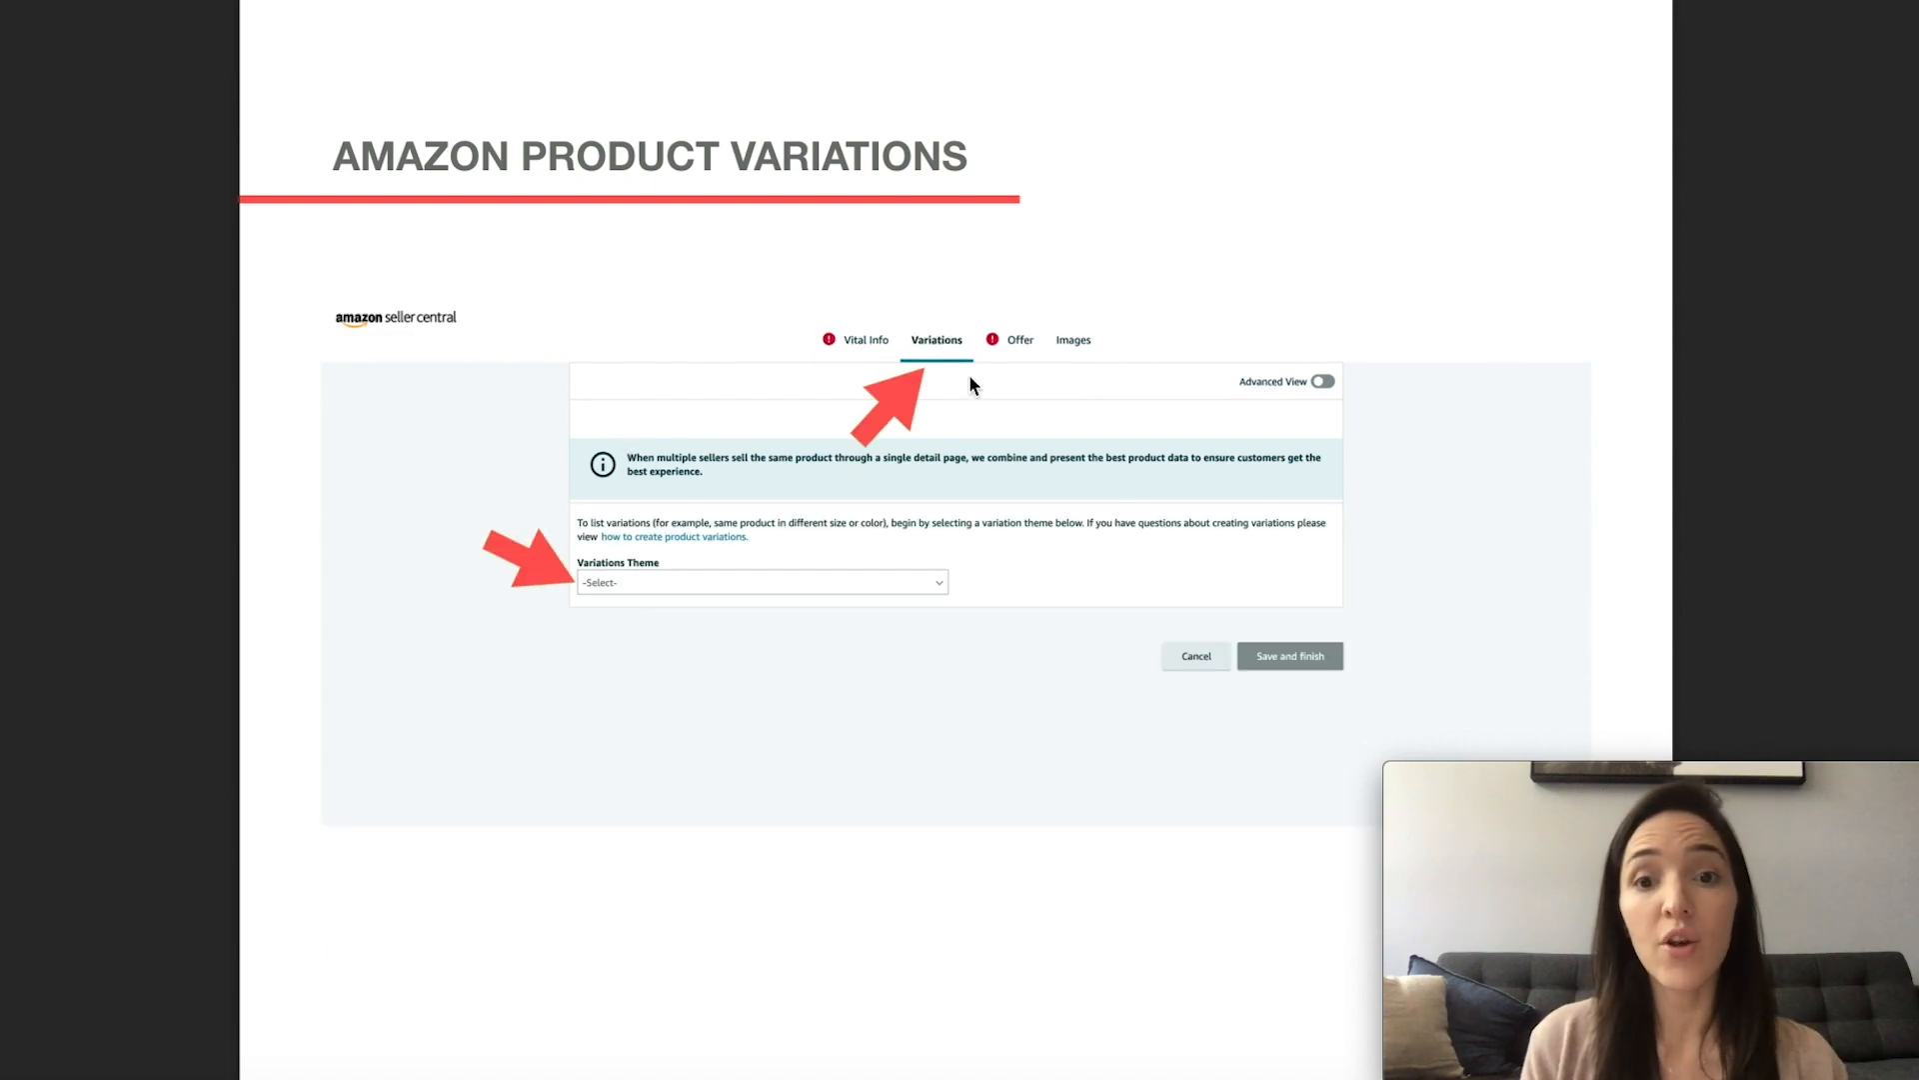
{"action": "mouse_move", "coordinate": [655, 587]}
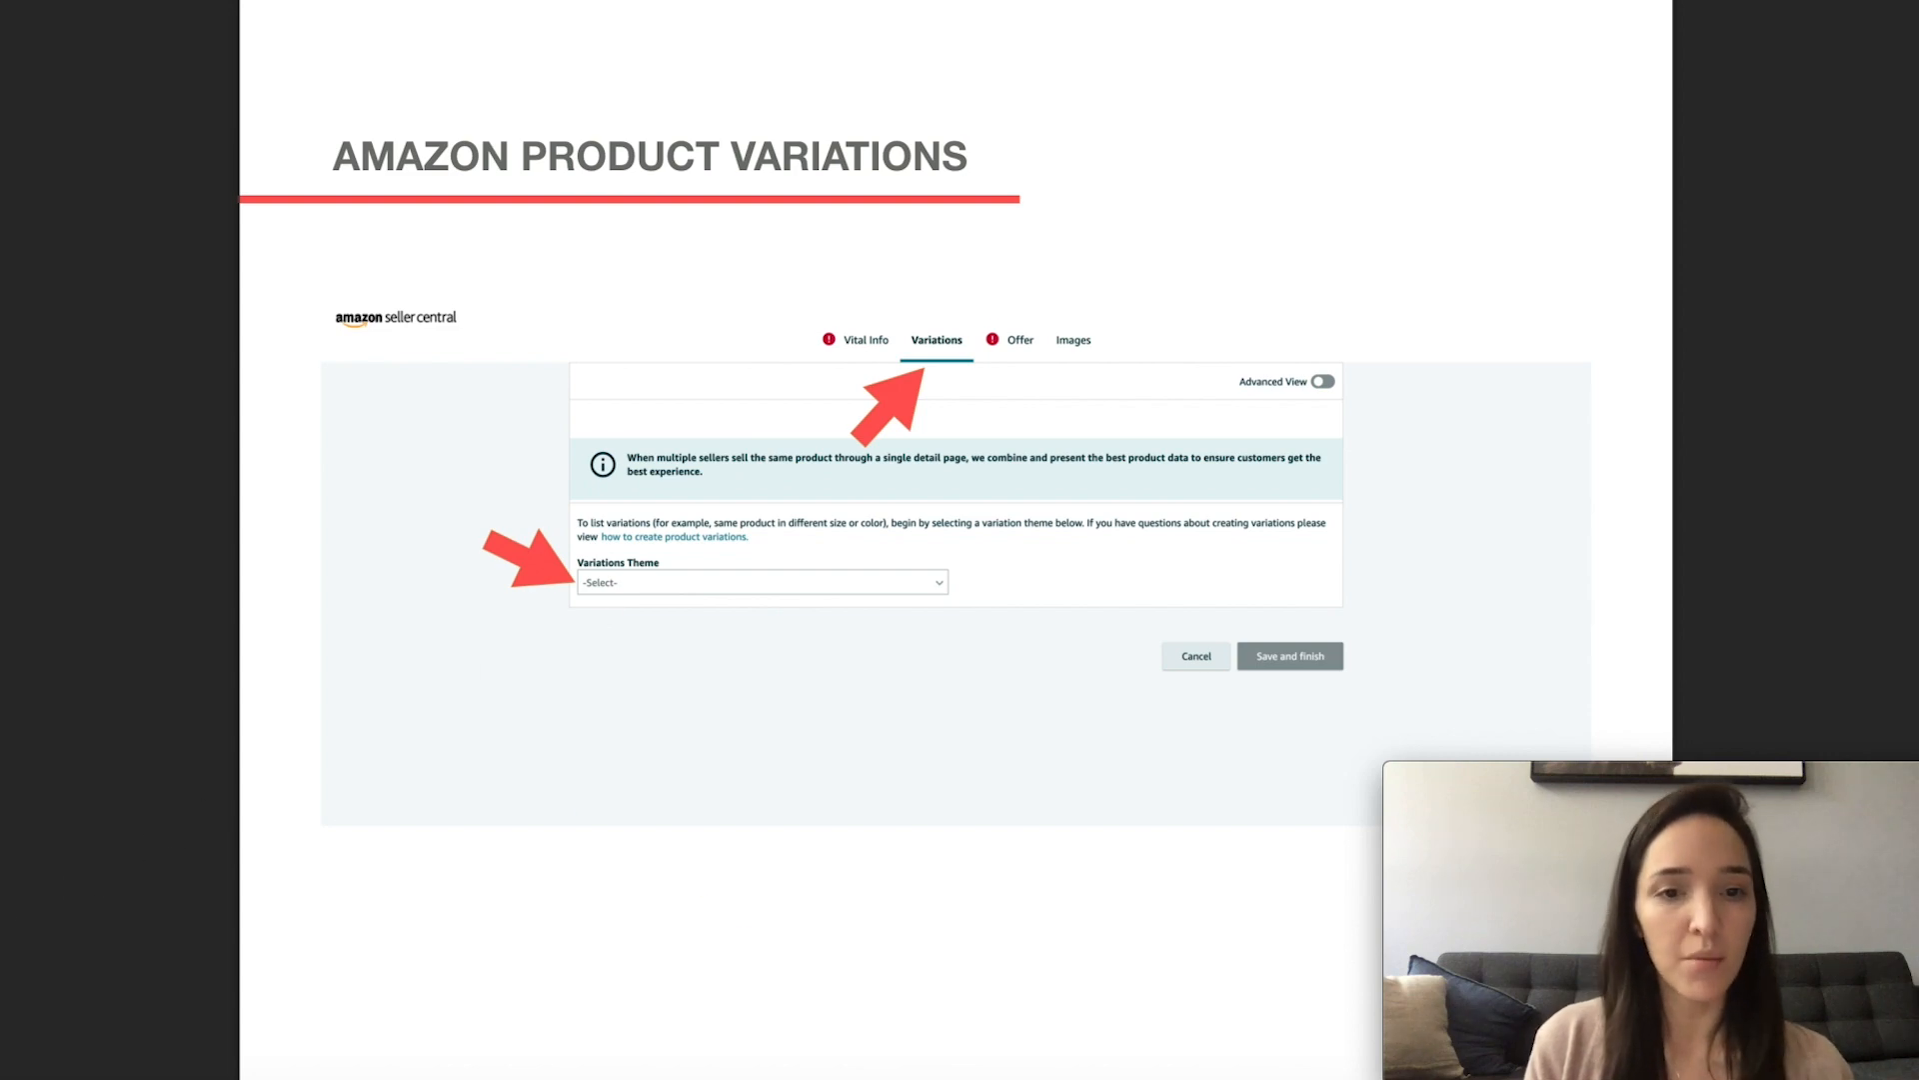
Step: Expand the Variations Theme dropdown to list the theme options
{"action": "left_click", "coordinate": [759, 582]}
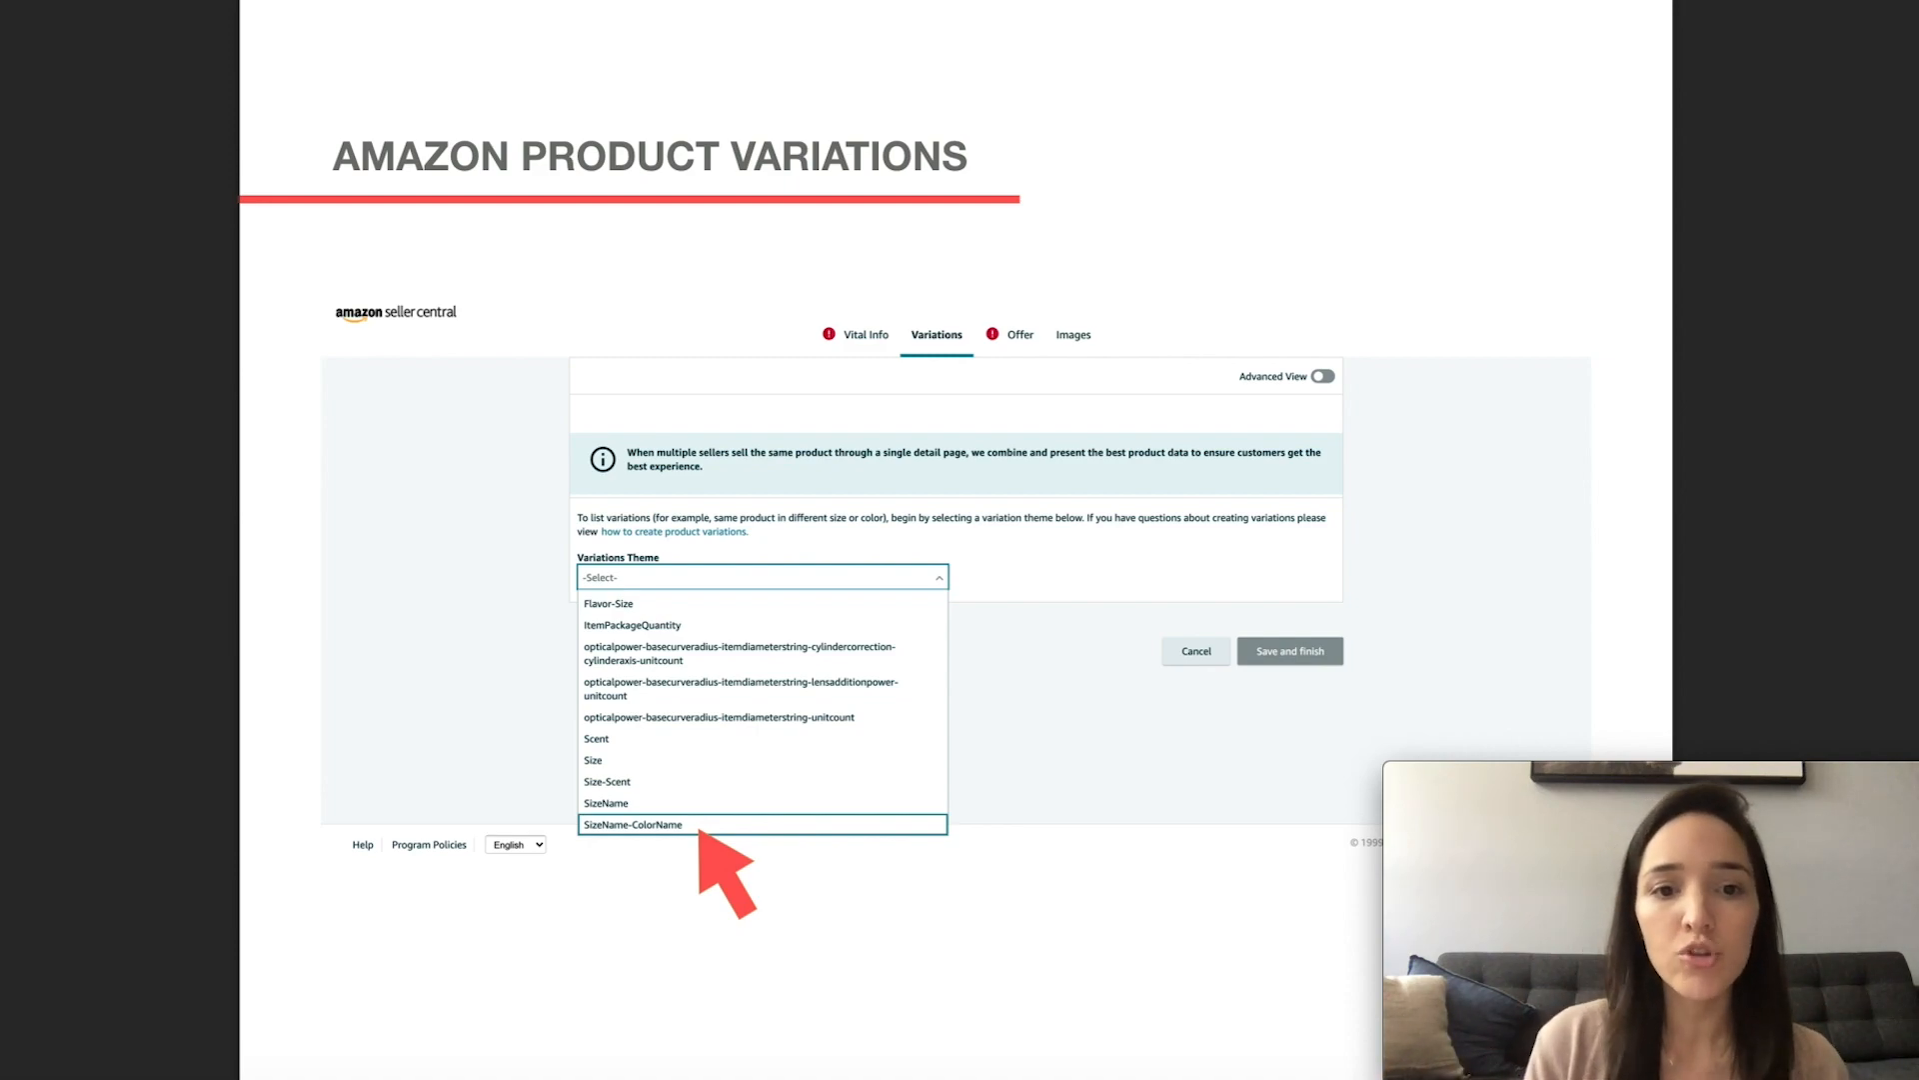
{"action": "mouse_move", "coordinate": [841, 692]}
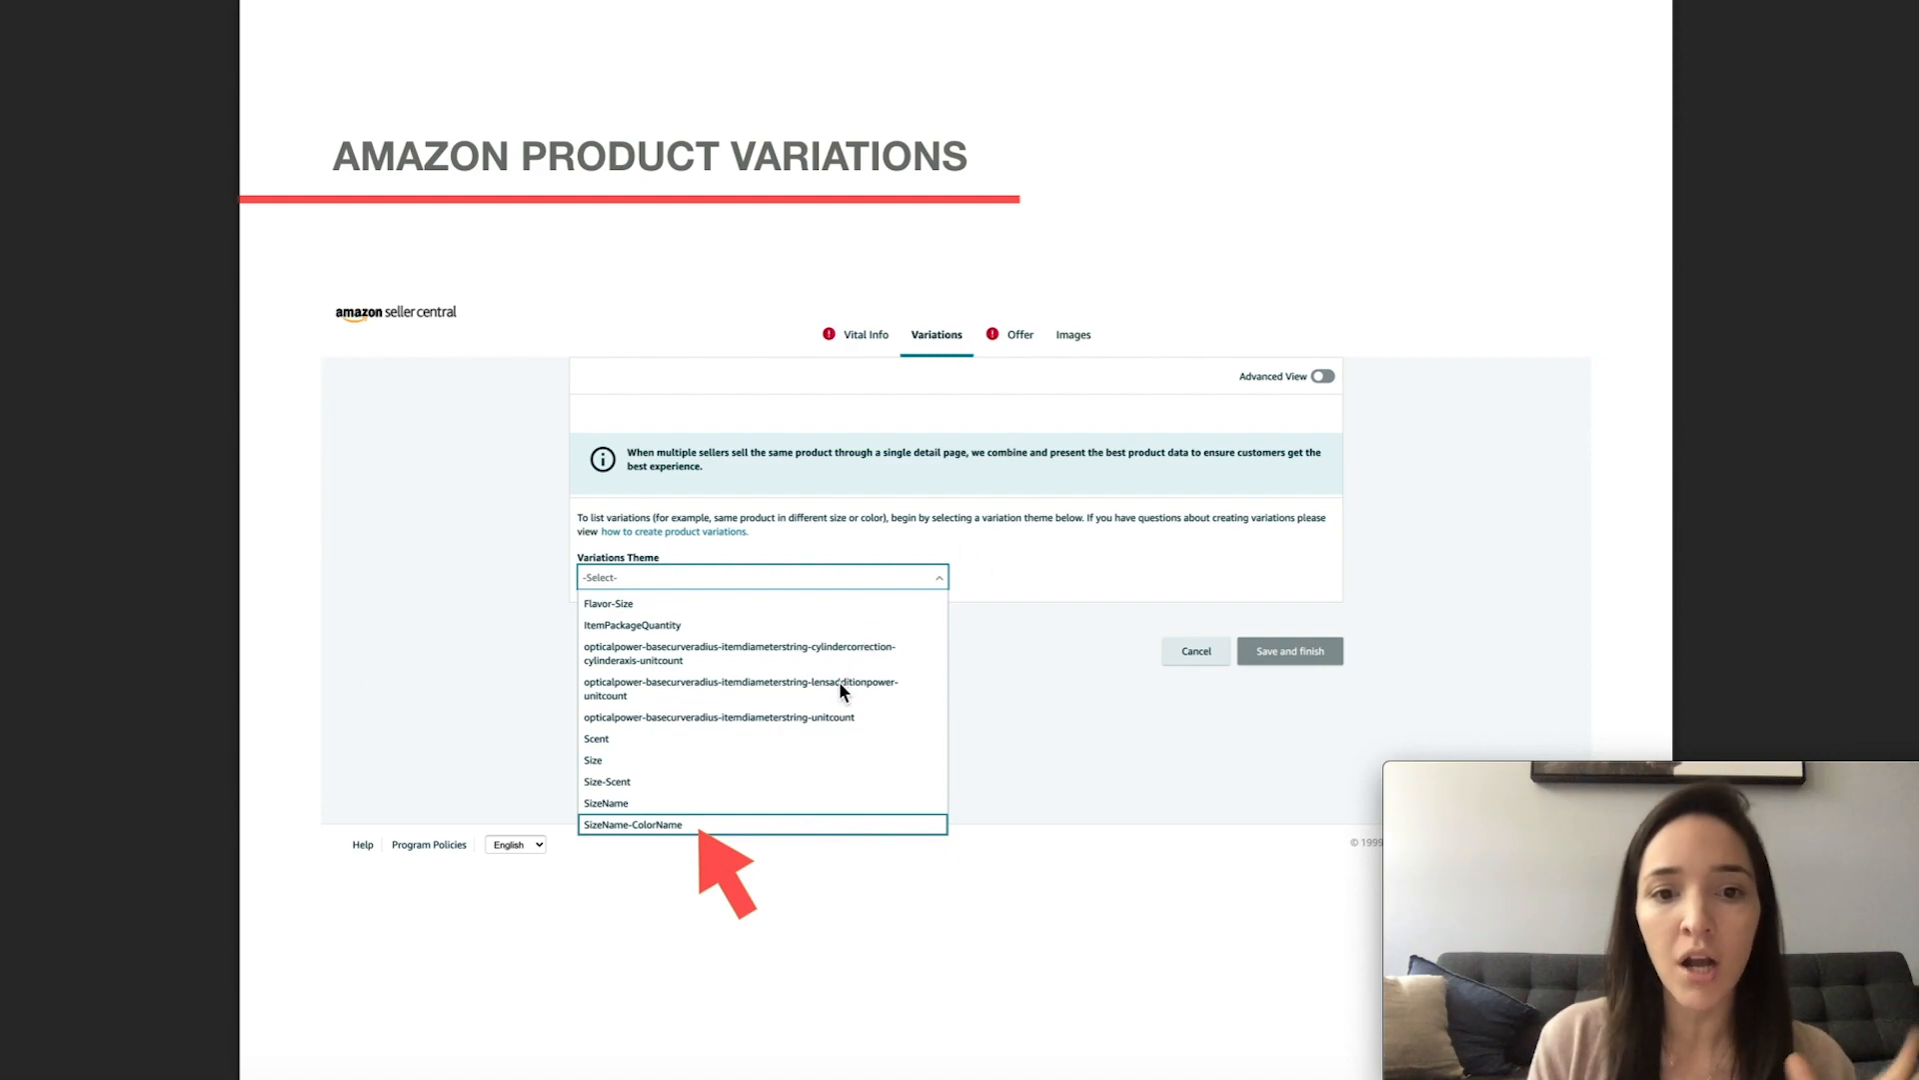
{"action": "mouse_move", "coordinate": [738, 683]}
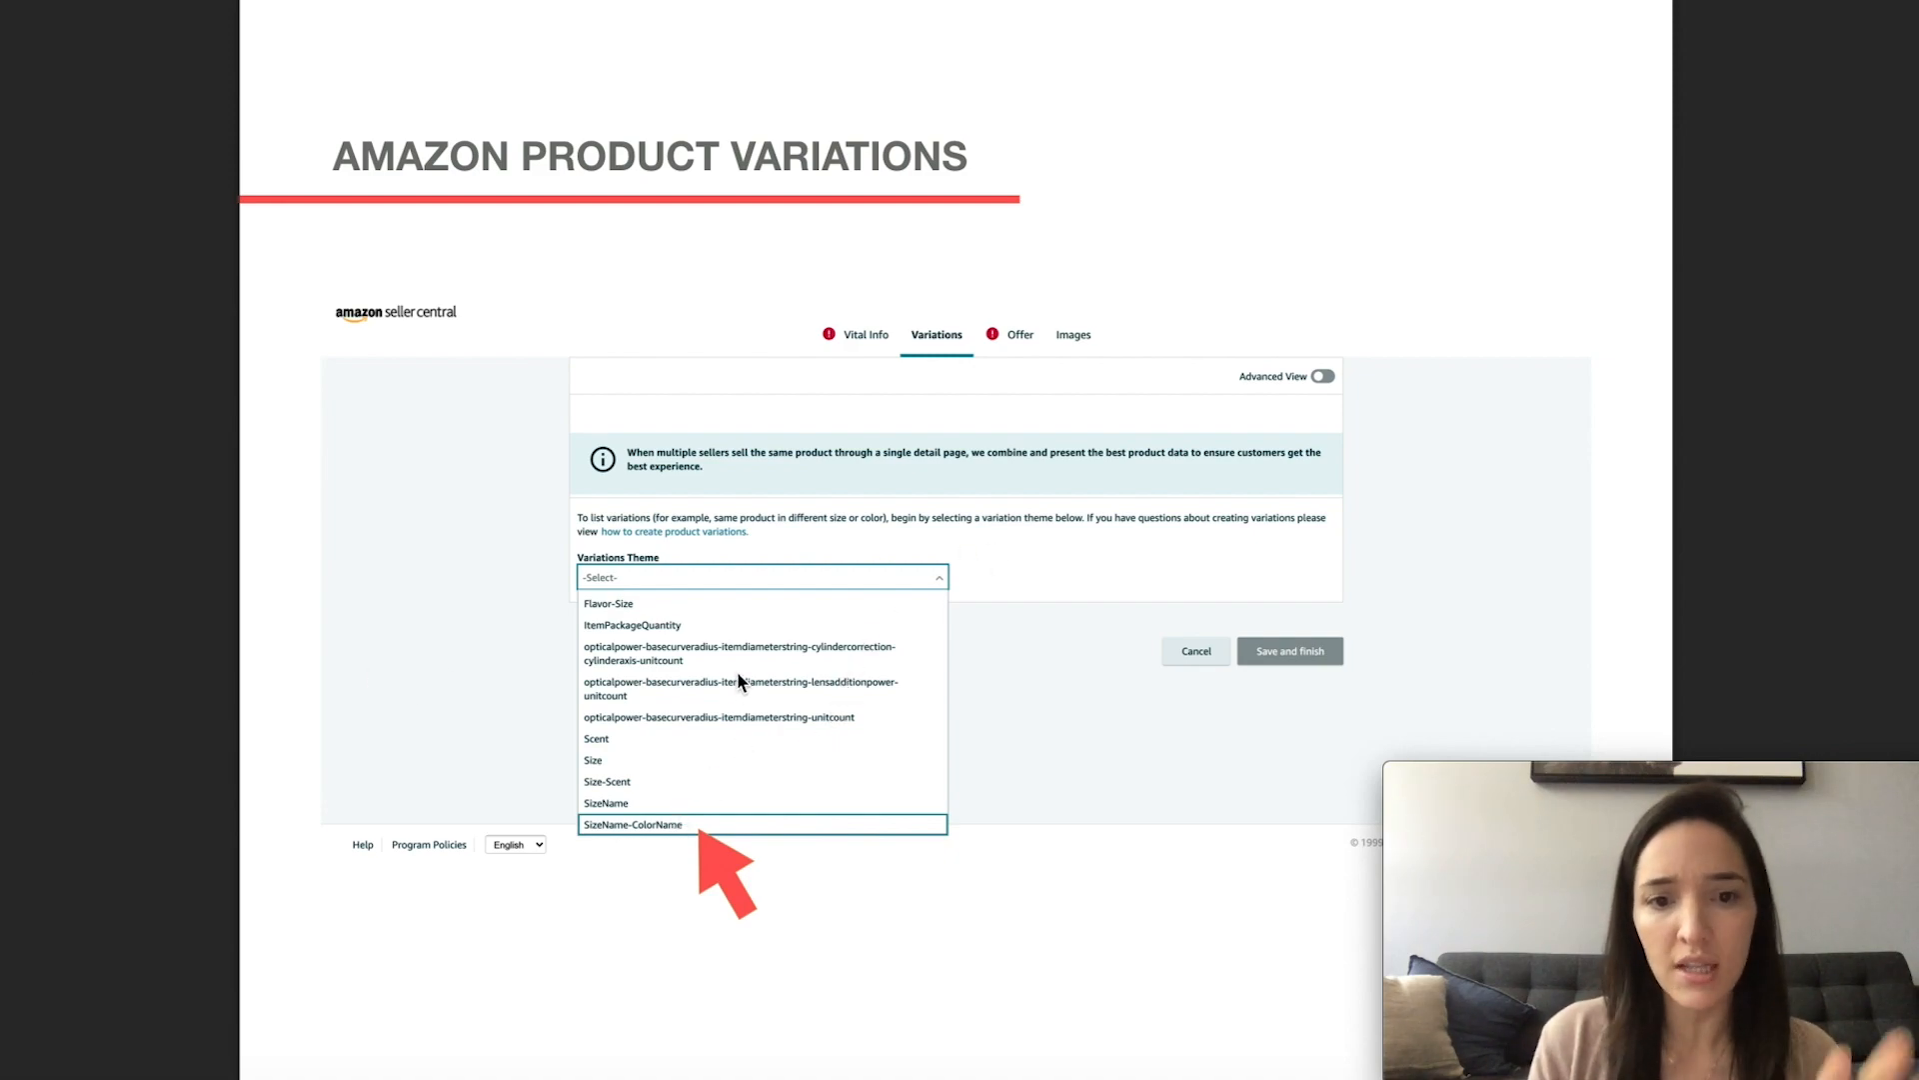
{"action": "mouse_move", "coordinate": [441, 730]}
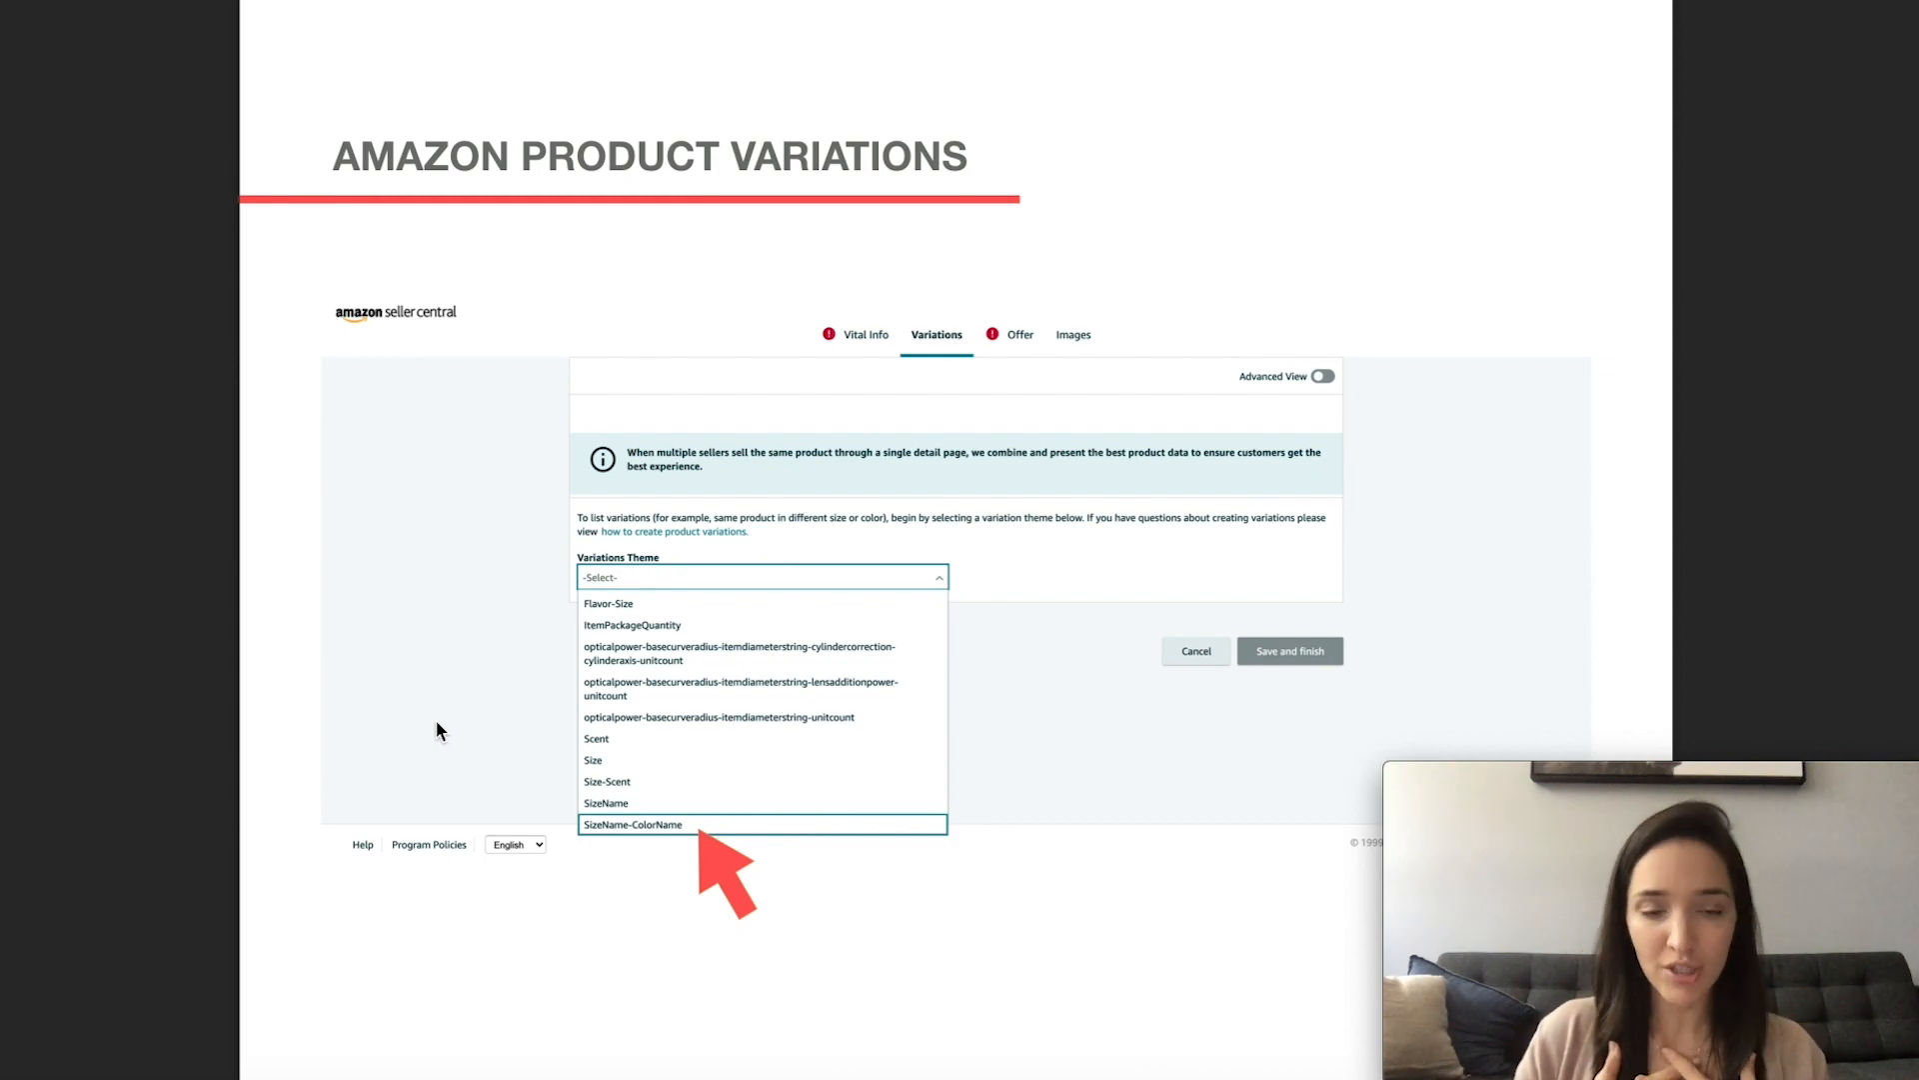
{"action": "mouse_move", "coordinate": [621, 842]}
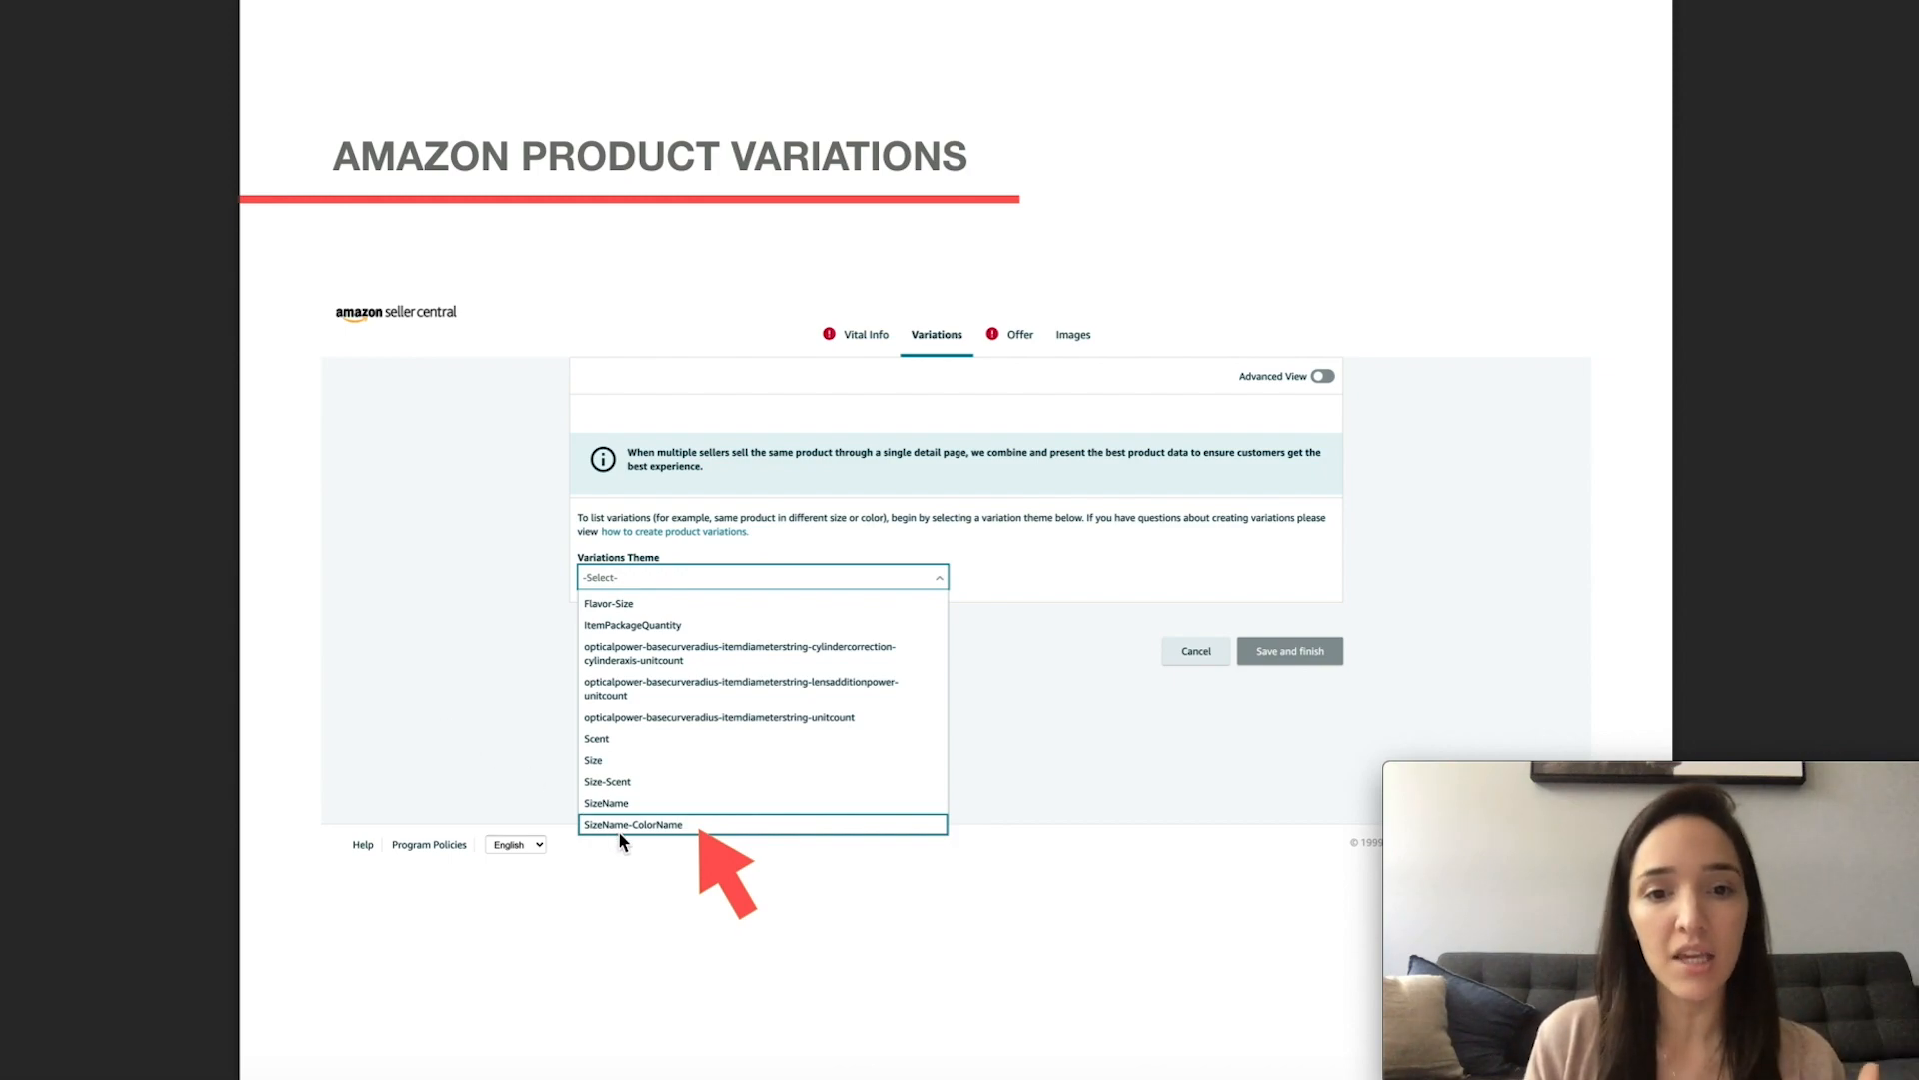
{"action": "mouse_move", "coordinate": [670, 850]}
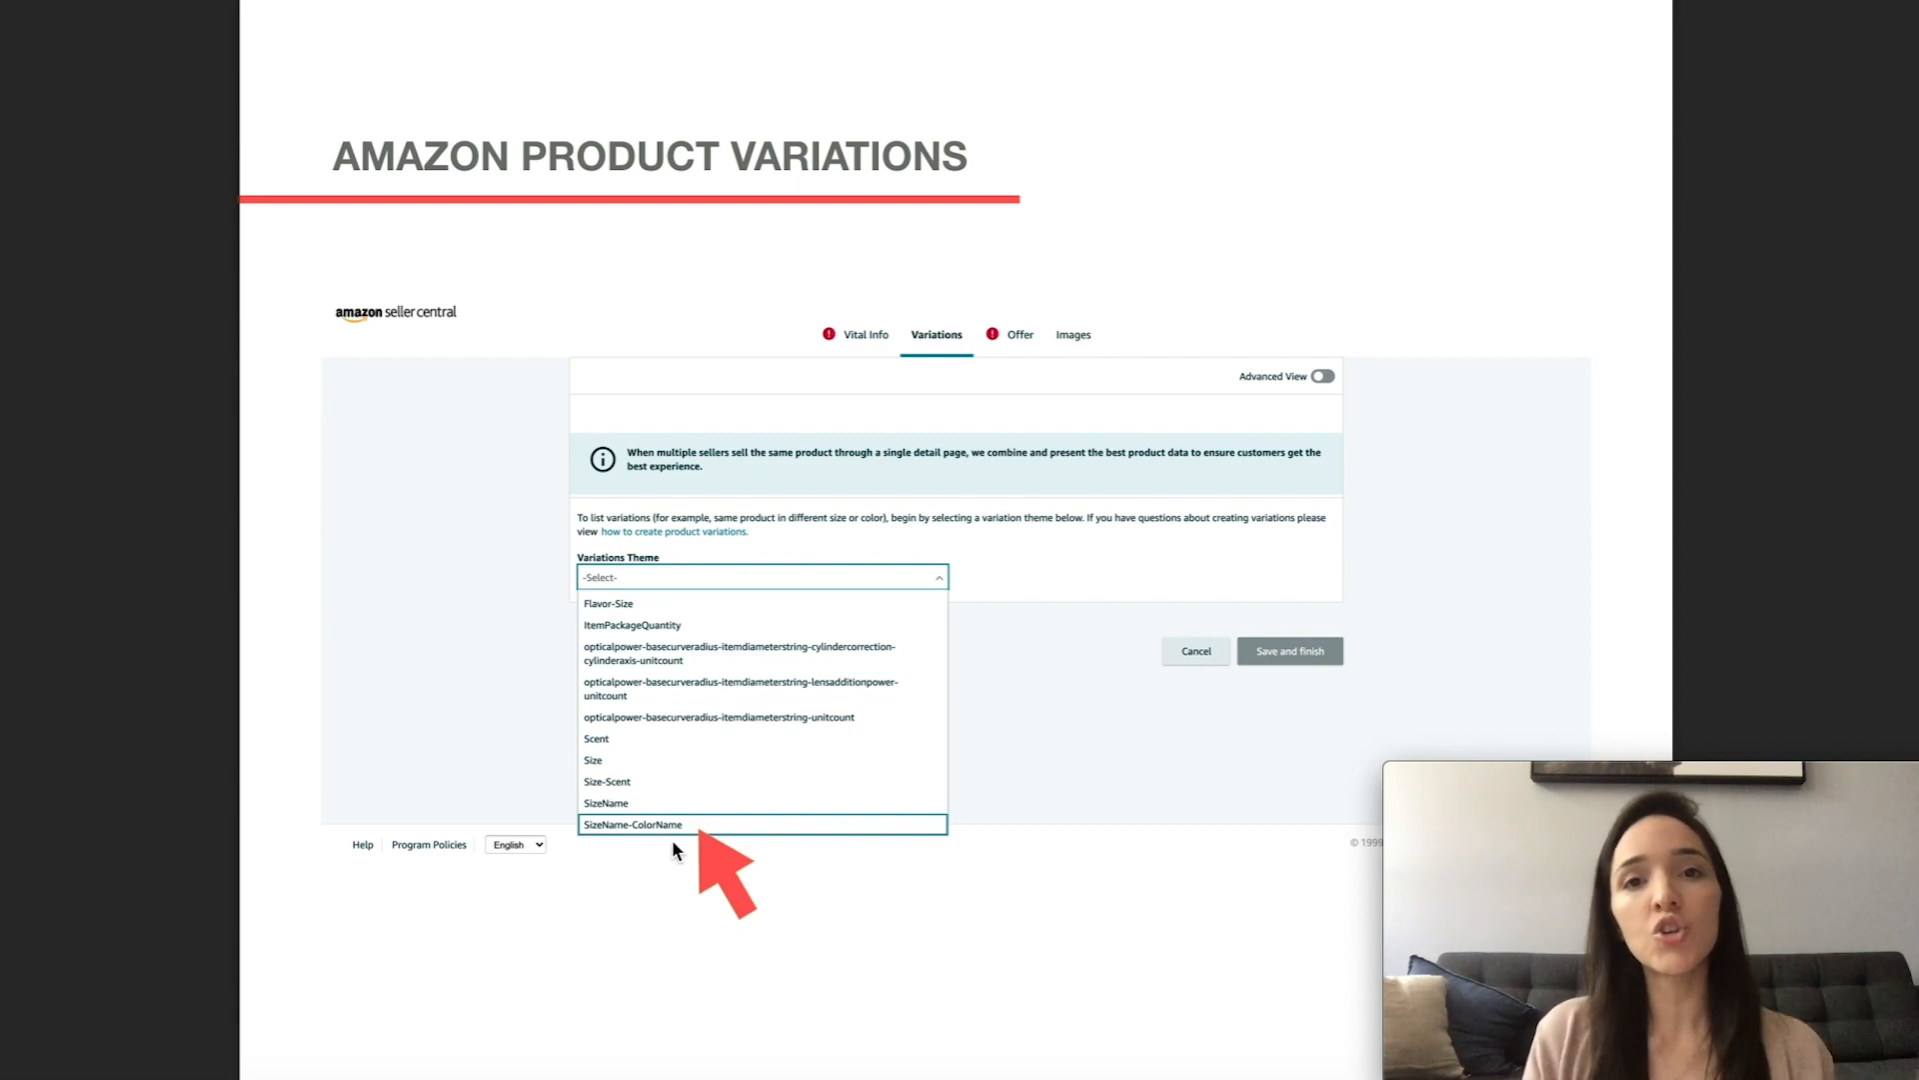
{"action": "mouse_move", "coordinate": [683, 848]}
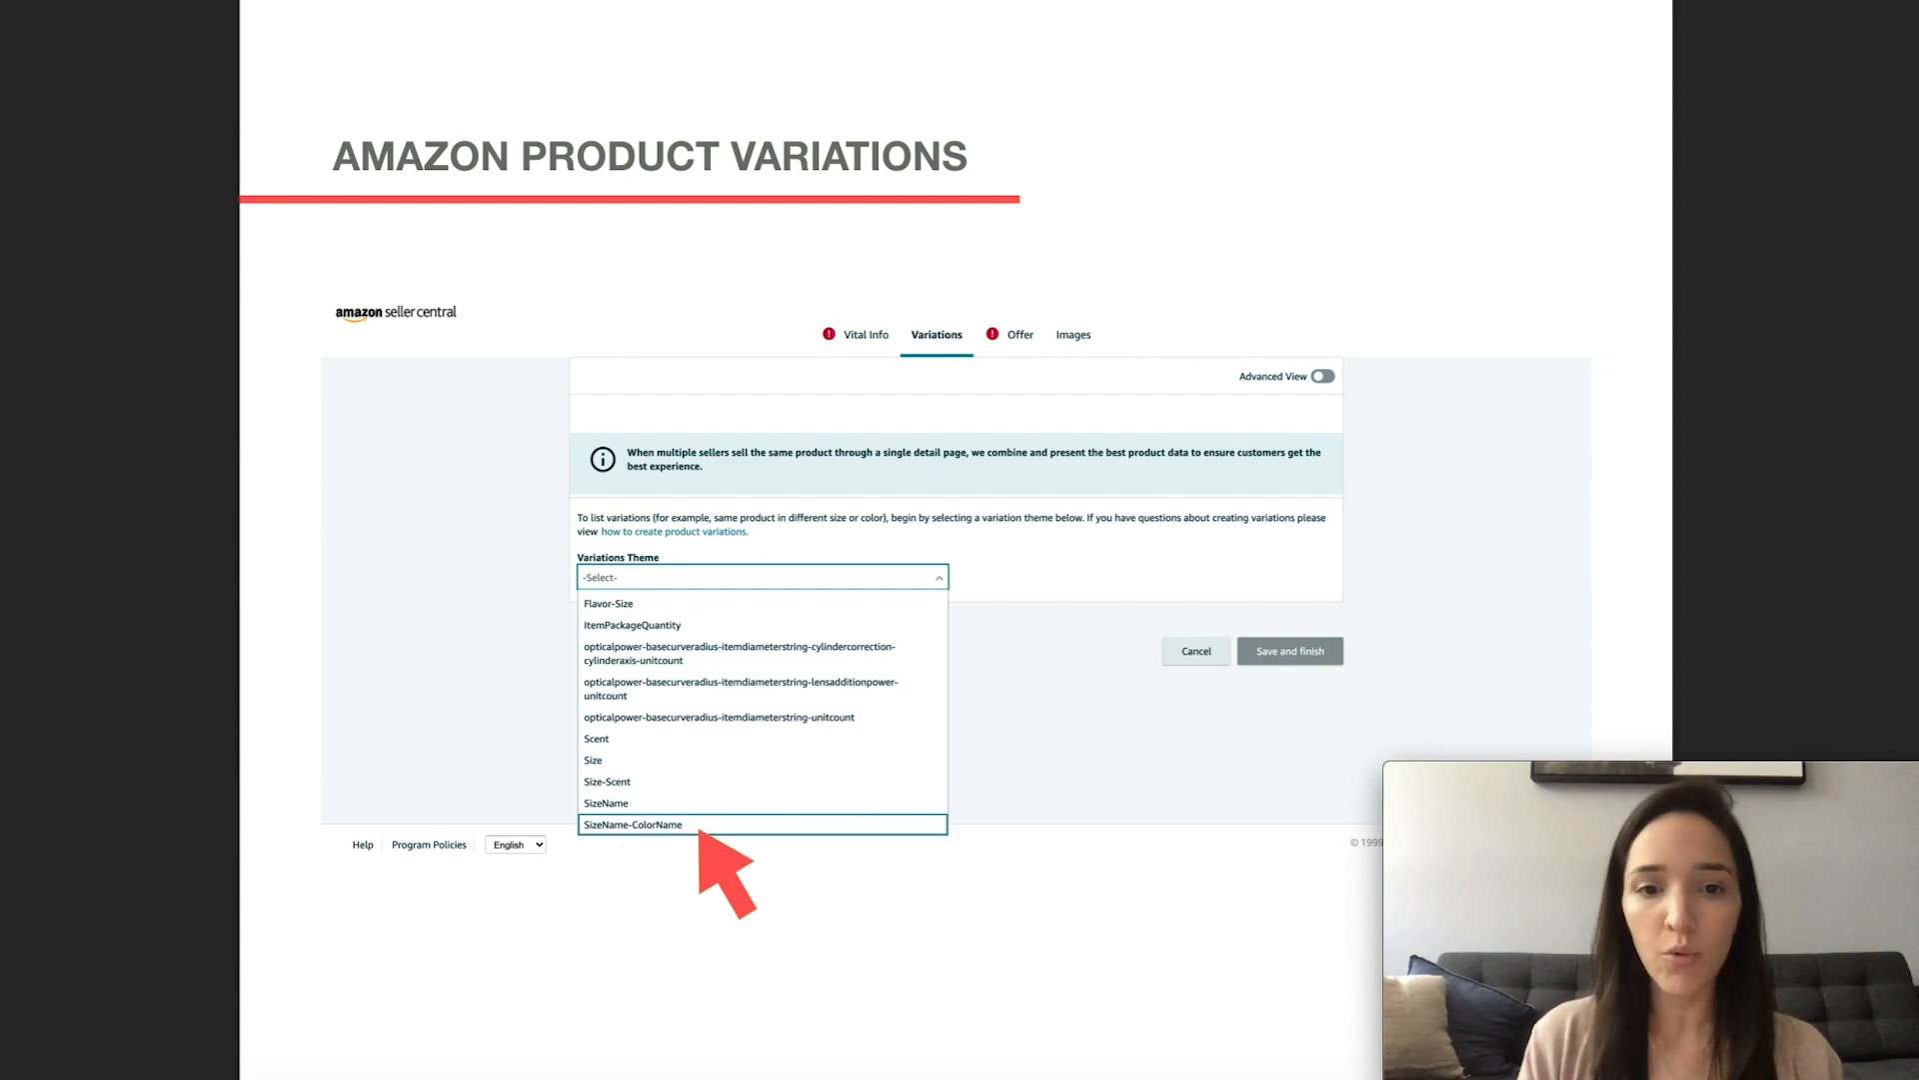
Step: Choose SizeName-ColorName as the theme, with sizes Small, Medium, Large and color Red
{"action": "left_click", "coordinate": [632, 824]}
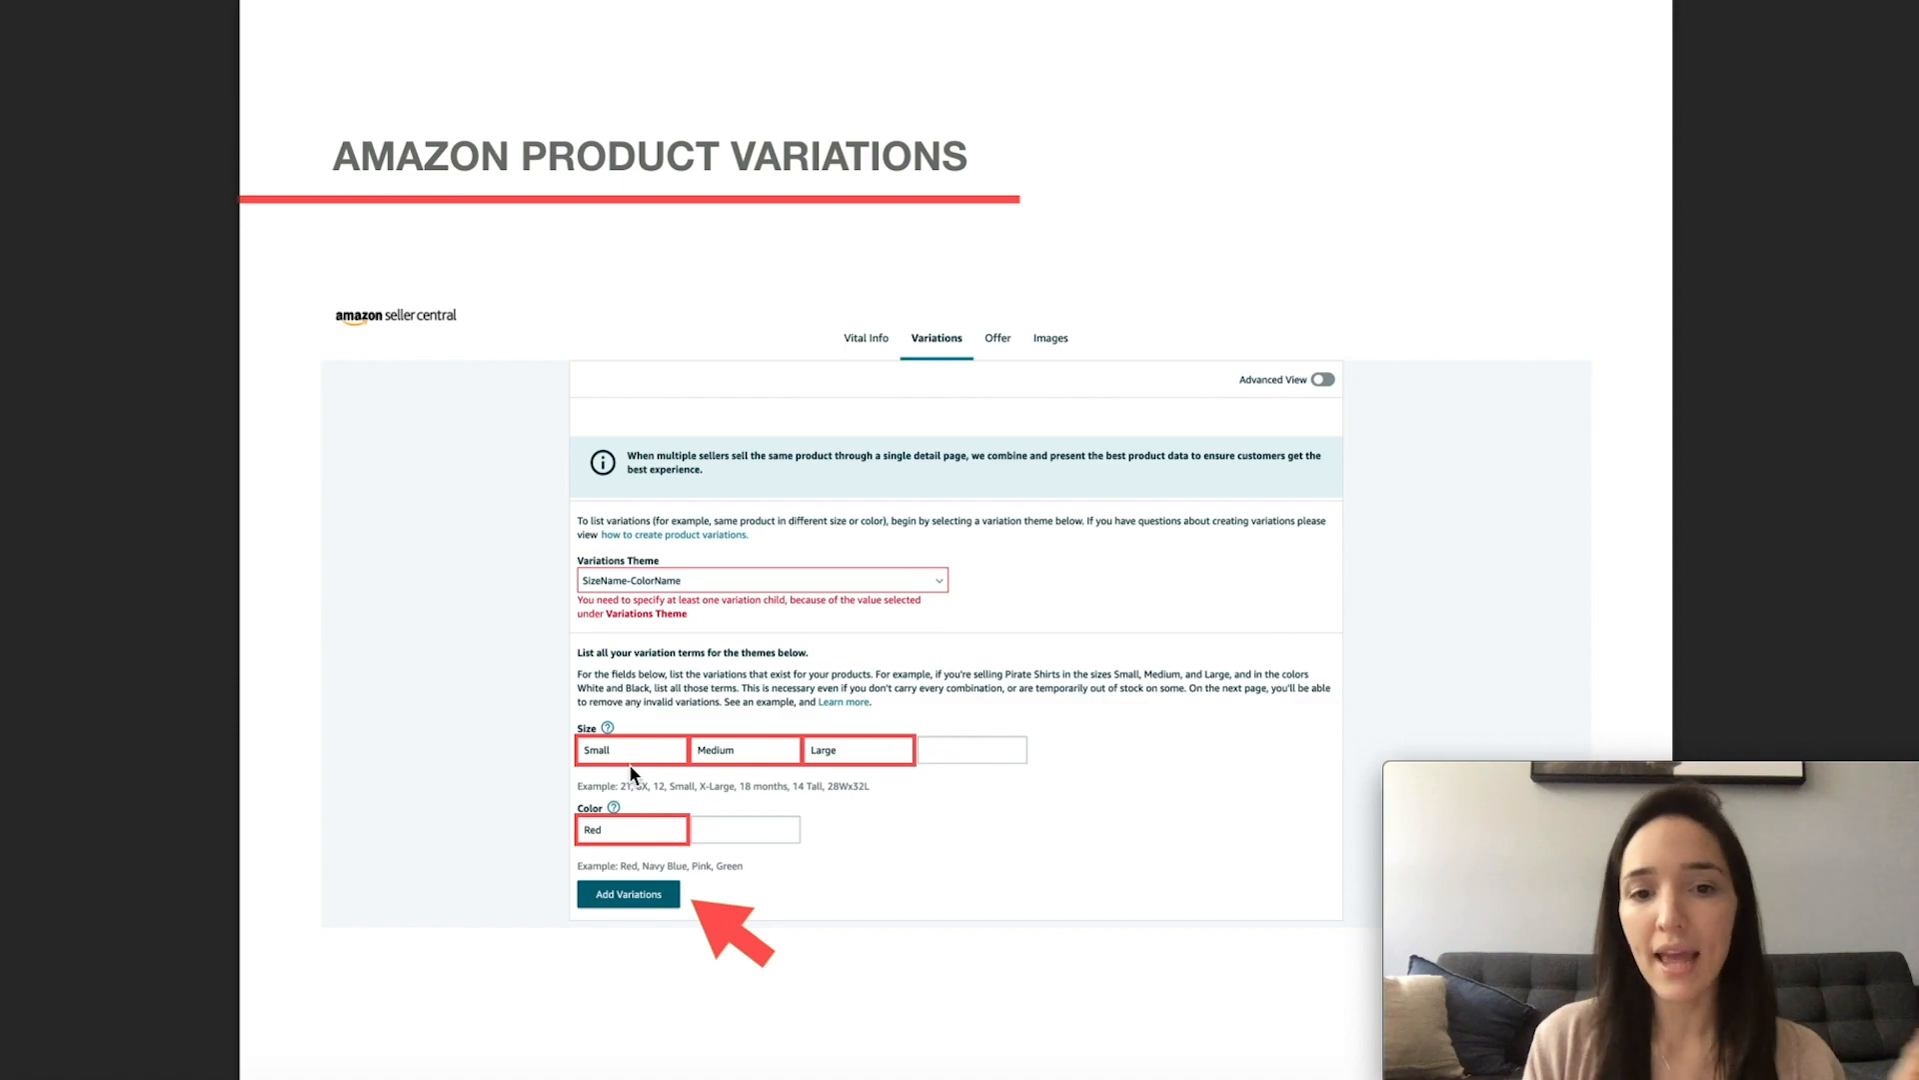
{"action": "mouse_move", "coordinate": [787, 759]}
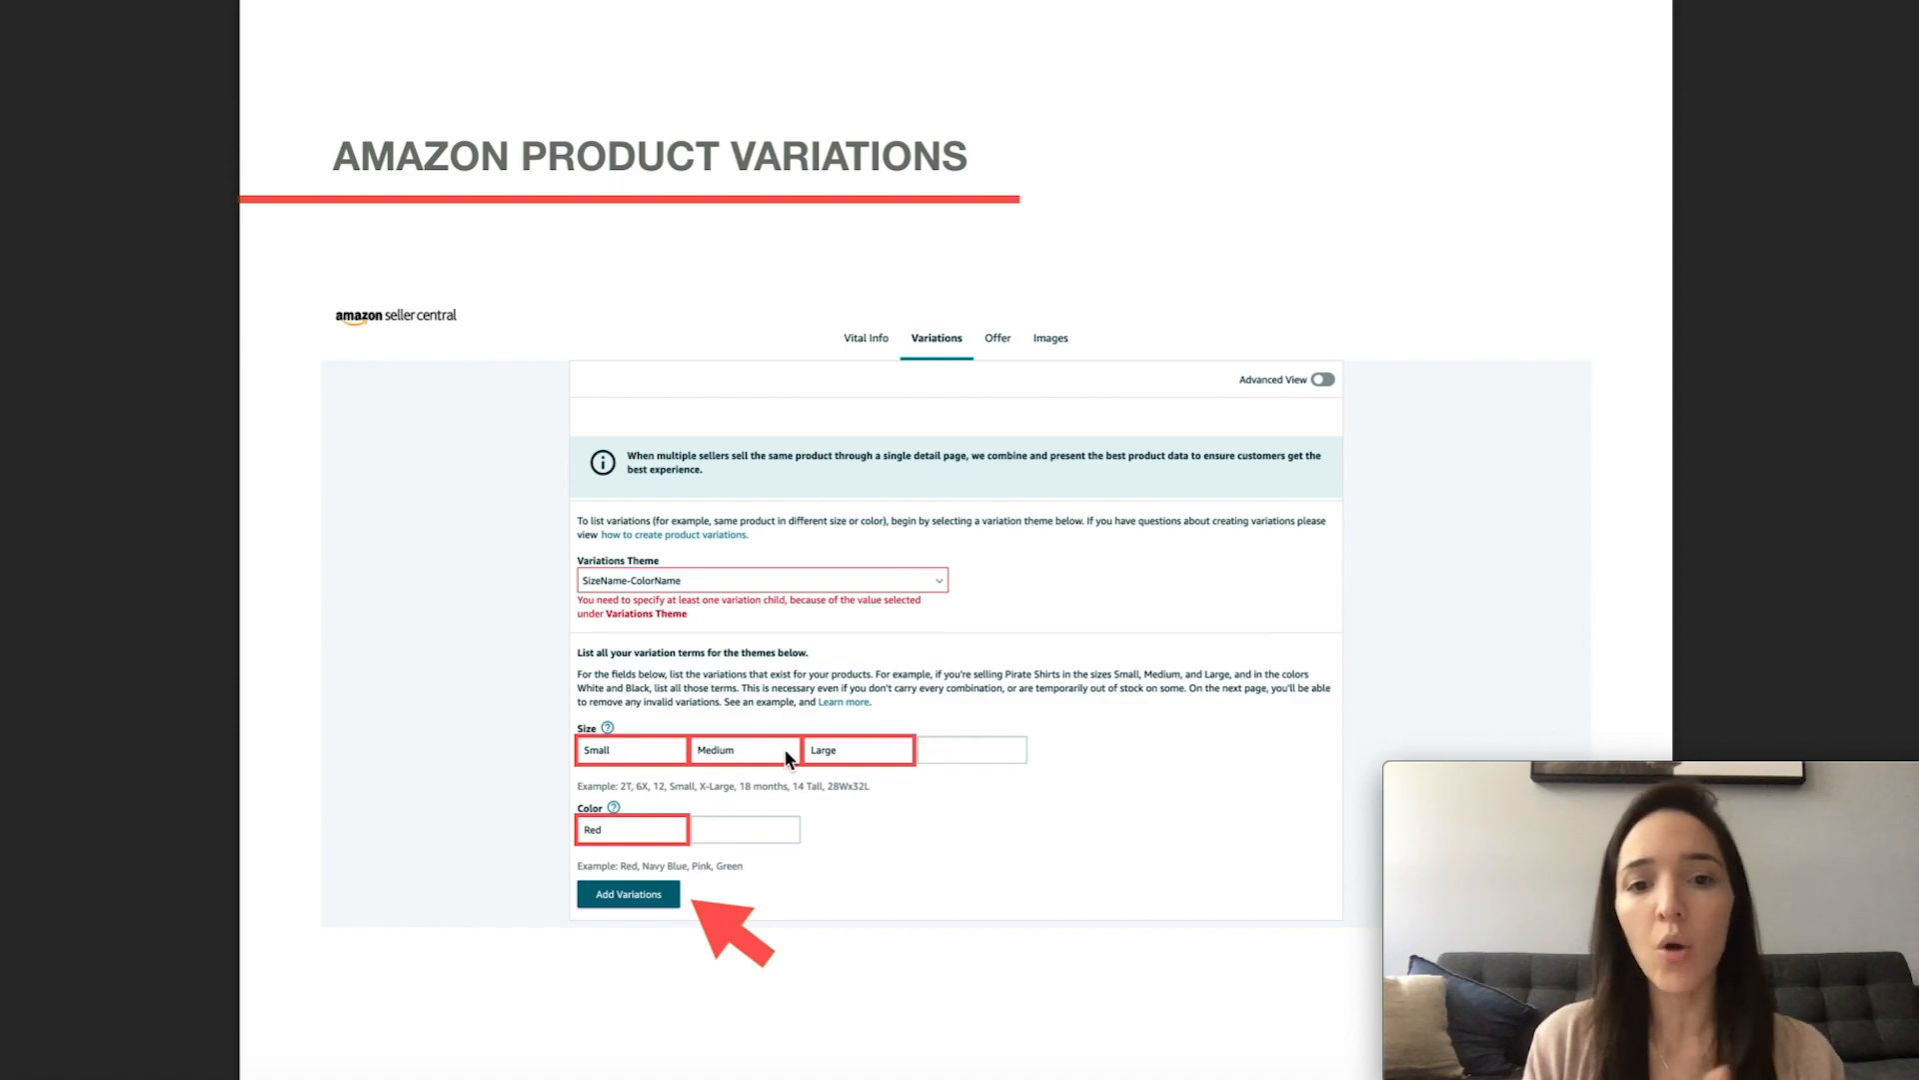
{"action": "mouse_move", "coordinate": [648, 844]}
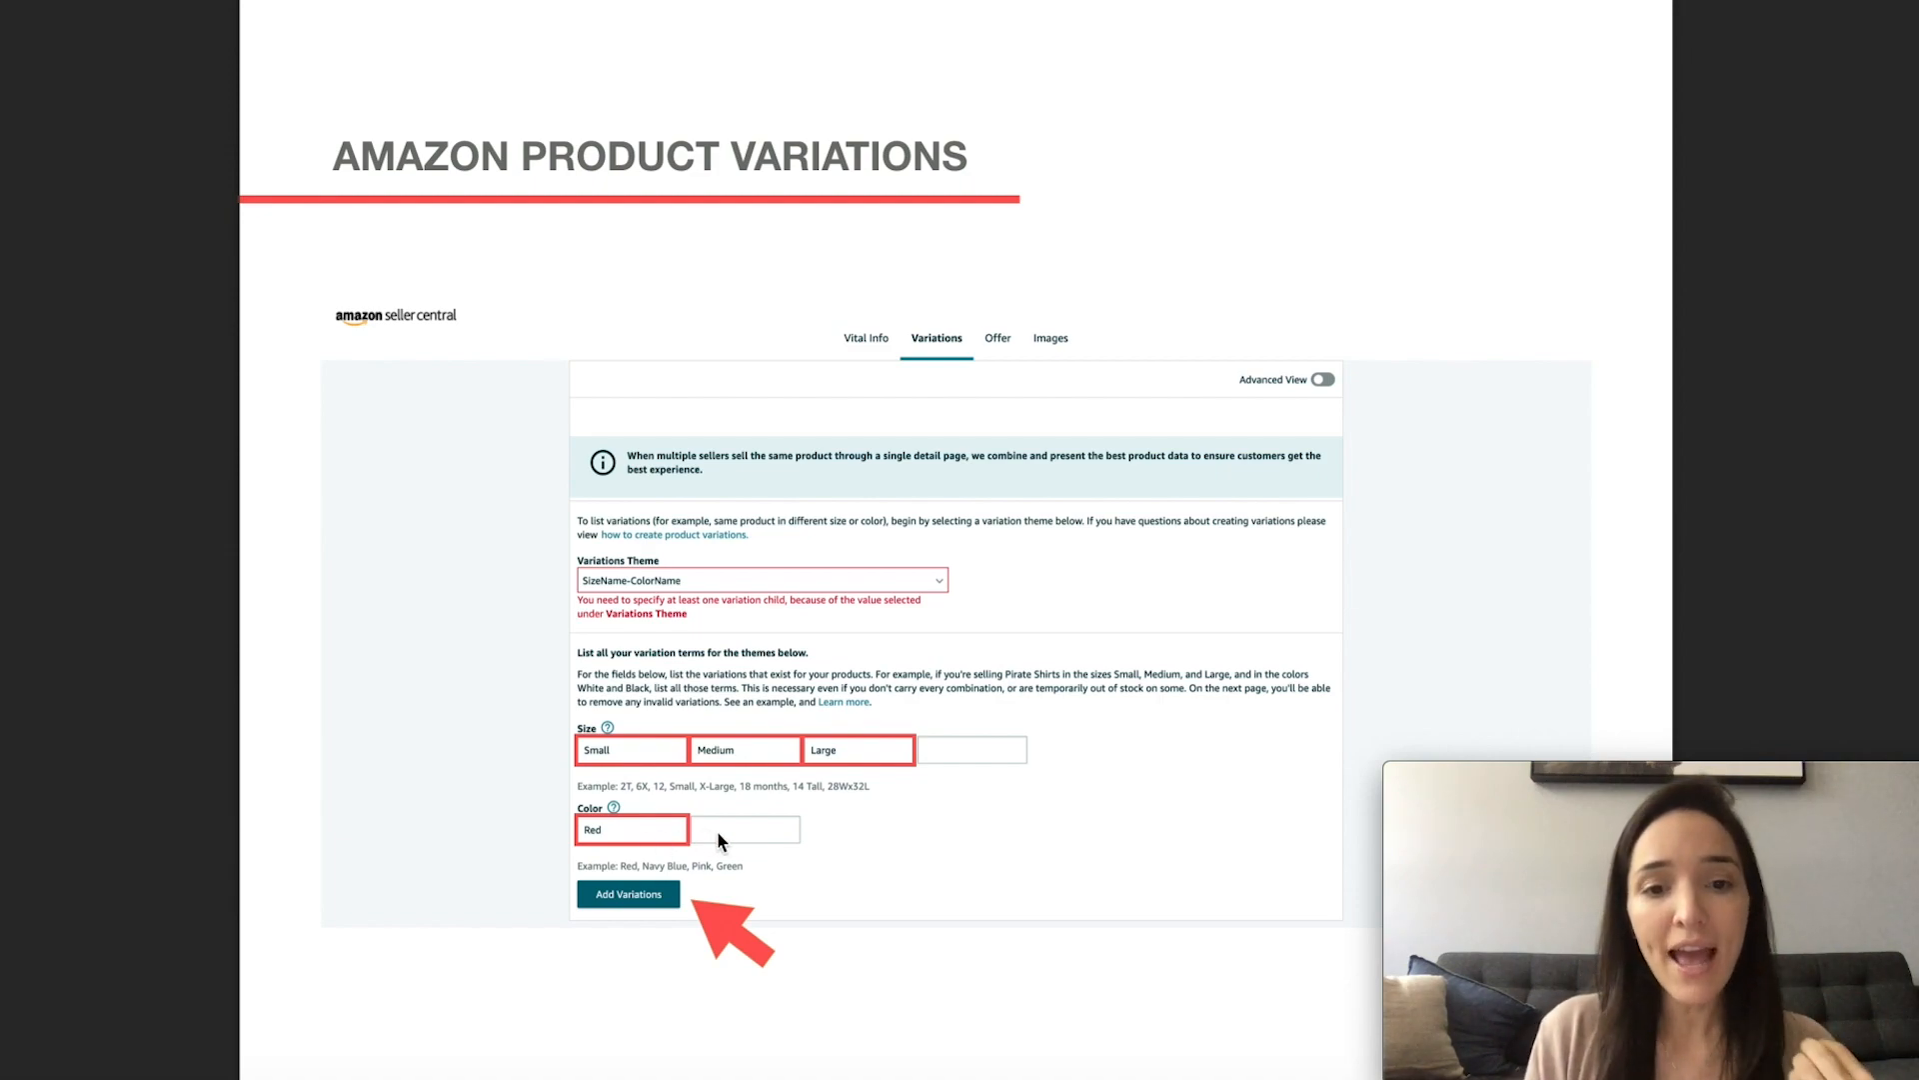
{"action": "mouse_move", "coordinate": [760, 846]}
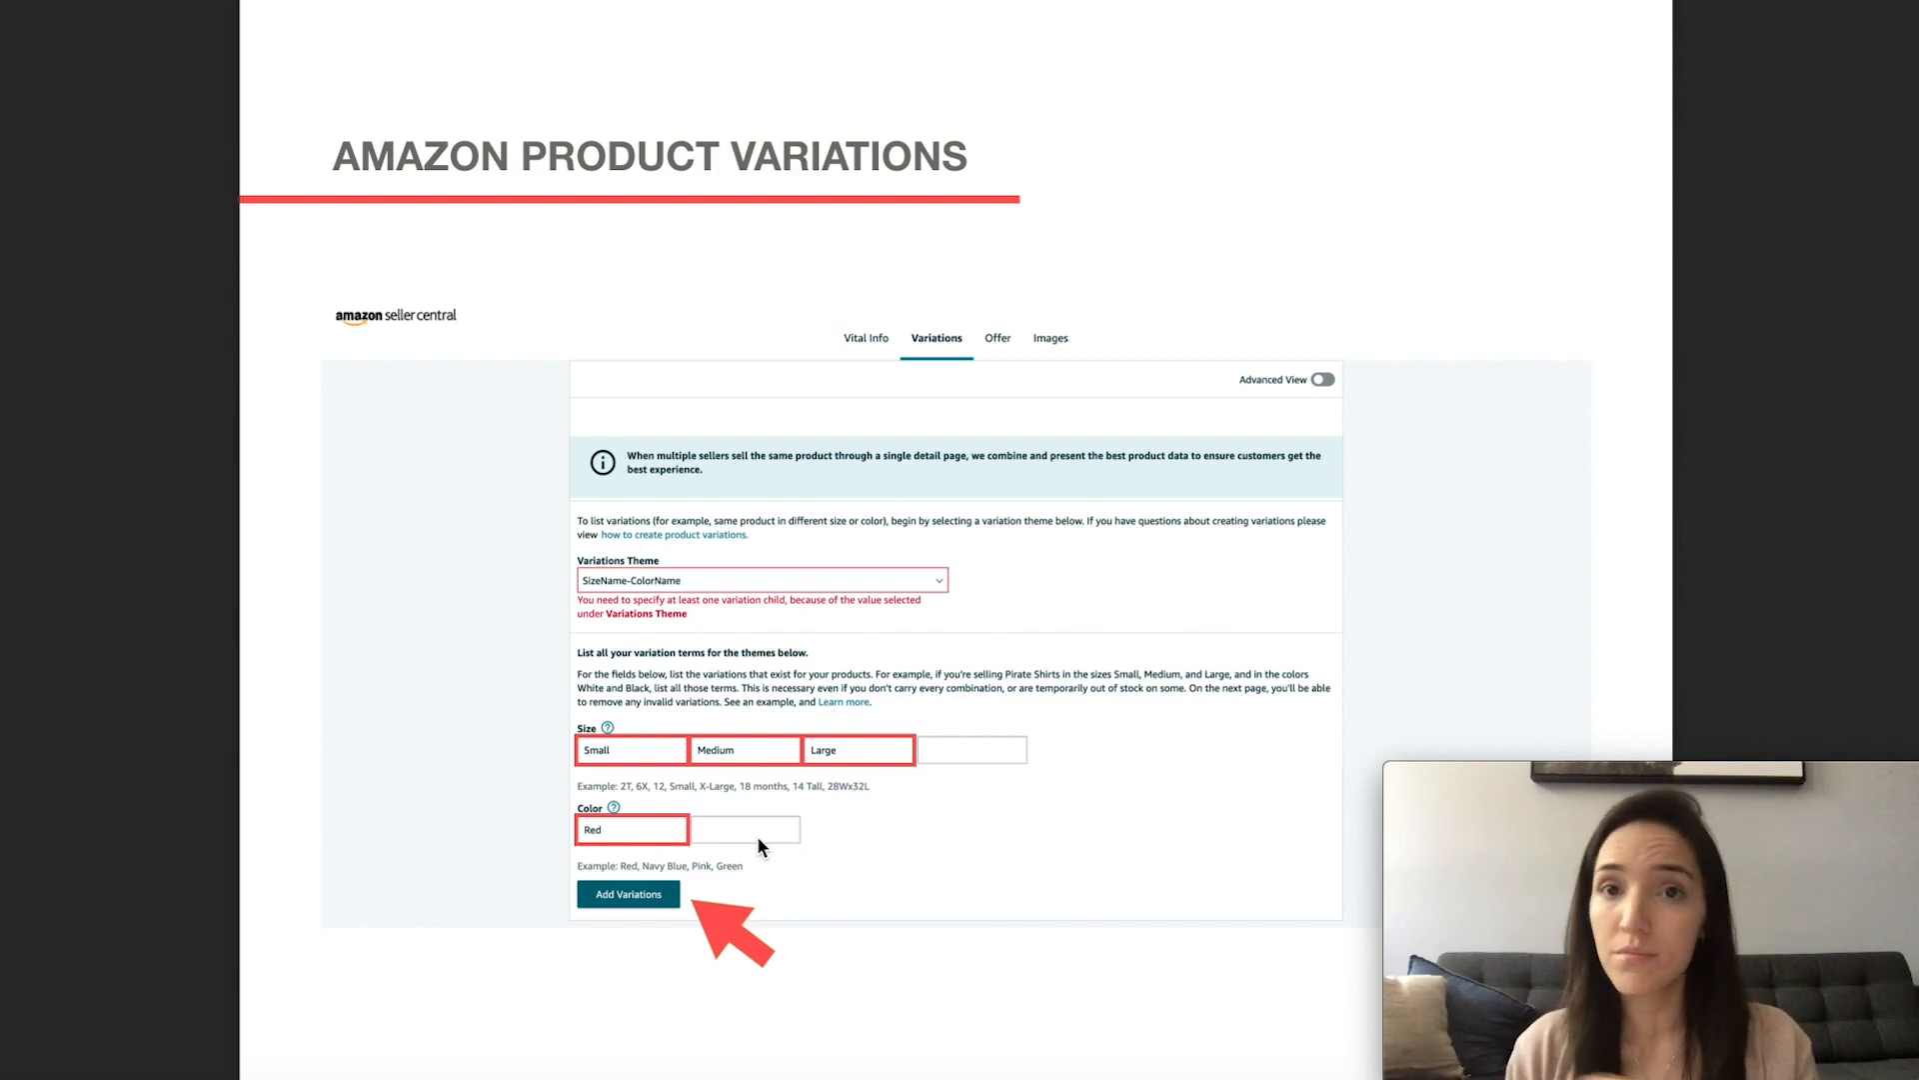
{"action": "mouse_move", "coordinate": [627, 759]}
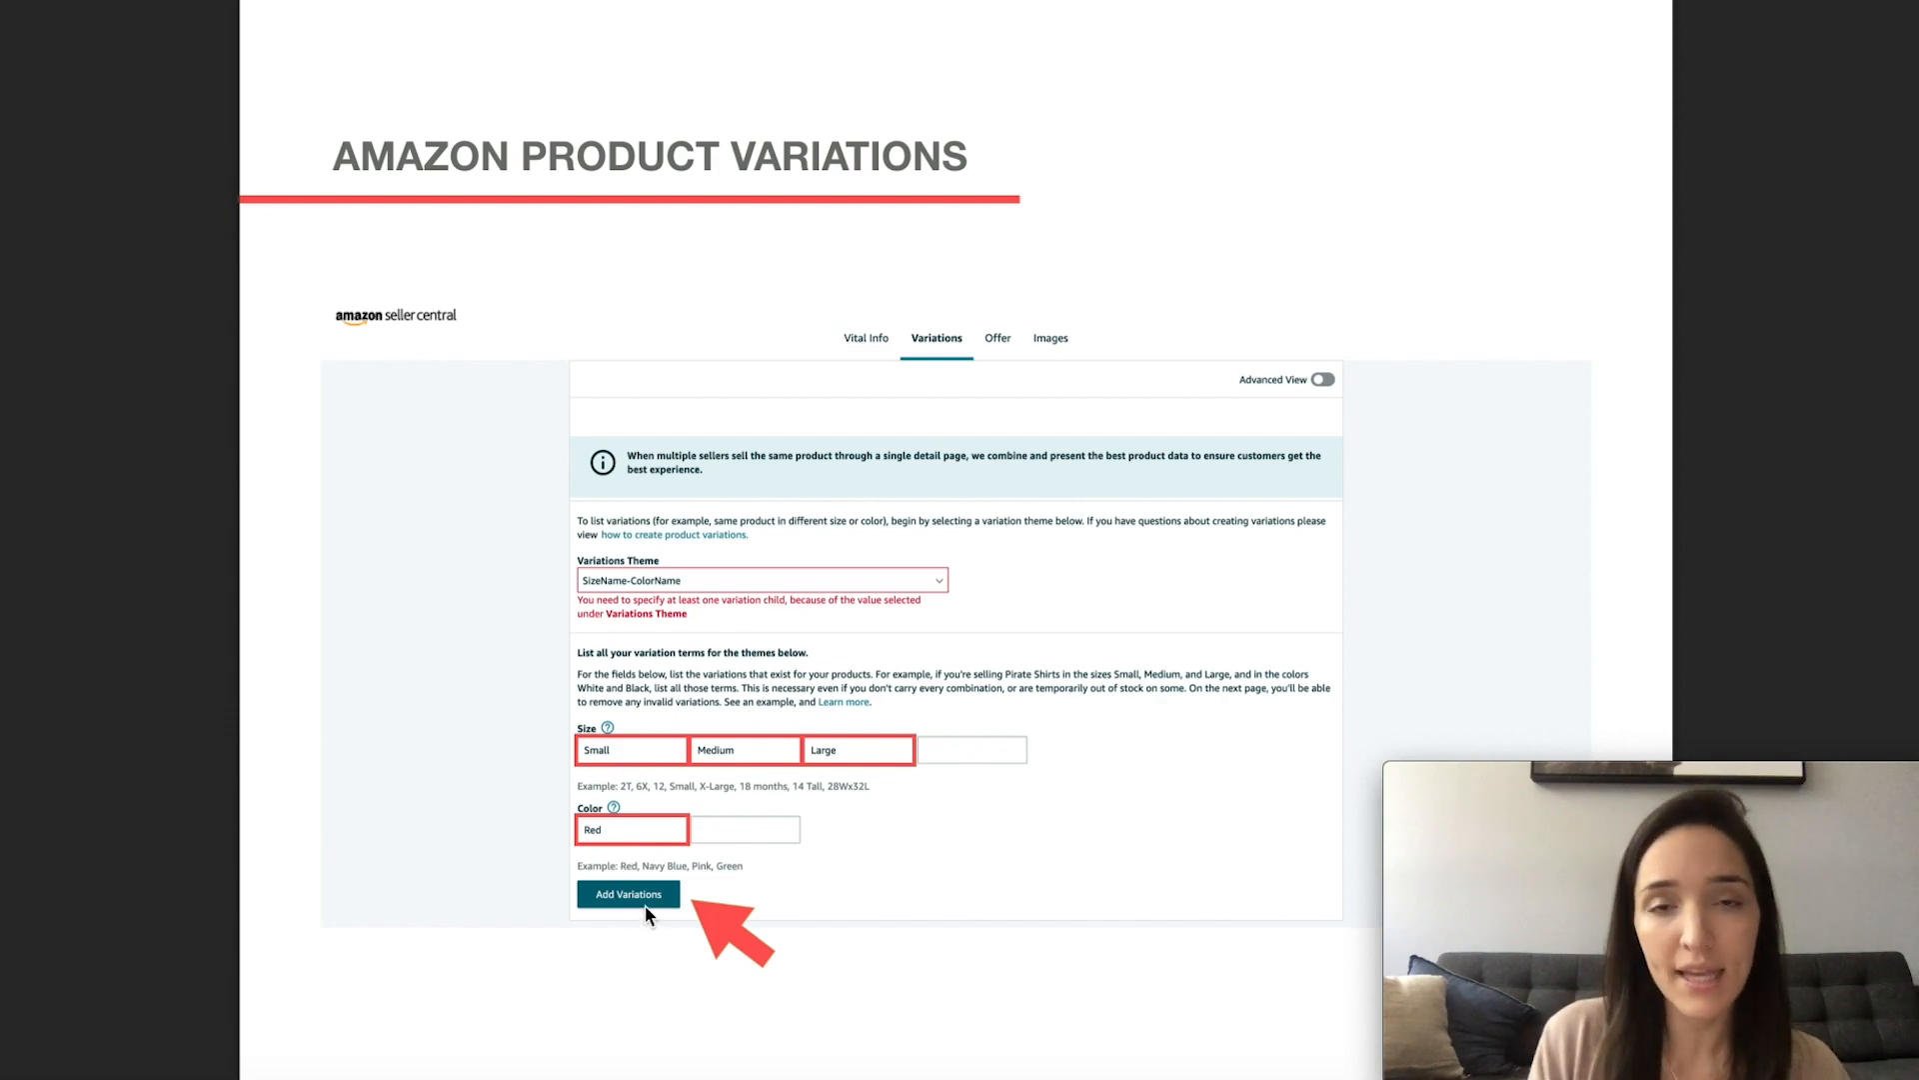
{"action": "mouse_move", "coordinate": [702, 748]}
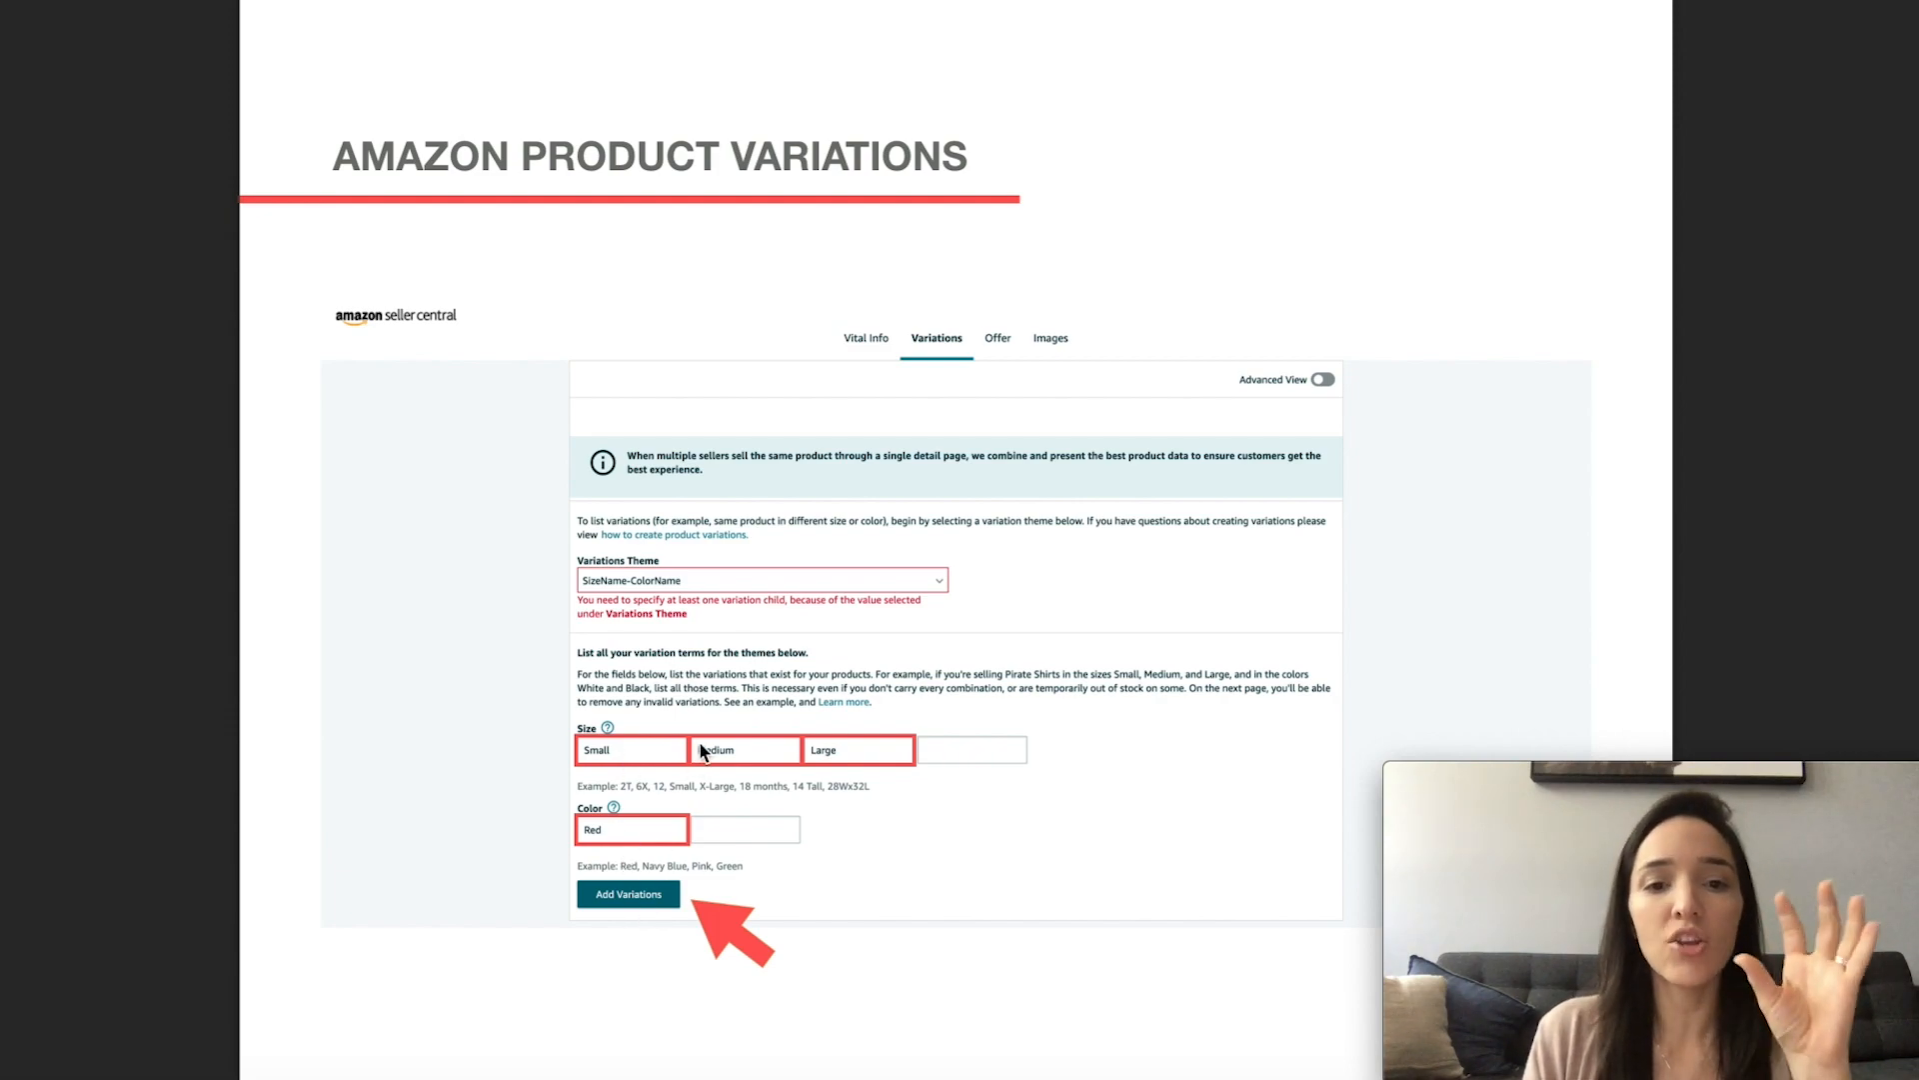
{"action": "mouse_move", "coordinate": [669, 869]}
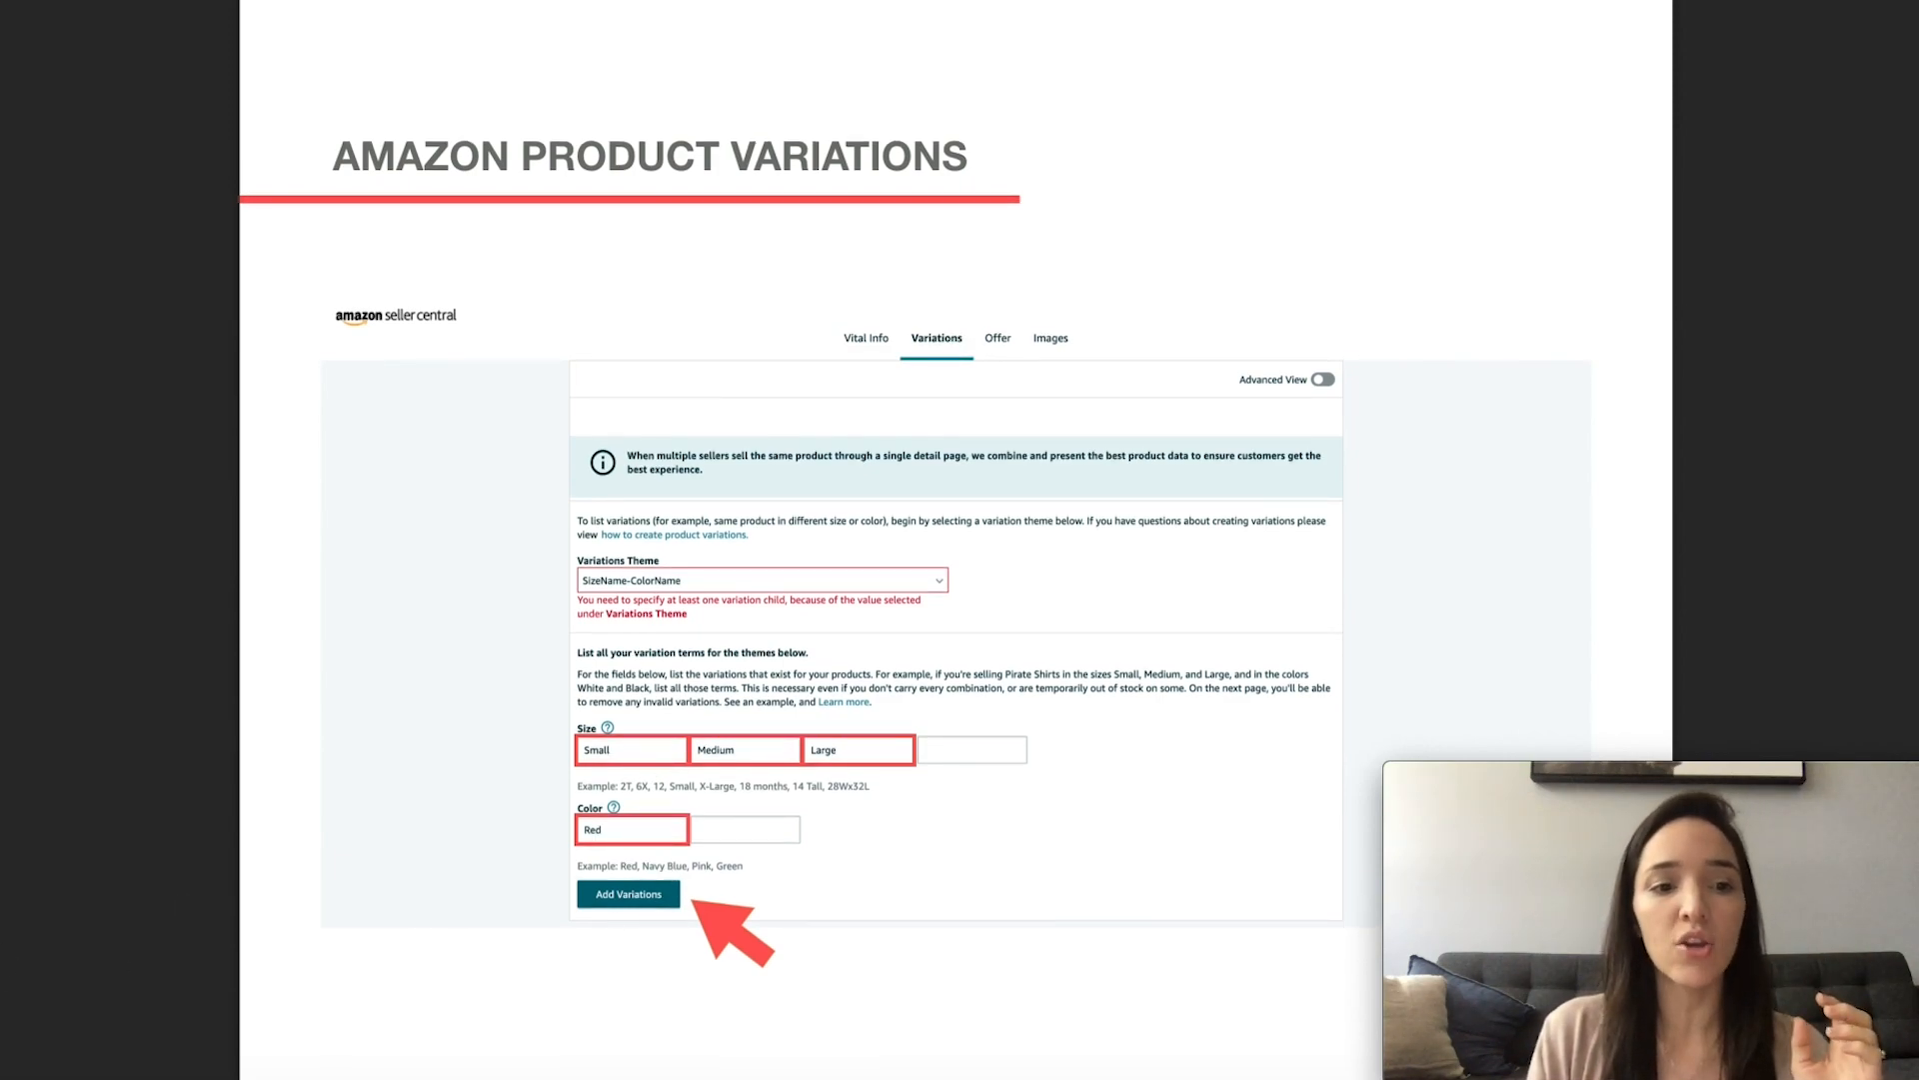
Step: Generate the Small, Medium and Large Red child variation rows
{"action": "left_click", "coordinate": [628, 894]}
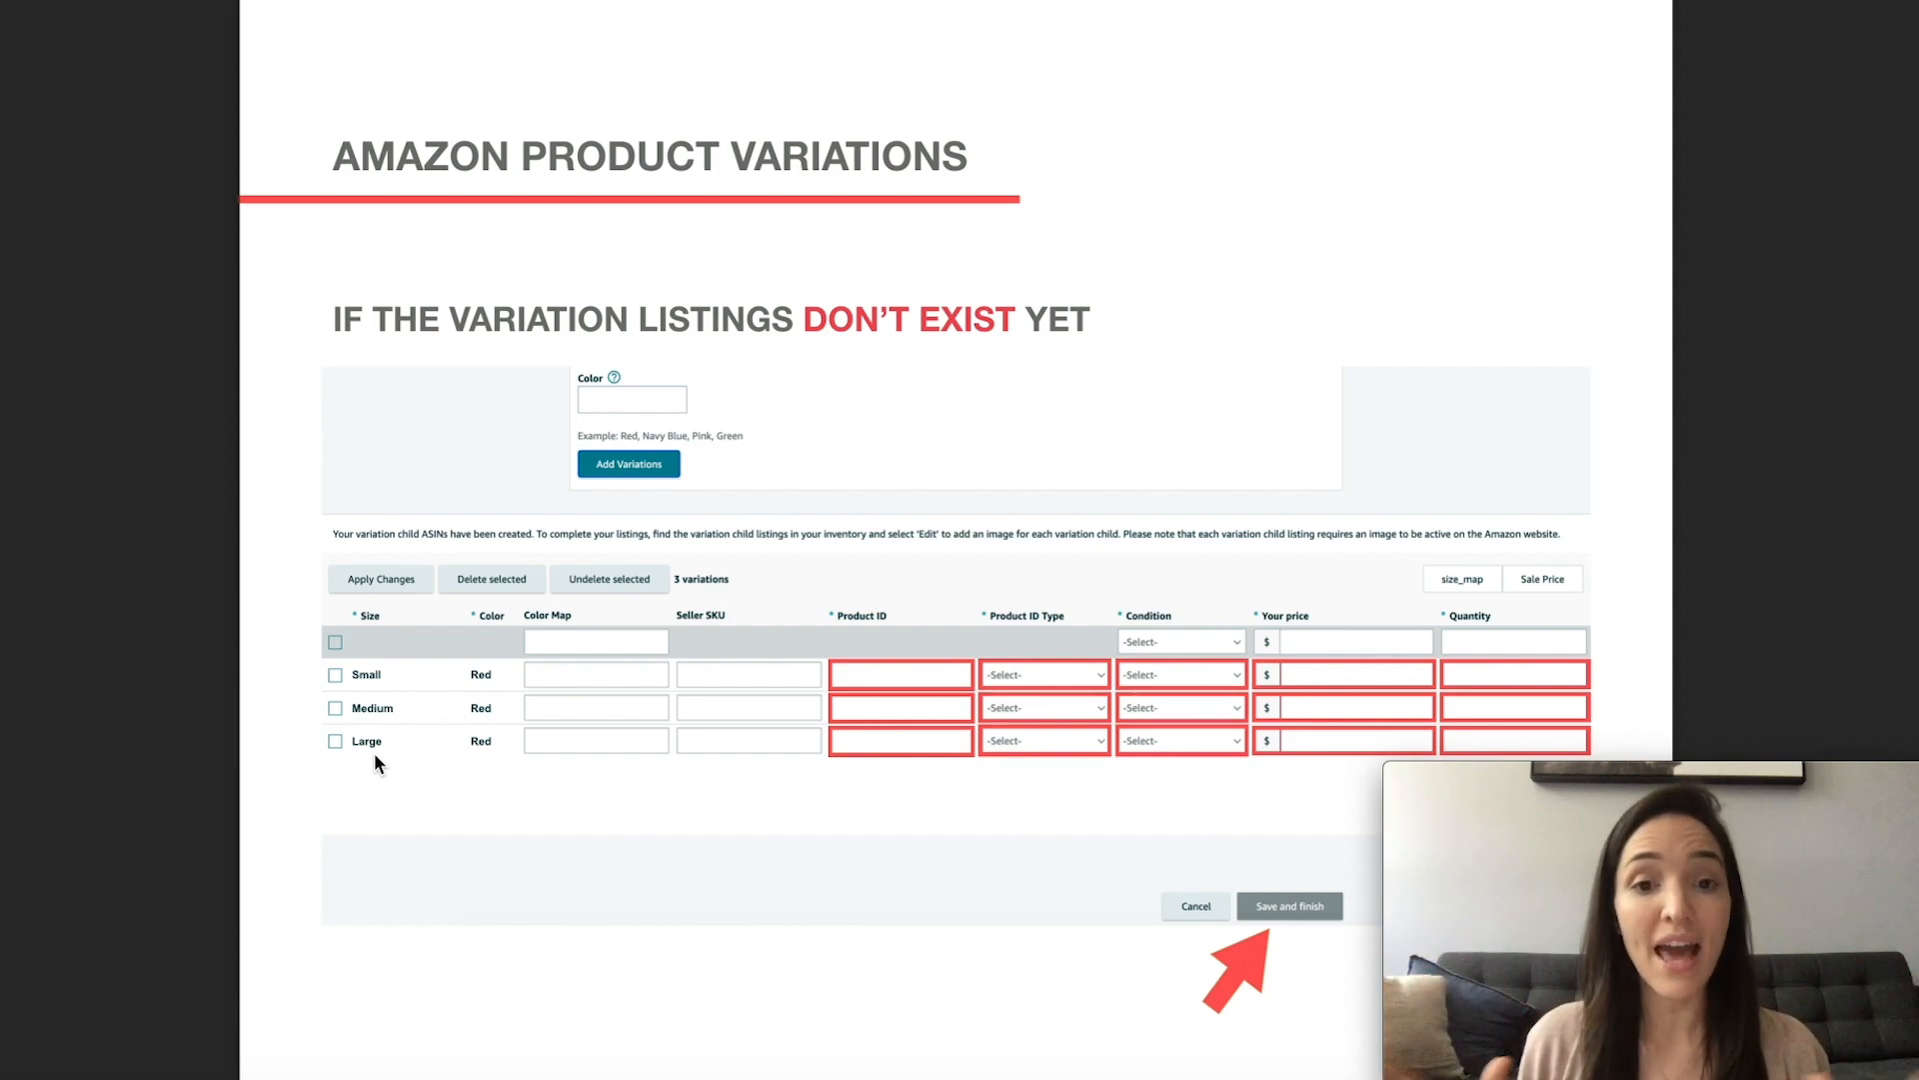
{"action": "mouse_move", "coordinate": [1267, 675]}
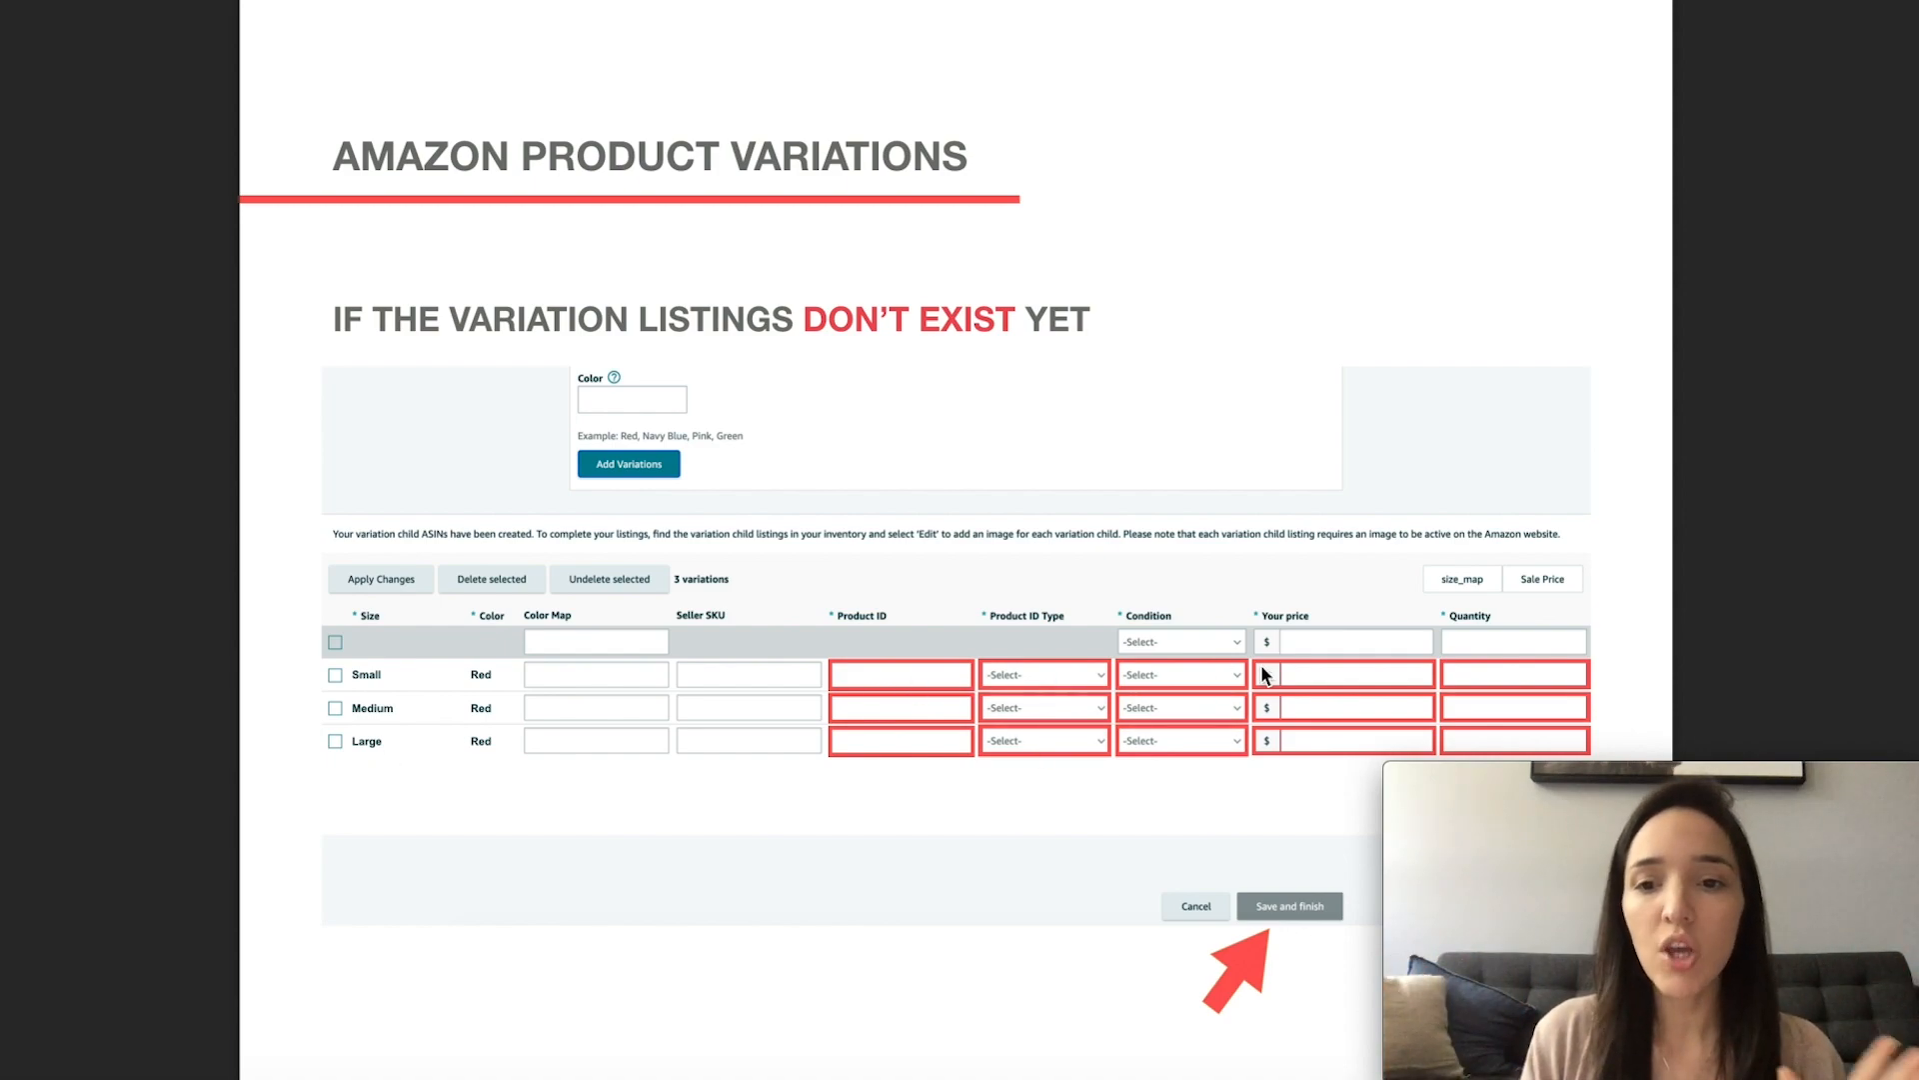
{"action": "mouse_move", "coordinate": [1003, 792]}
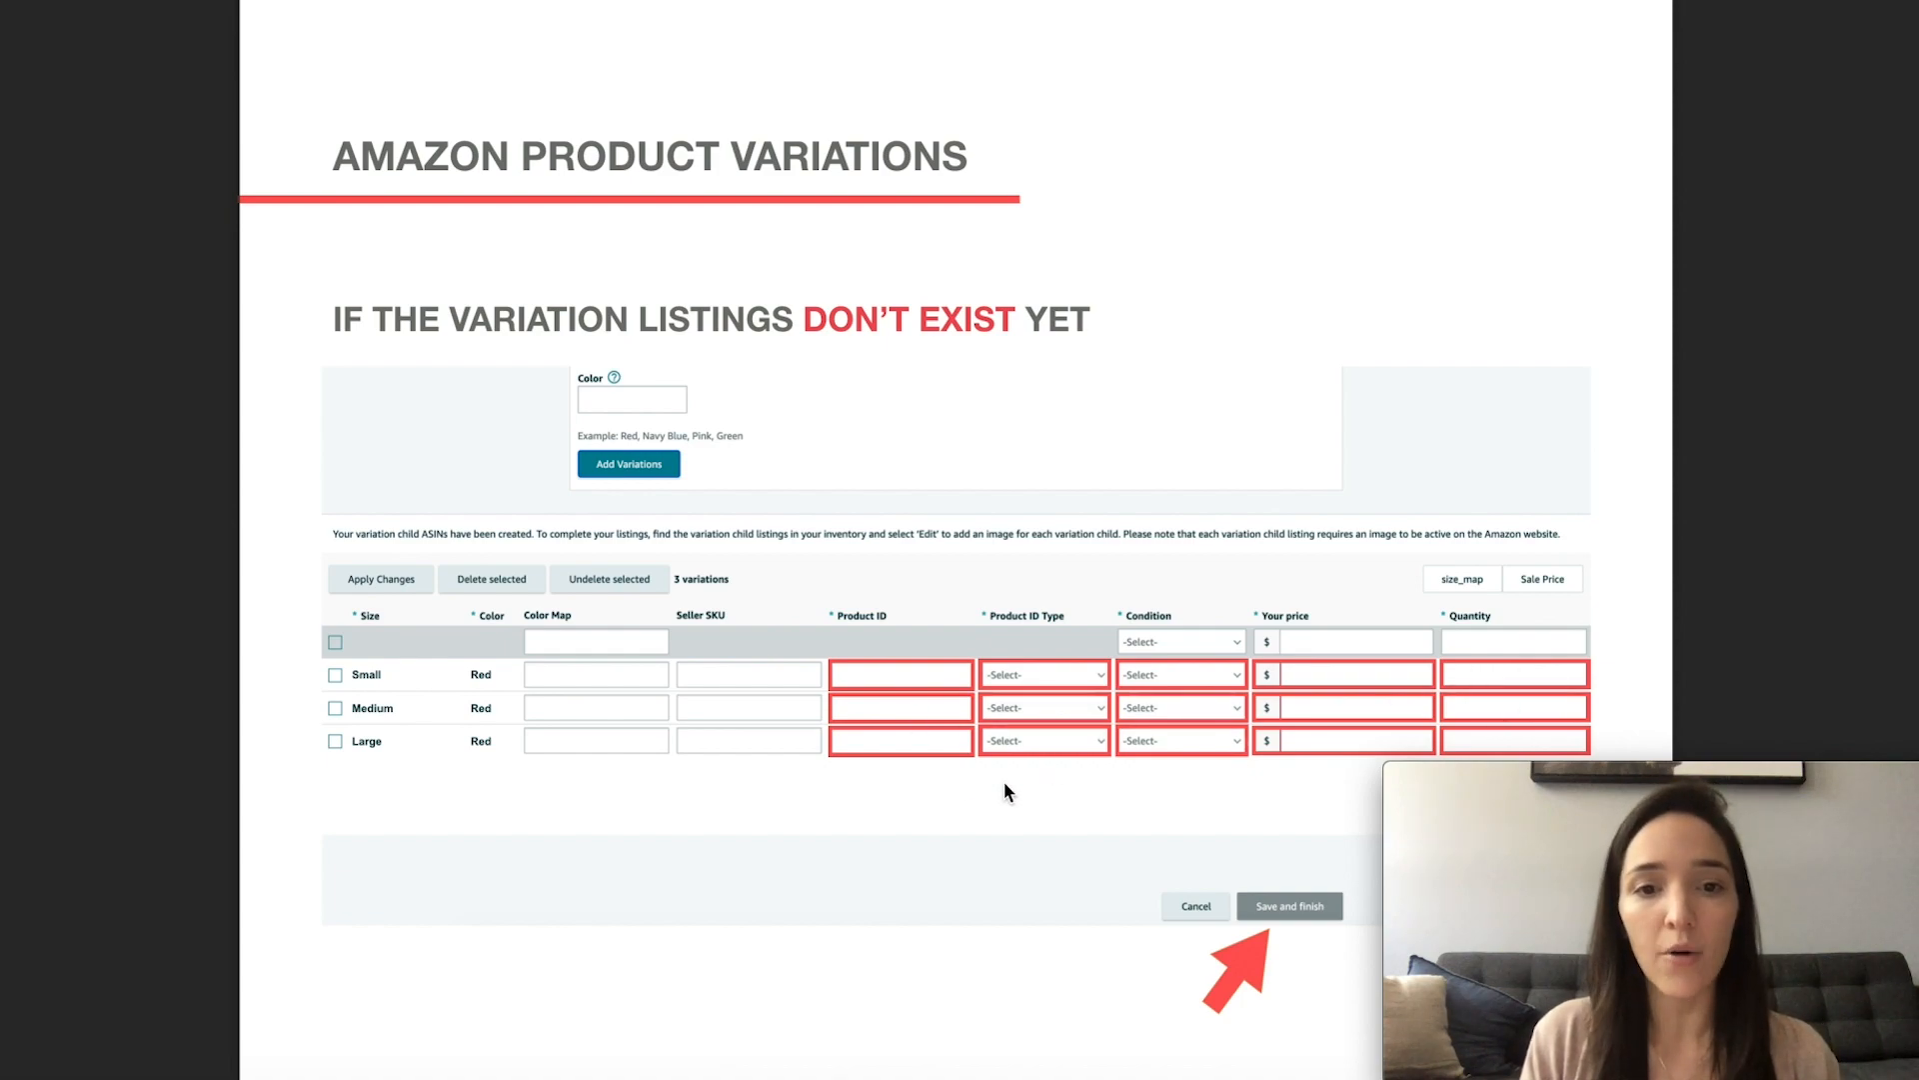
{"action": "mouse_move", "coordinate": [778, 686]}
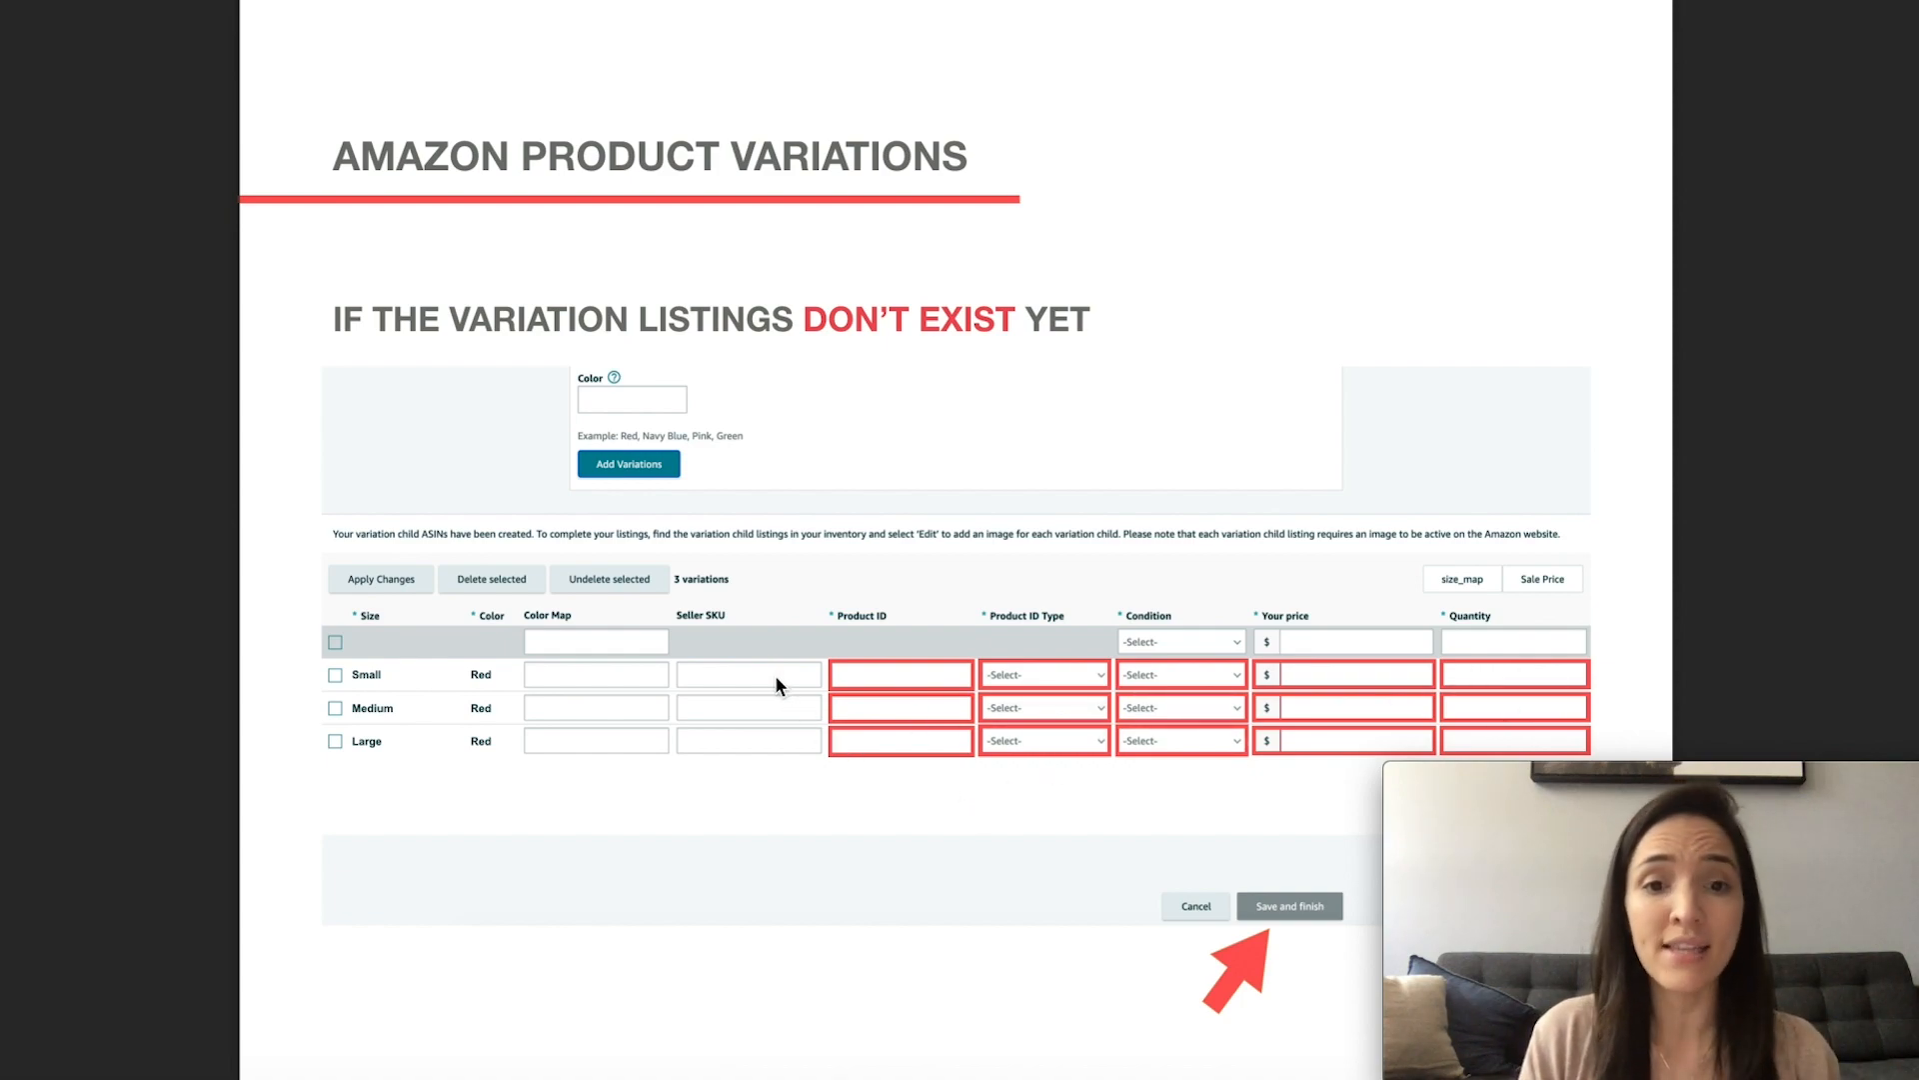
{"action": "mouse_move", "coordinate": [782, 865]}
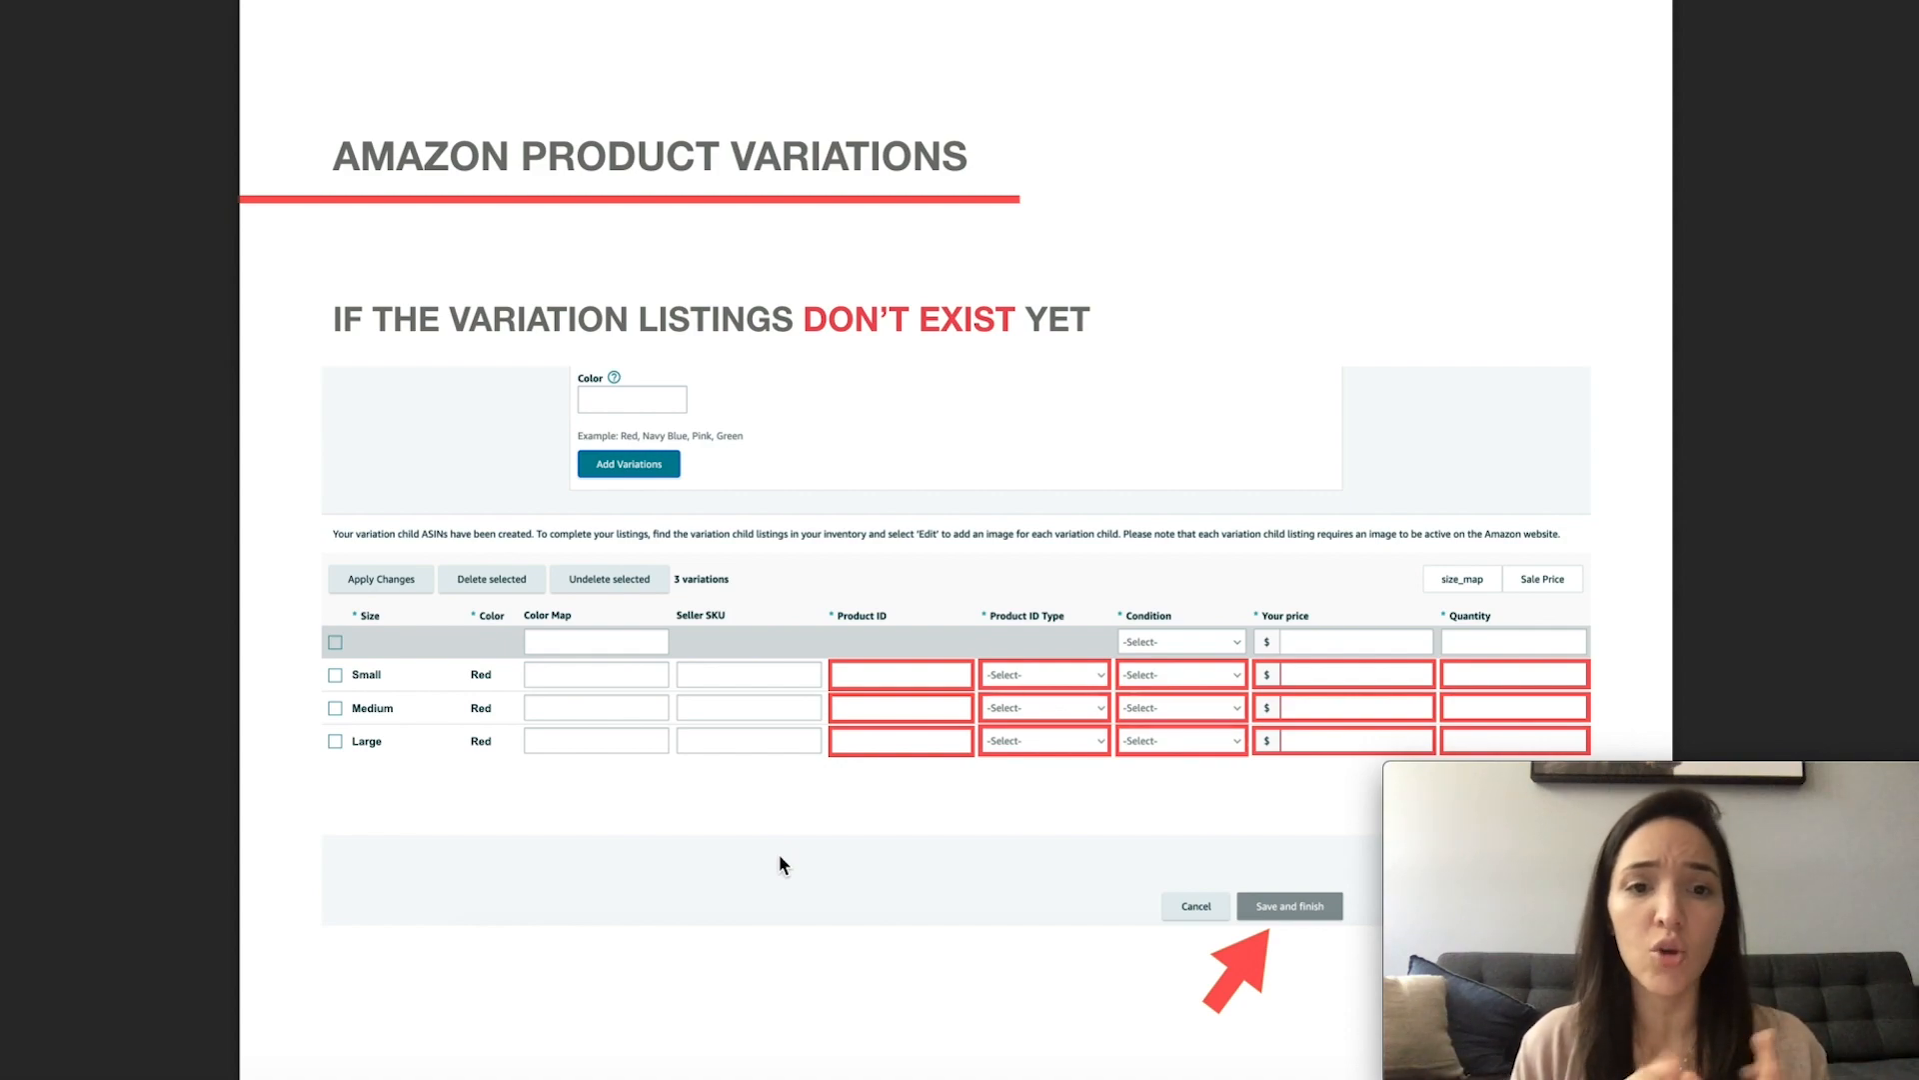
{"action": "mouse_move", "coordinate": [942, 686]}
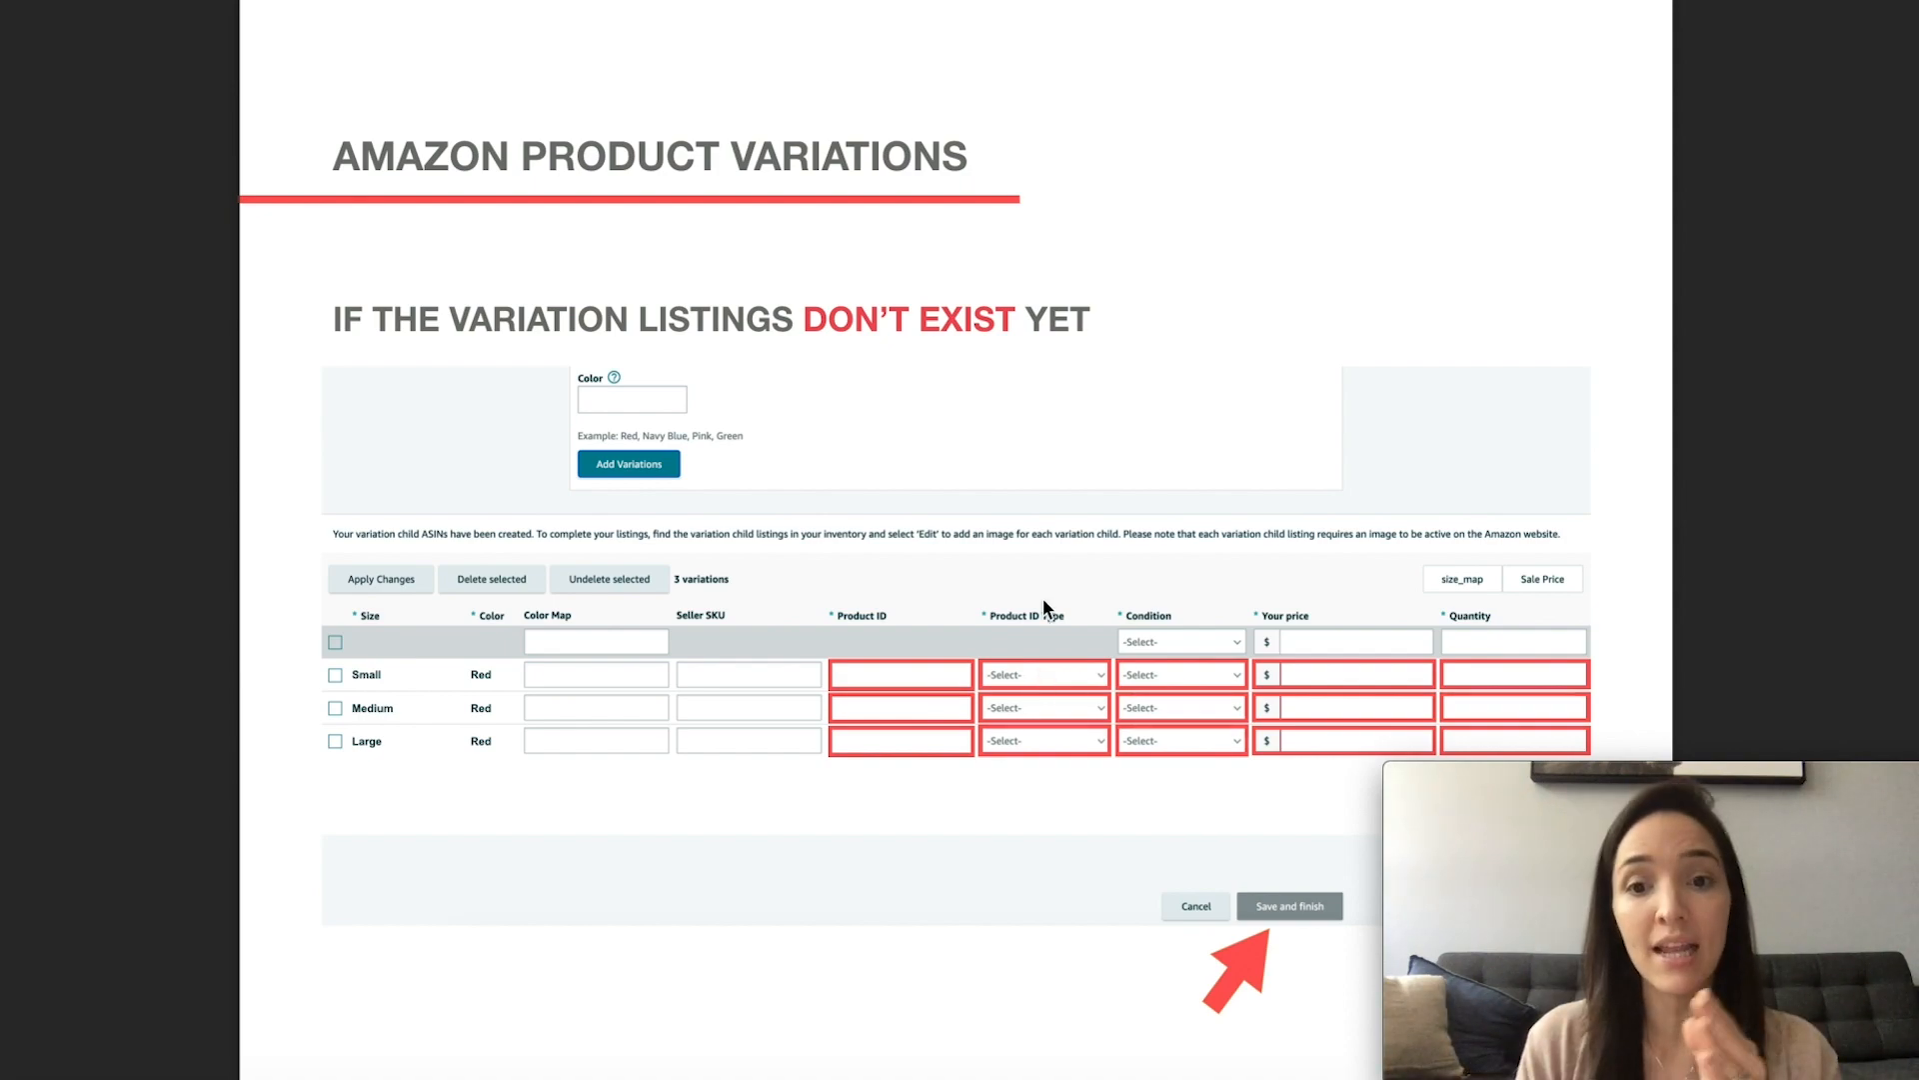
{"action": "mouse_move", "coordinate": [1064, 692]}
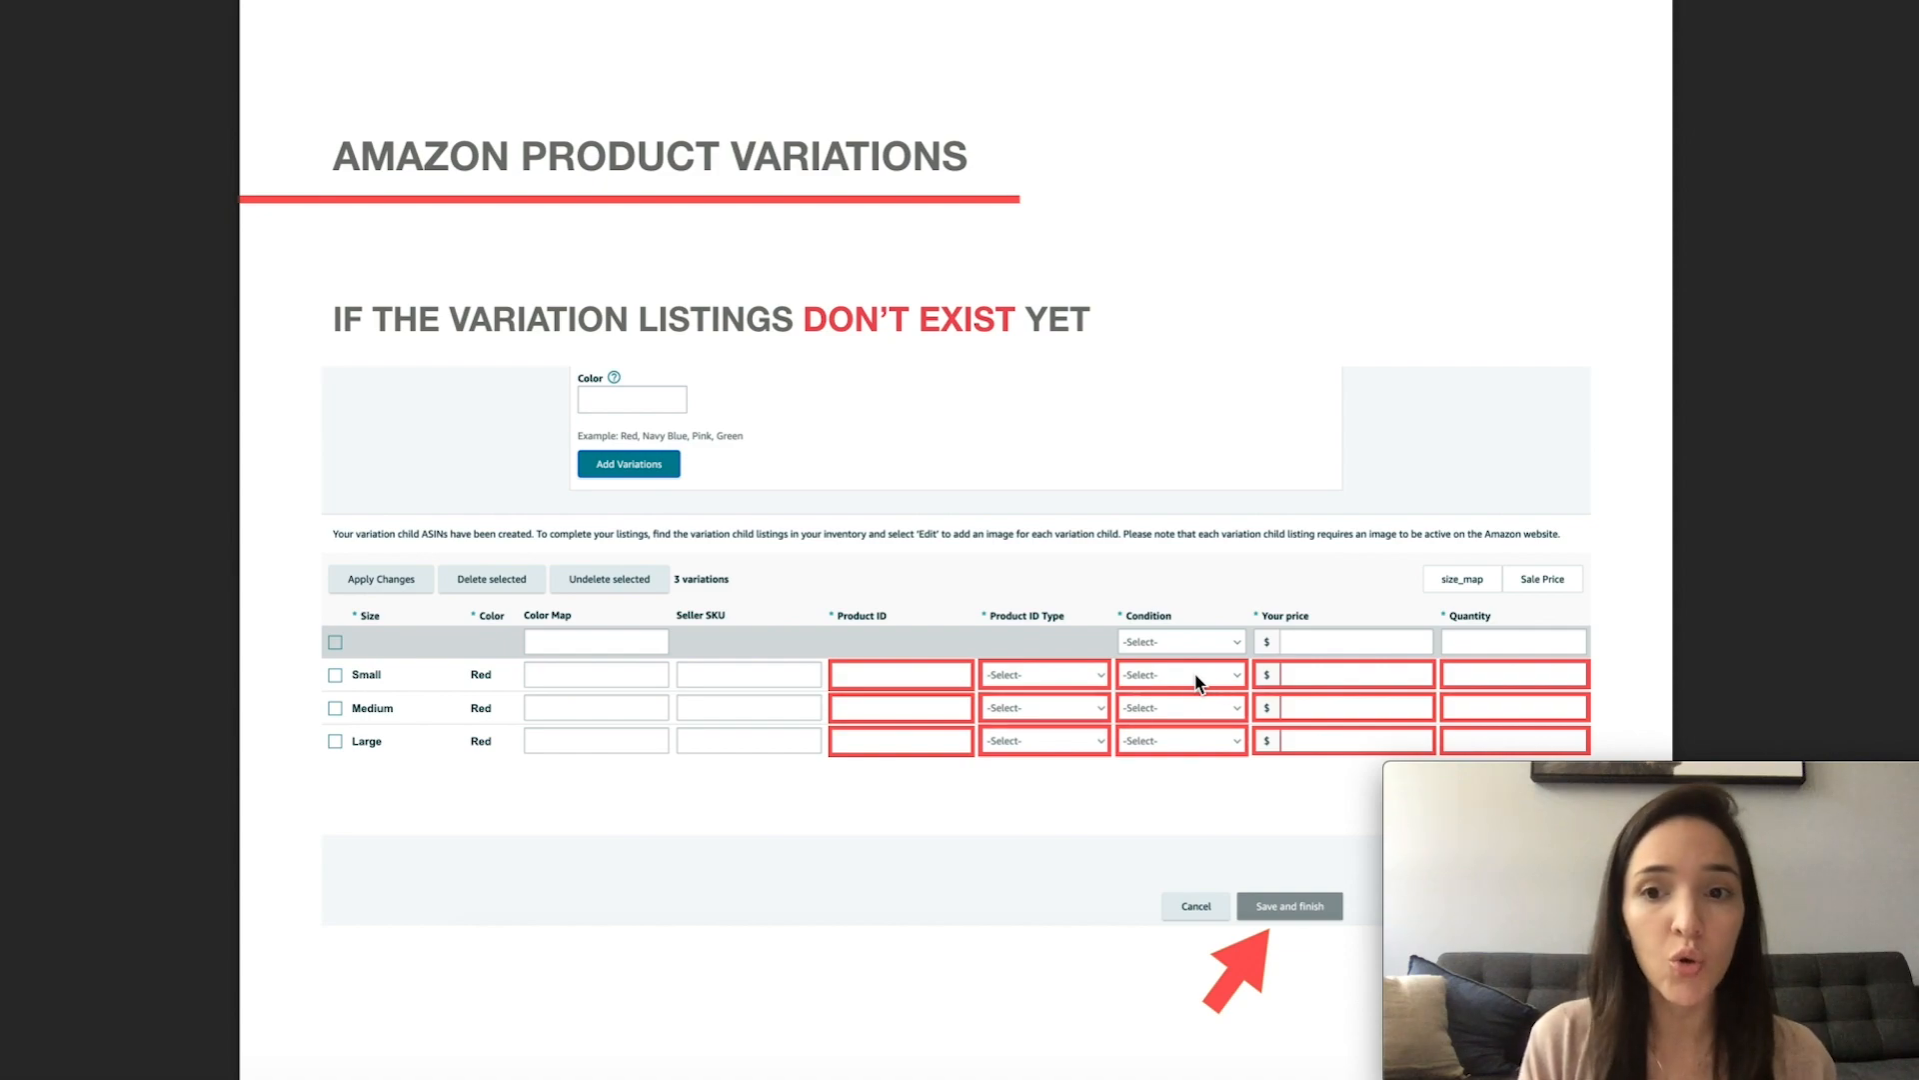
{"action": "mouse_move", "coordinate": [1537, 706]}
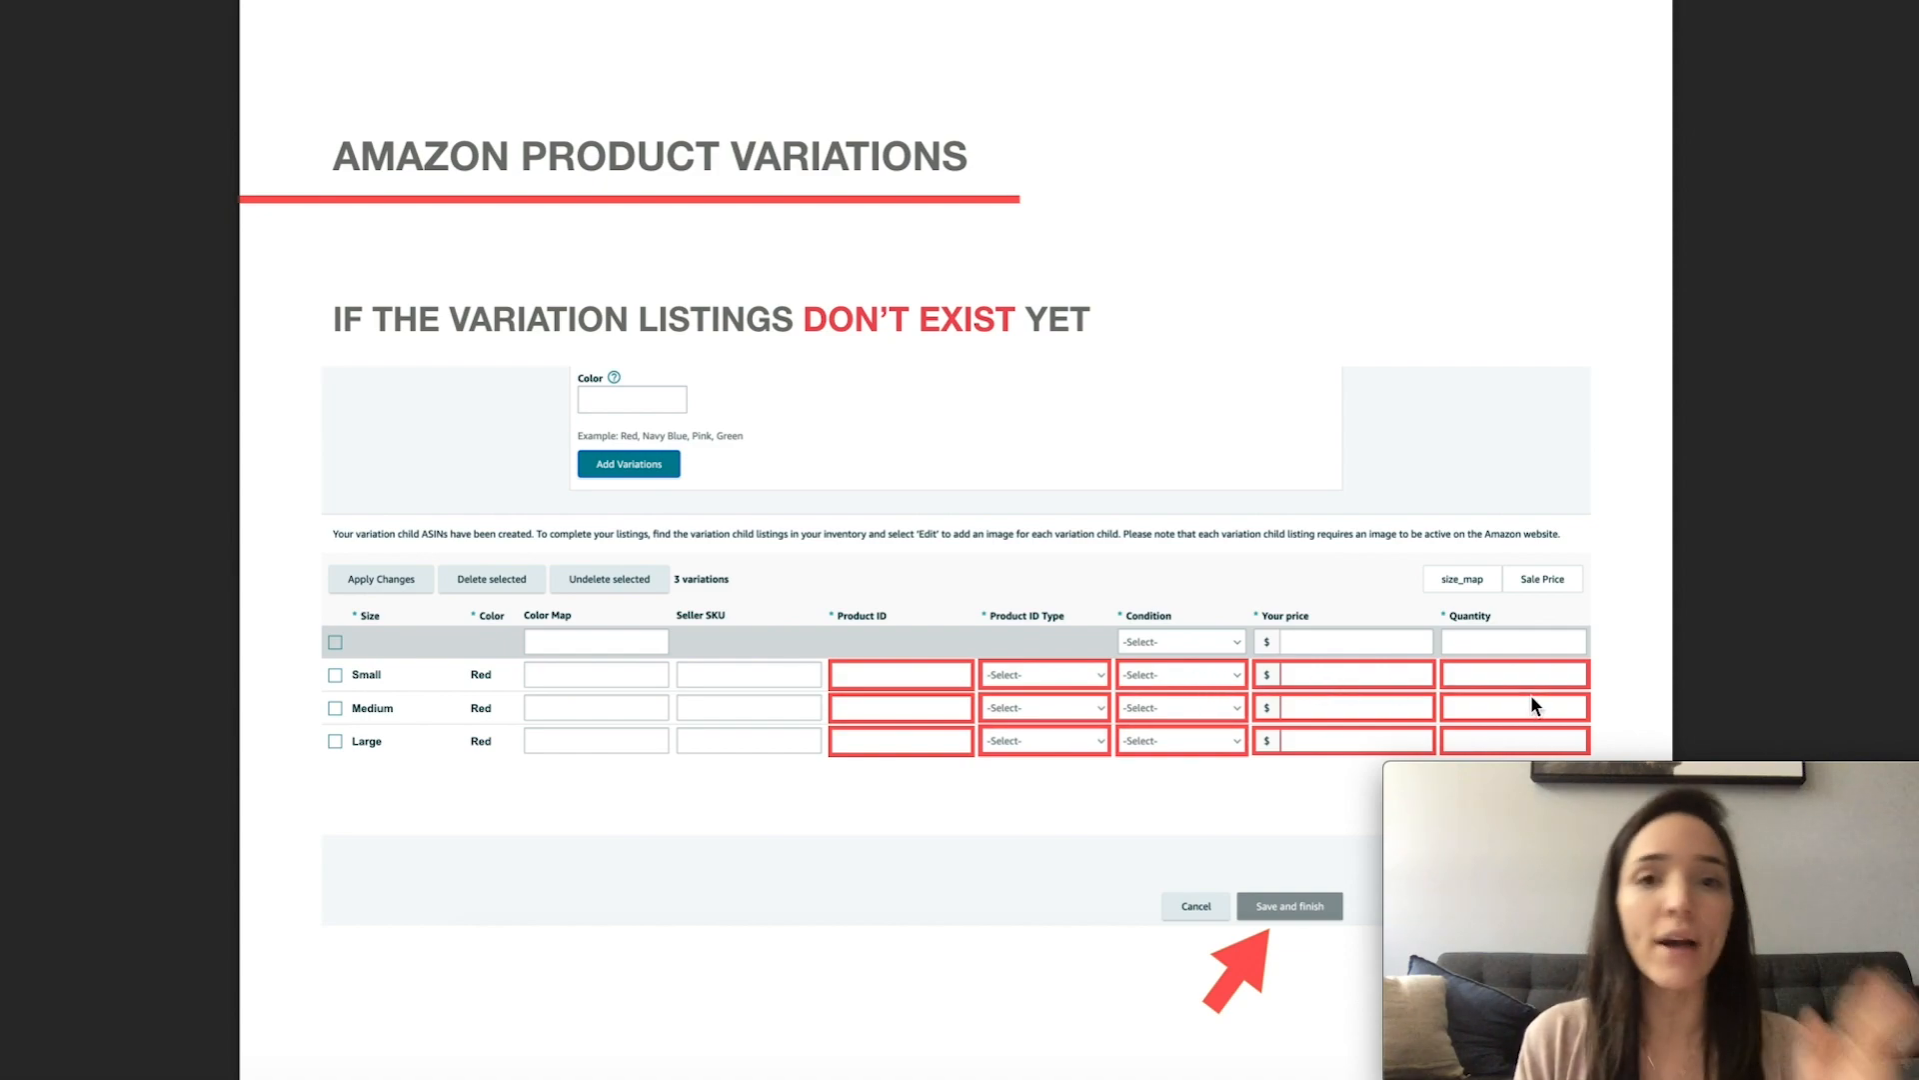
{"action": "mouse_move", "coordinate": [1046, 988]}
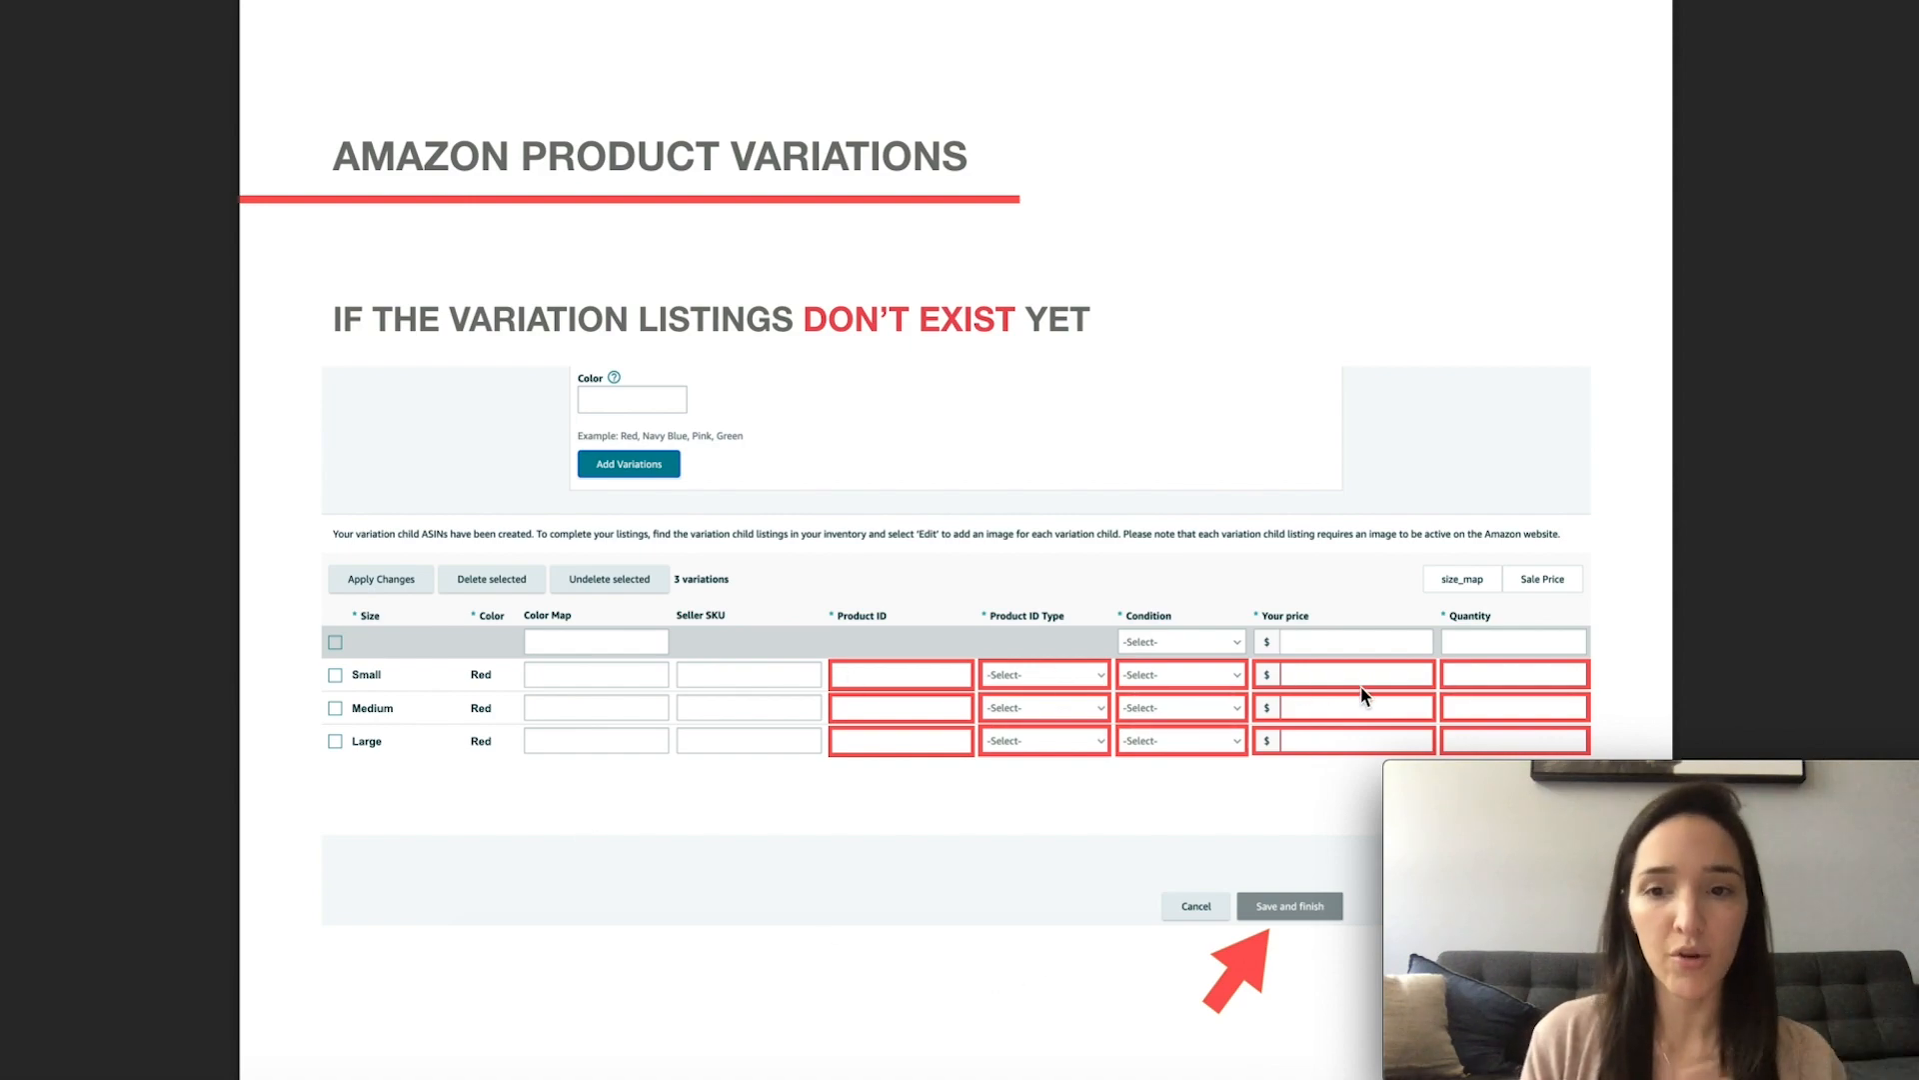
{"action": "mouse_move", "coordinate": [1048, 947]}
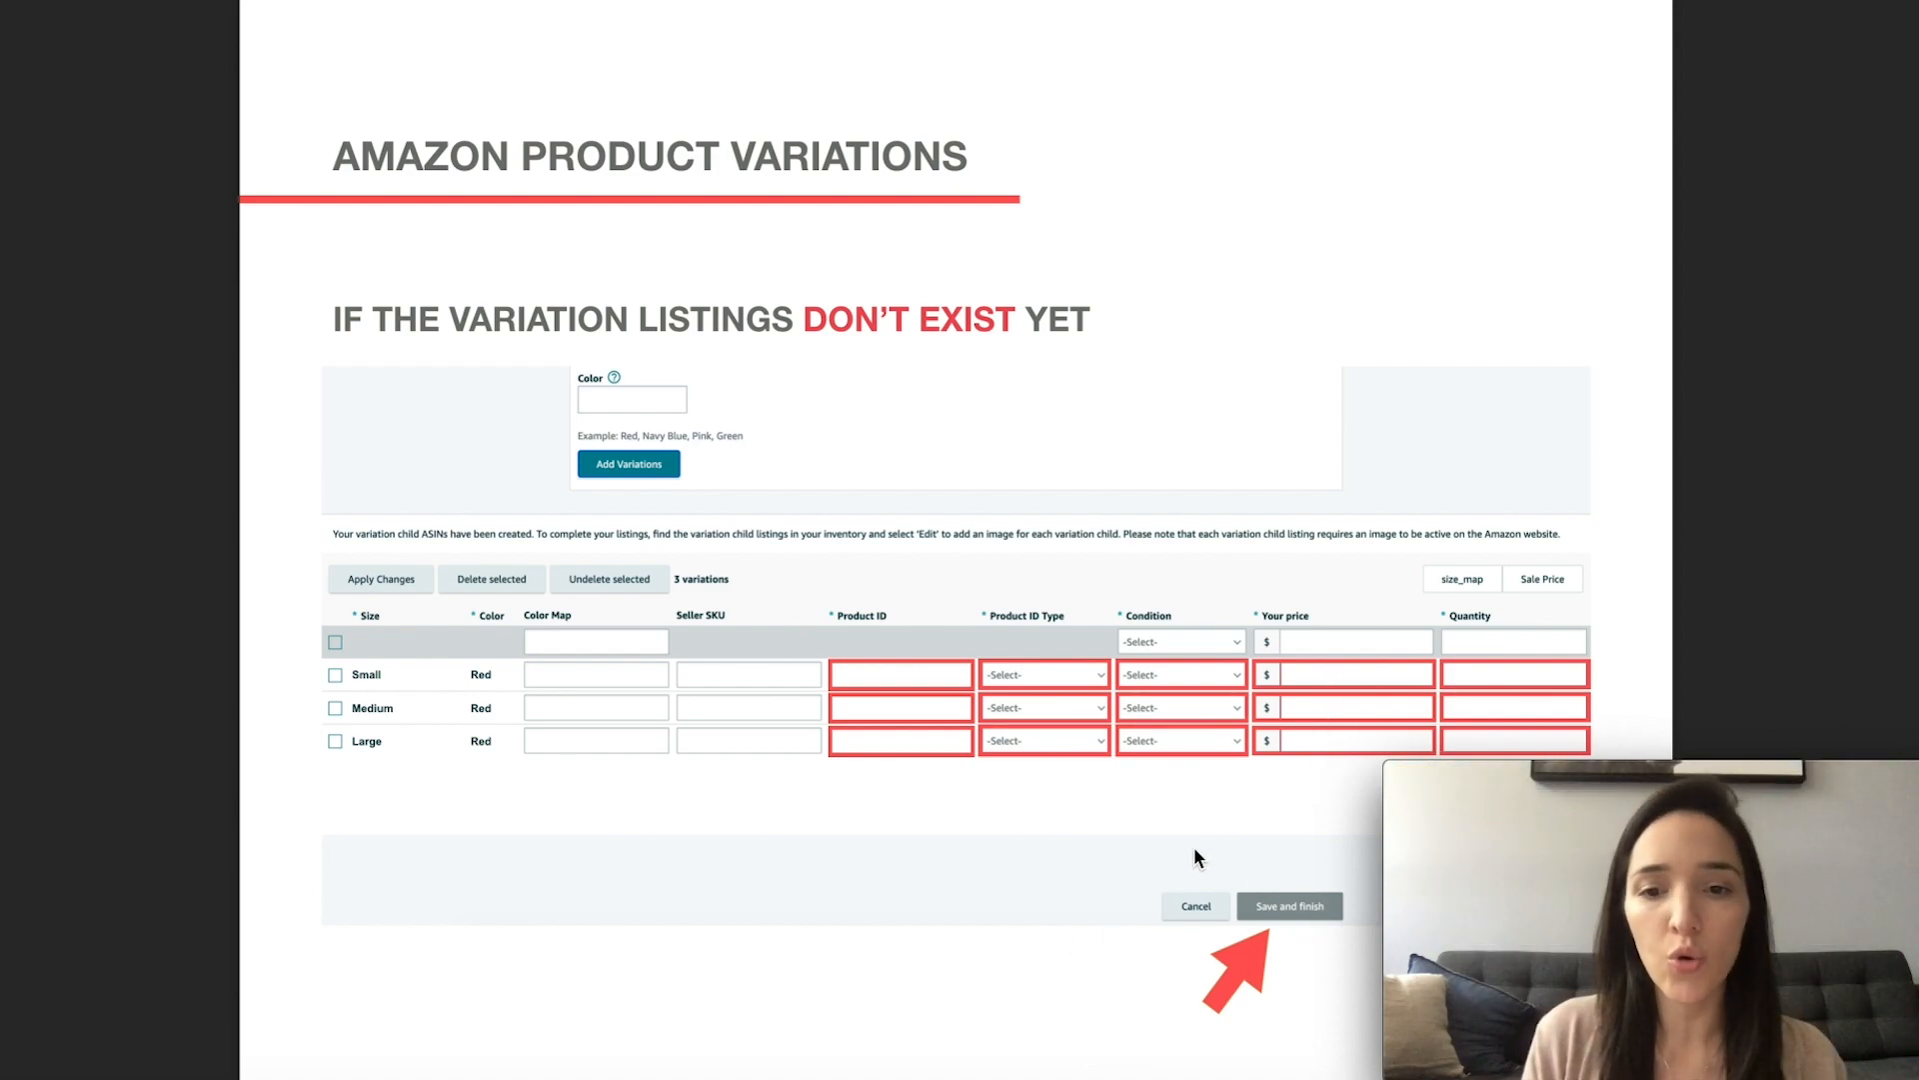
{"action": "mouse_move", "coordinate": [1321, 937]}
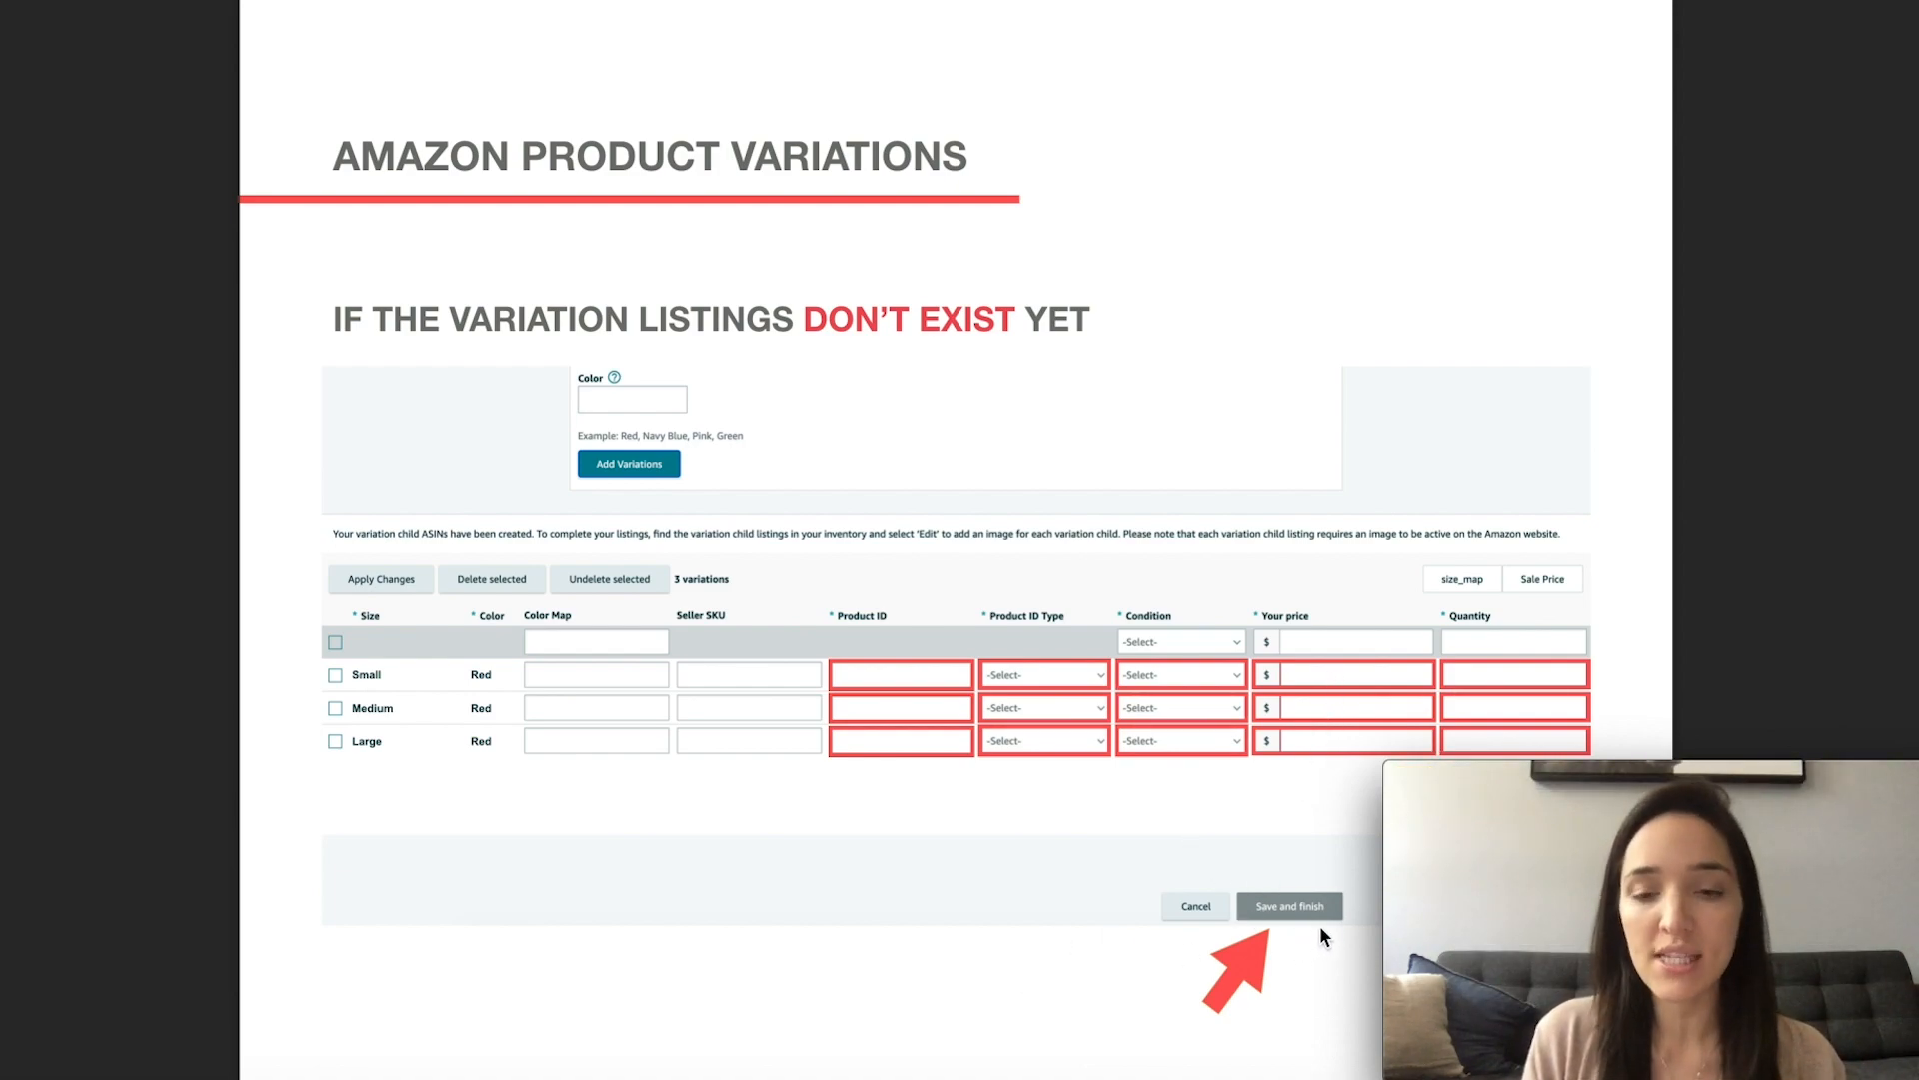
{"action": "mouse_move", "coordinate": [1319, 933]}
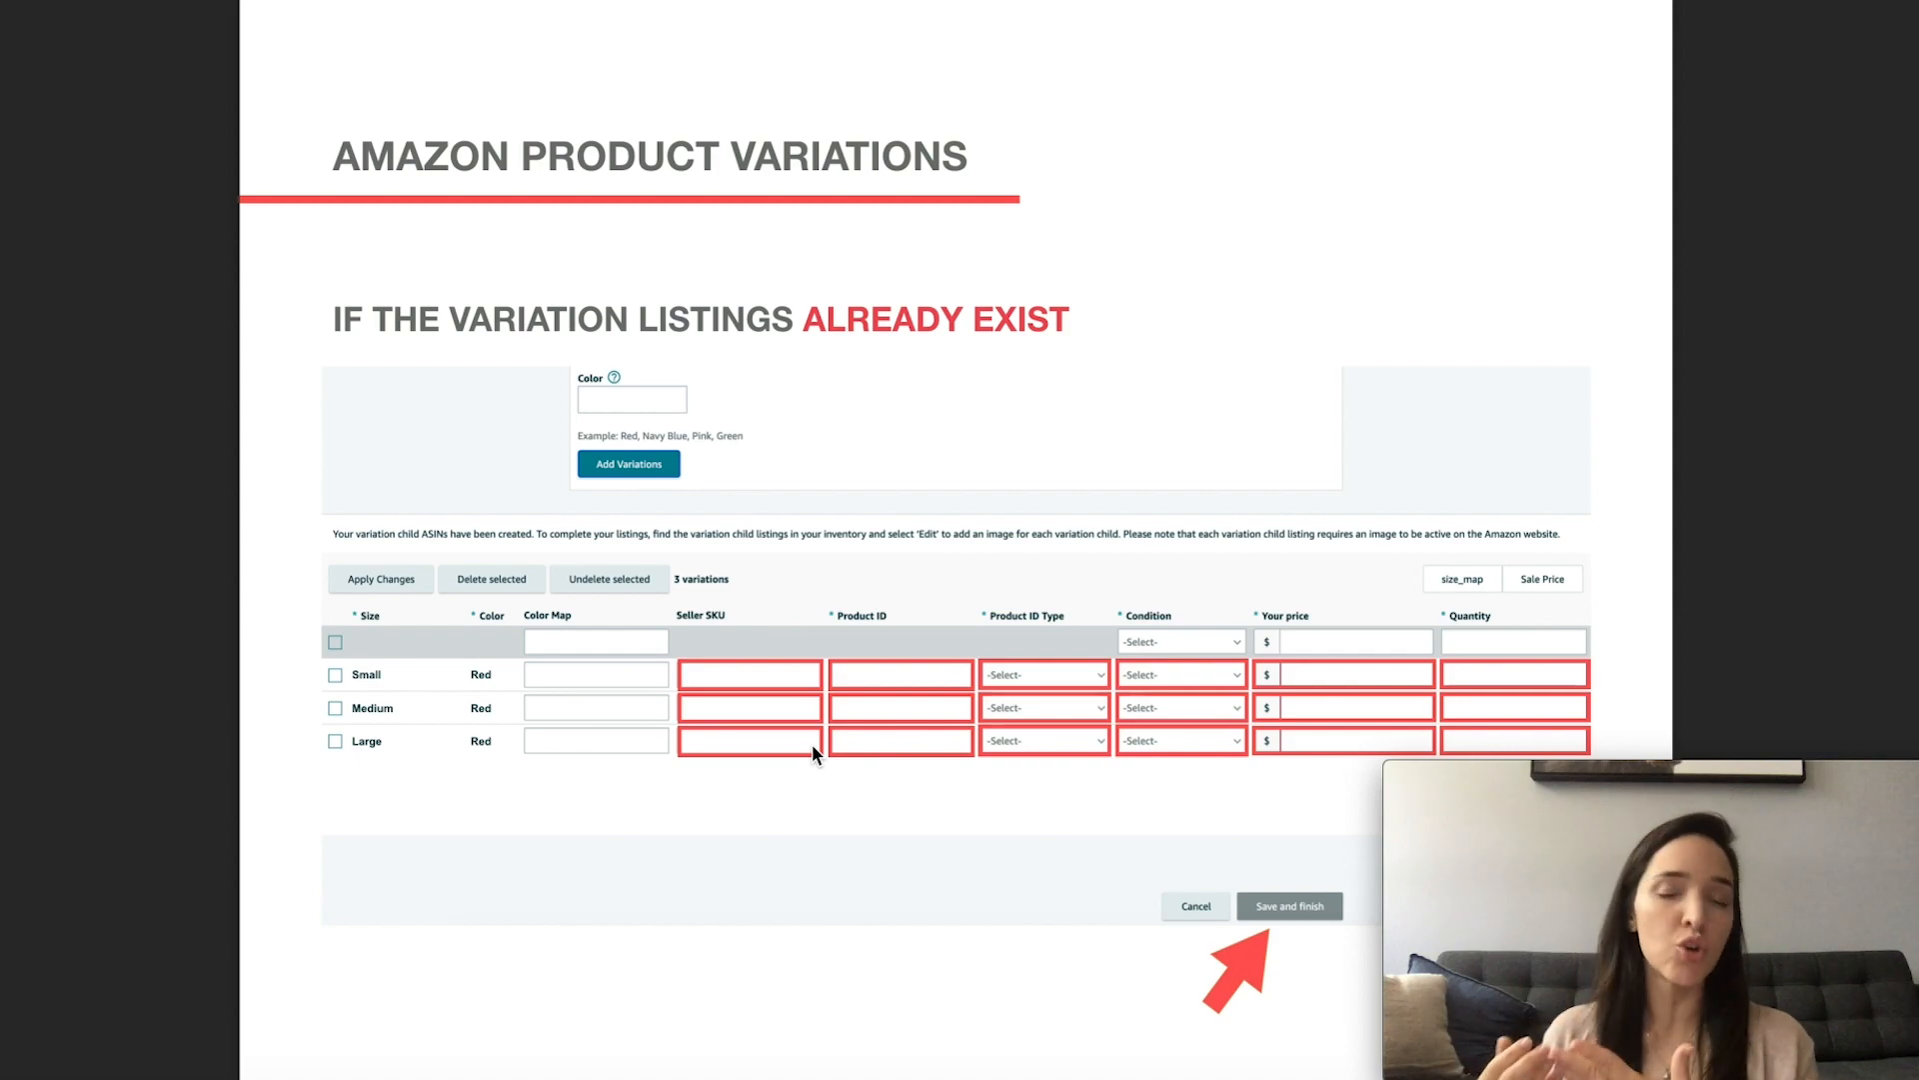
{"action": "mouse_move", "coordinate": [730, 694]}
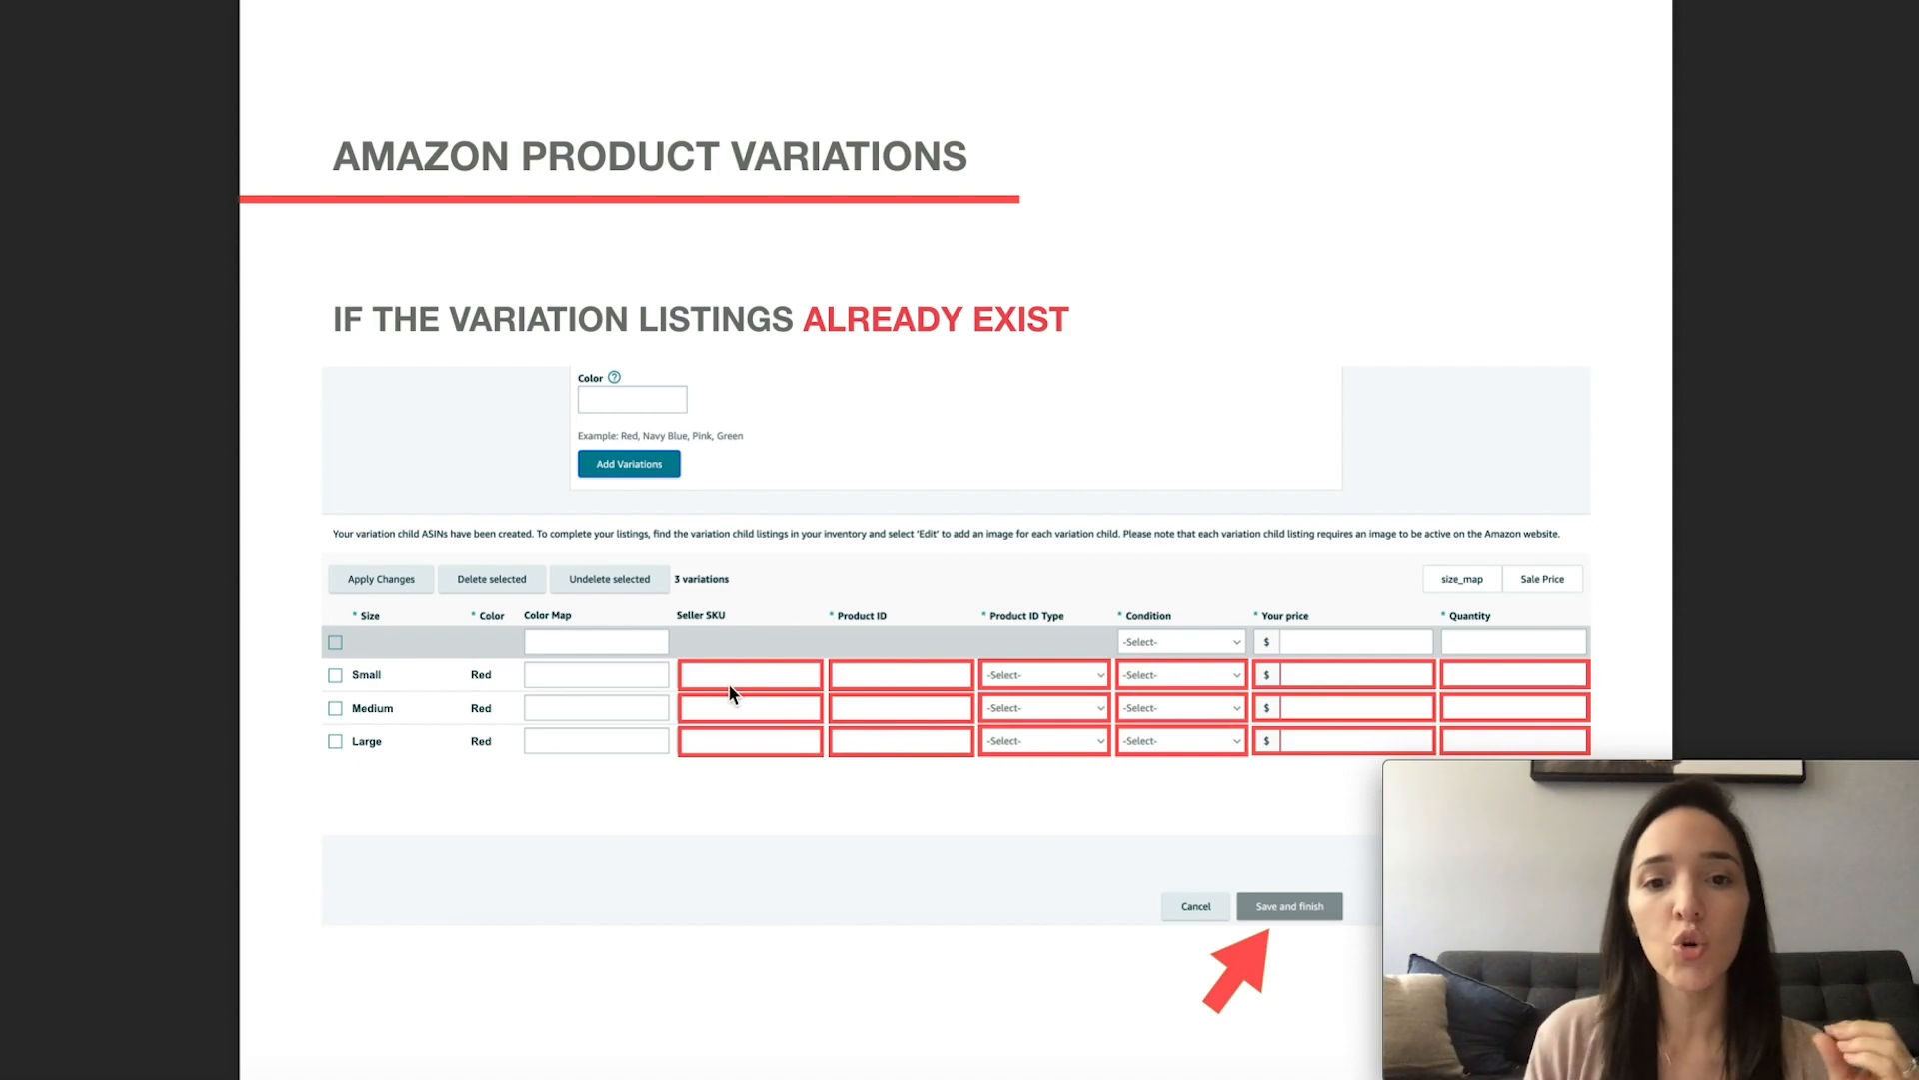
{"action": "mouse_move", "coordinate": [769, 685]}
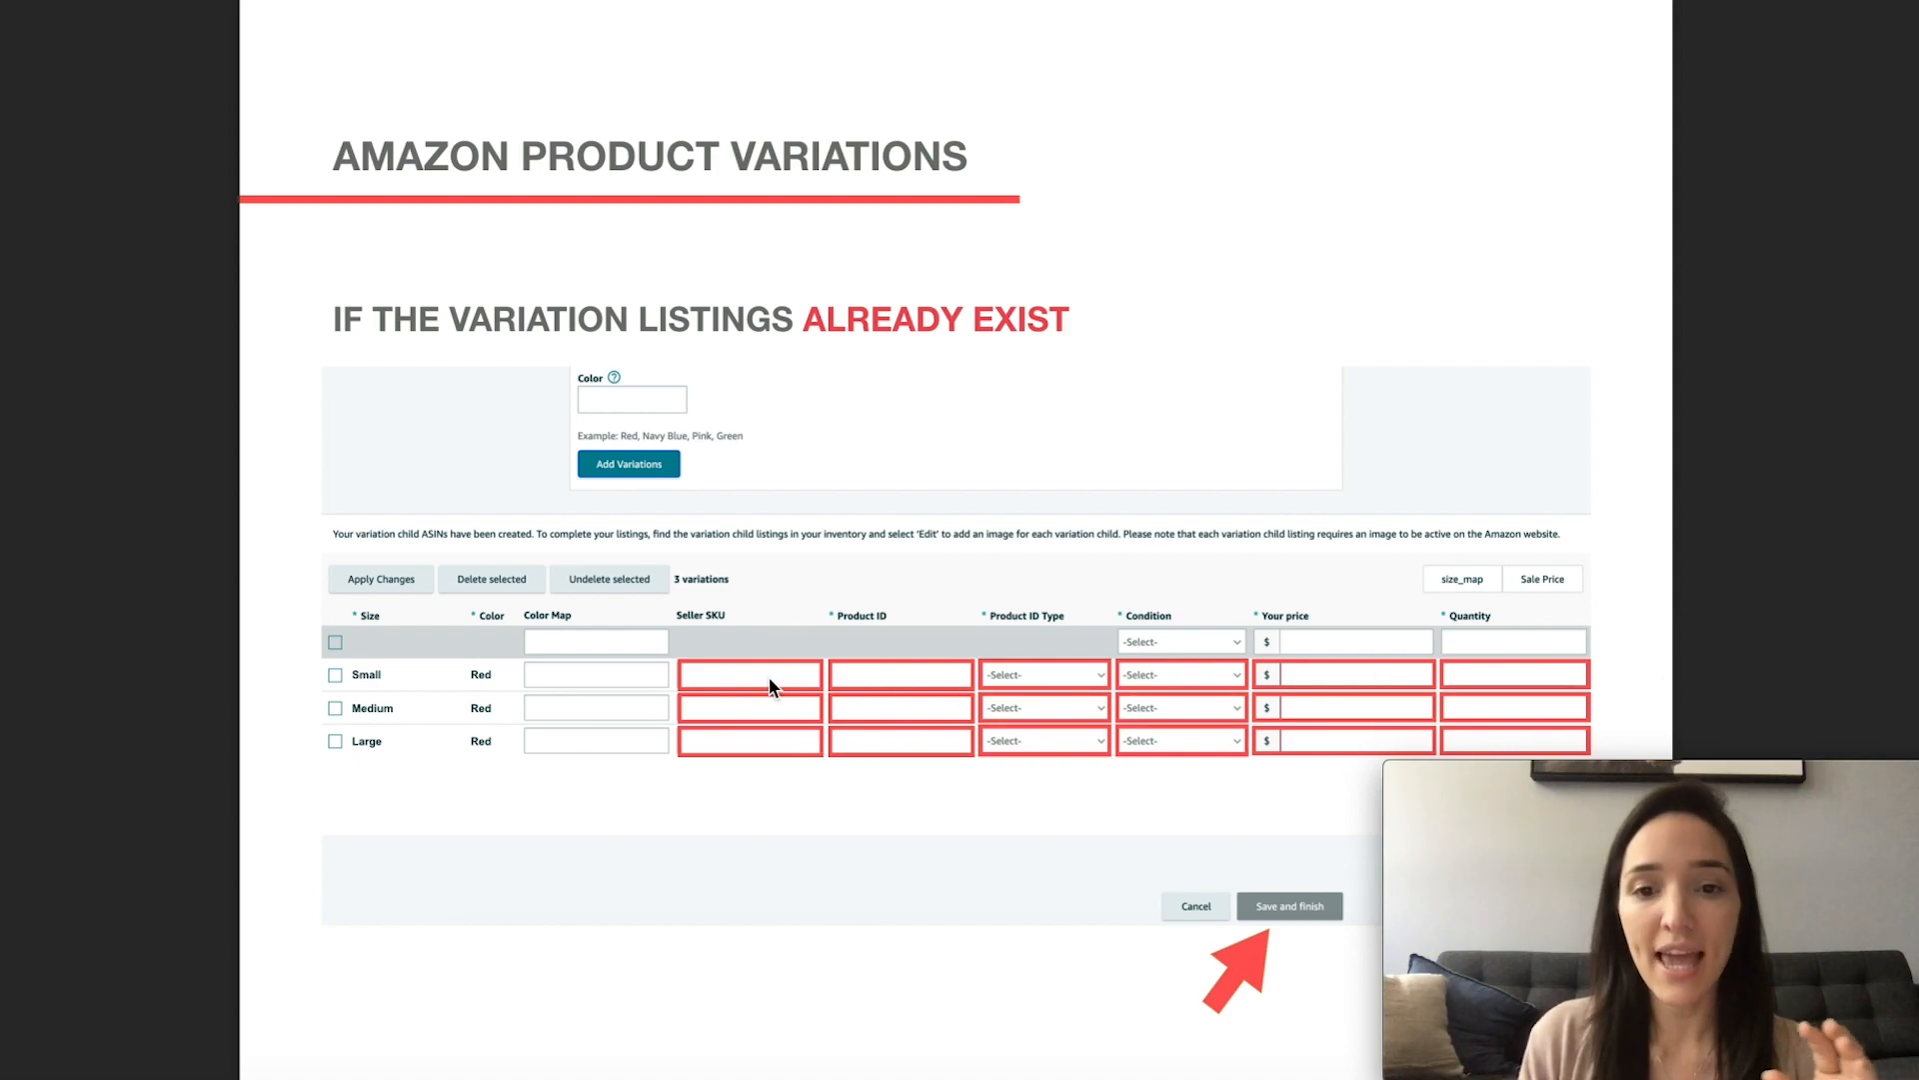
{"action": "mouse_move", "coordinate": [966, 689]}
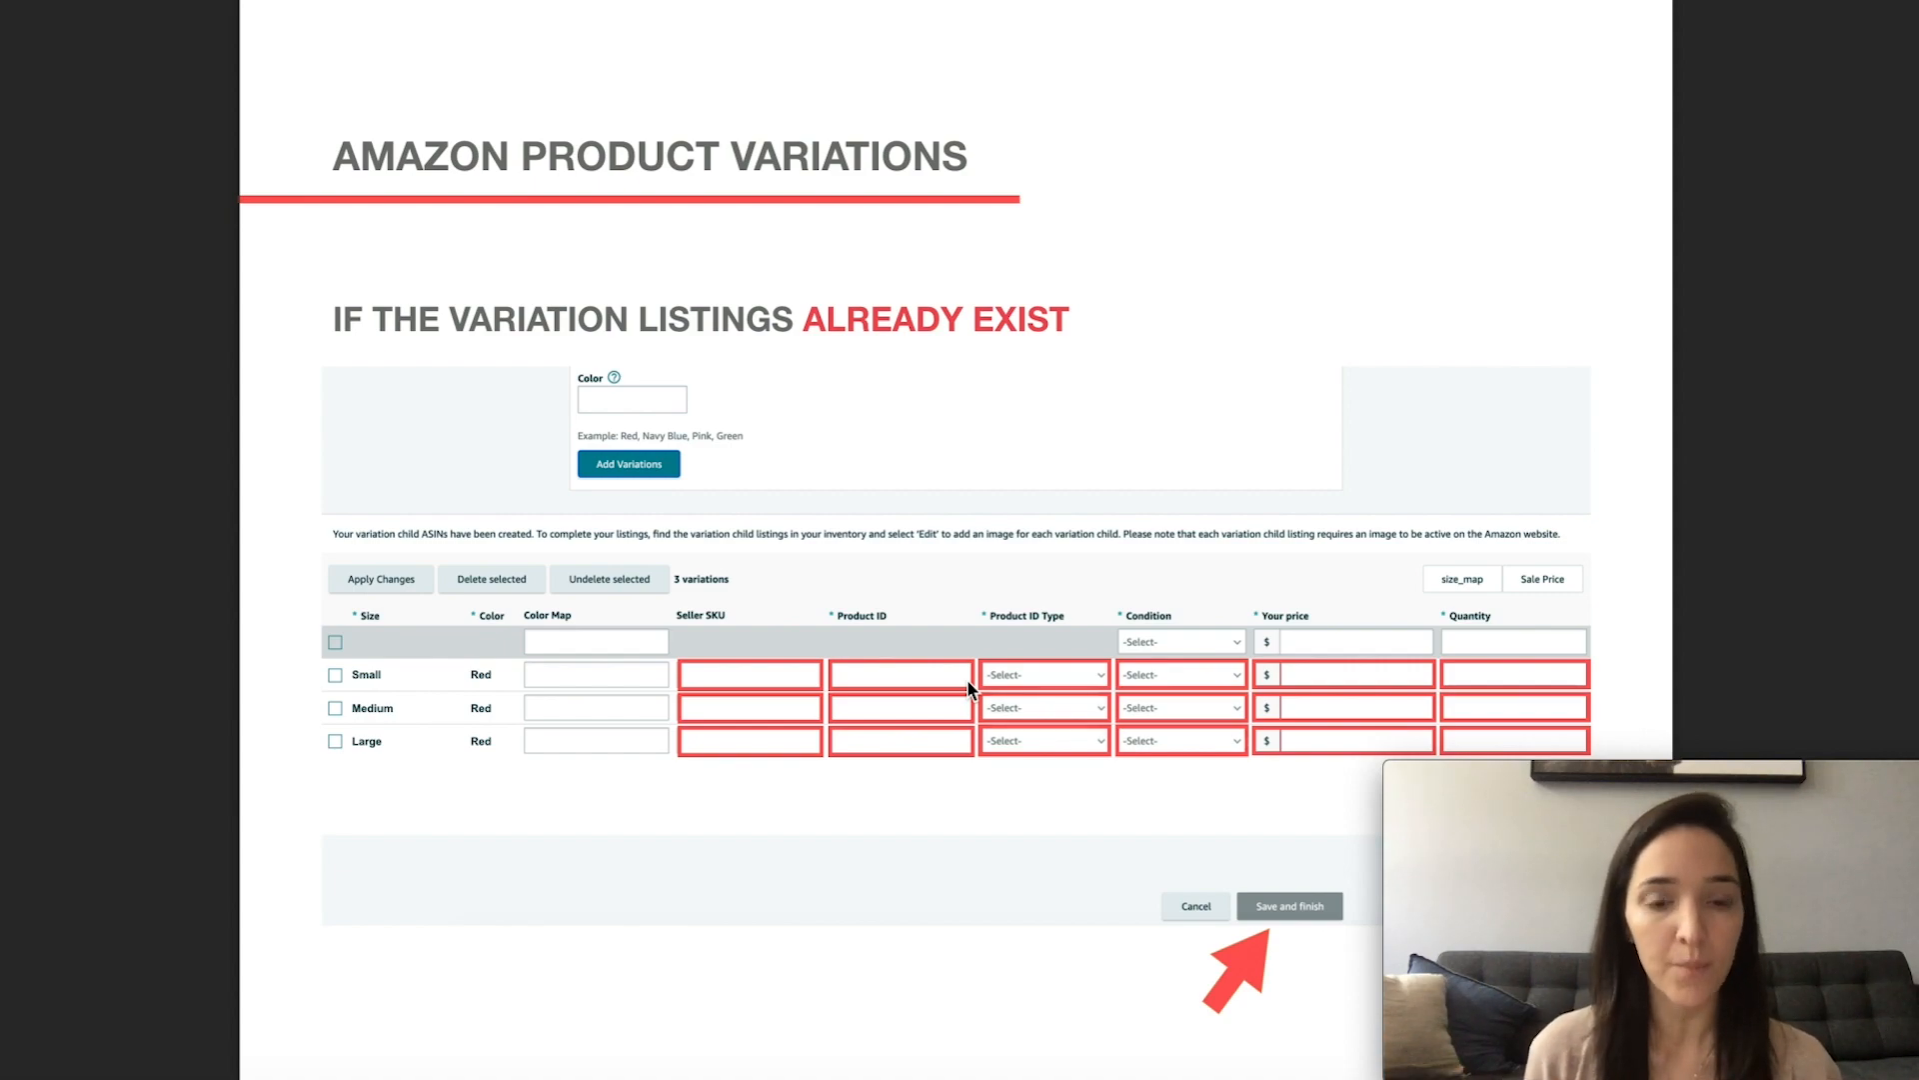
{"action": "mouse_move", "coordinate": [677, 914]}
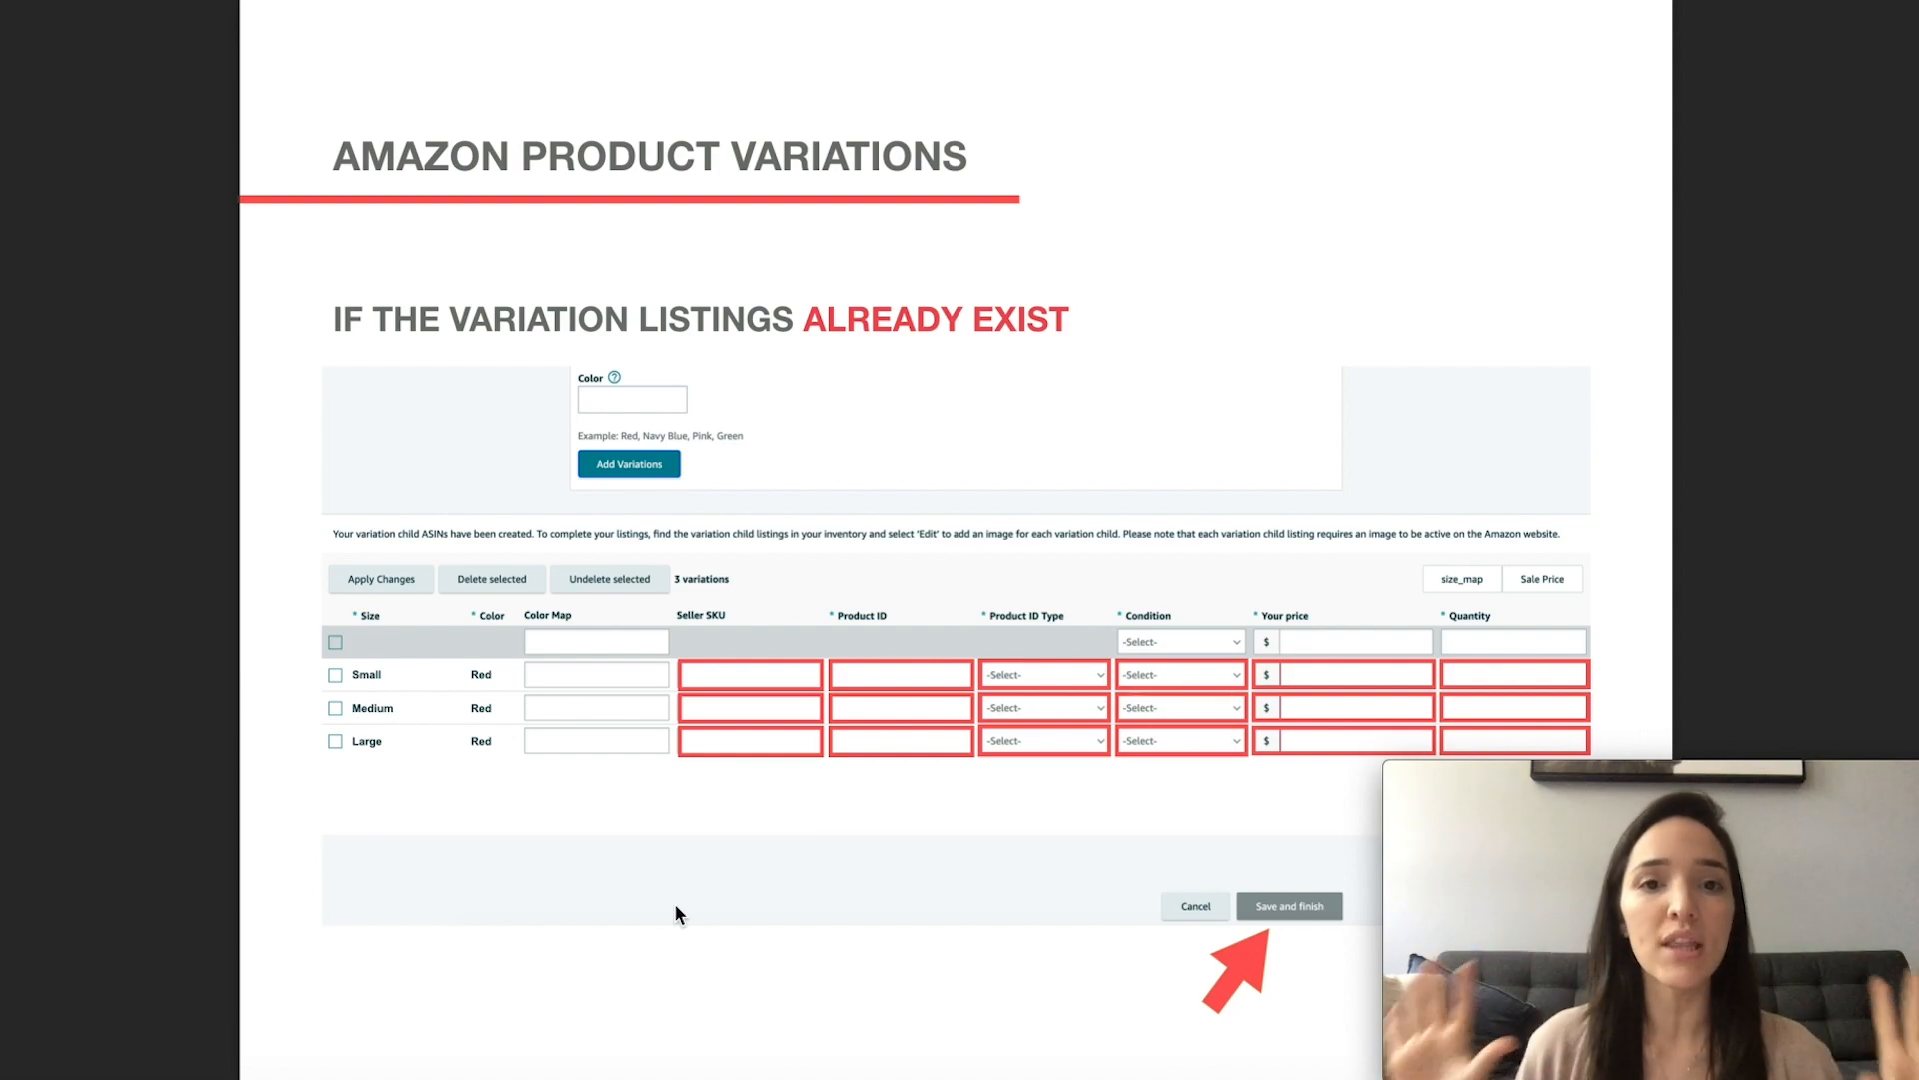
{"action": "mouse_move", "coordinate": [722, 830]}
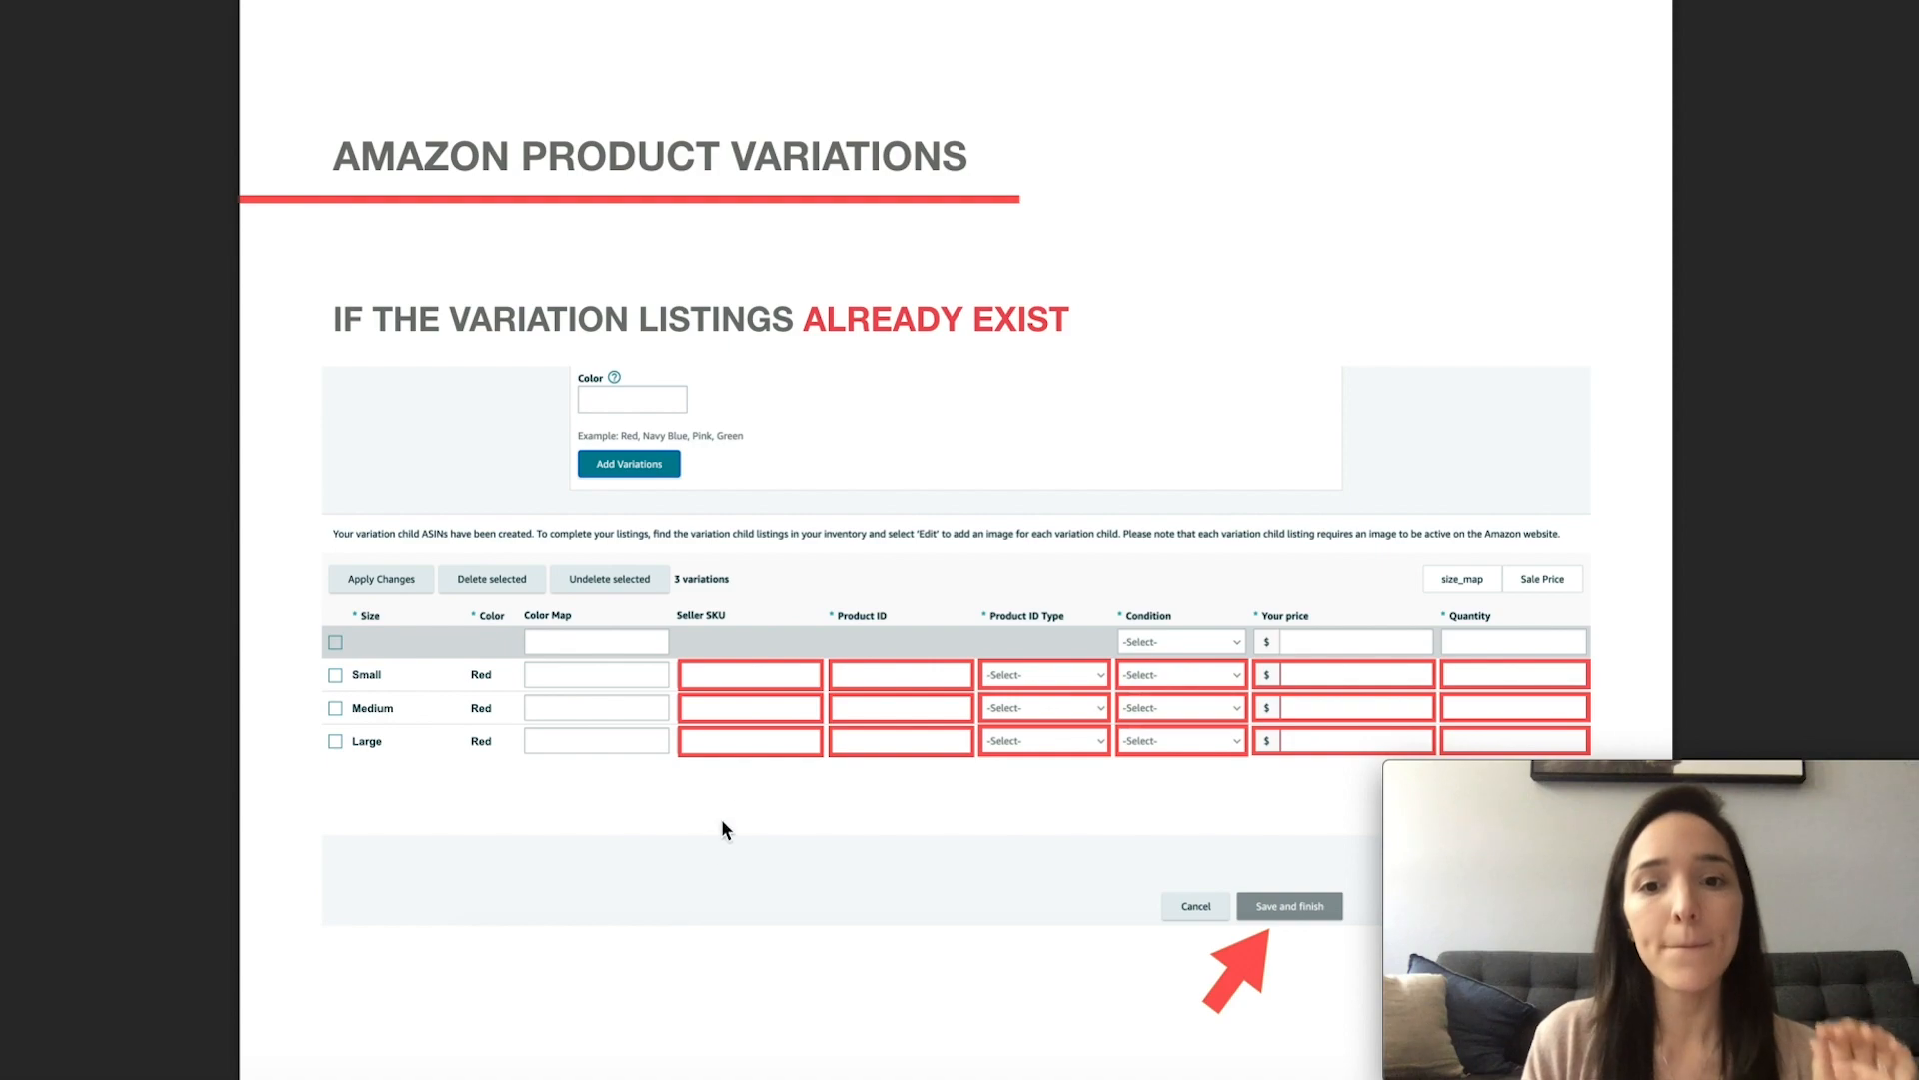
{"action": "mouse_move", "coordinate": [947, 696]}
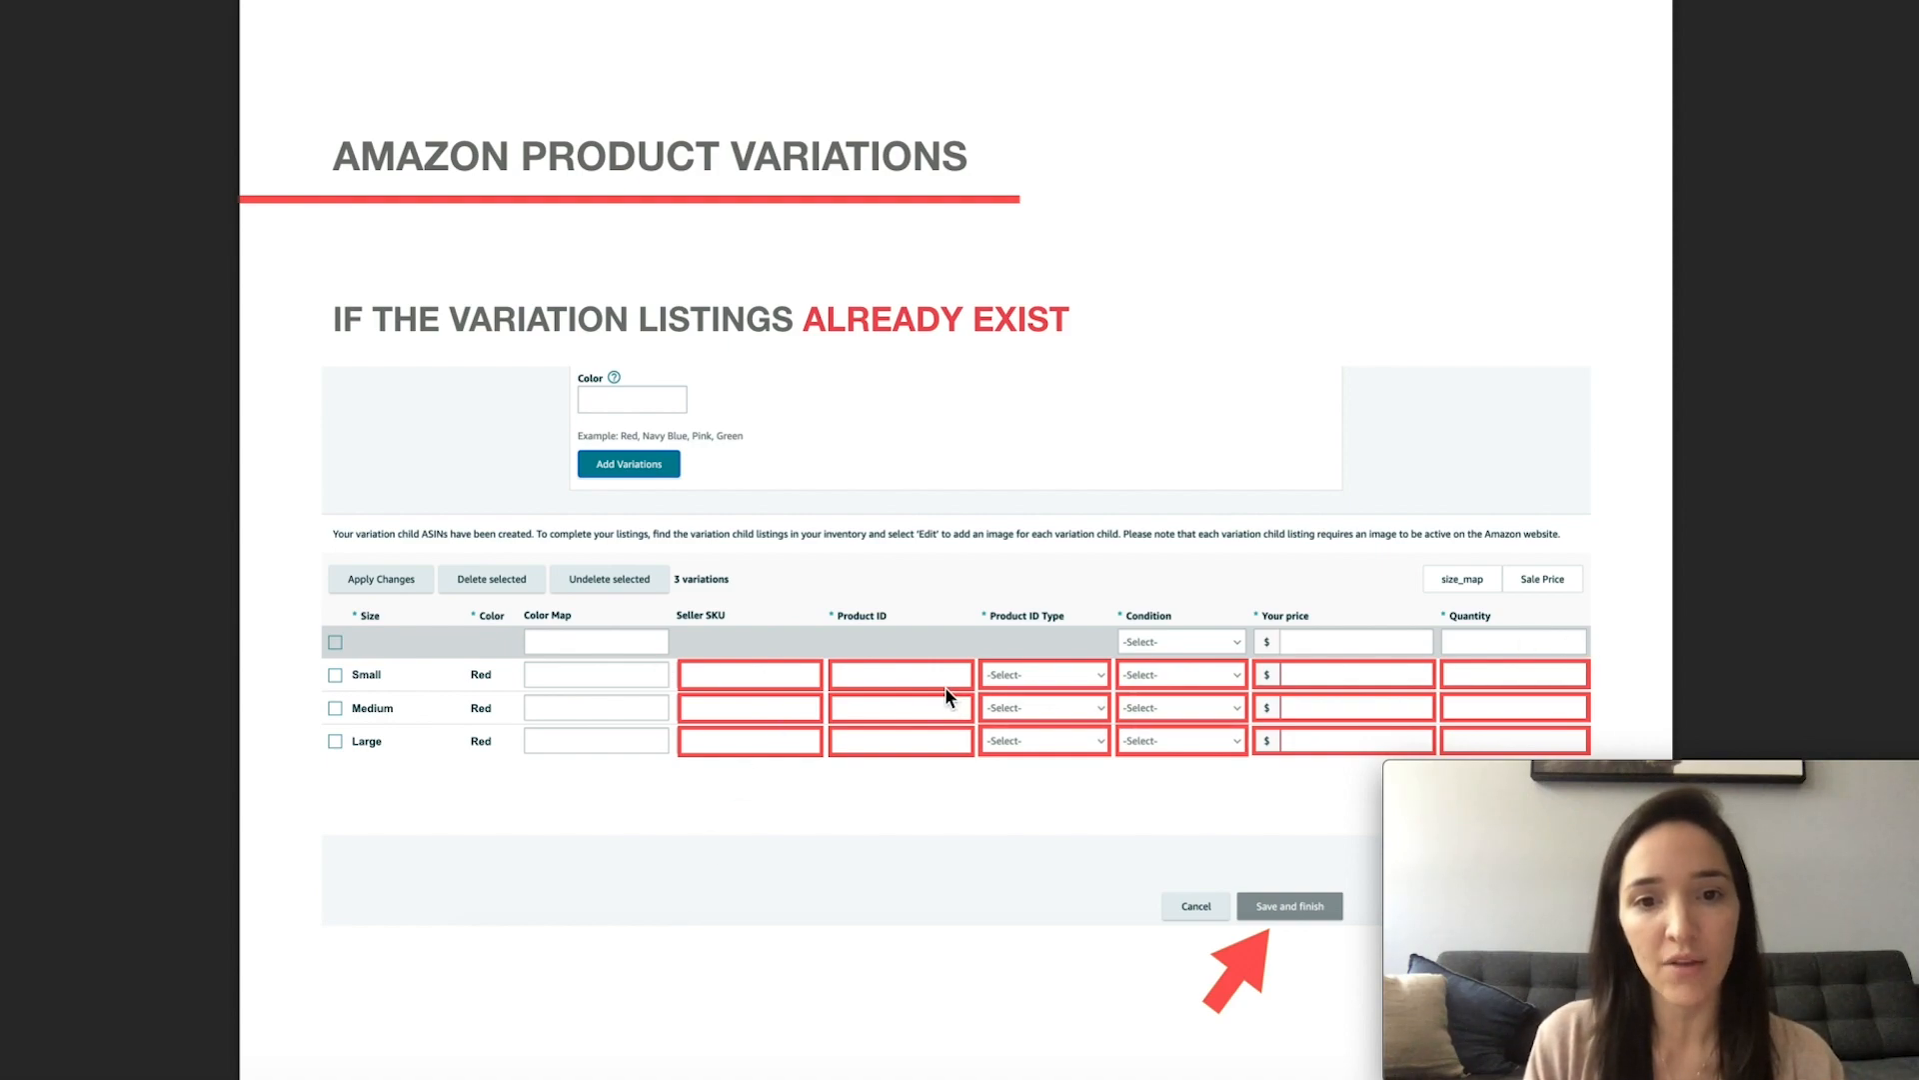
{"action": "mouse_move", "coordinate": [806, 774]}
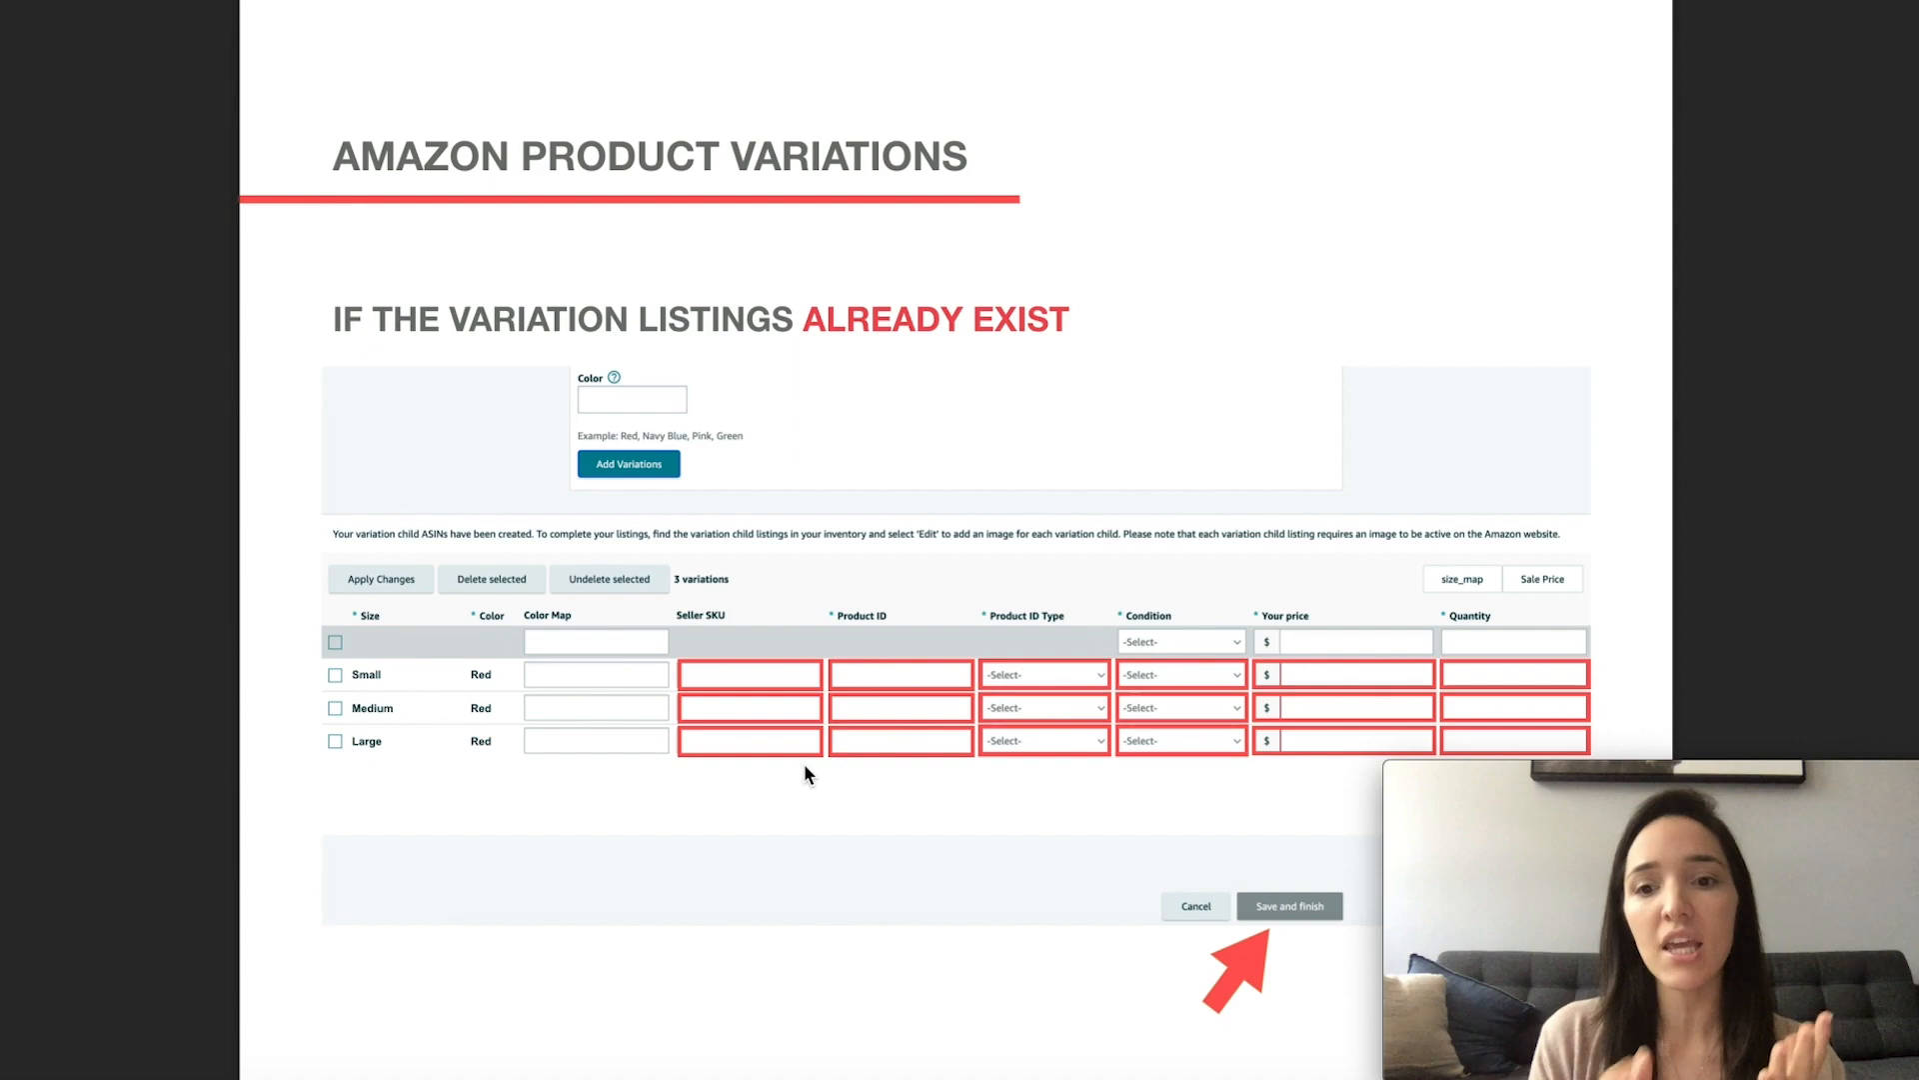
{"action": "mouse_move", "coordinate": [1298, 926]}
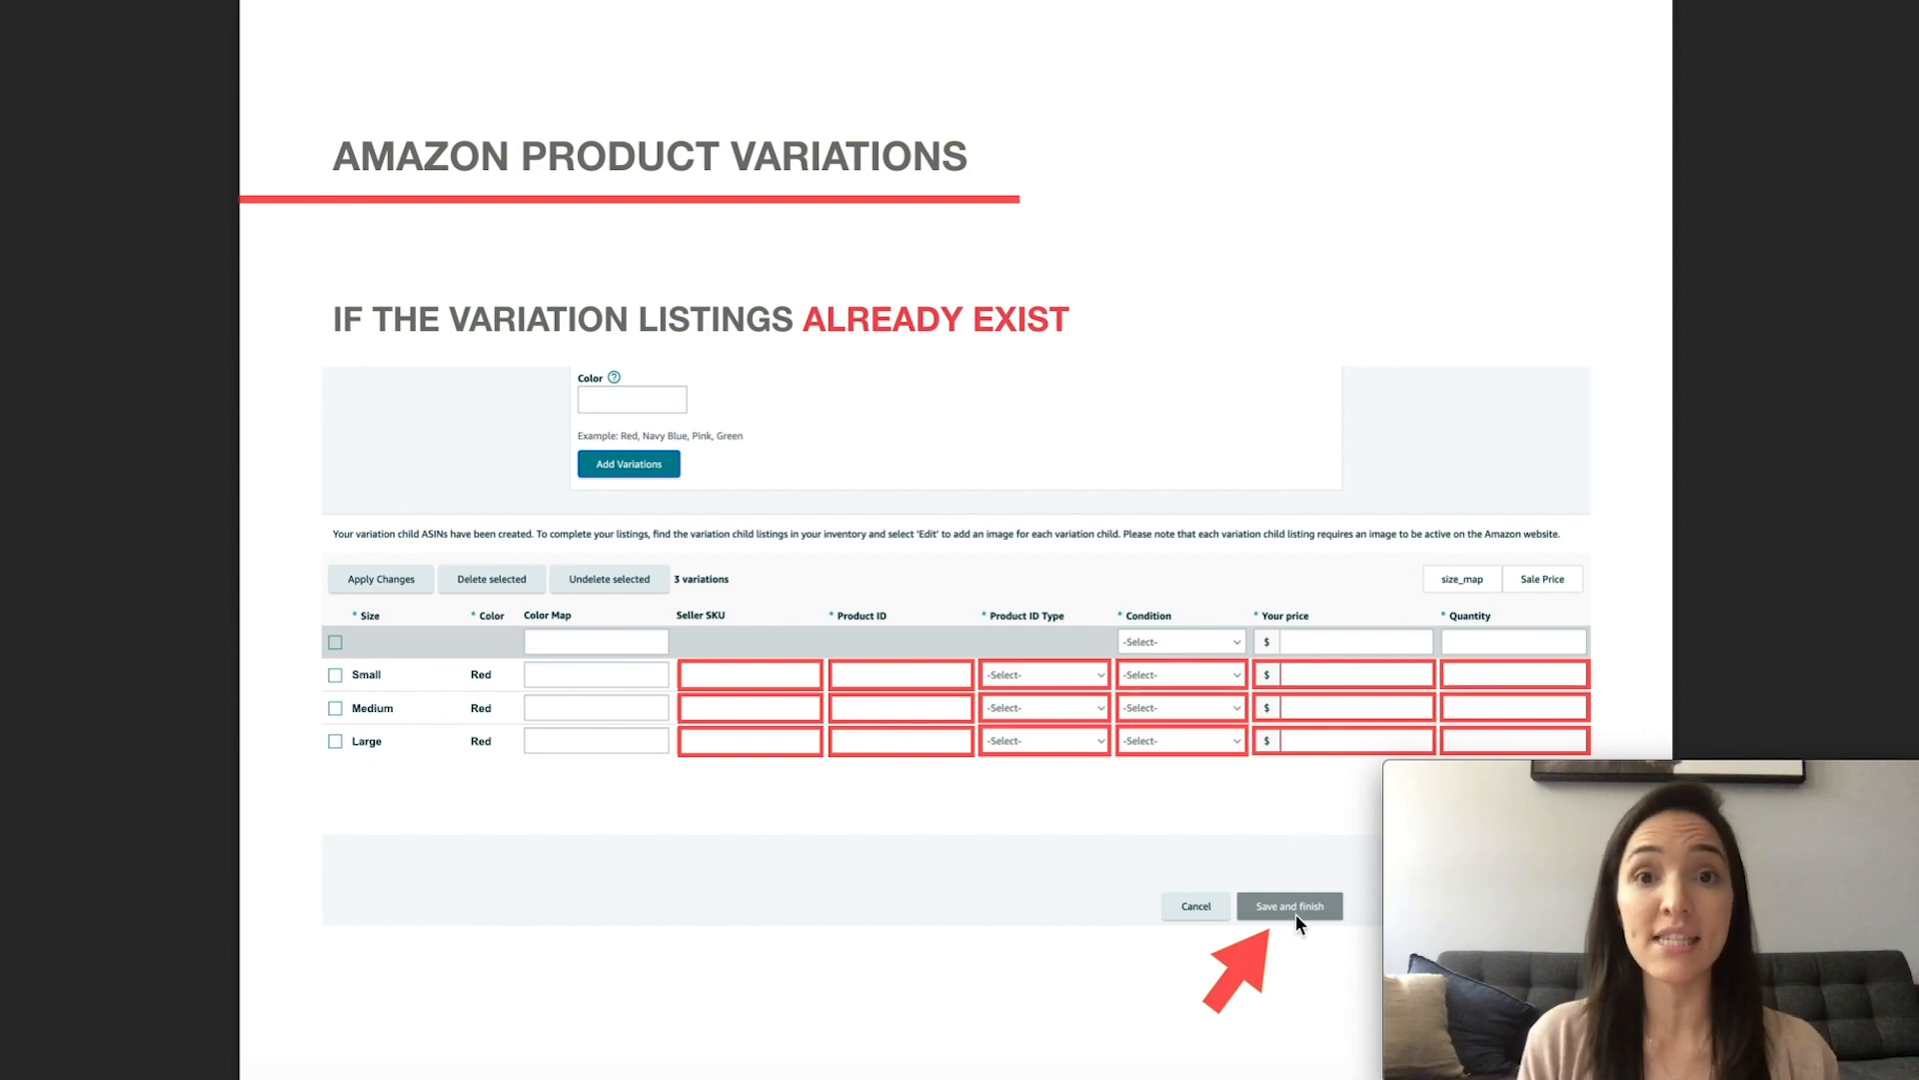
Step: Expand Variations (4) in inventory to show four active $17.99 child listings
{"action": "left_click", "coordinate": [1288, 905]}
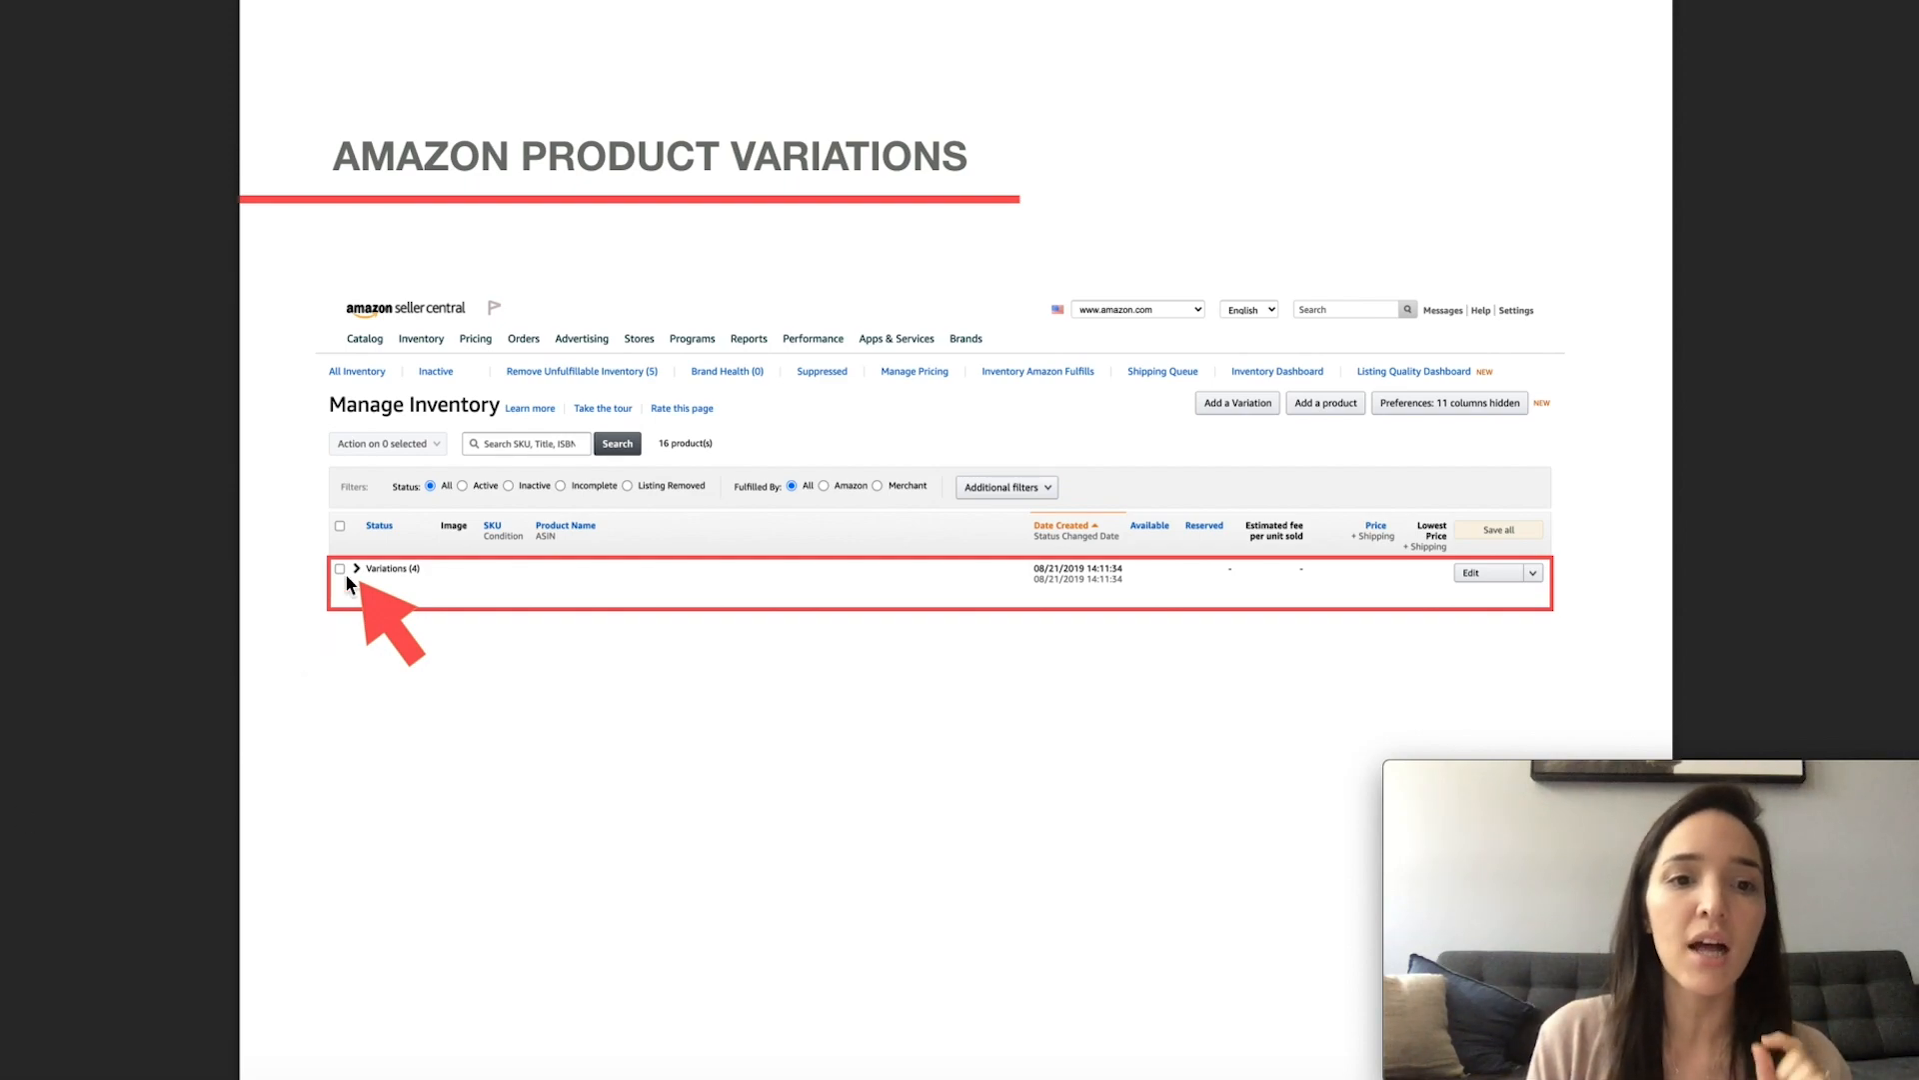
{"action": "left_click", "coordinate": [356, 568]}
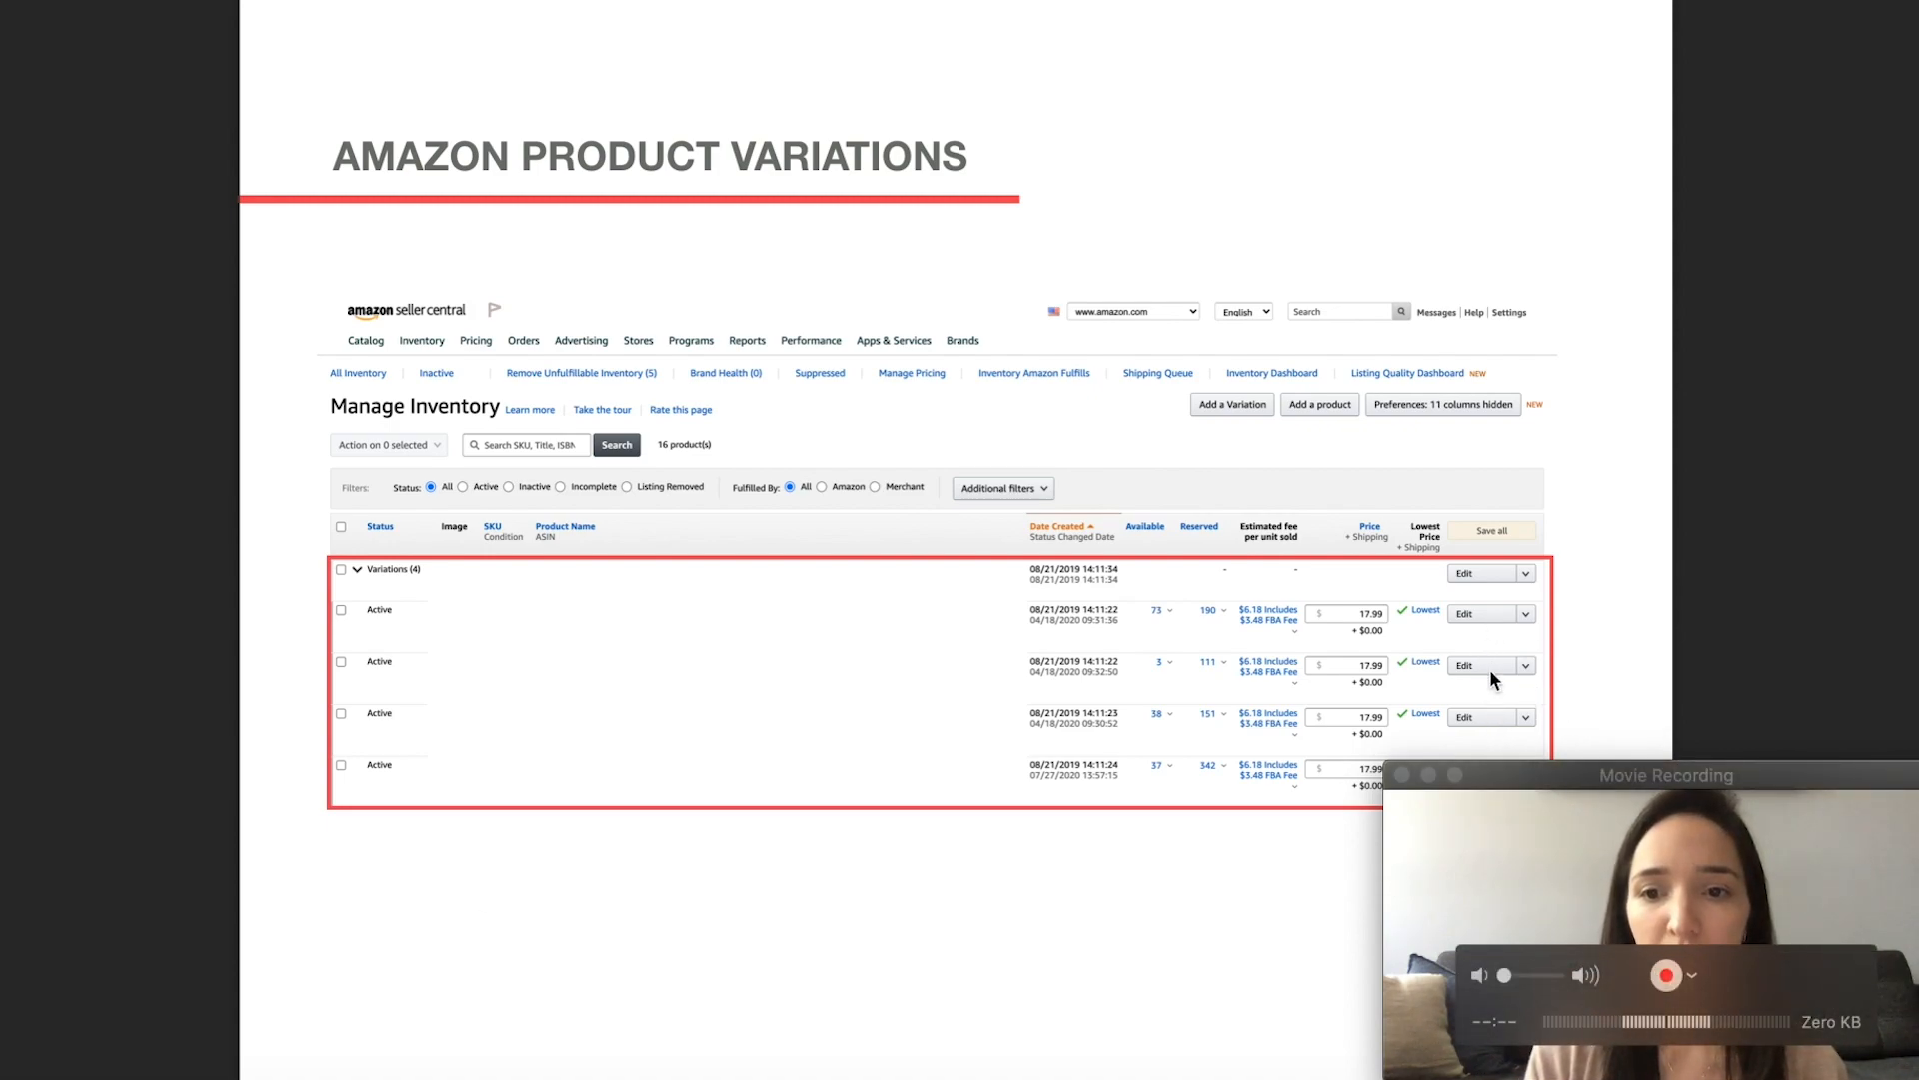
{"action": "mouse_move", "coordinate": [1489, 588]}
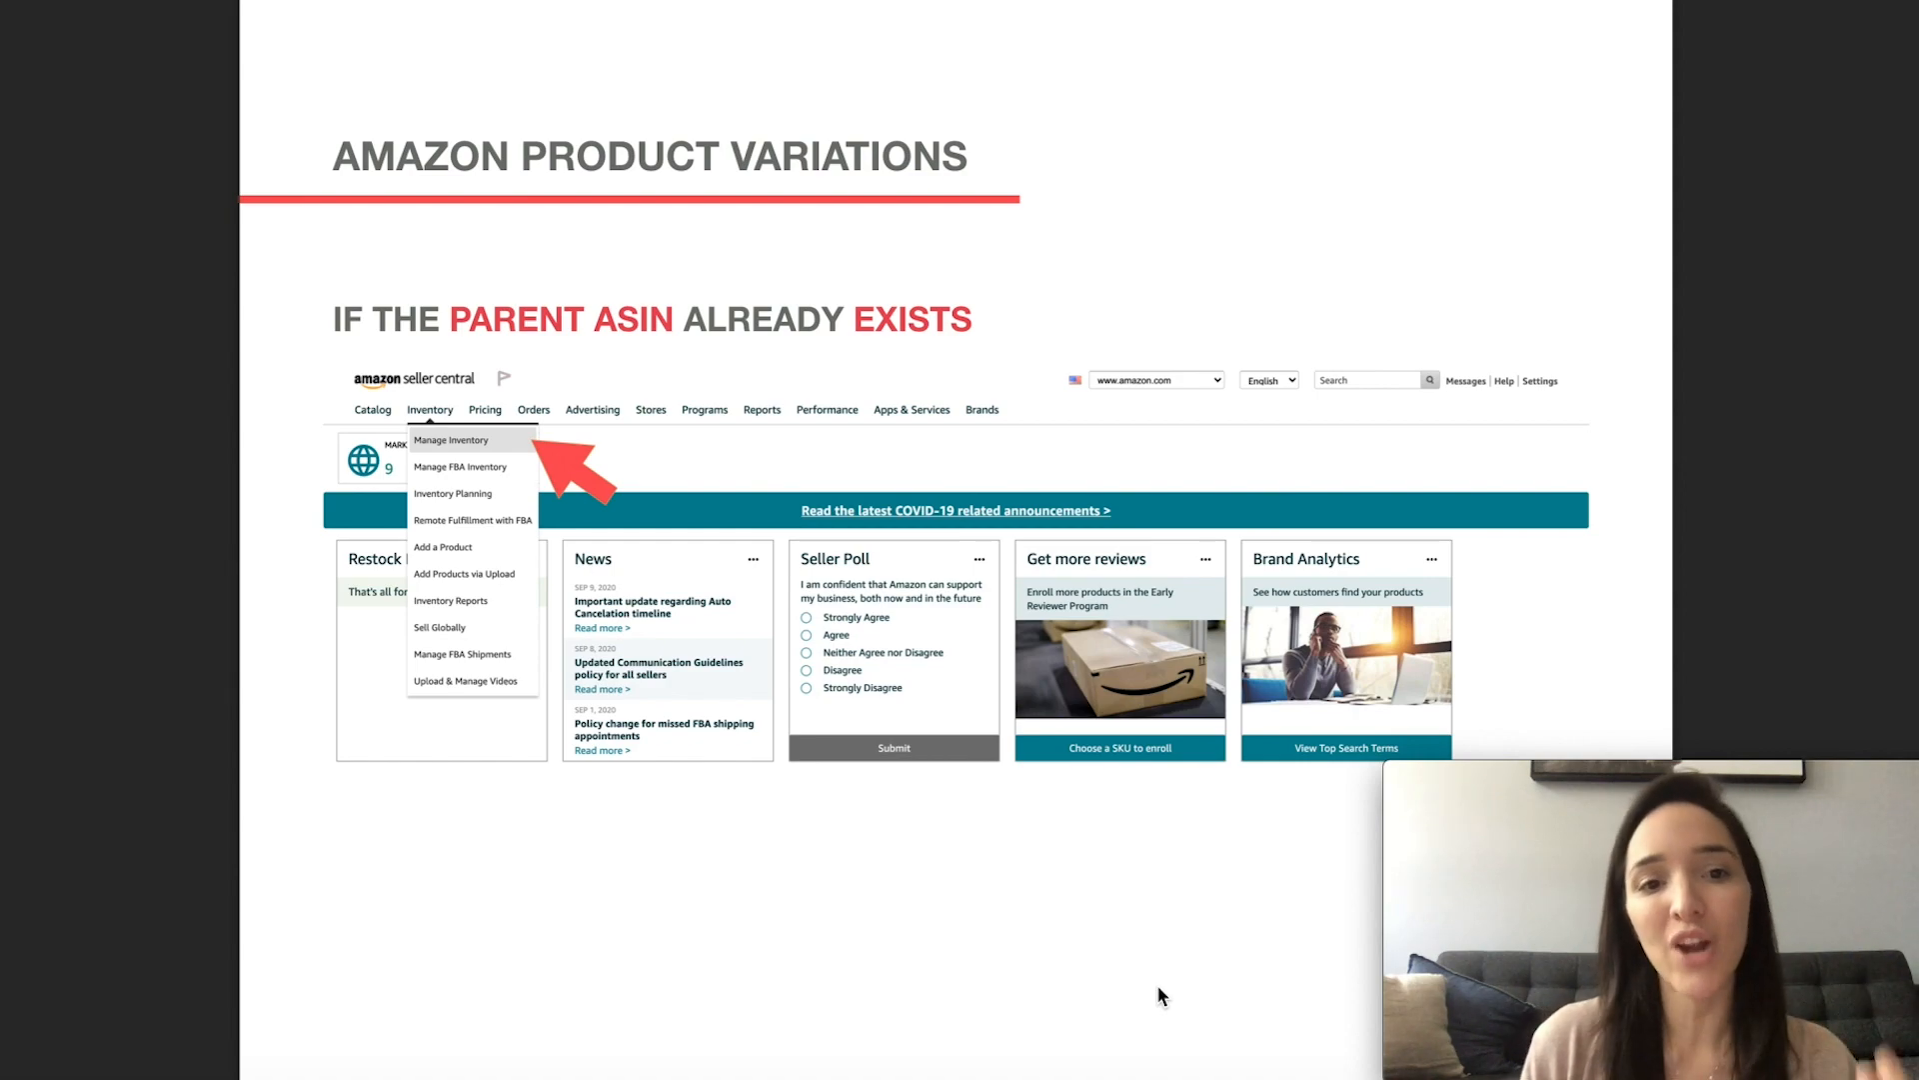
{"action": "mouse_move", "coordinate": [1112, 1037]}
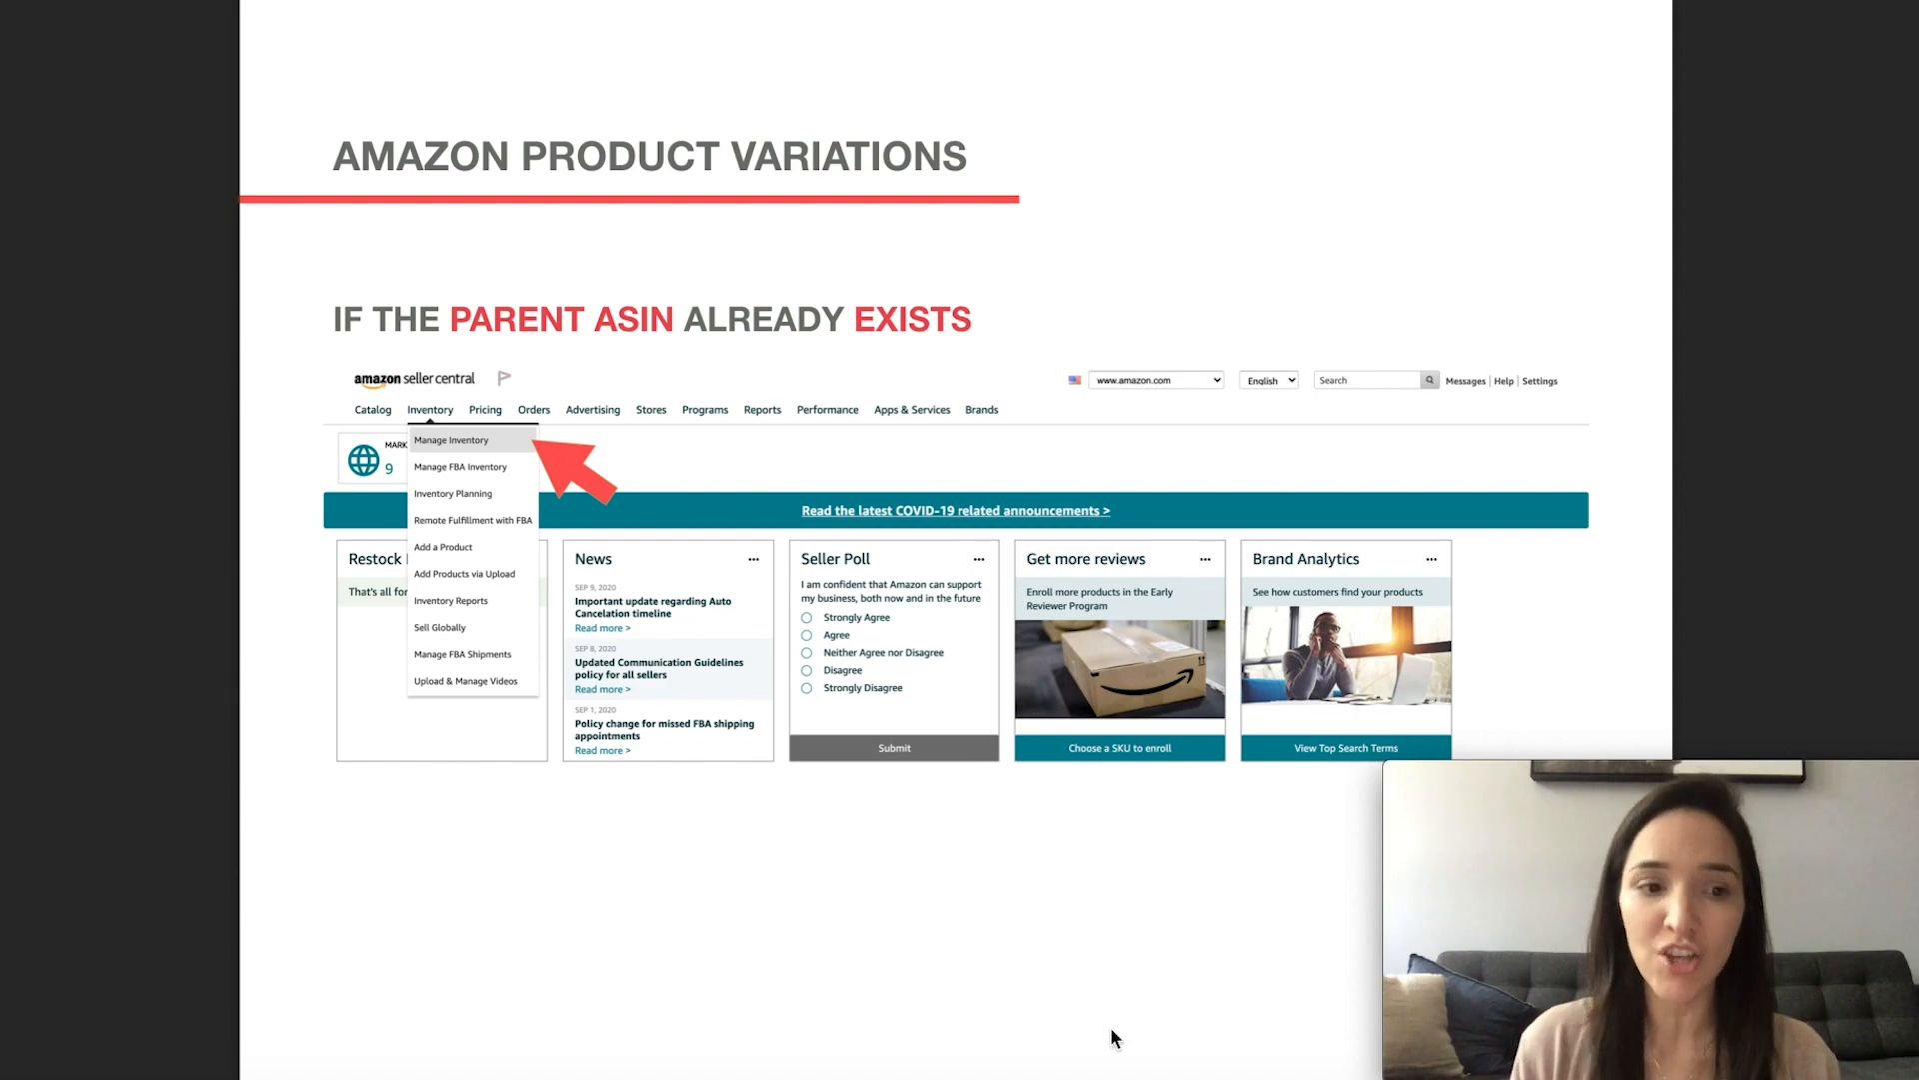
Step: From Manage Inventory, open the Variation Wizard for an existing parent with five children
{"action": "left_click", "coordinate": [451, 440]}
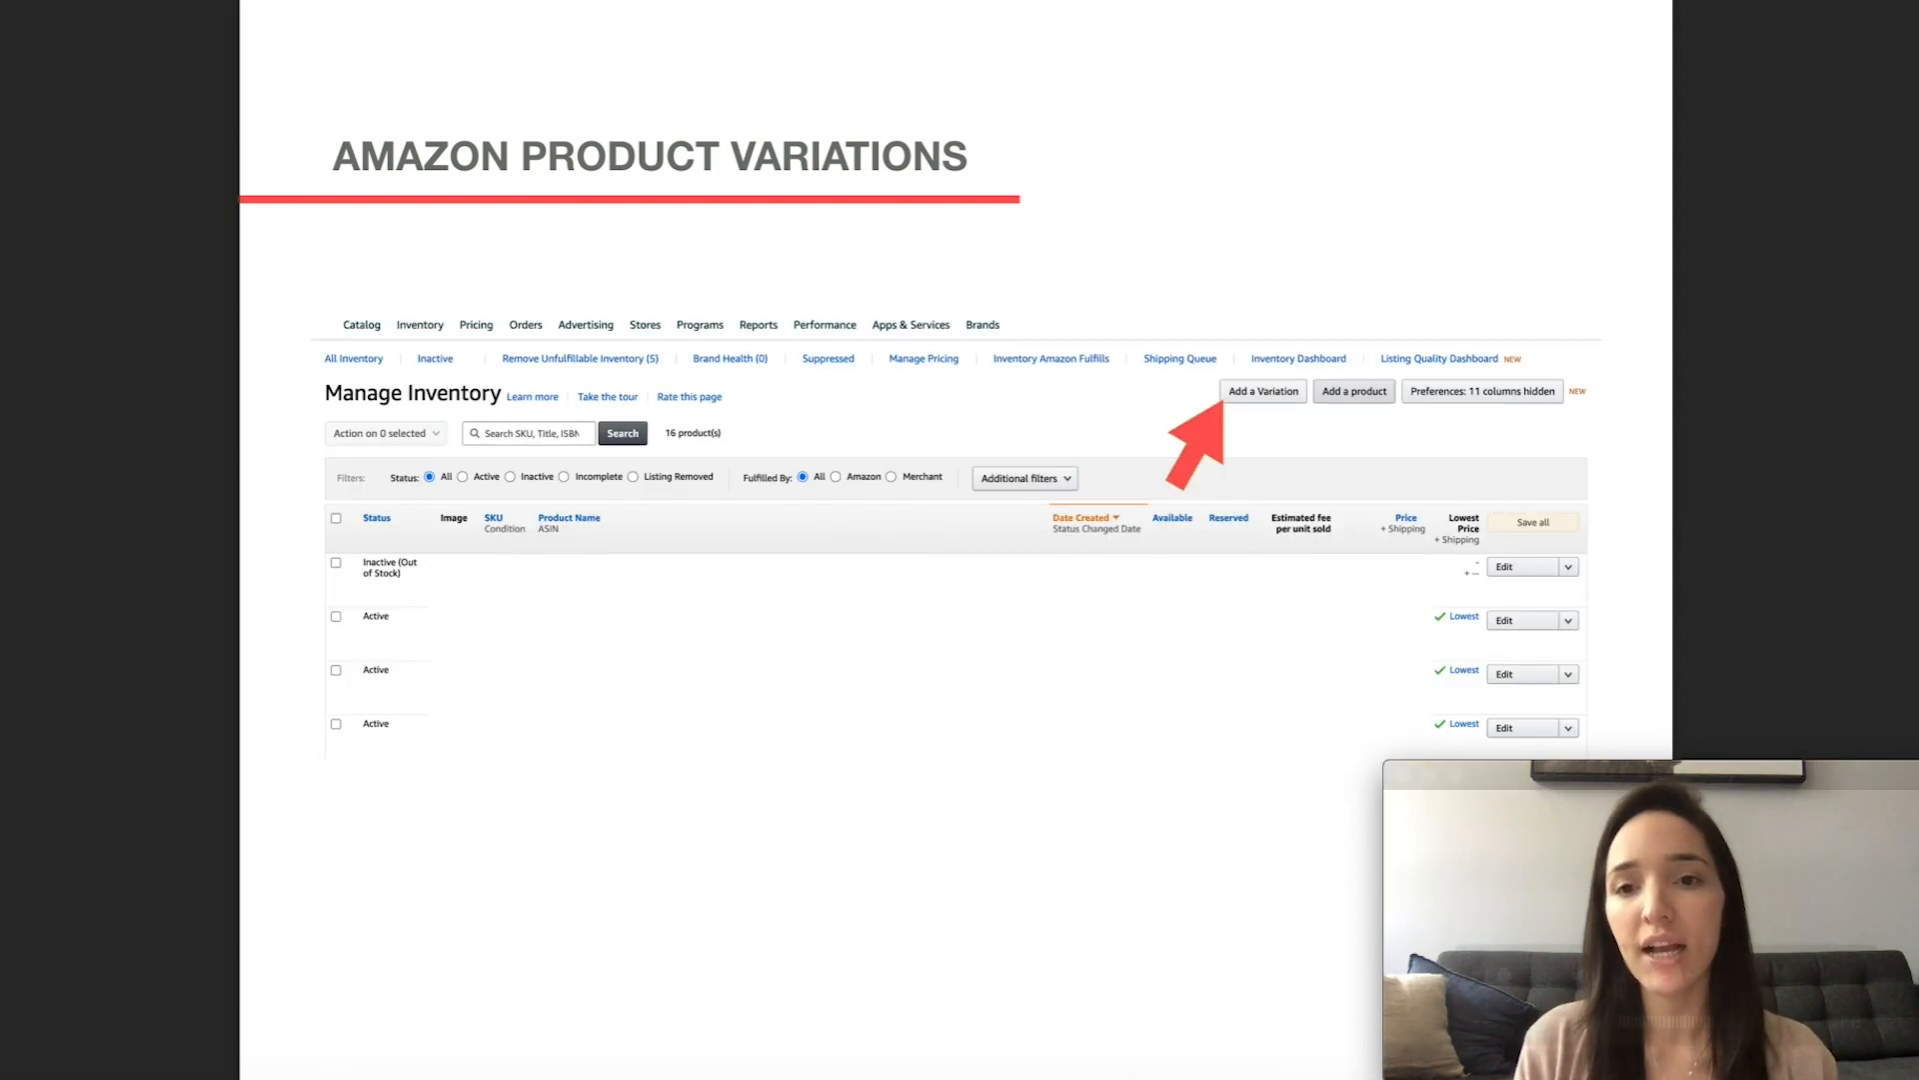
{"action": "mouse_move", "coordinate": [1193, 943]}
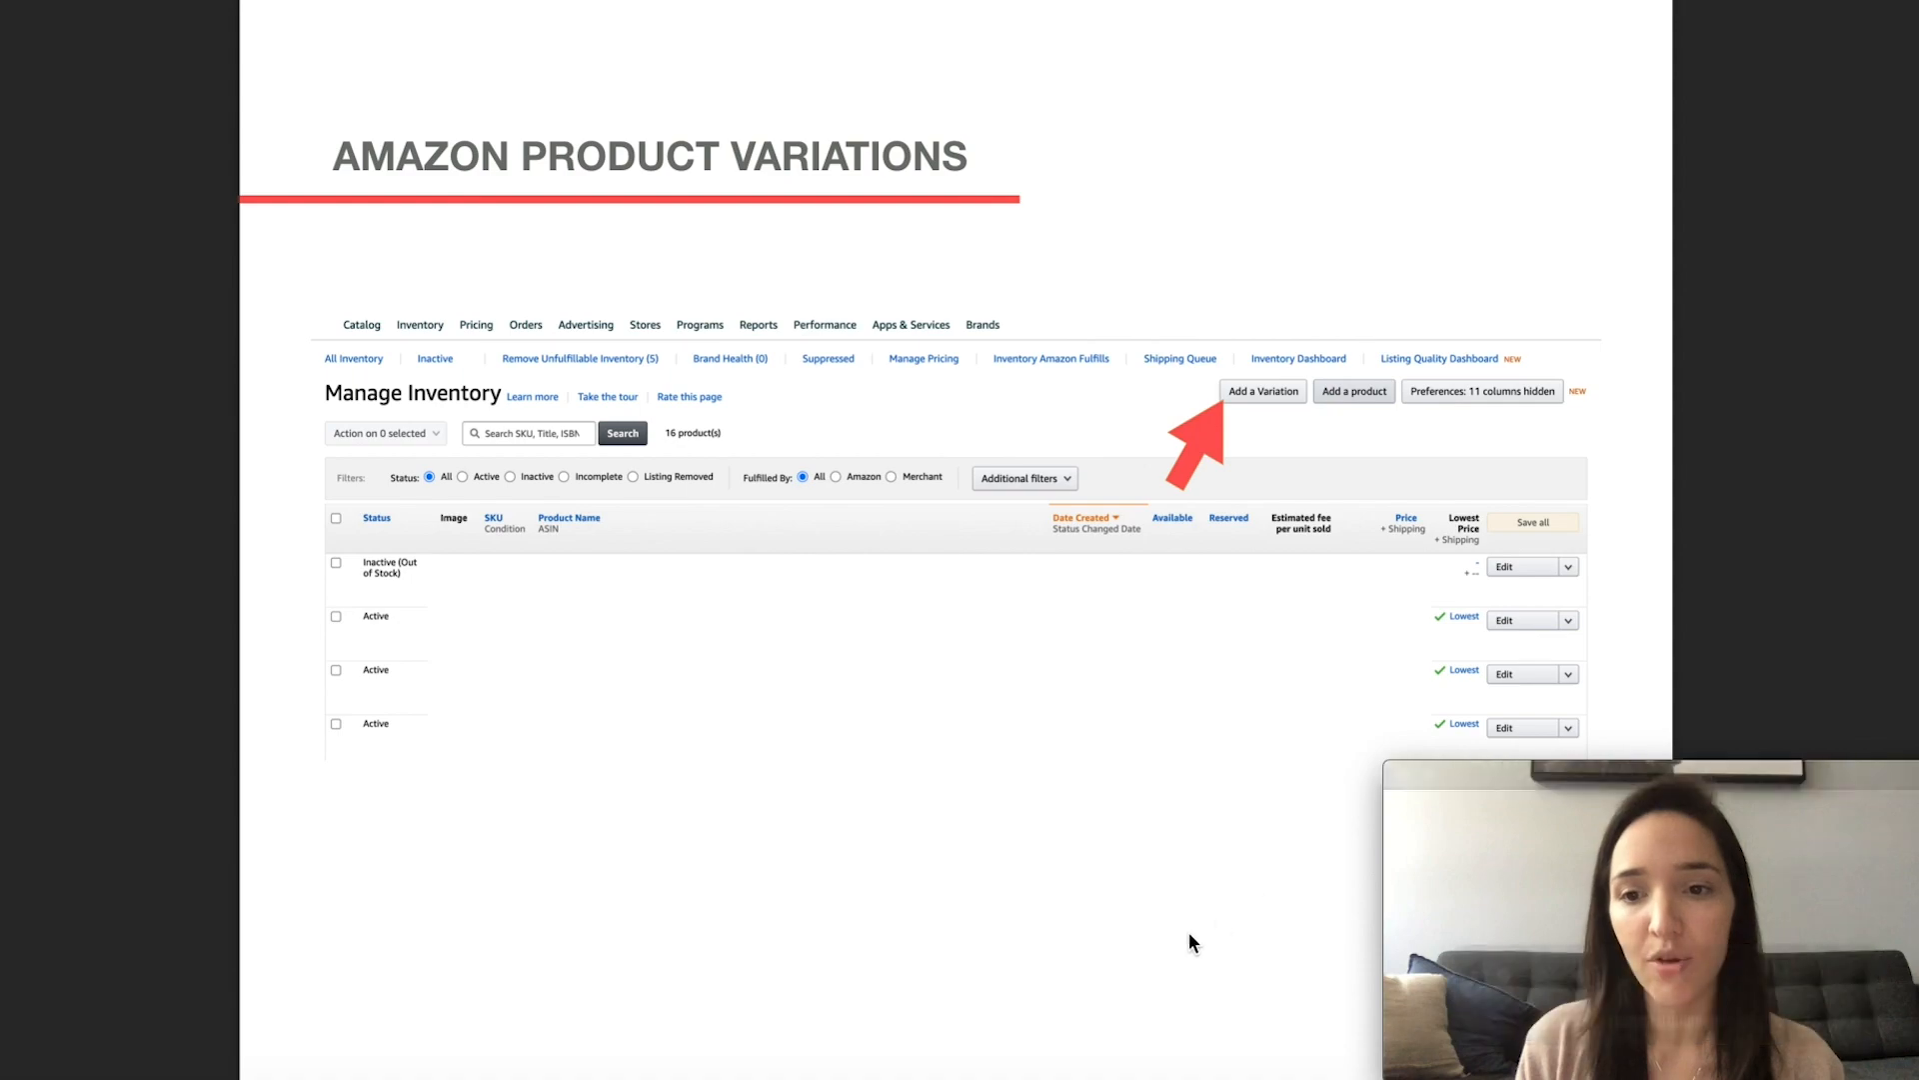
{"action": "left_click", "coordinate": [1262, 391]}
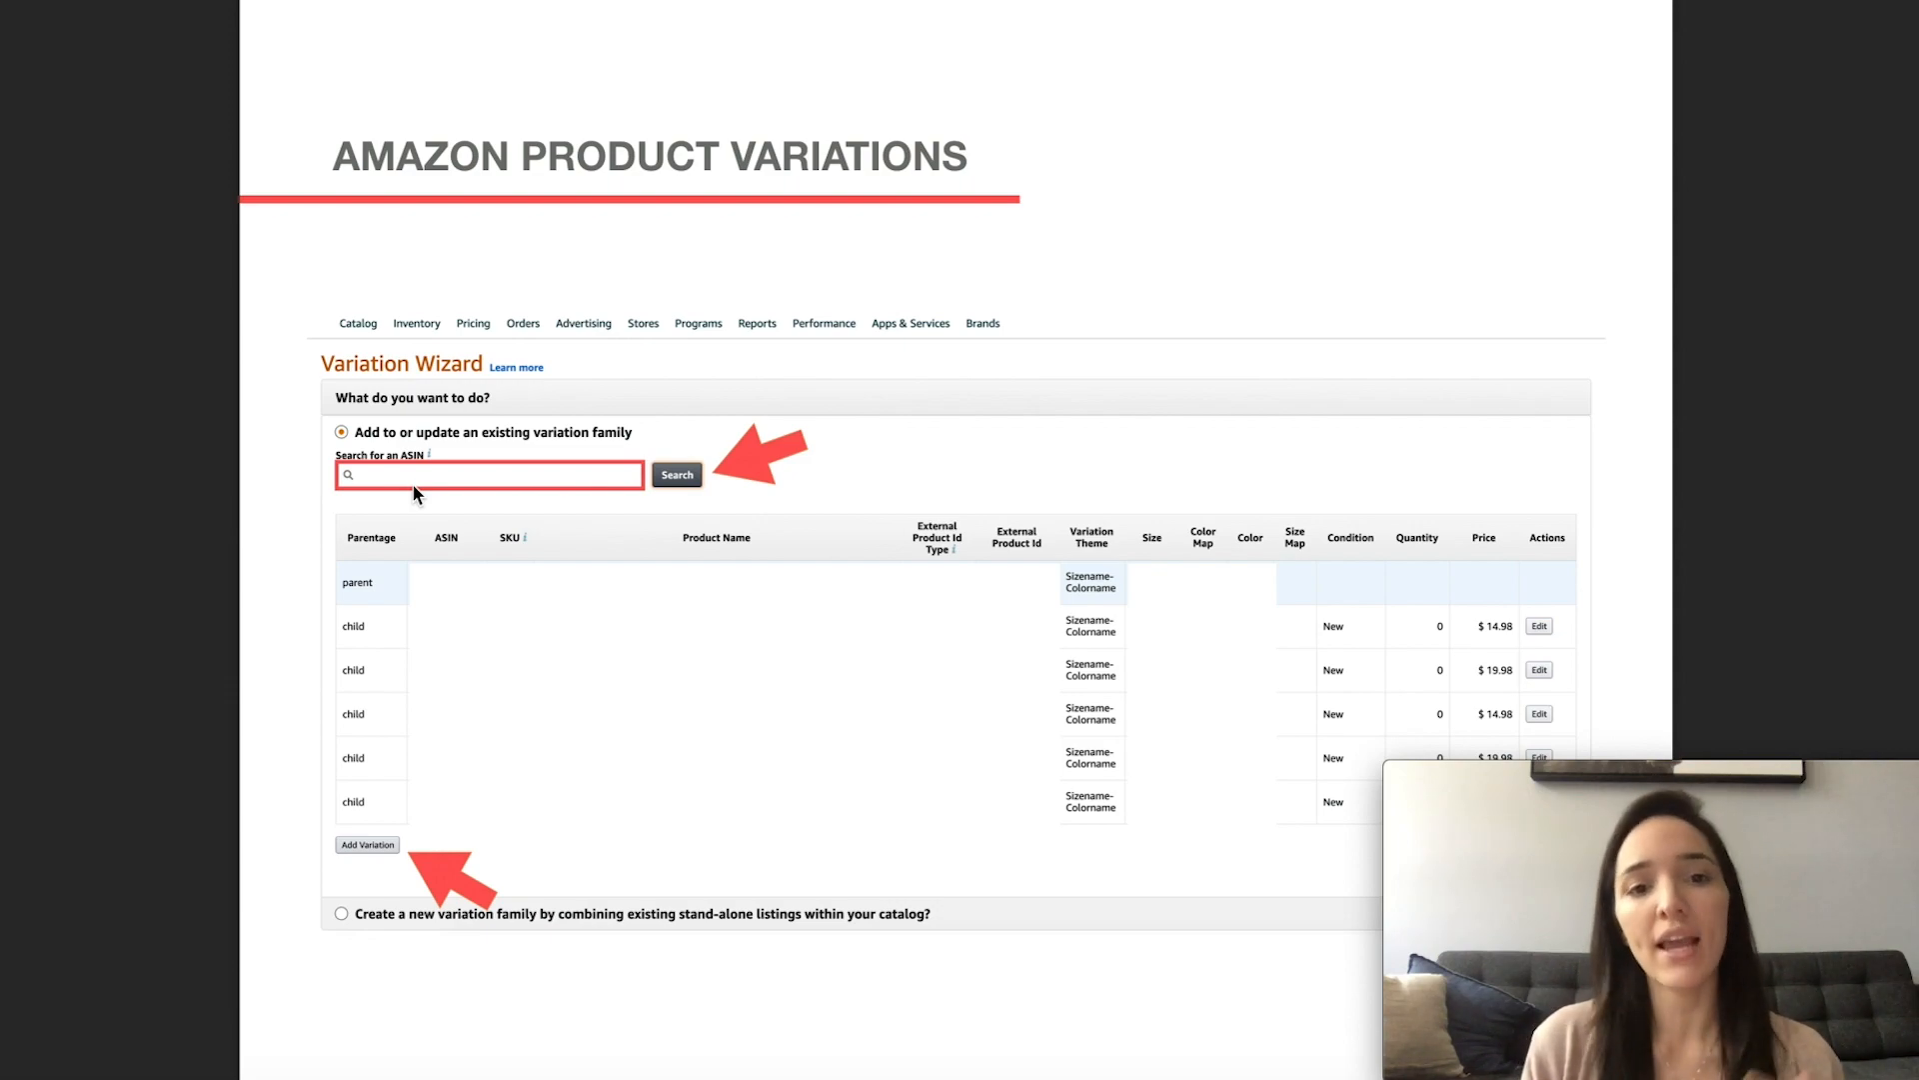
{"action": "mouse_move", "coordinate": [729, 477]}
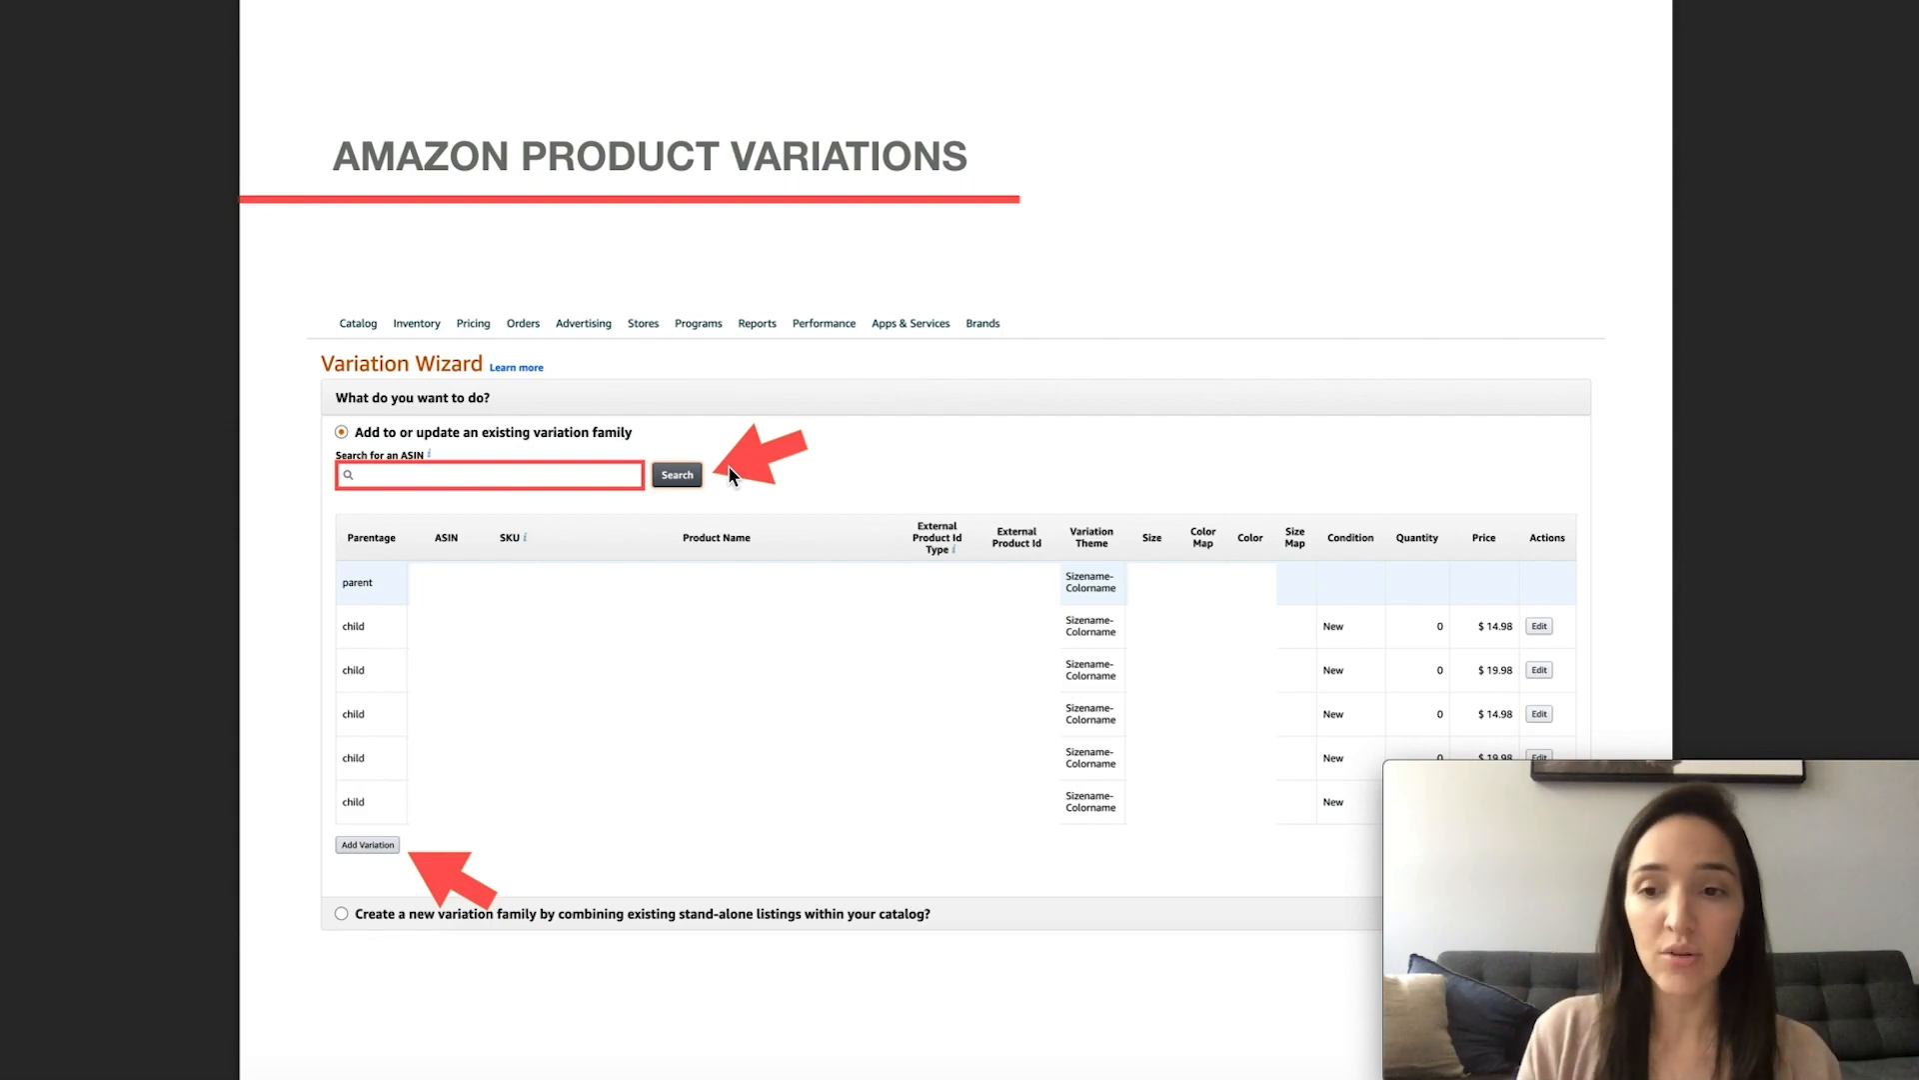
{"action": "mouse_move", "coordinate": [394, 872]}
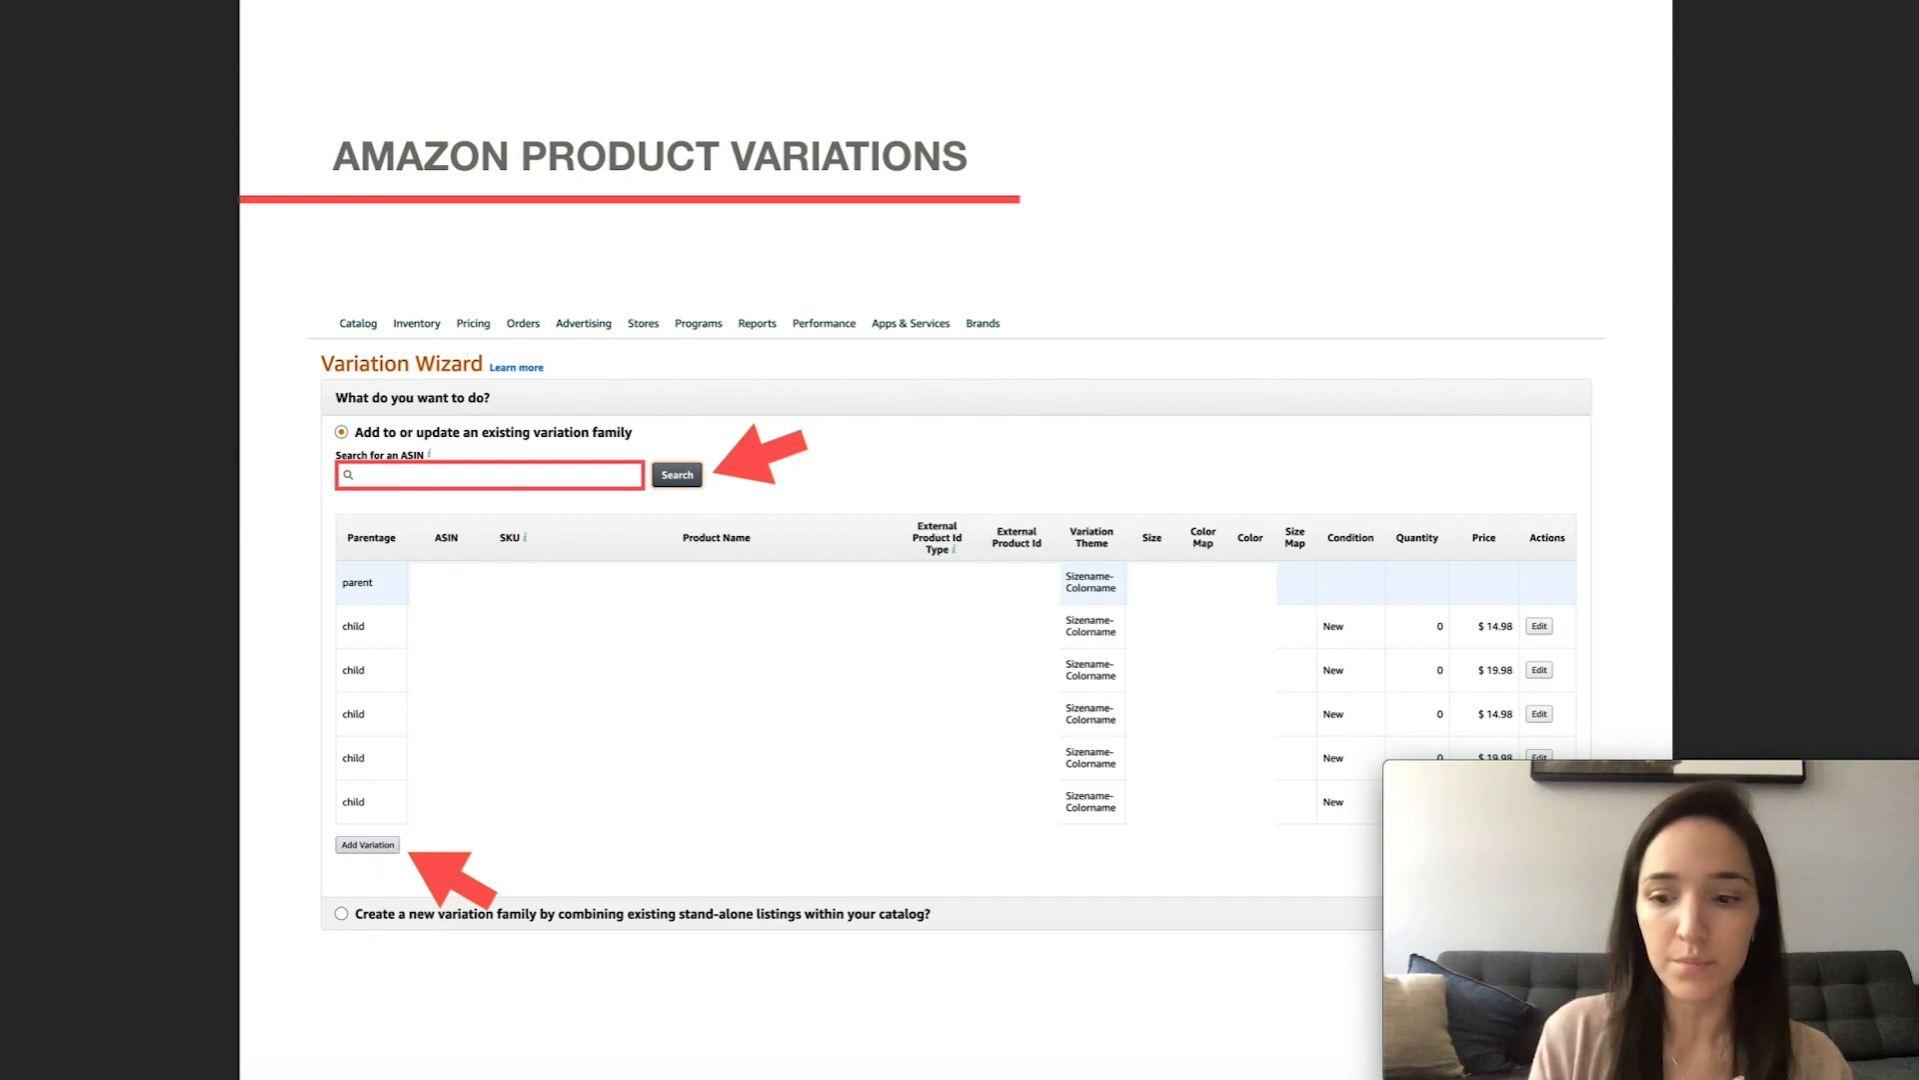
Step: Add a blank child row below the five existing children in the Variation Wizard
{"action": "left_click", "coordinate": [367, 844]}
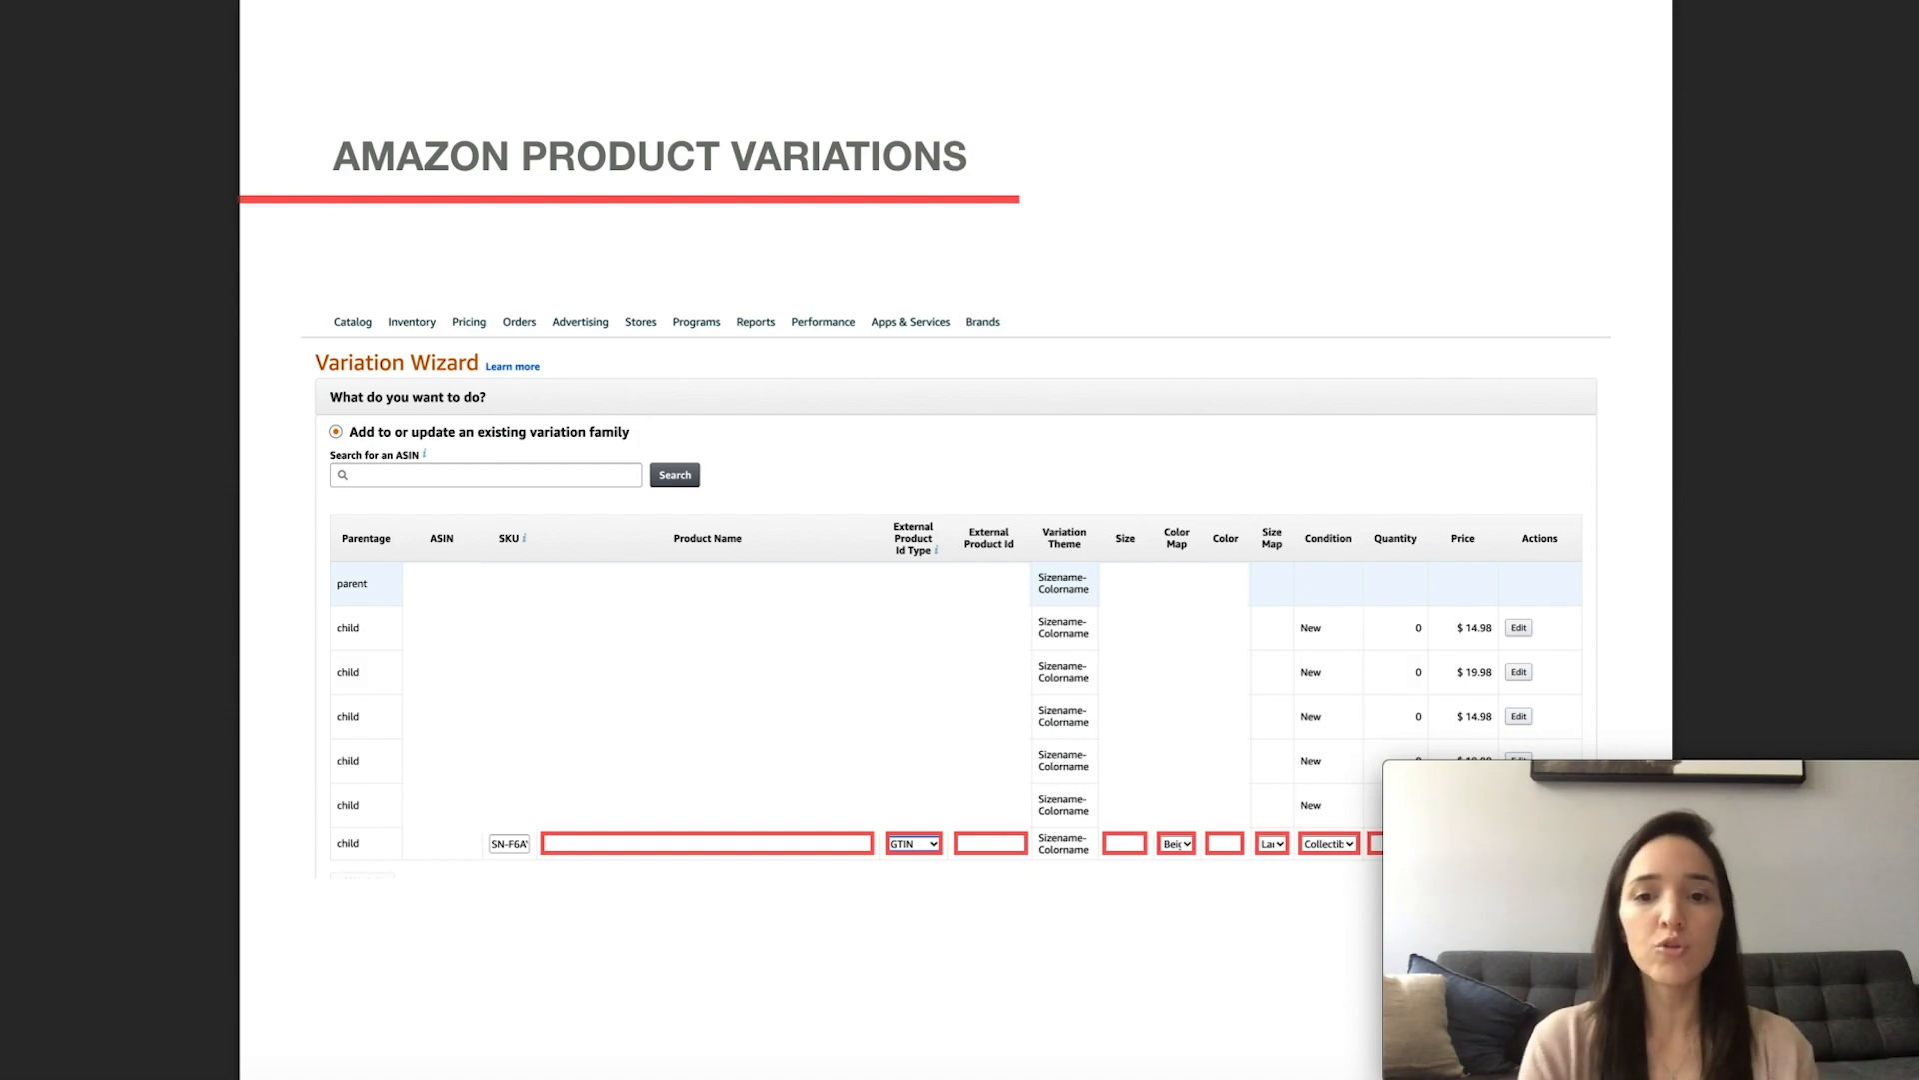
{"action": "mouse_move", "coordinate": [1099, 622]}
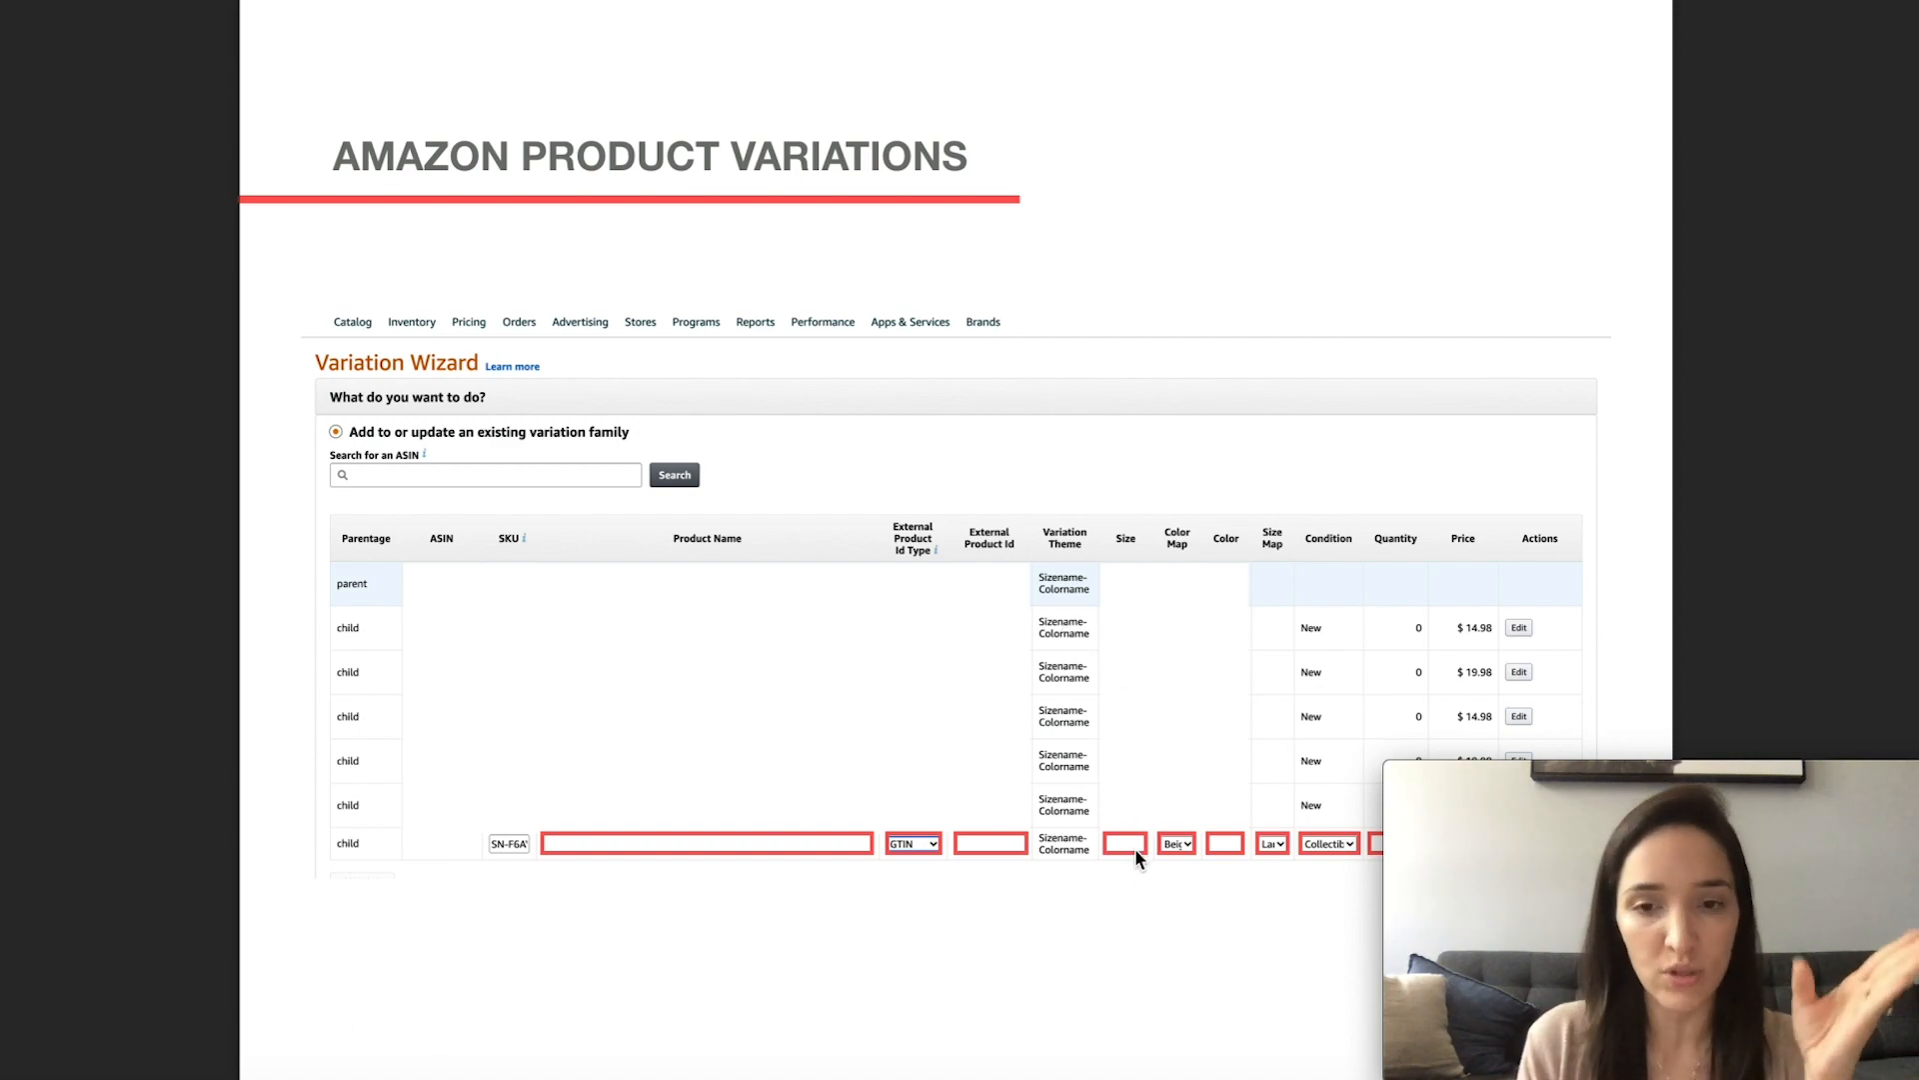
{"action": "mouse_move", "coordinate": [1210, 863]}
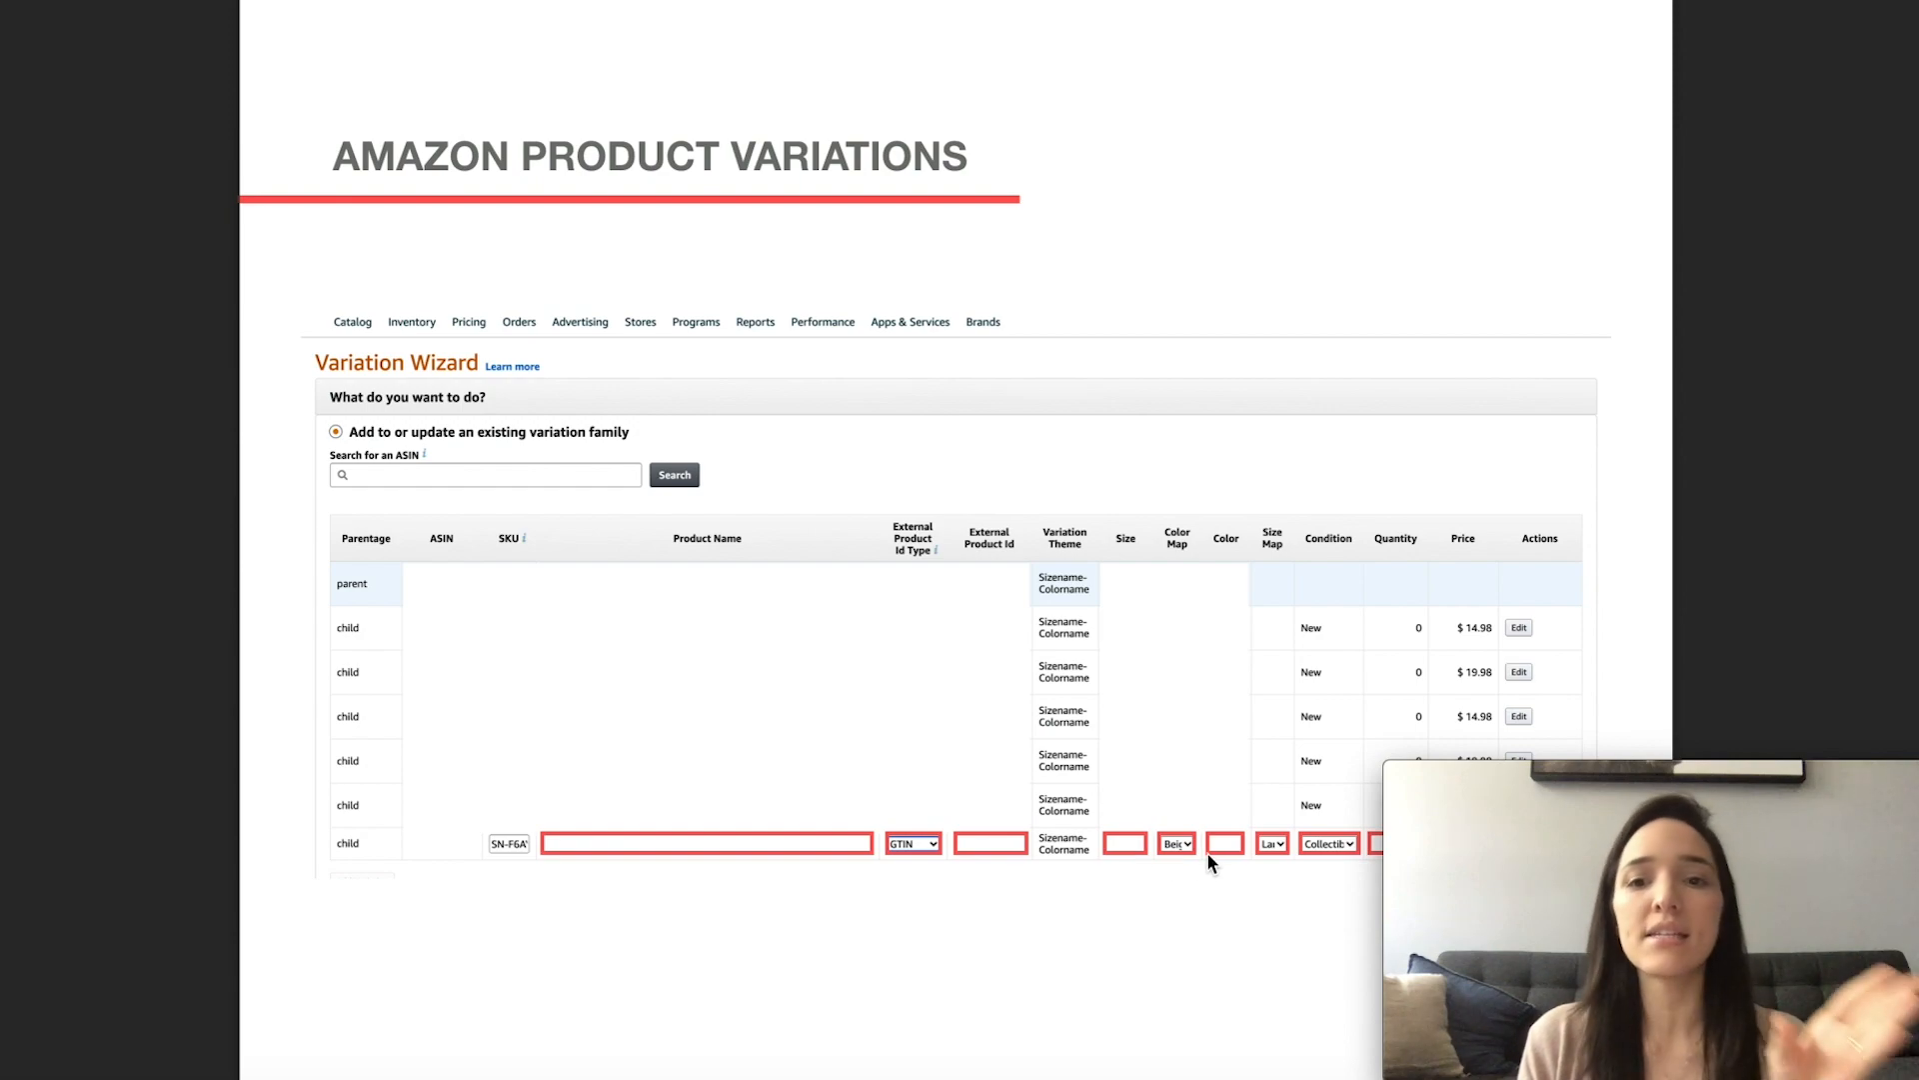
{"action": "mouse_move", "coordinate": [1326, 868]}
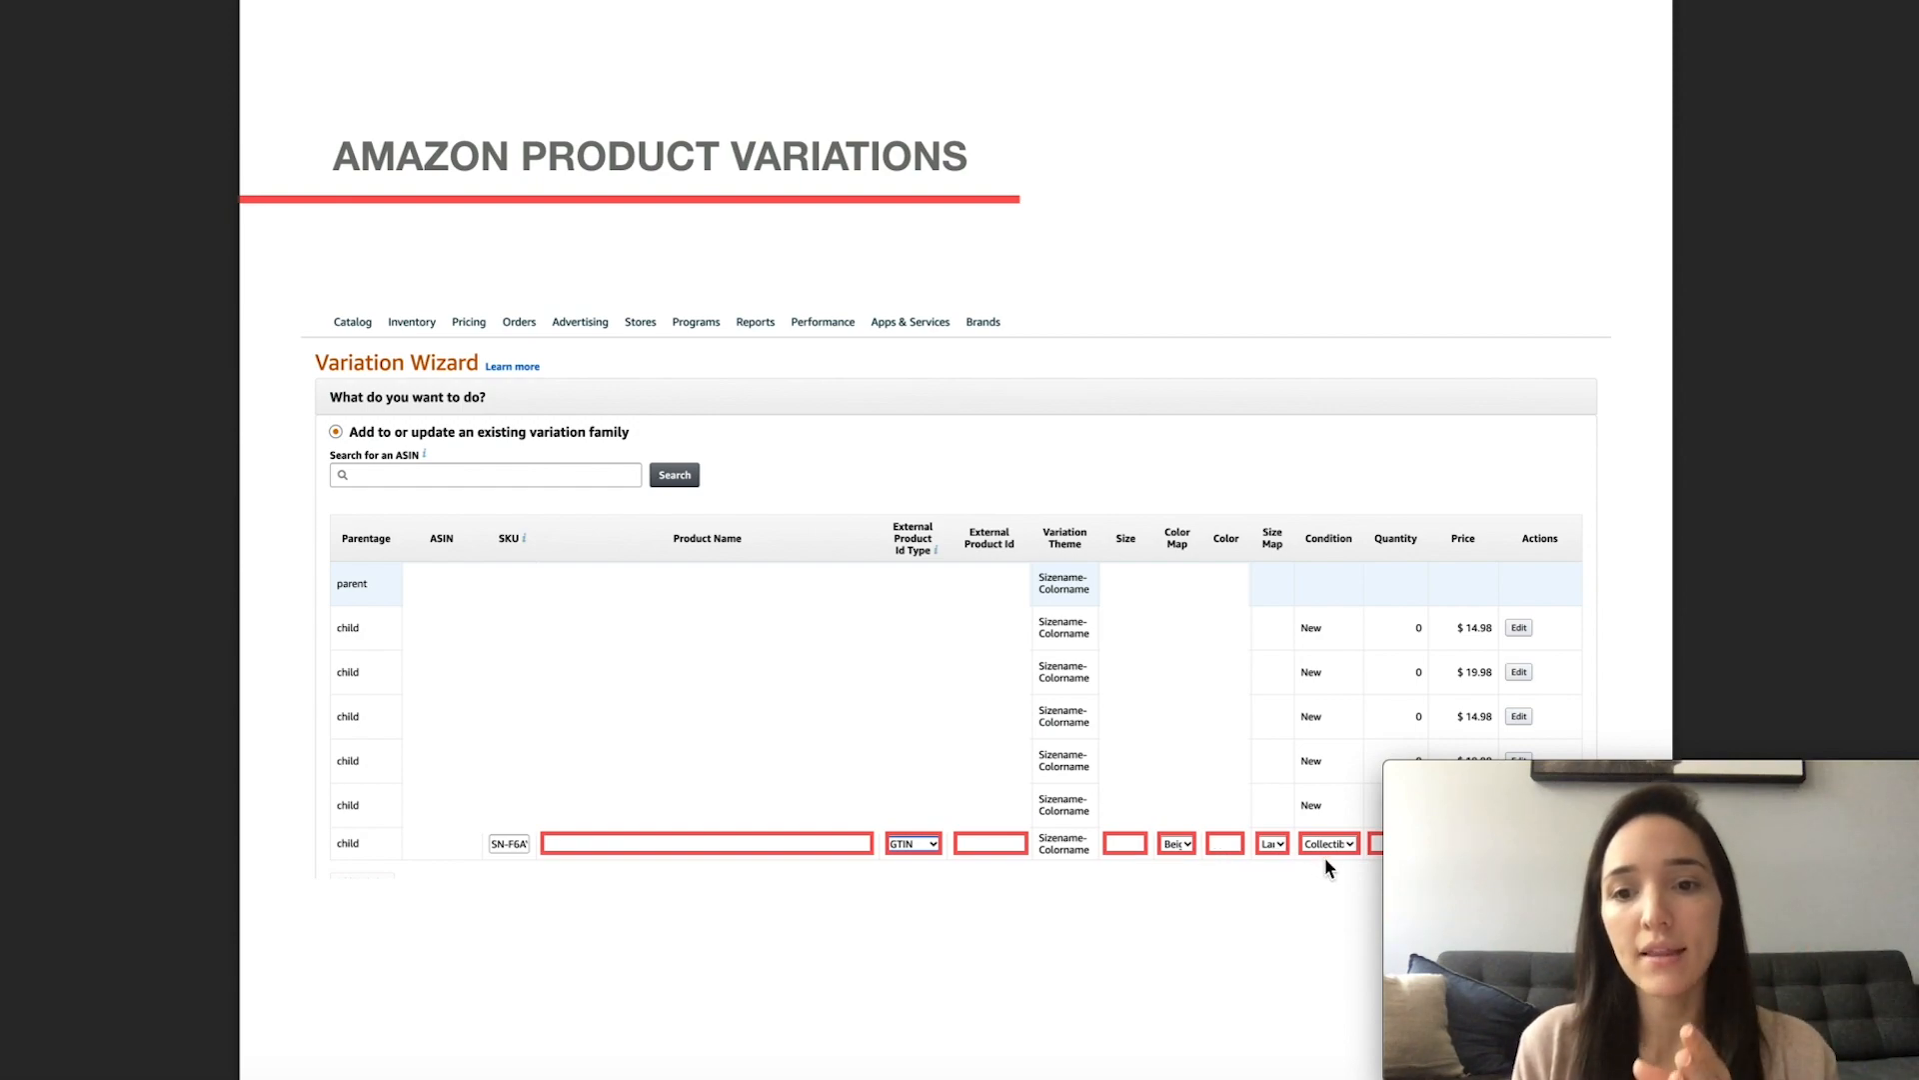
{"action": "mouse_move", "coordinate": [1211, 996]}
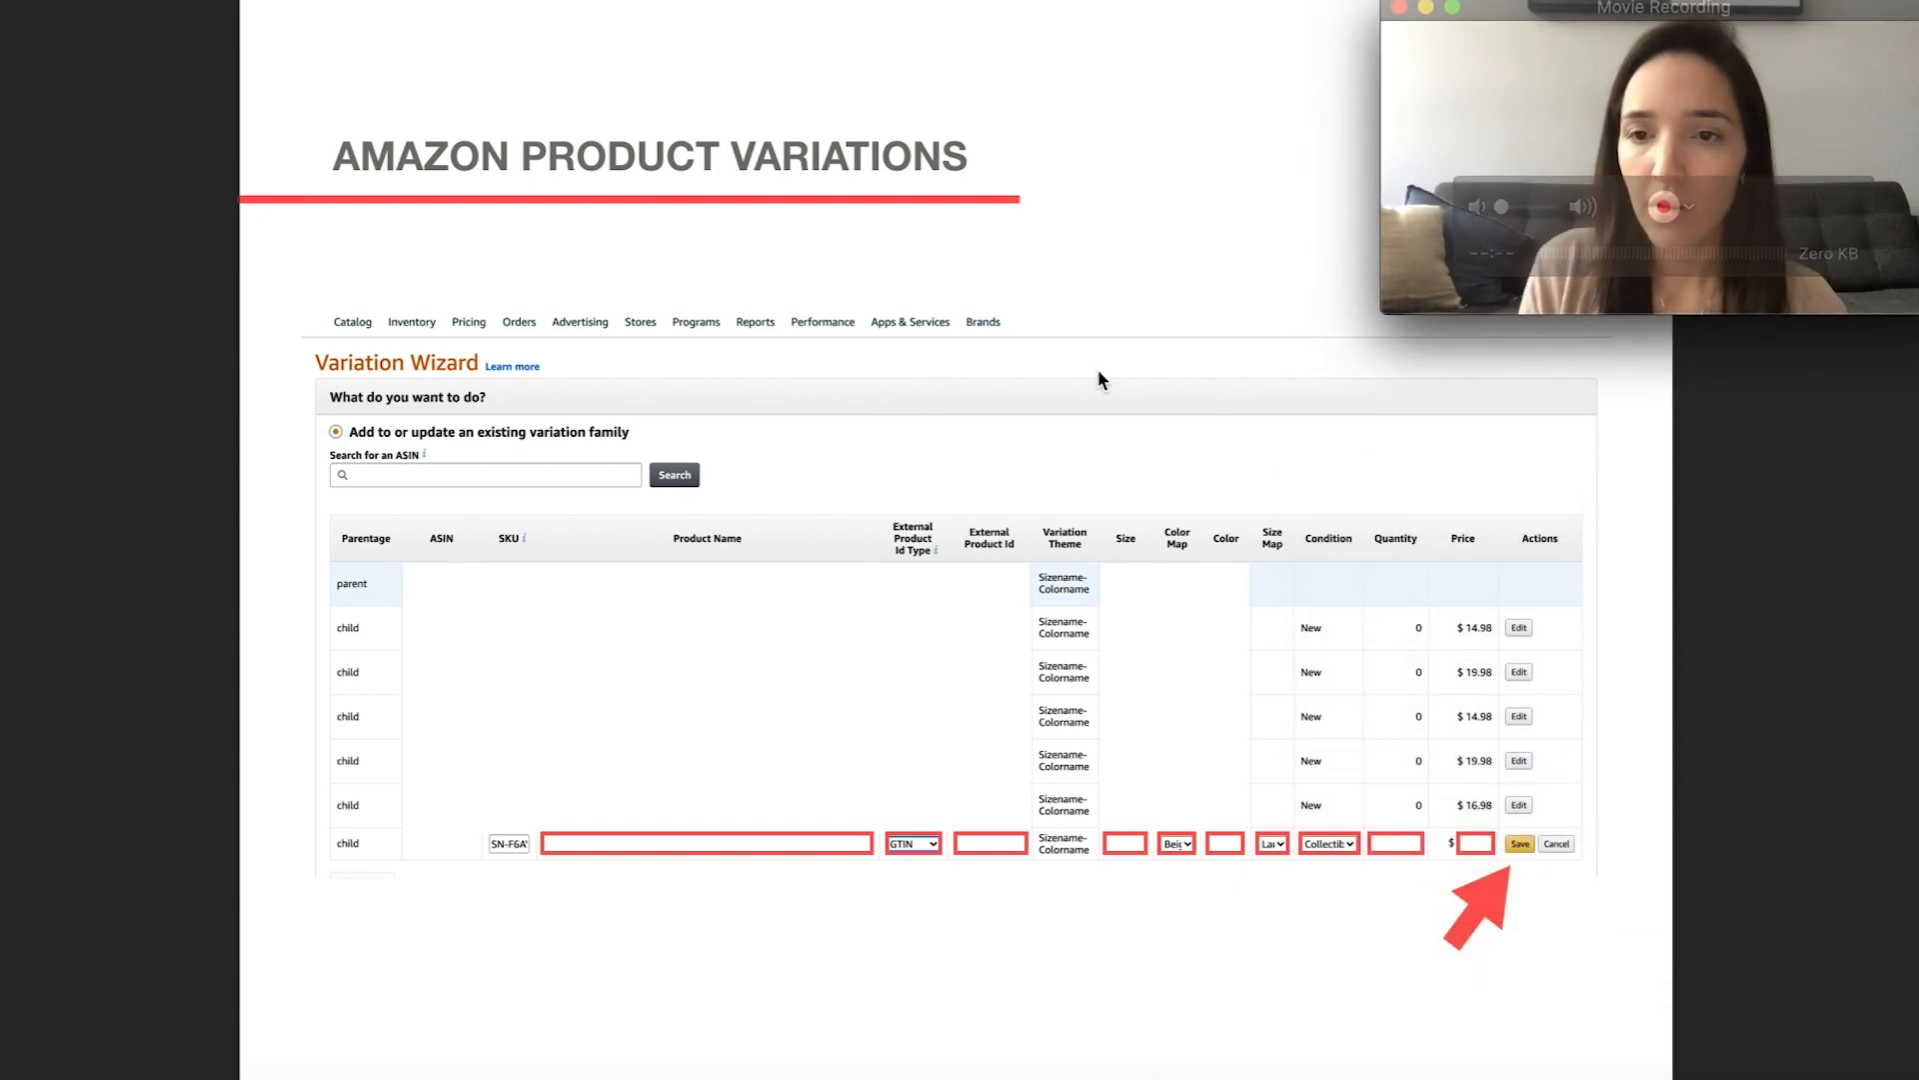
{"action": "mouse_move", "coordinate": [1560, 955]}
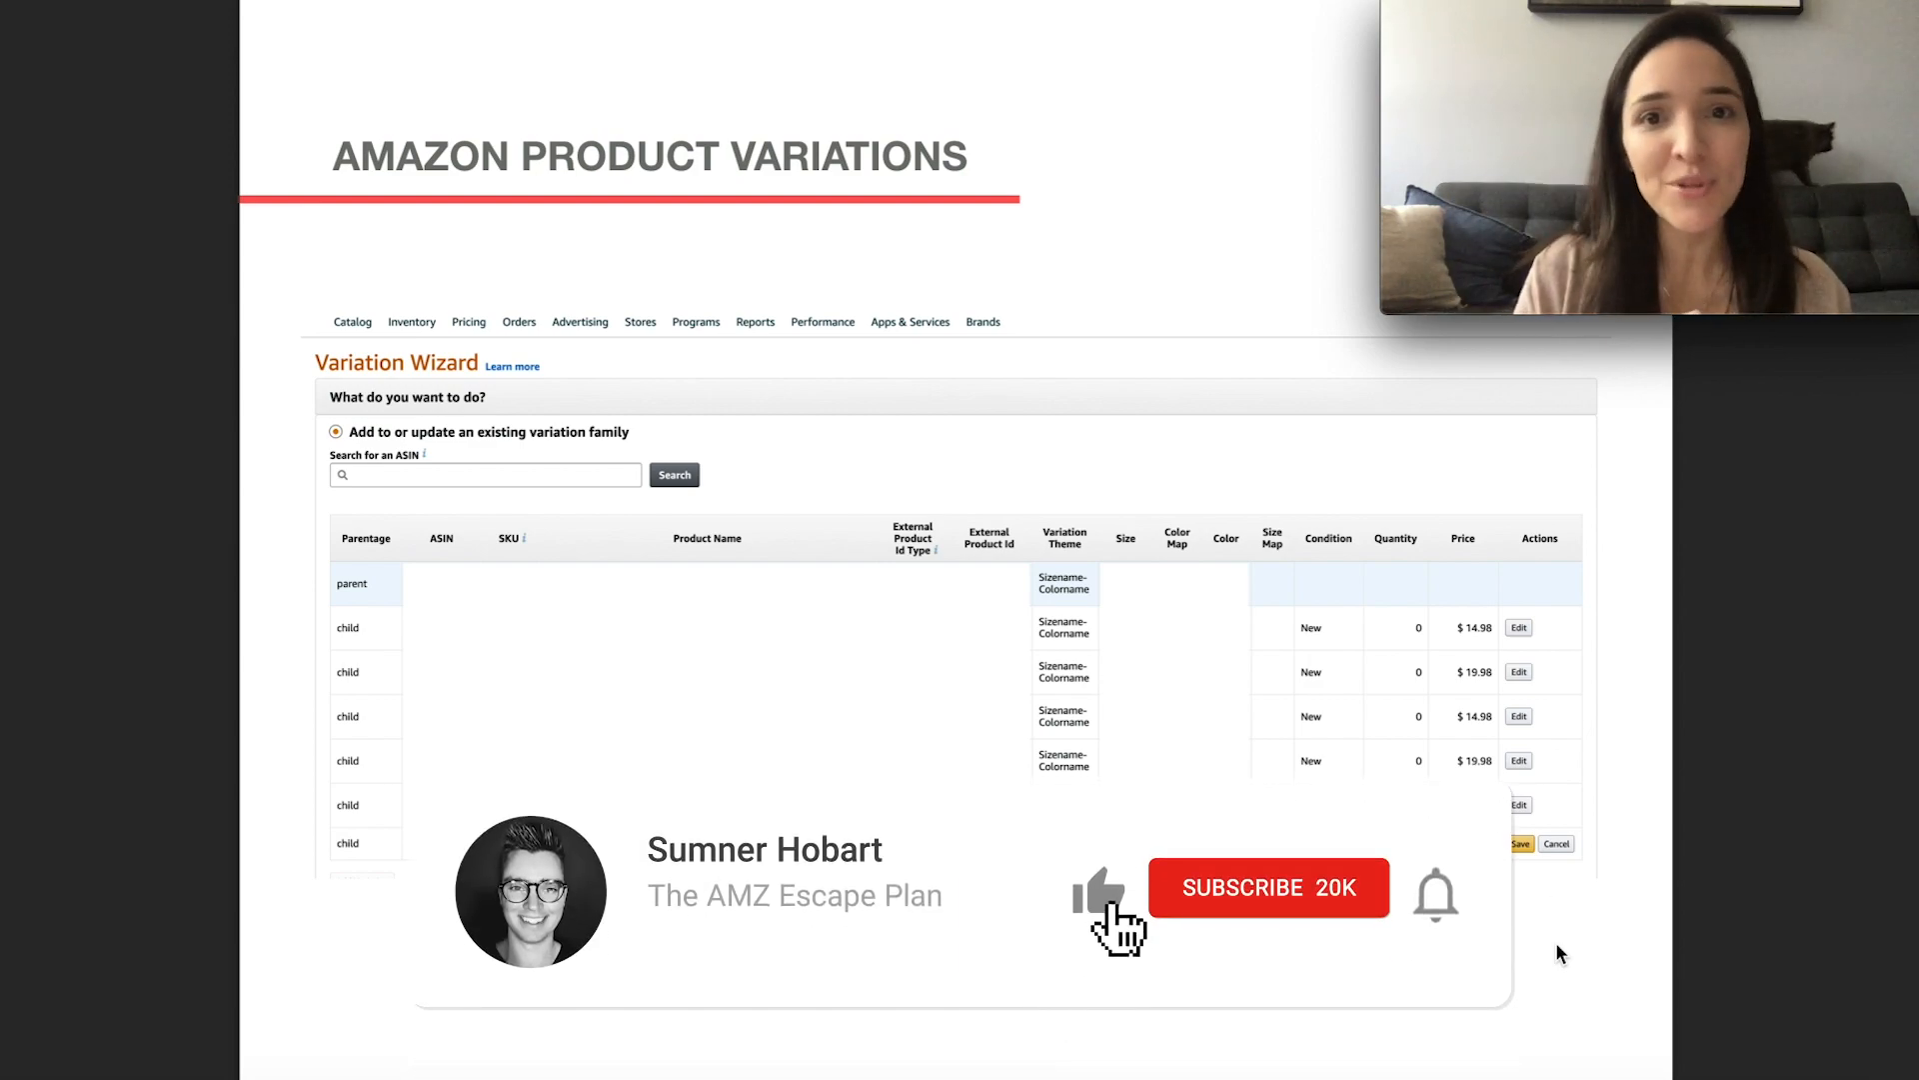
{"action": "left_click", "coordinate": [1268, 888]}
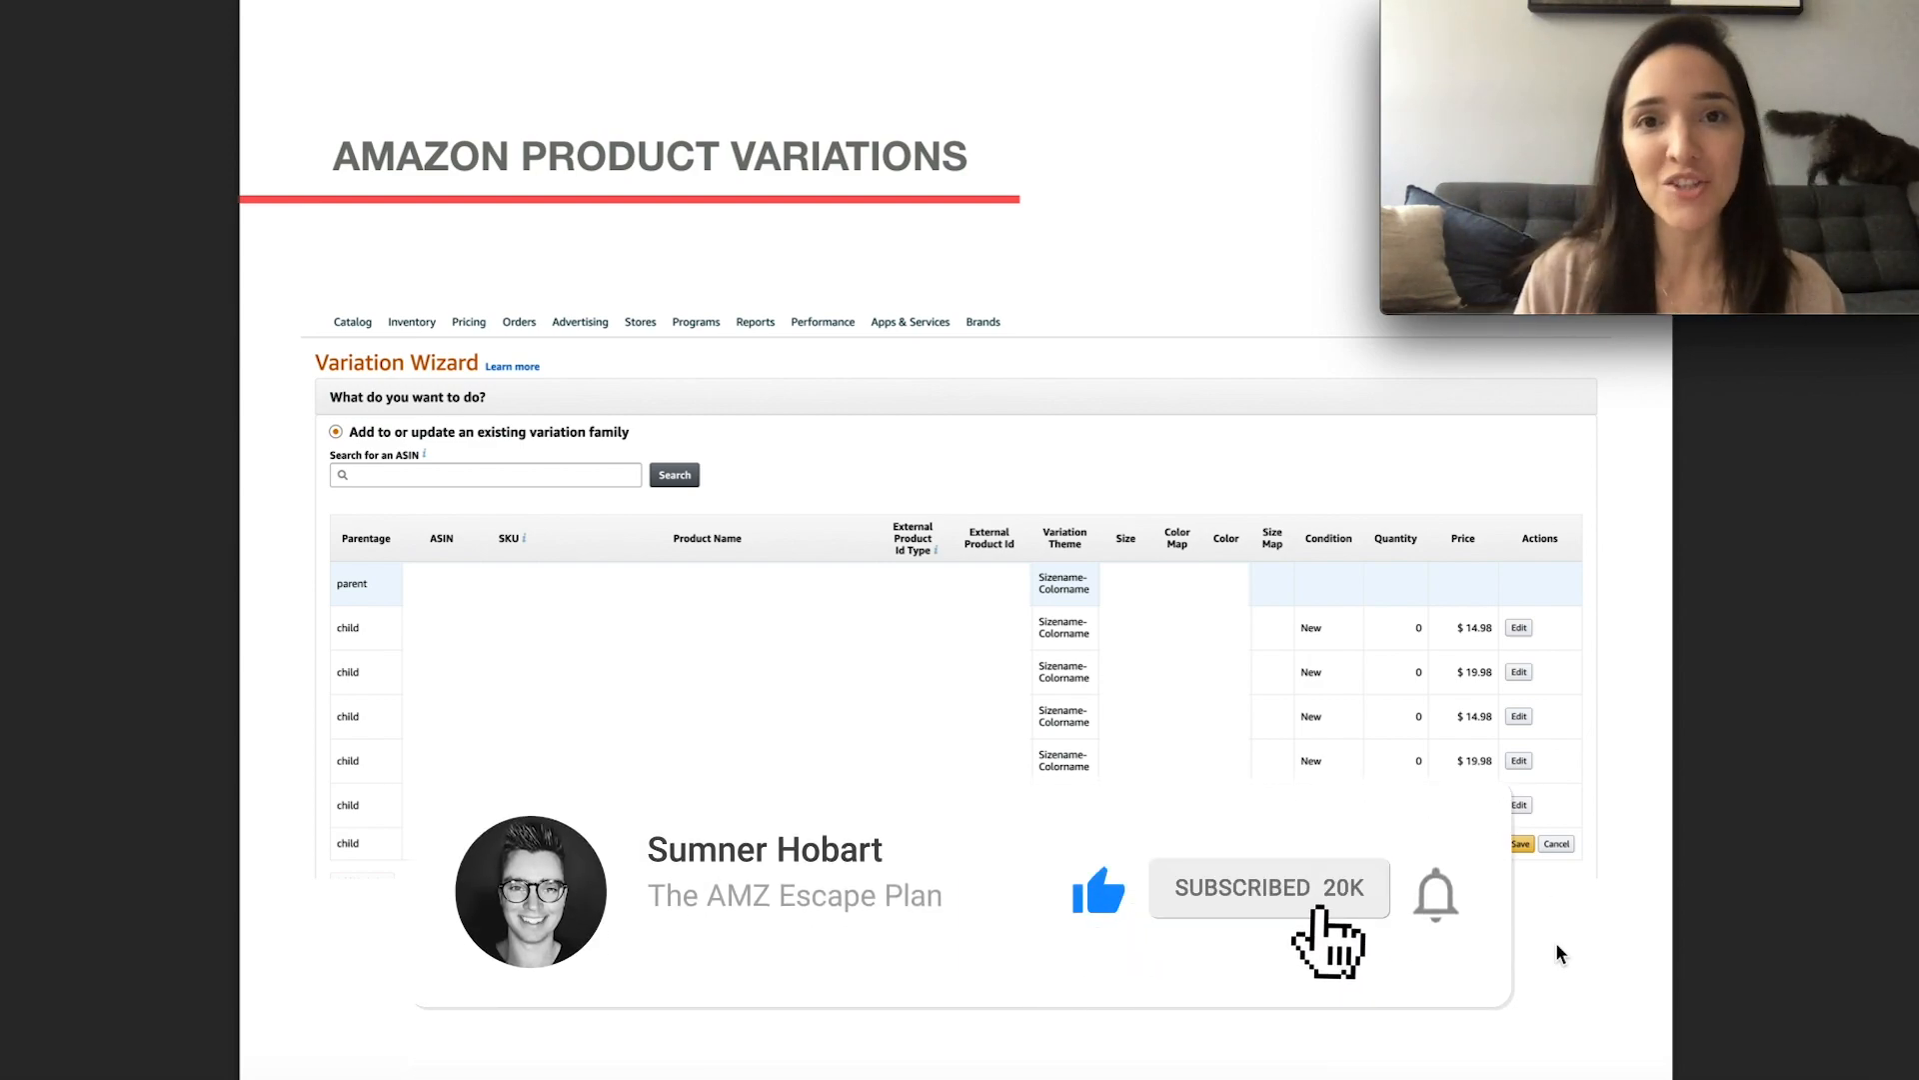